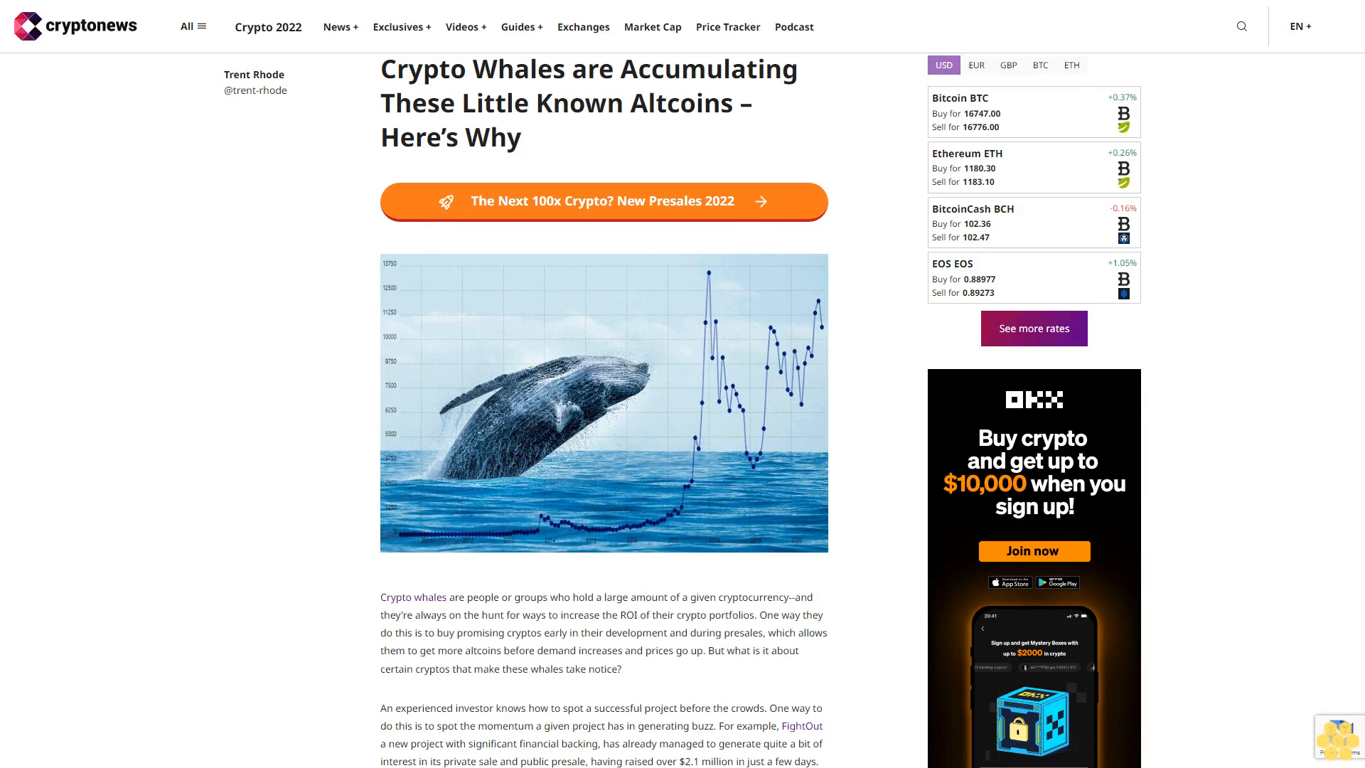
scroll(down, 3)
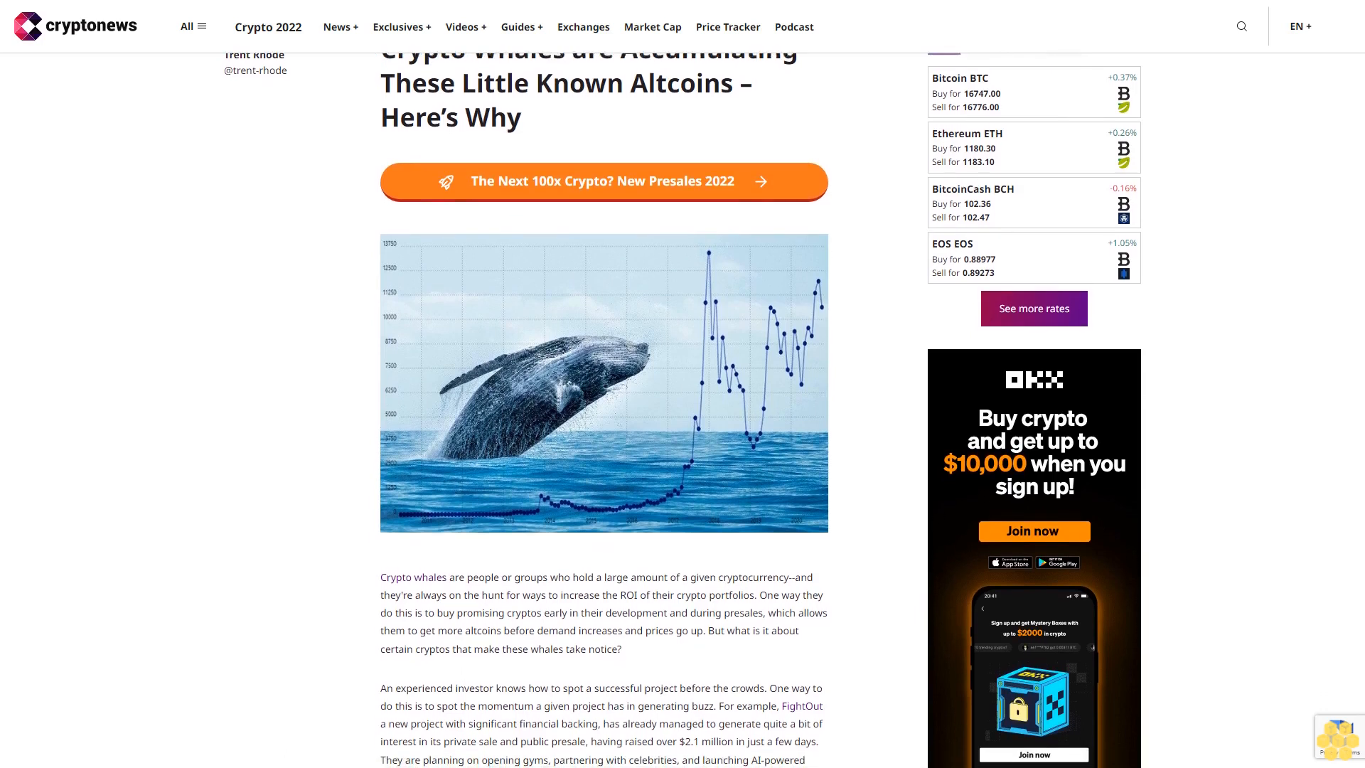
scroll(down, 3)
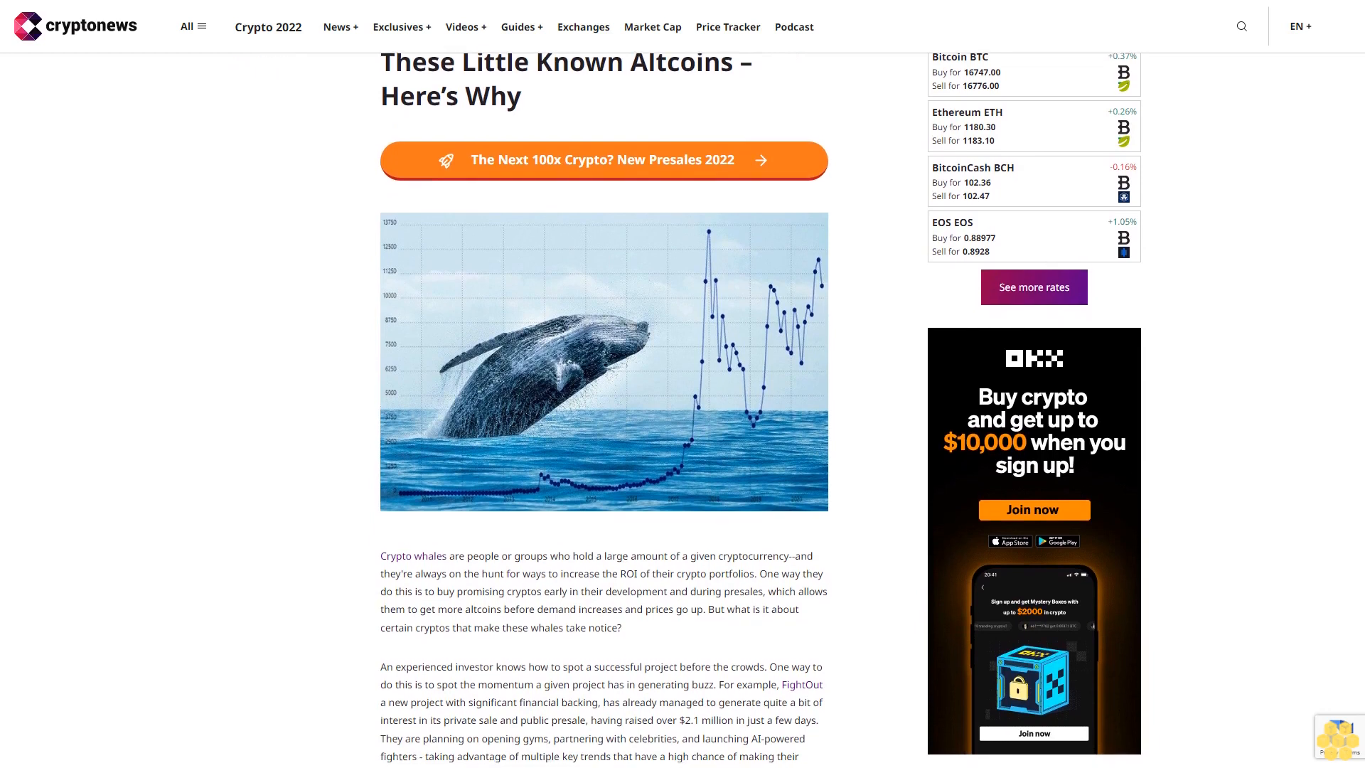
scroll(down, 3)
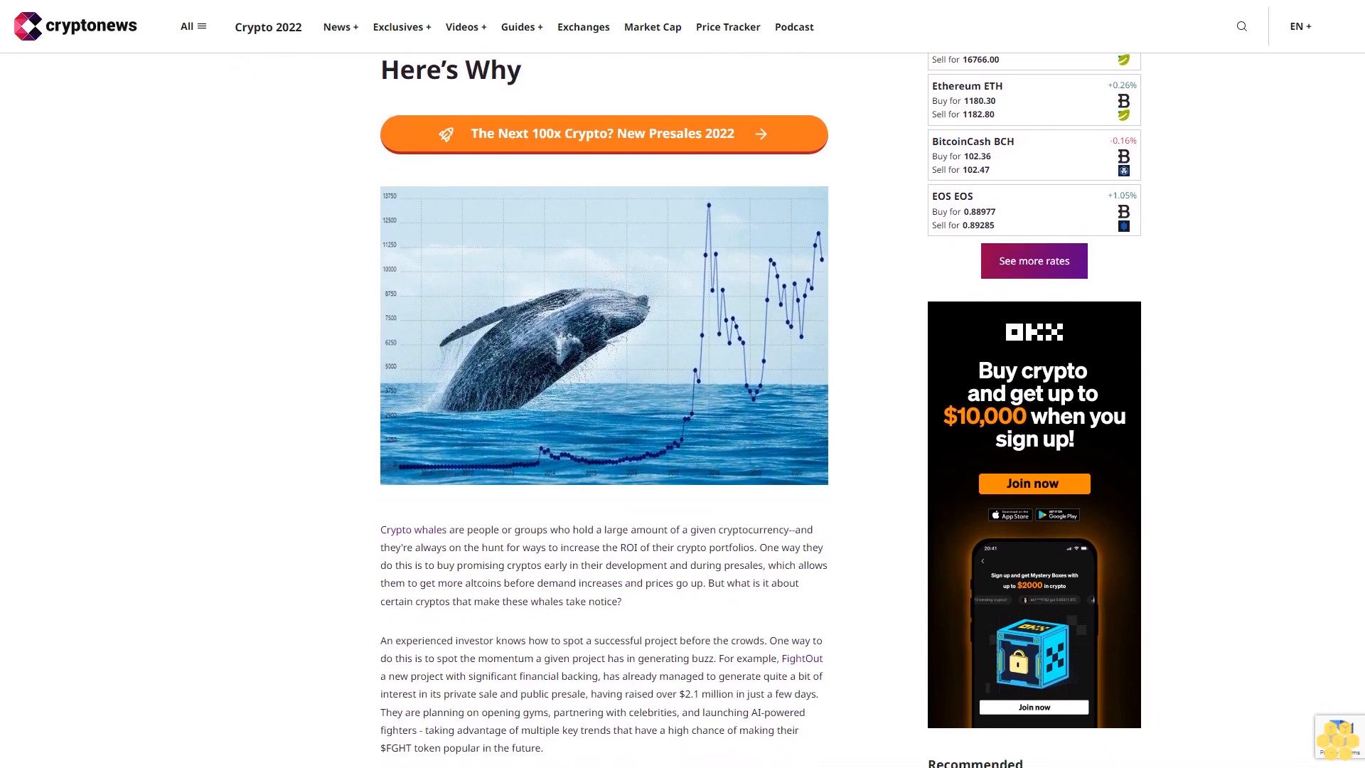
scroll(down, 3)
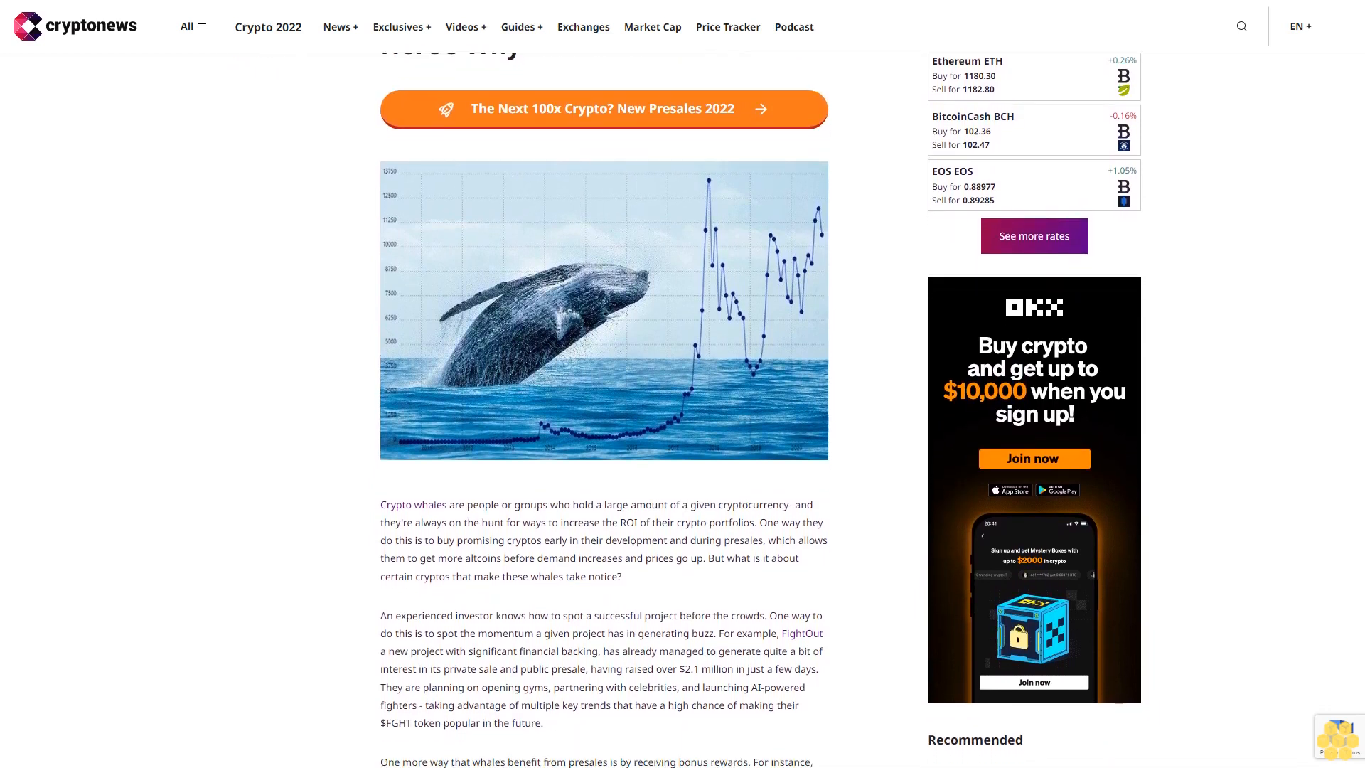
scroll(down, 3)
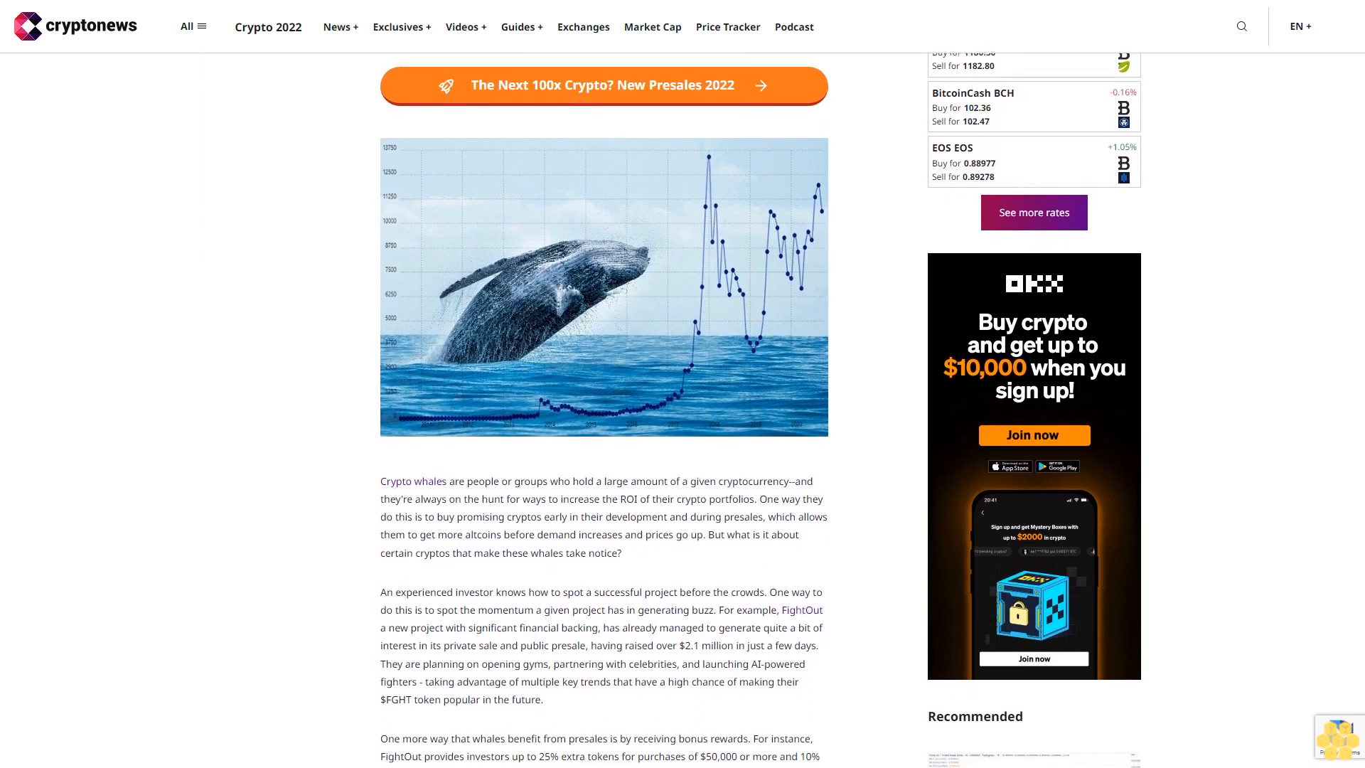
scroll(down, 3)
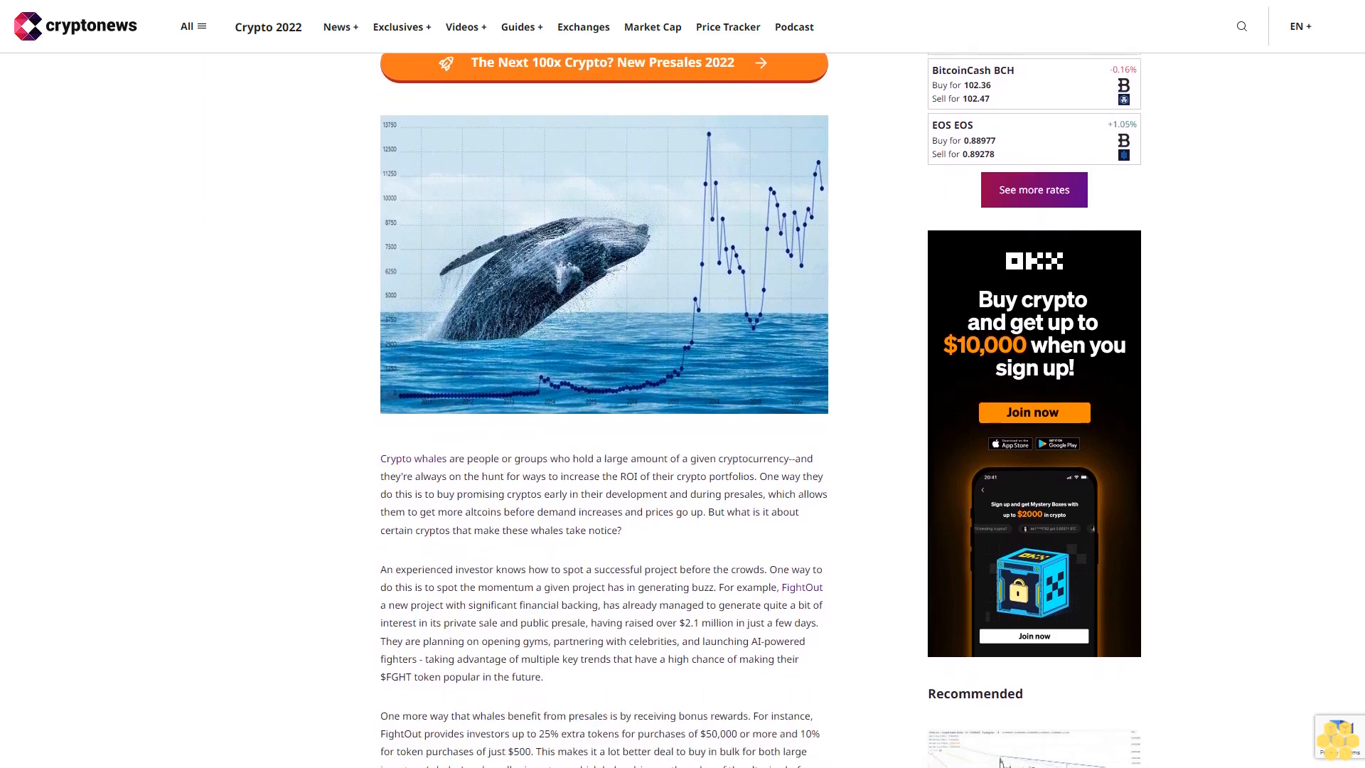
scroll(down, 3)
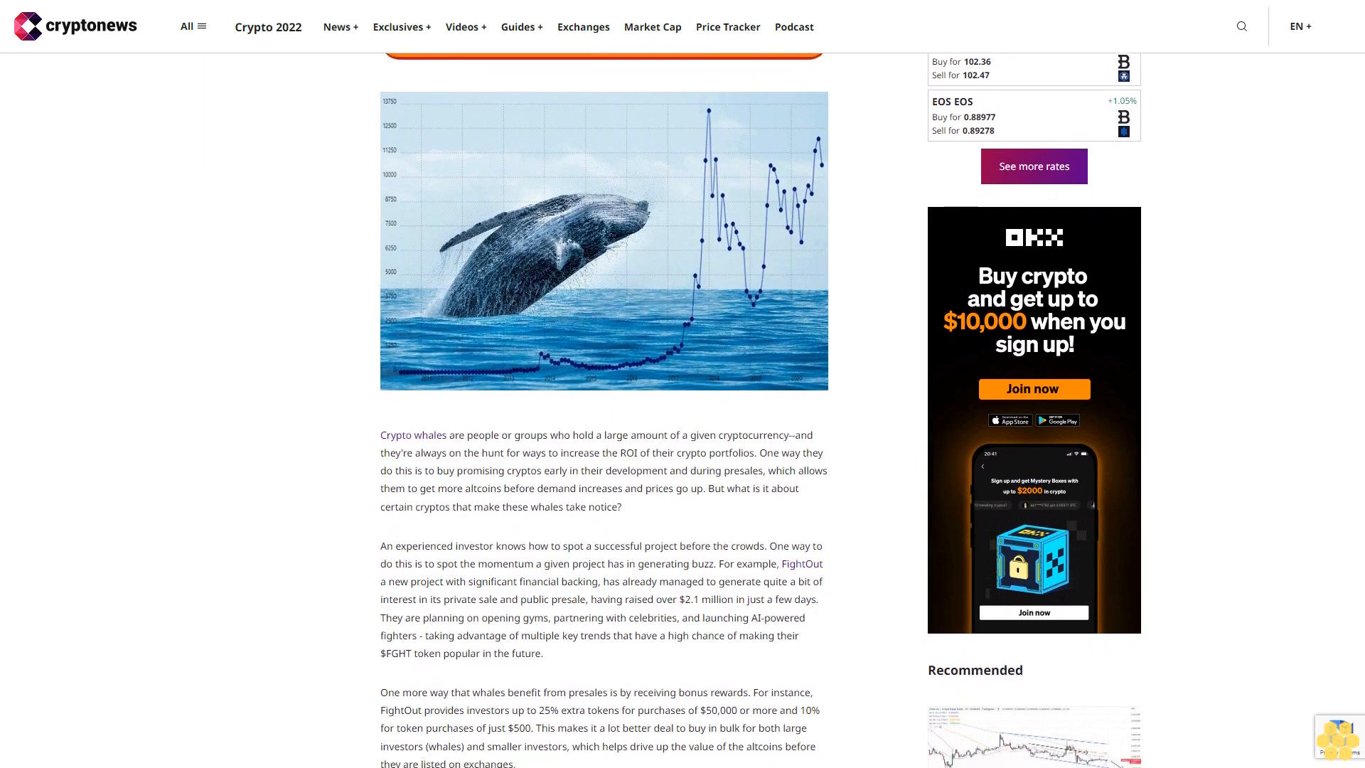
scroll(down, 3)
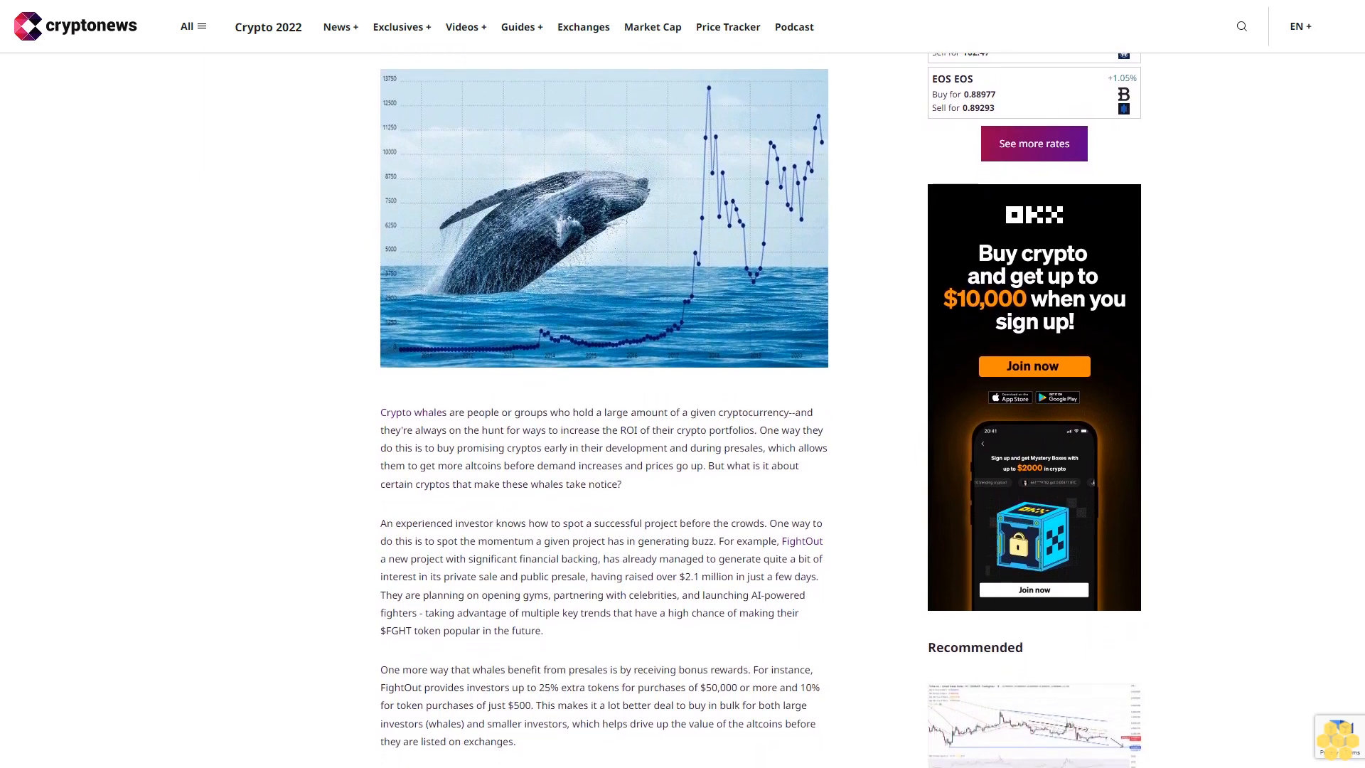
scroll(down, 3)
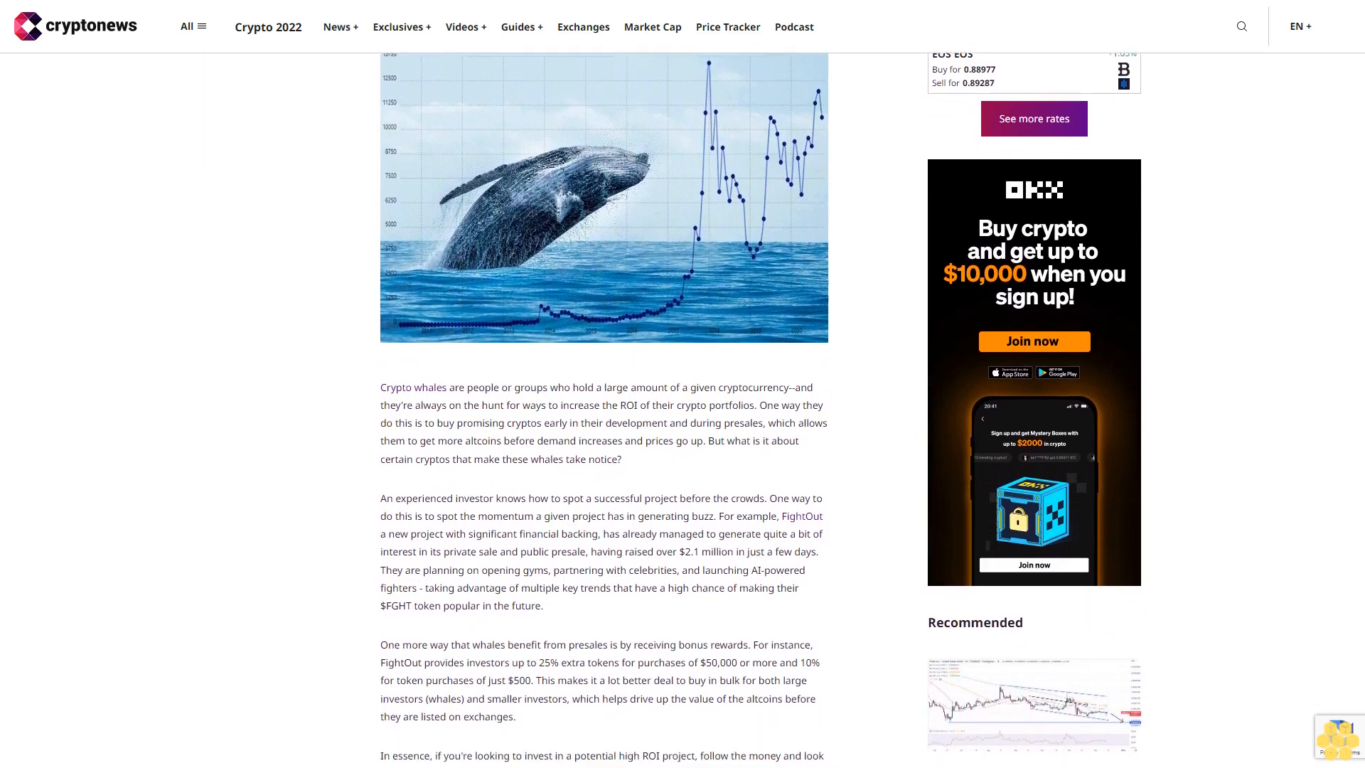
scroll(down, 3)
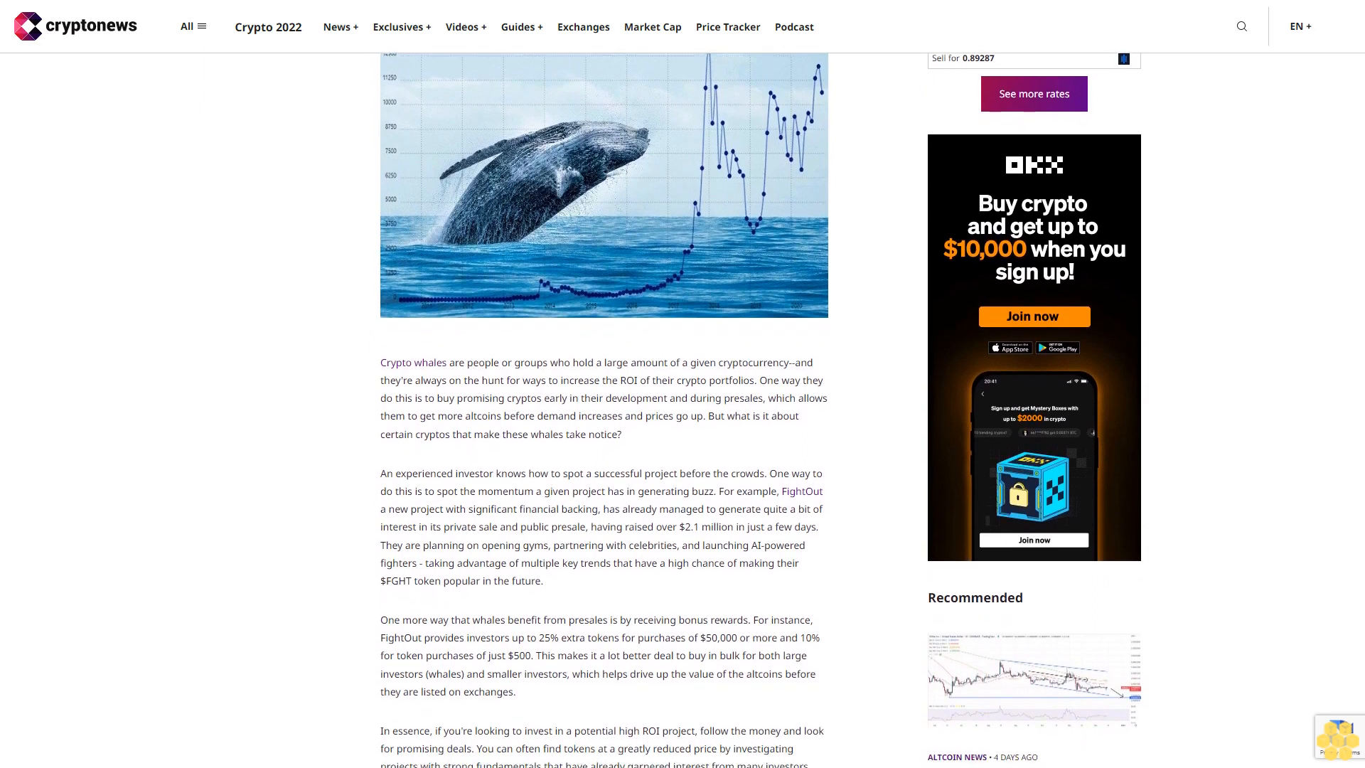
scroll(down, 3)
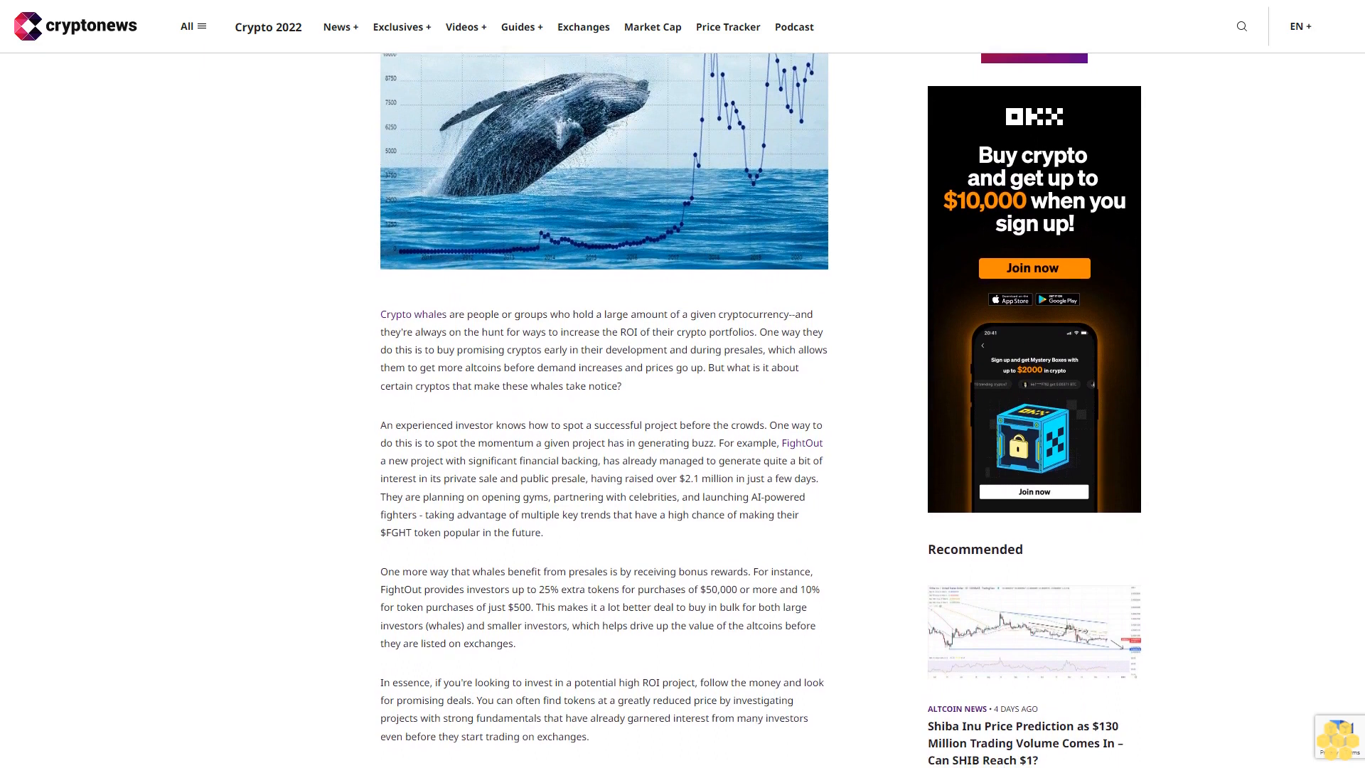
scroll(down, 3)
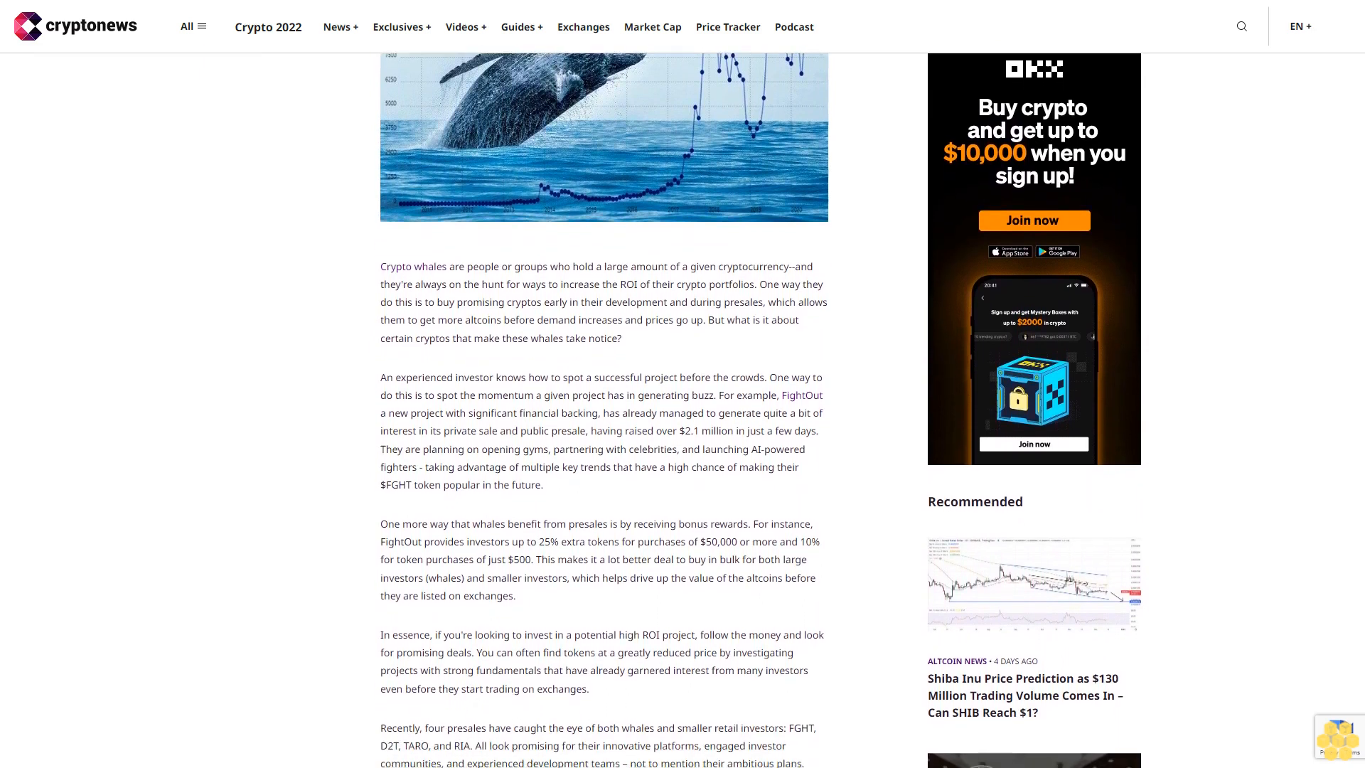
scroll(down, 3)
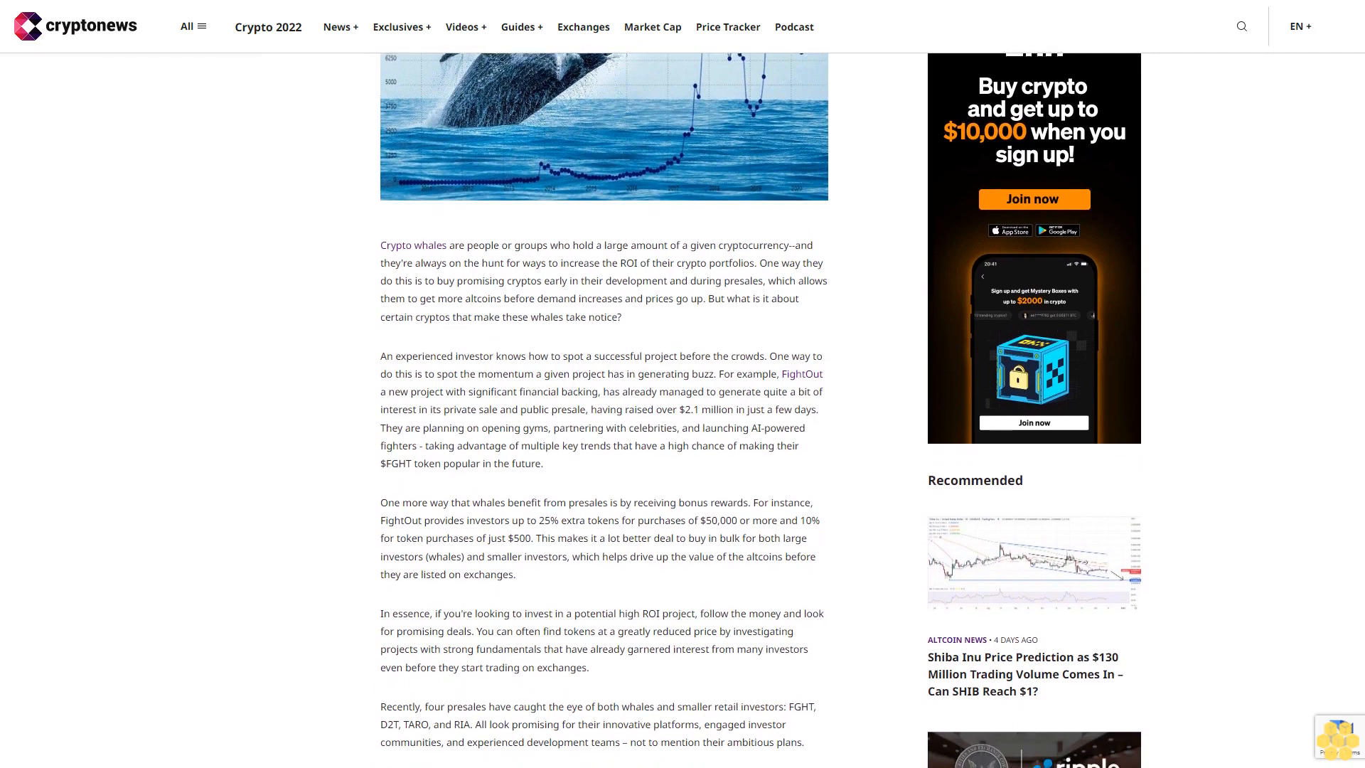
scroll(down, 3)
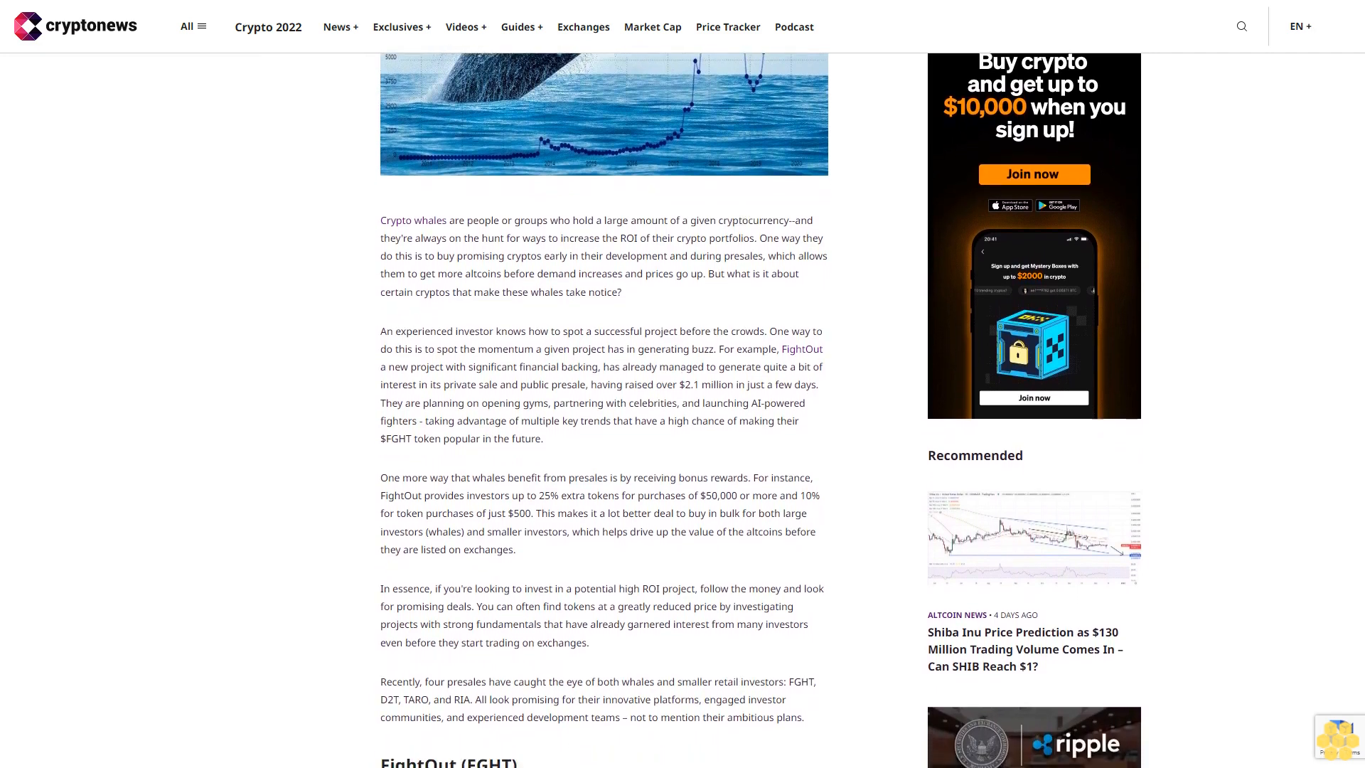
scroll(down, 3)
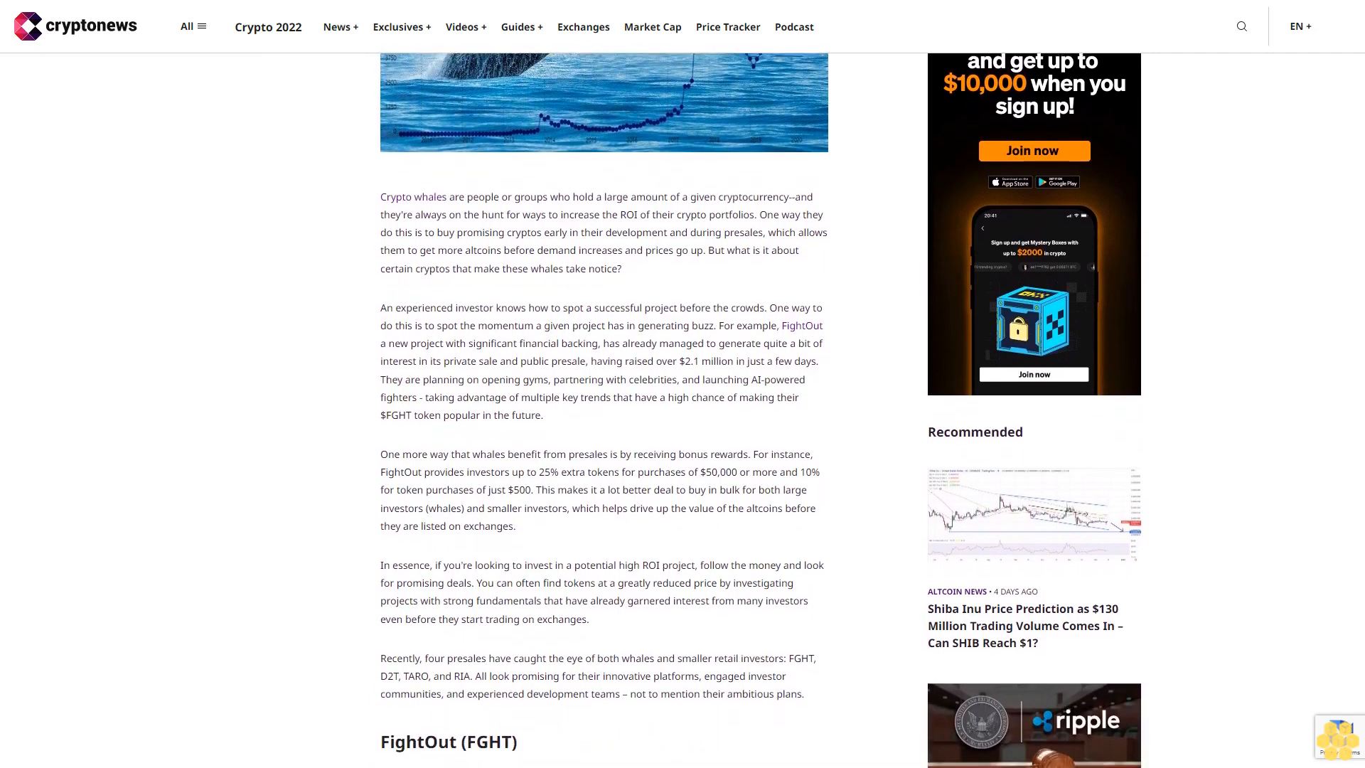
scroll(down, 3)
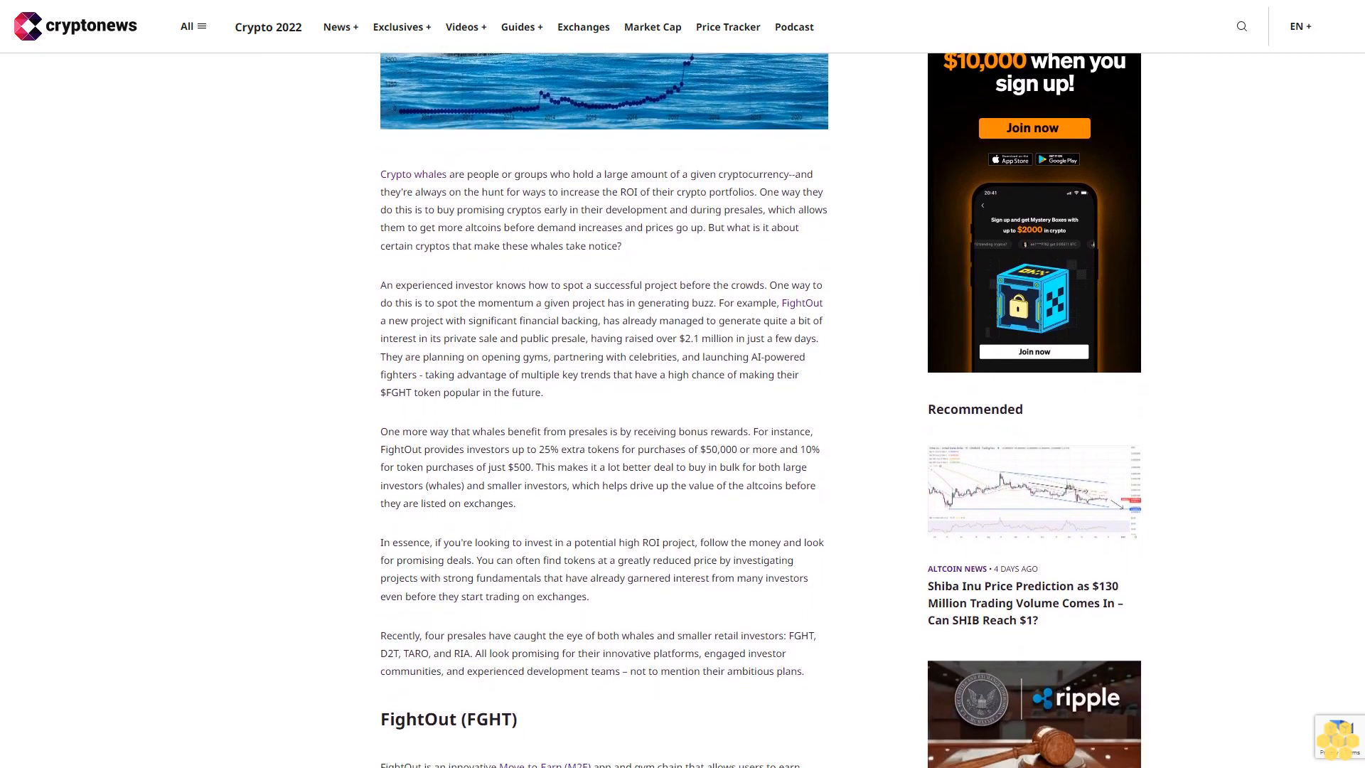
scroll(down, 3)
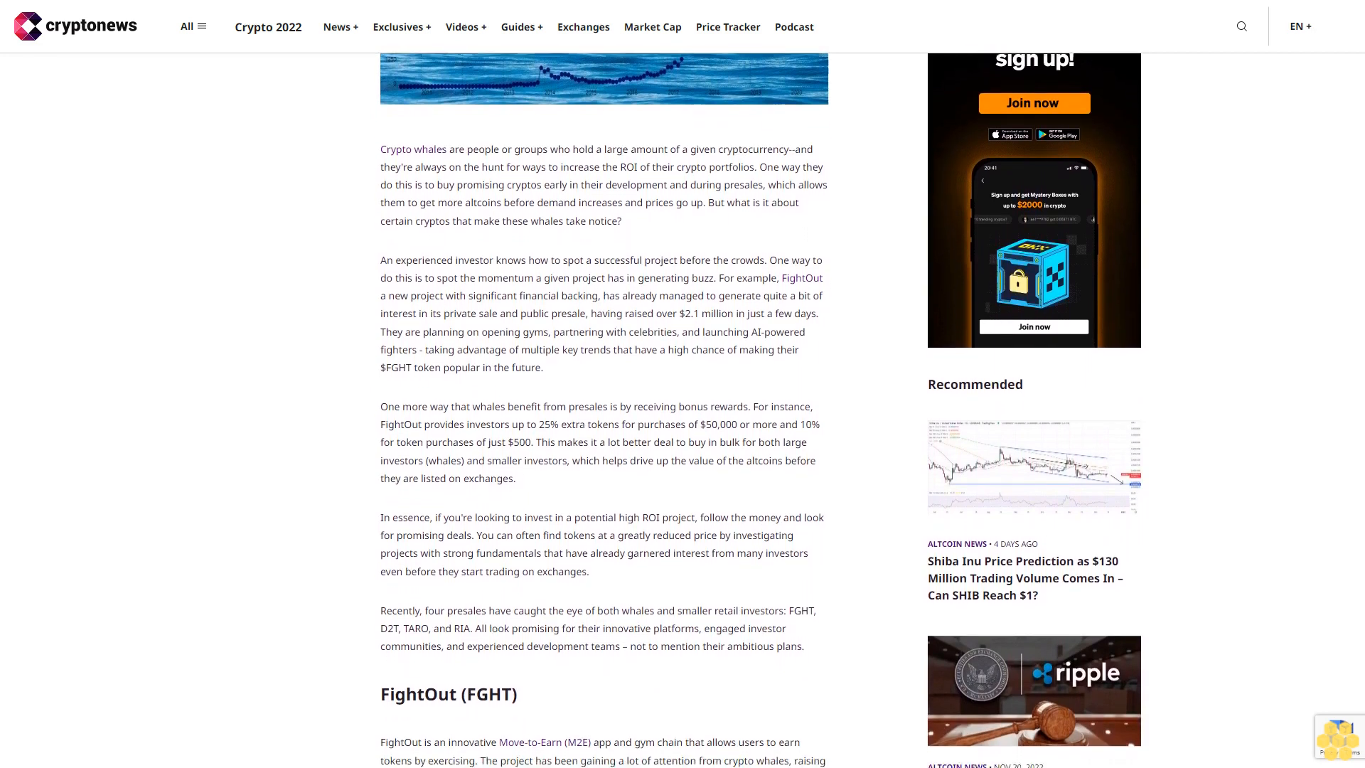
scroll(down, 3)
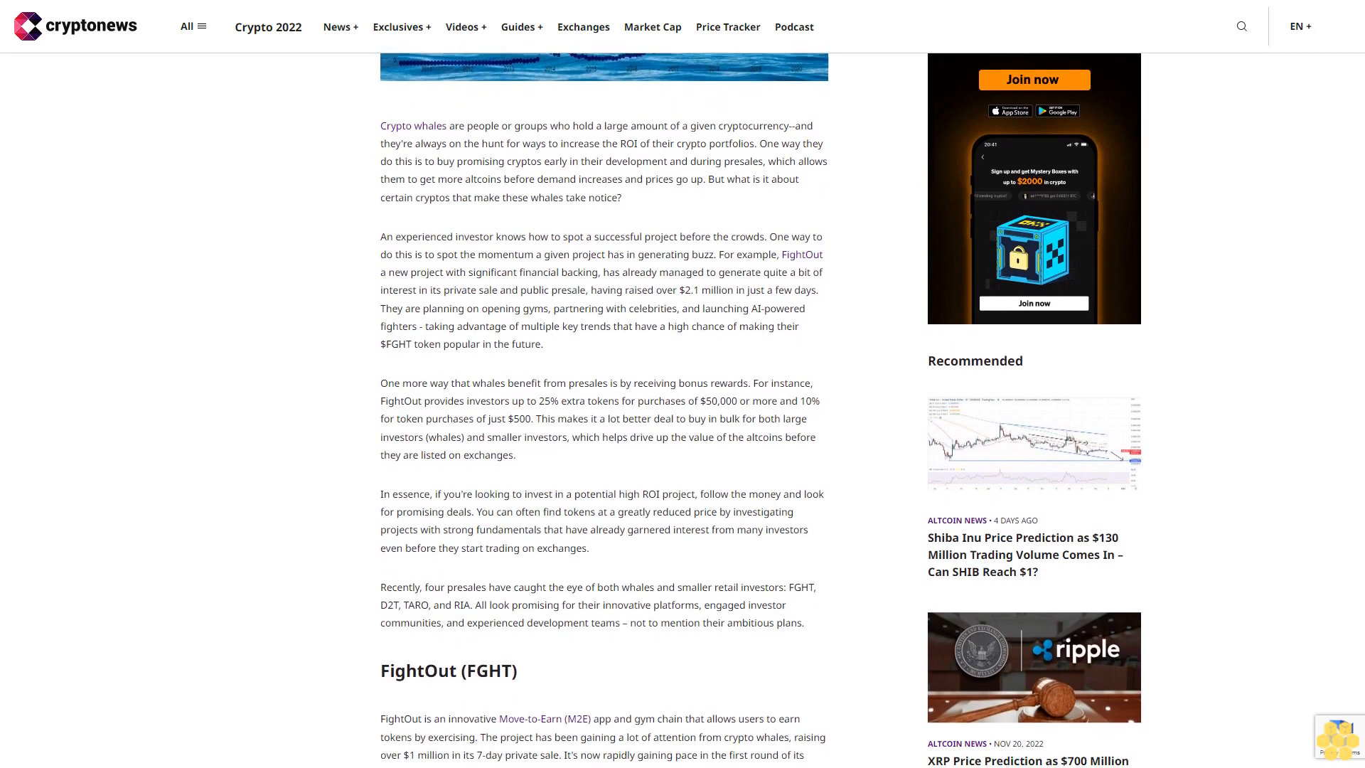
scroll(down, 3)
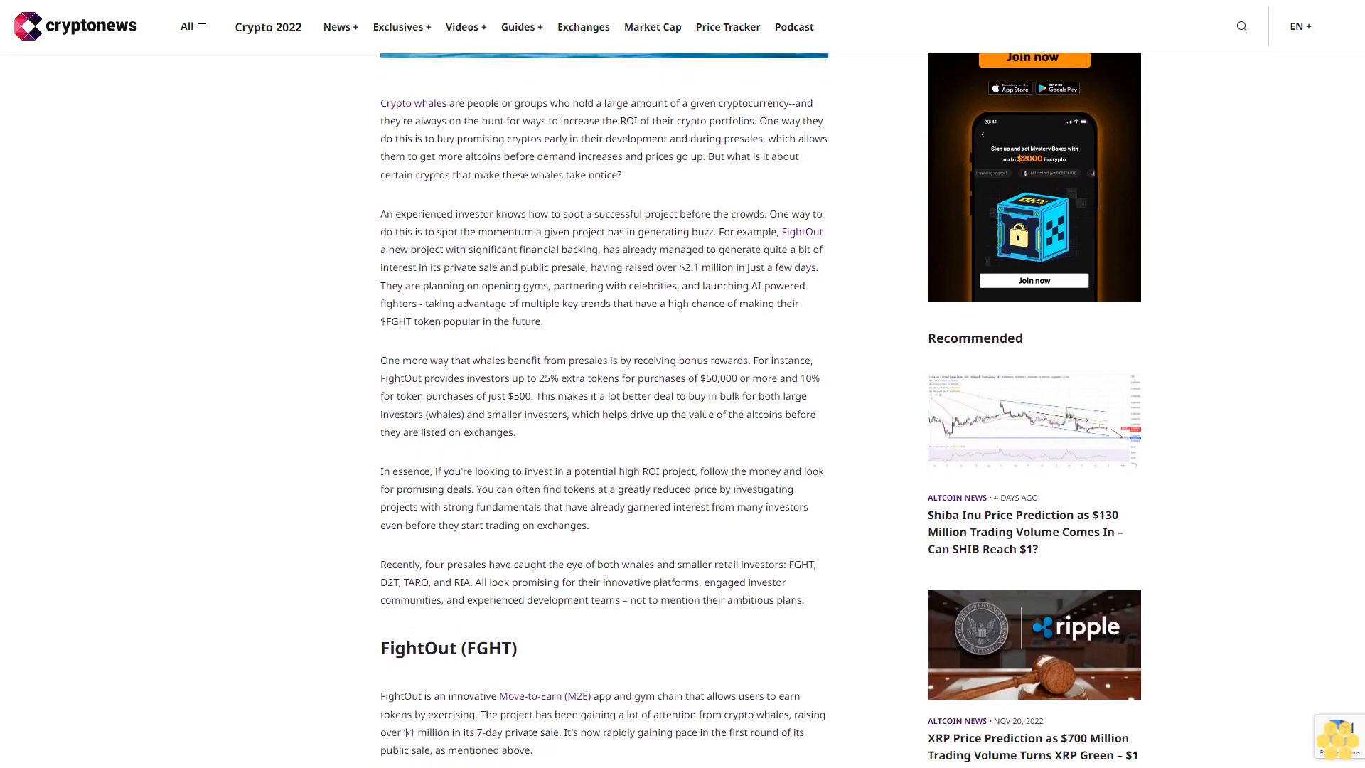
scroll(down, 3)
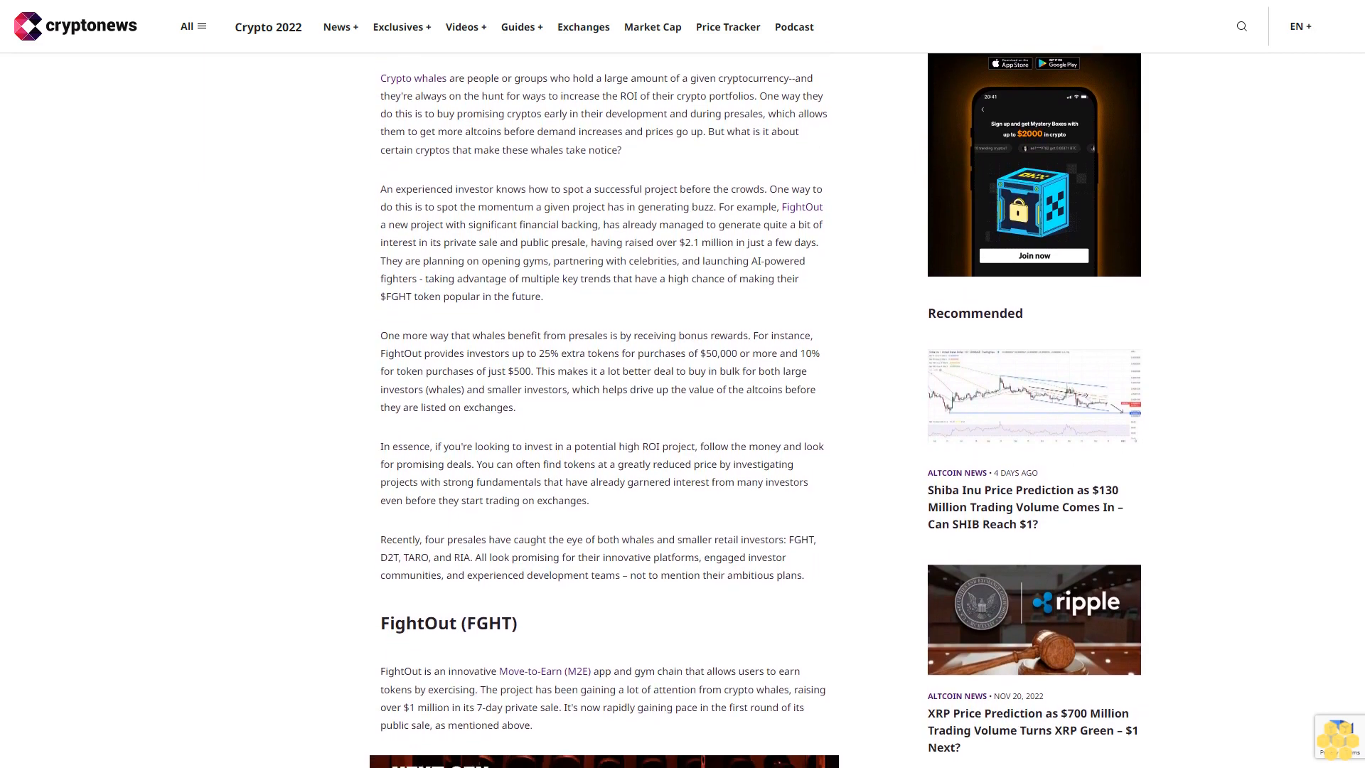
scroll(down, 3)
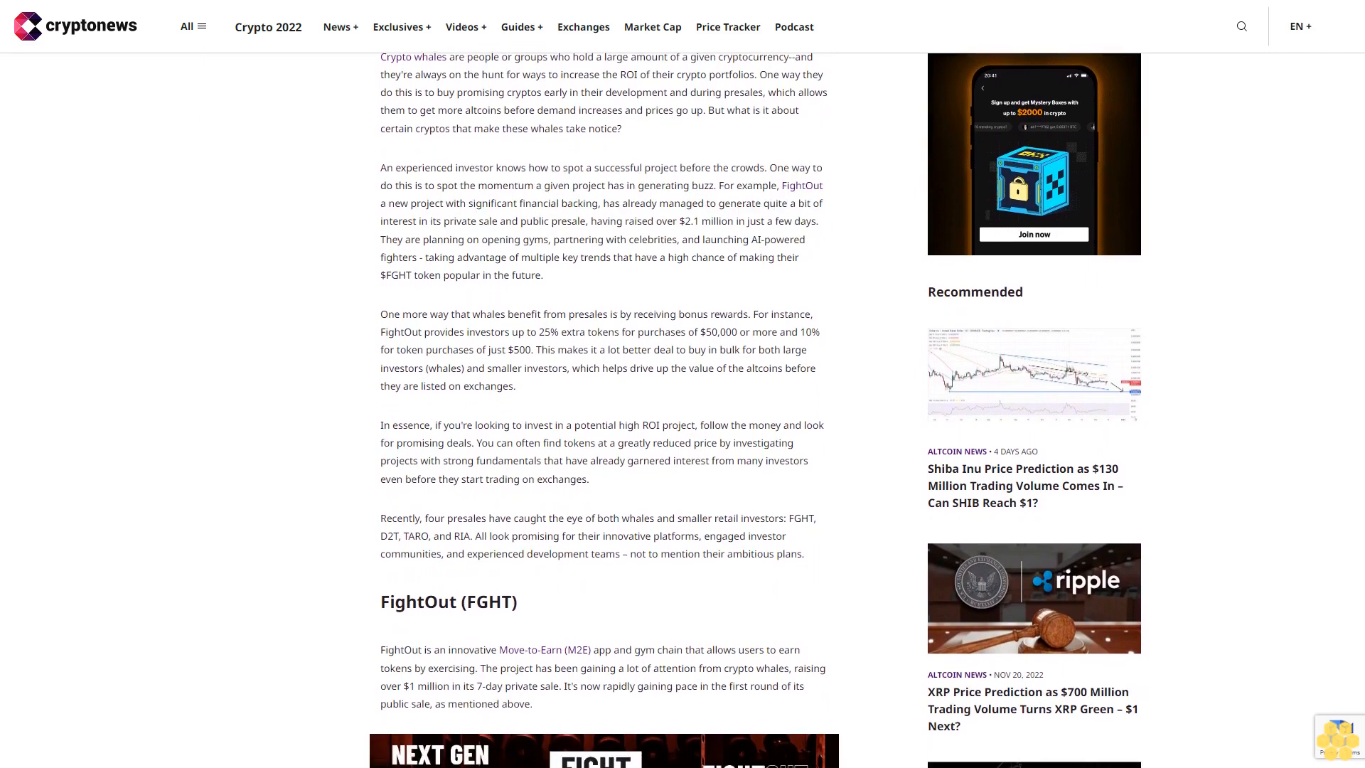
scroll(down, 3)
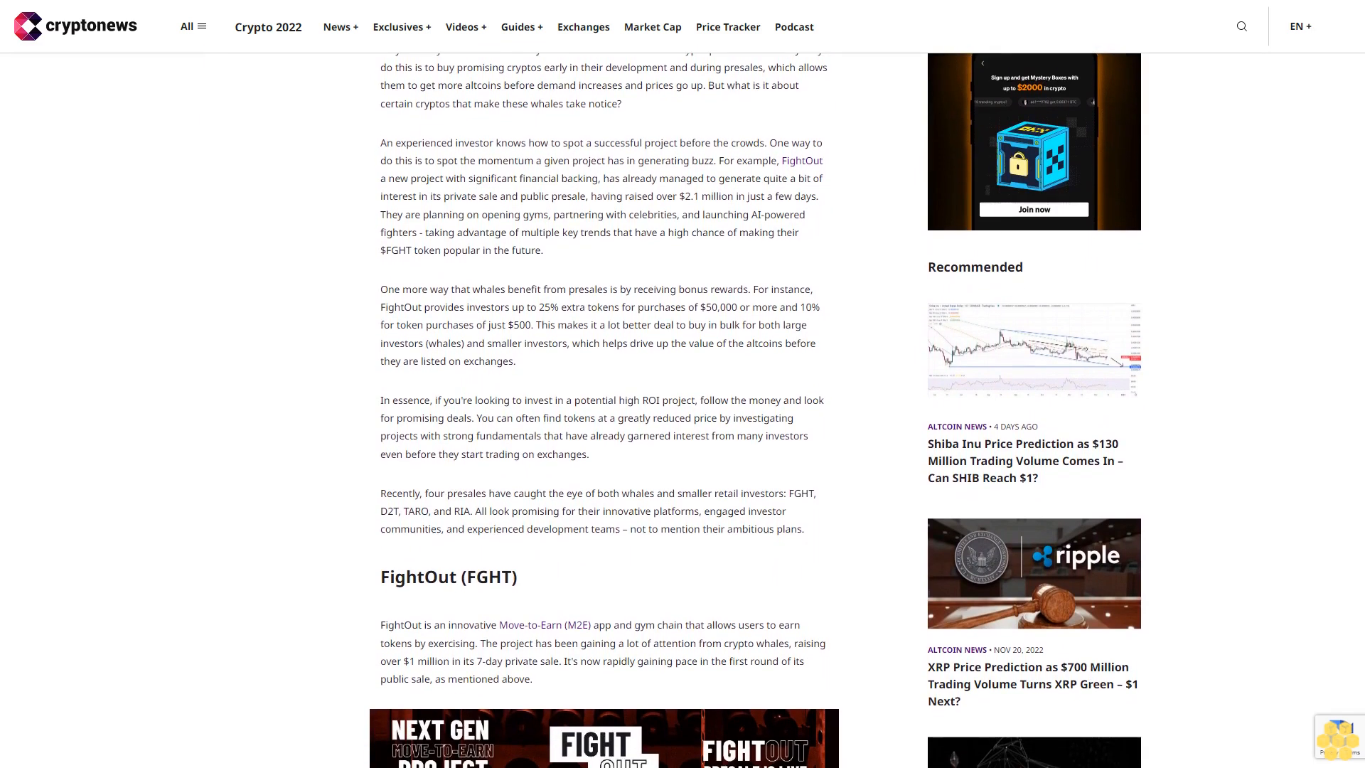
scroll(down, 3)
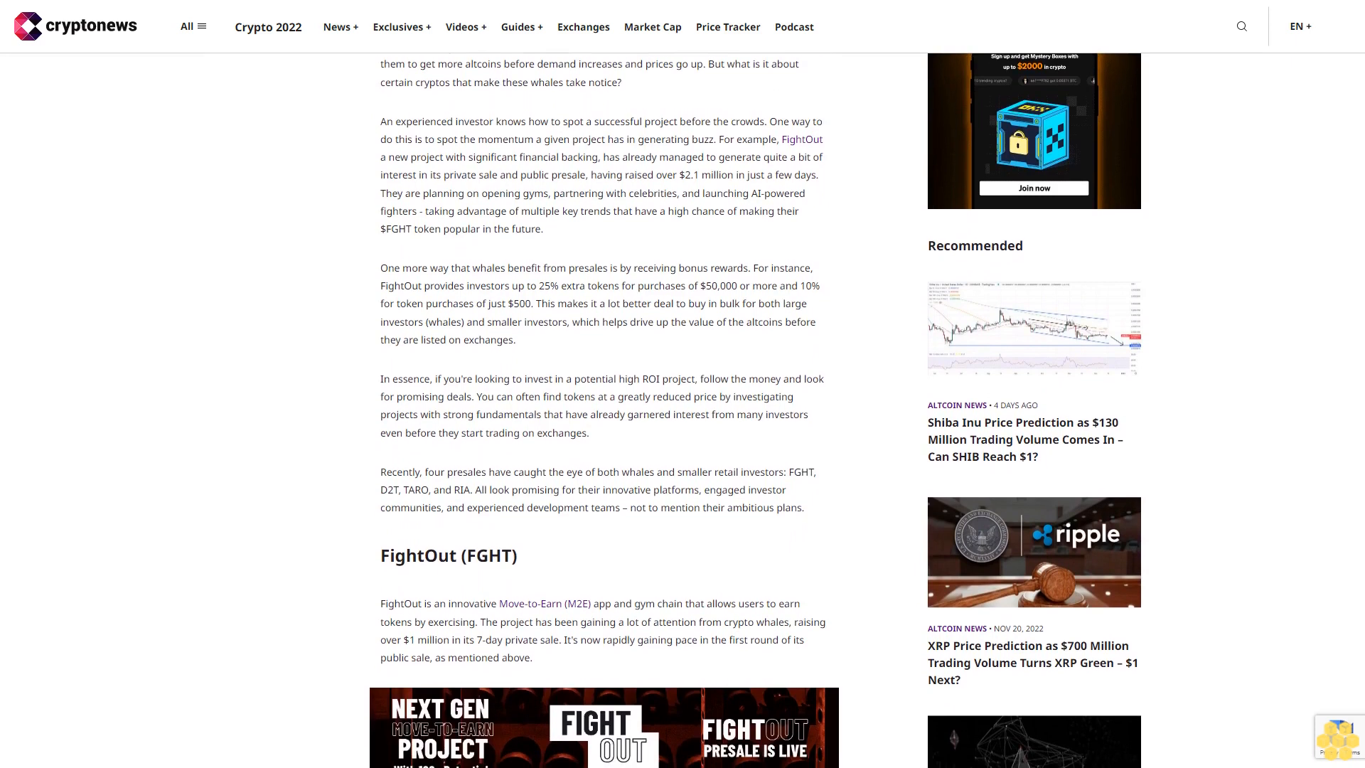
scroll(down, 3)
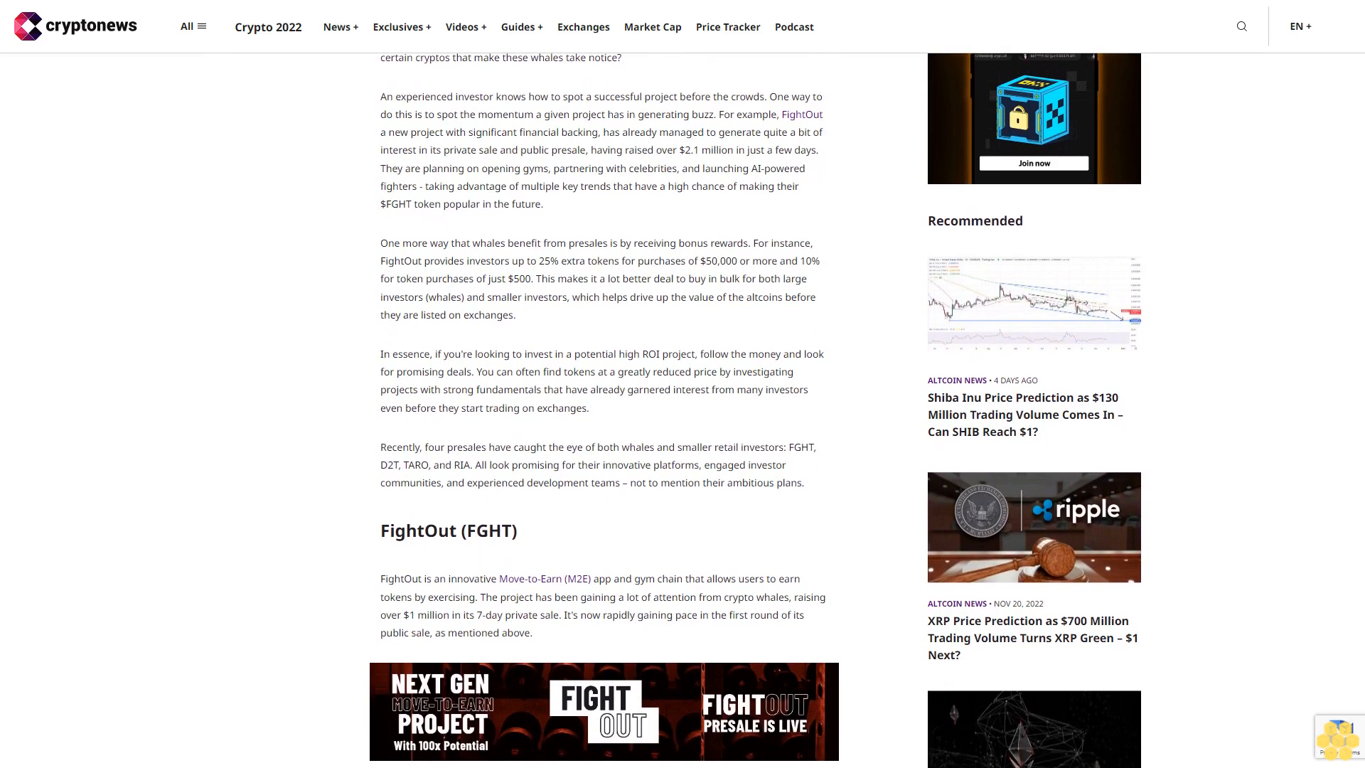
scroll(down, 3)
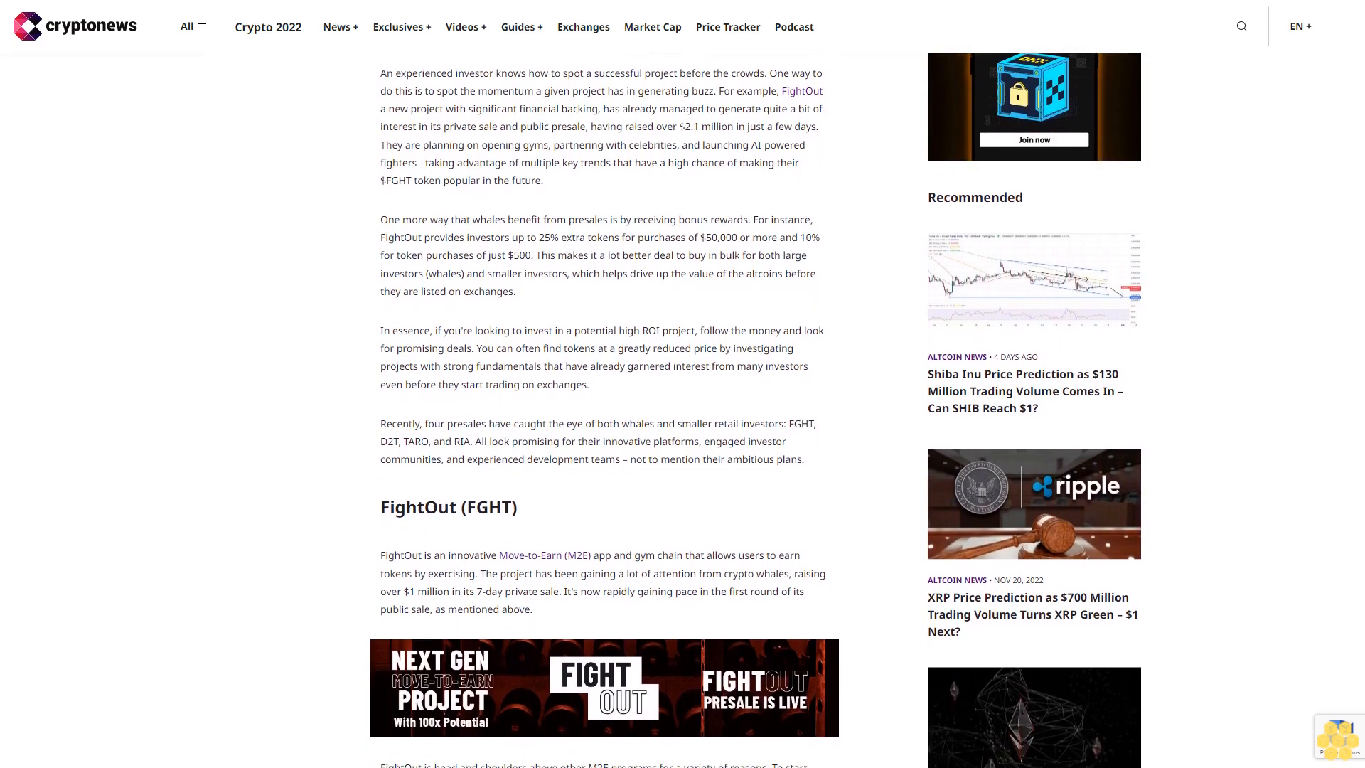
scroll(down, 3)
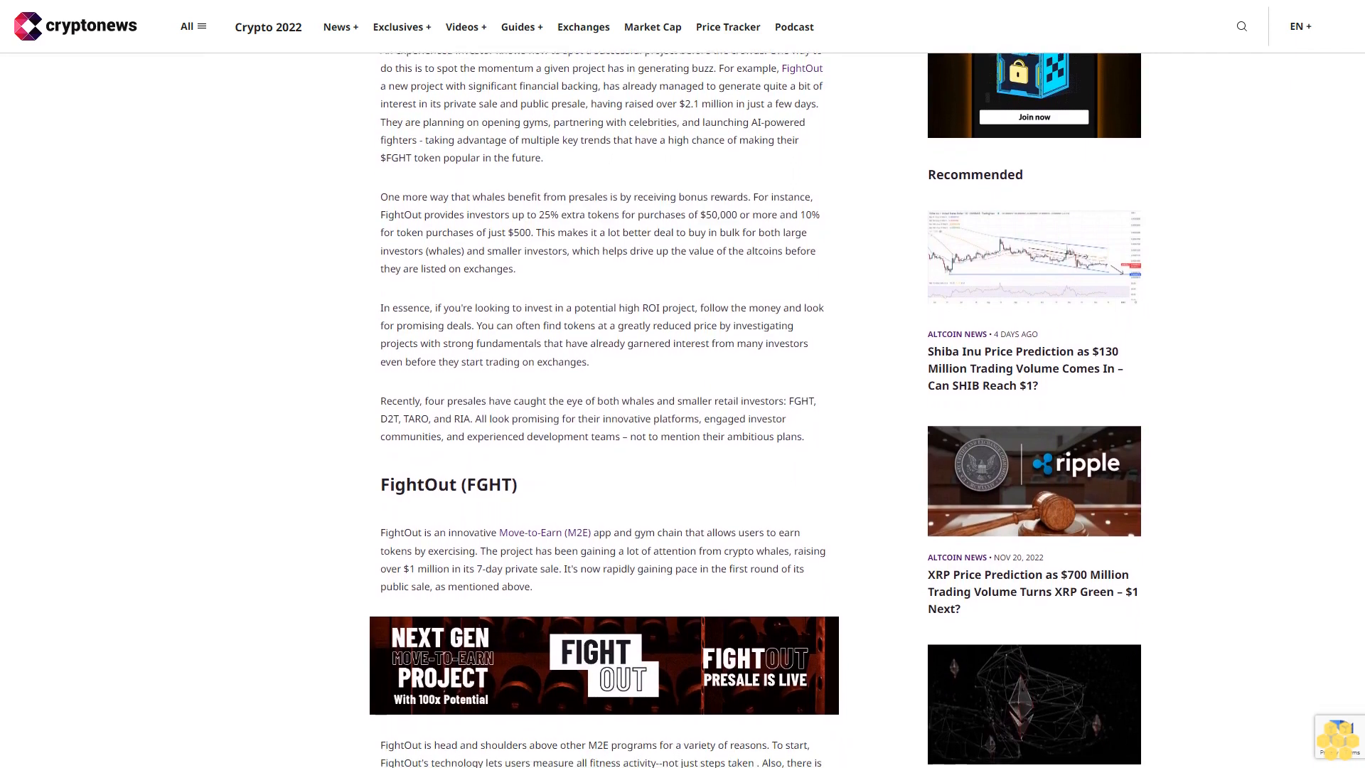
scroll(down, 3)
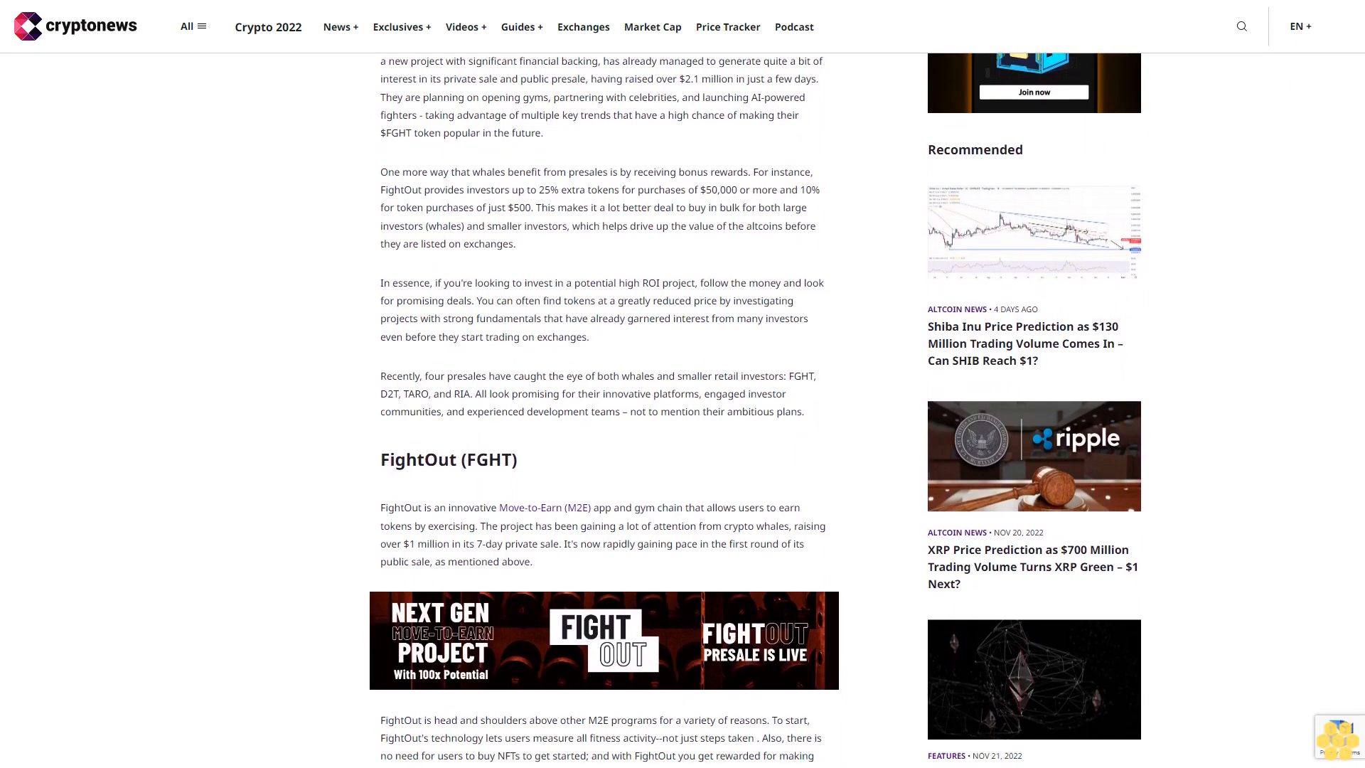
scroll(down, 3)
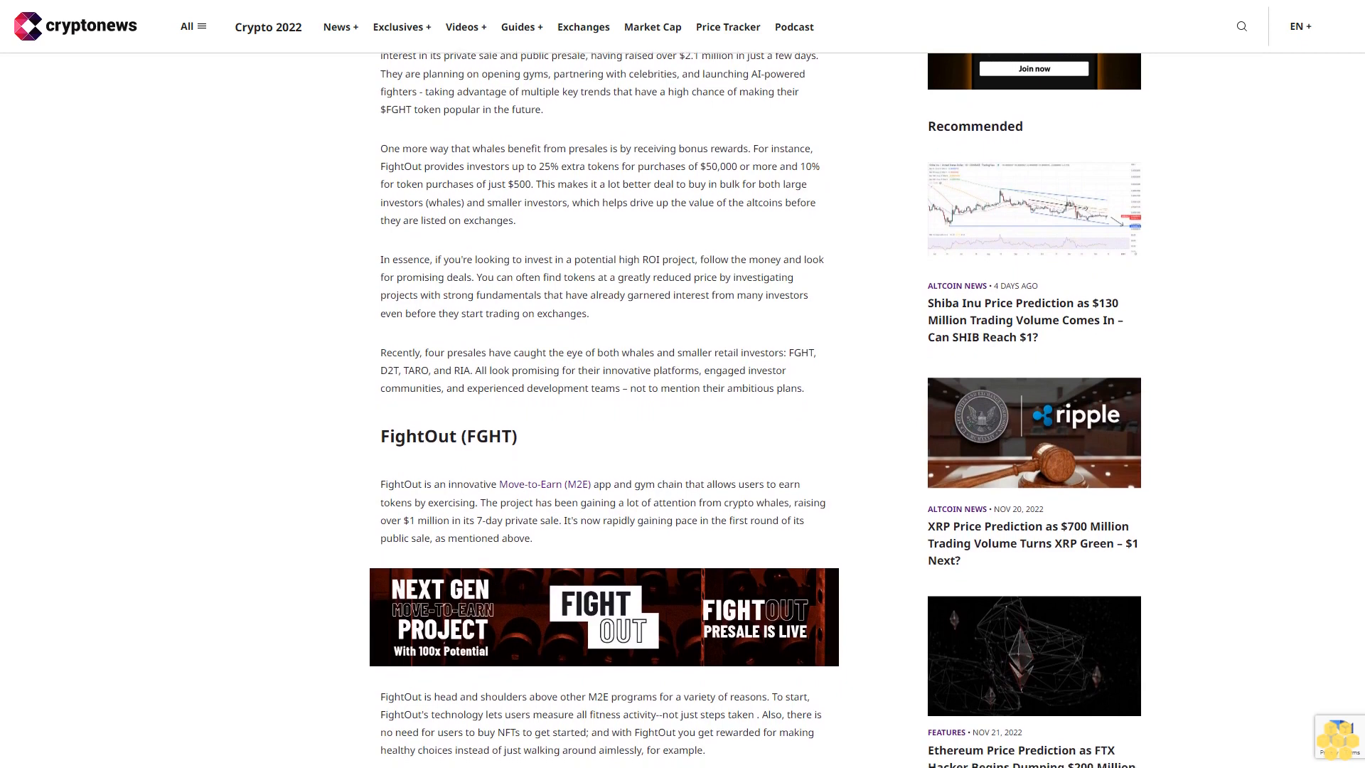
scroll(down, 3)
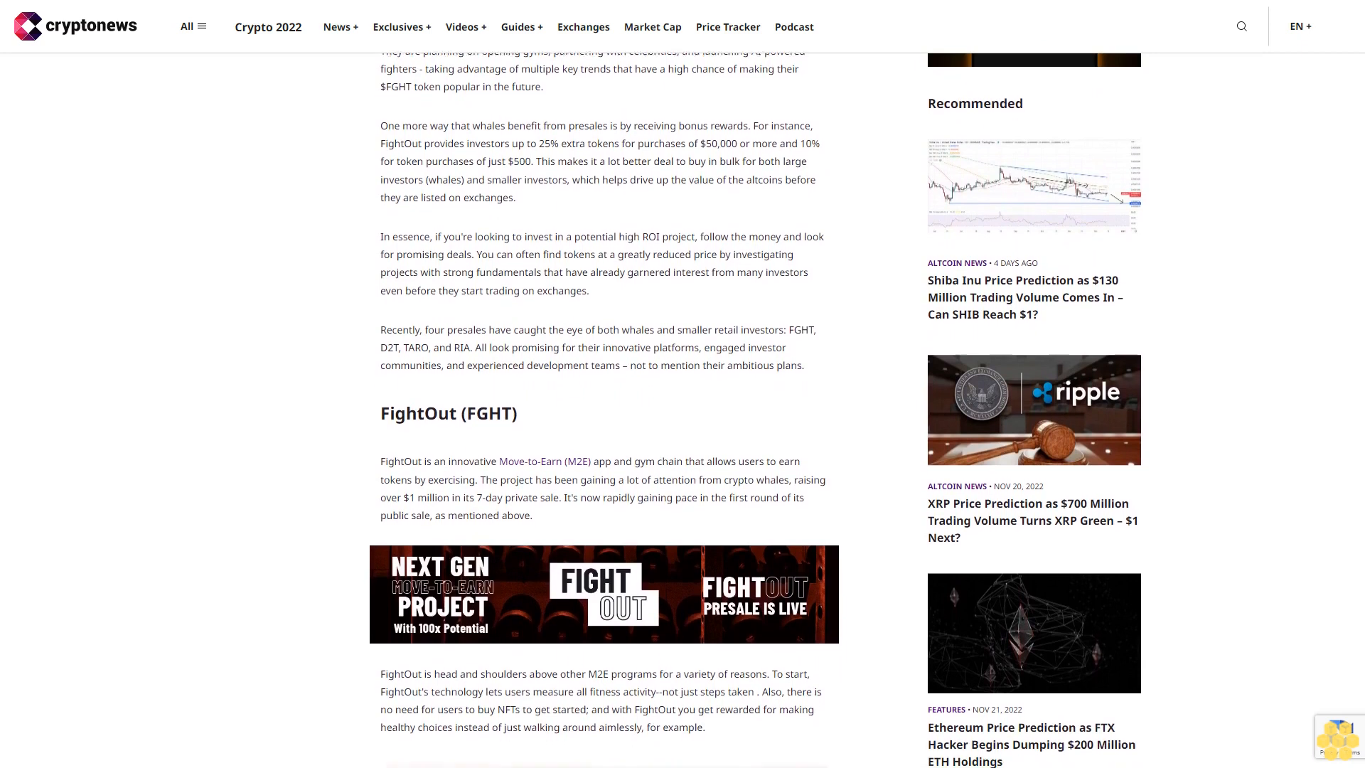
scroll(down, 3)
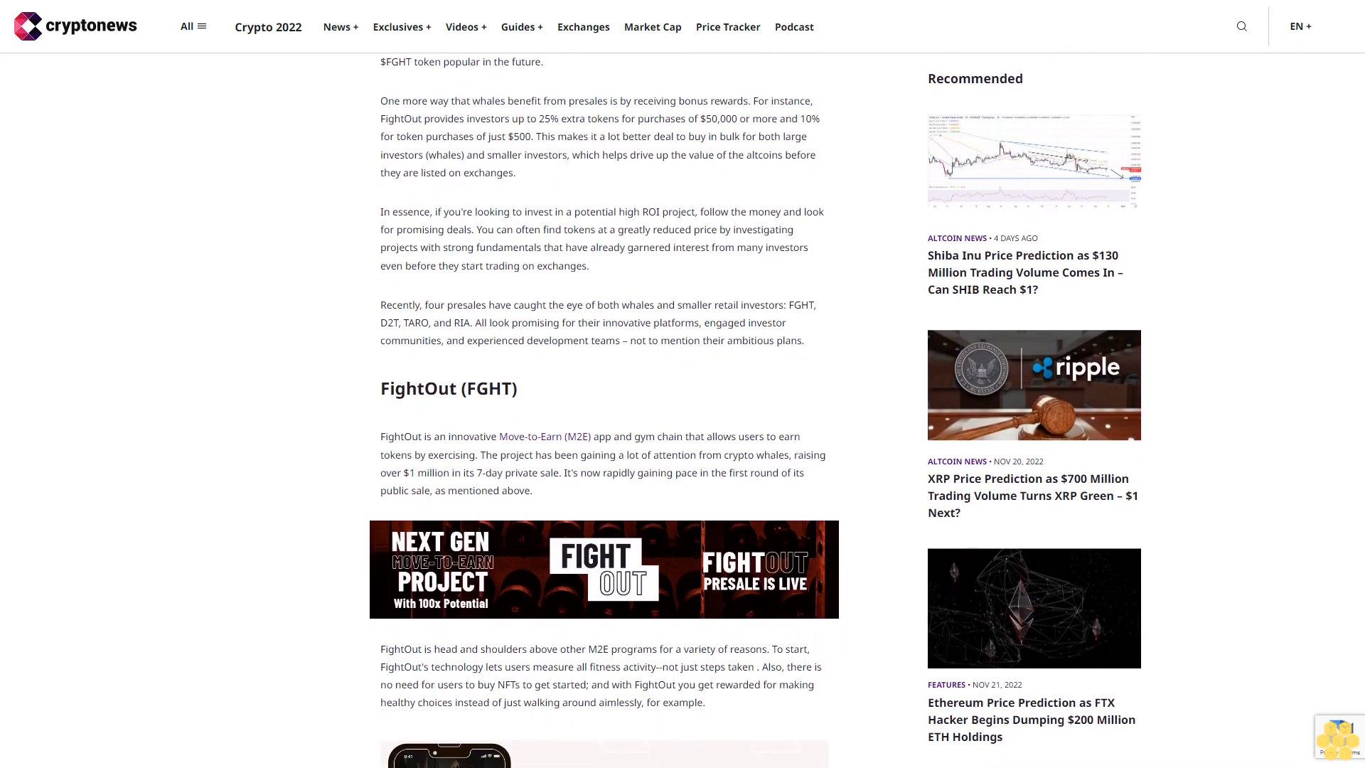
scroll(down, 3)
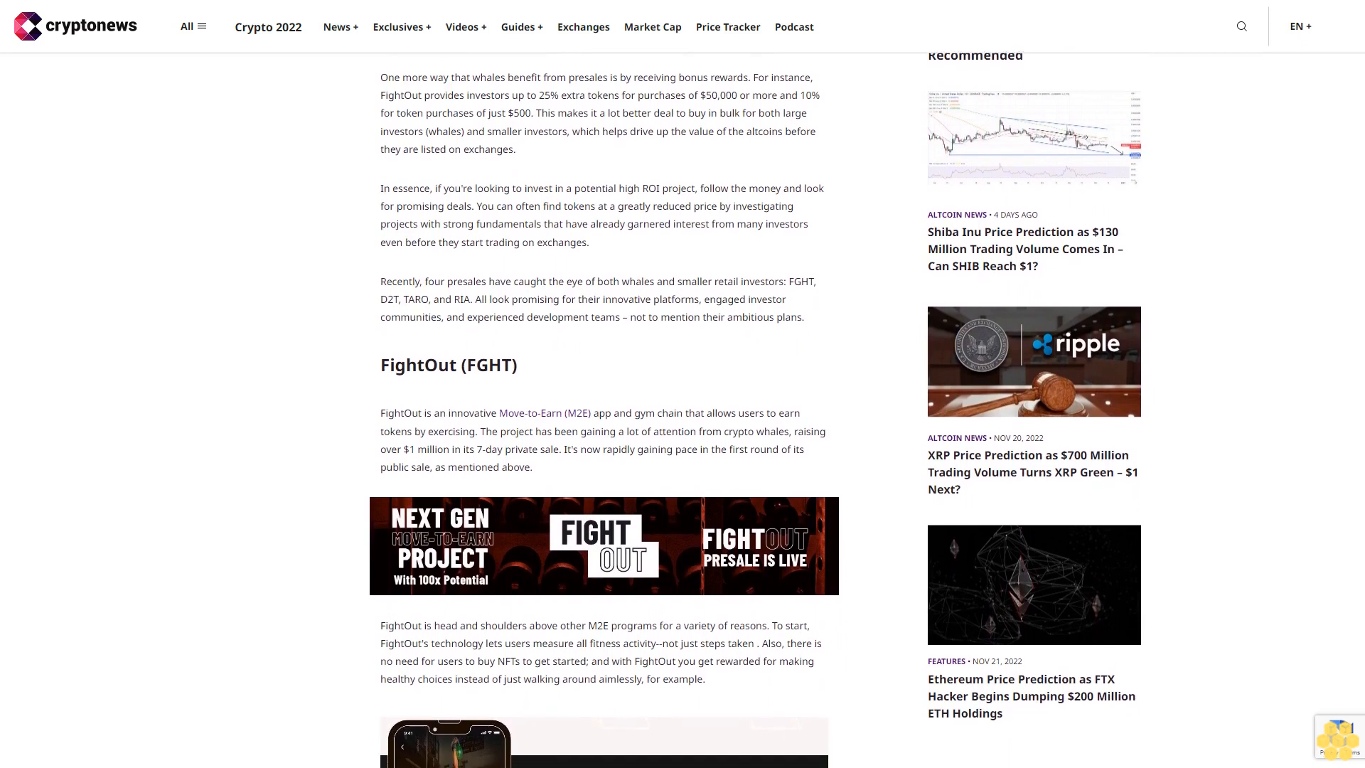
scroll(down, 3)
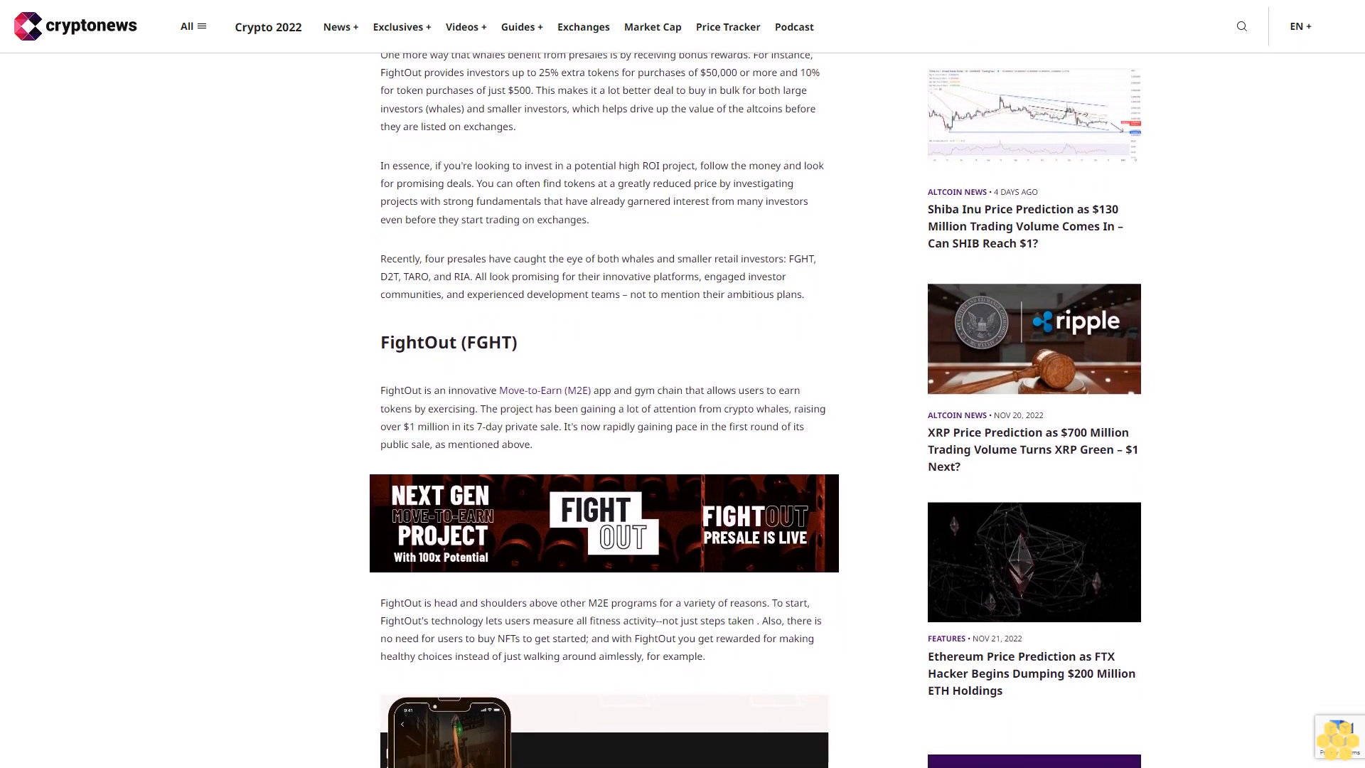
scroll(down, 3)
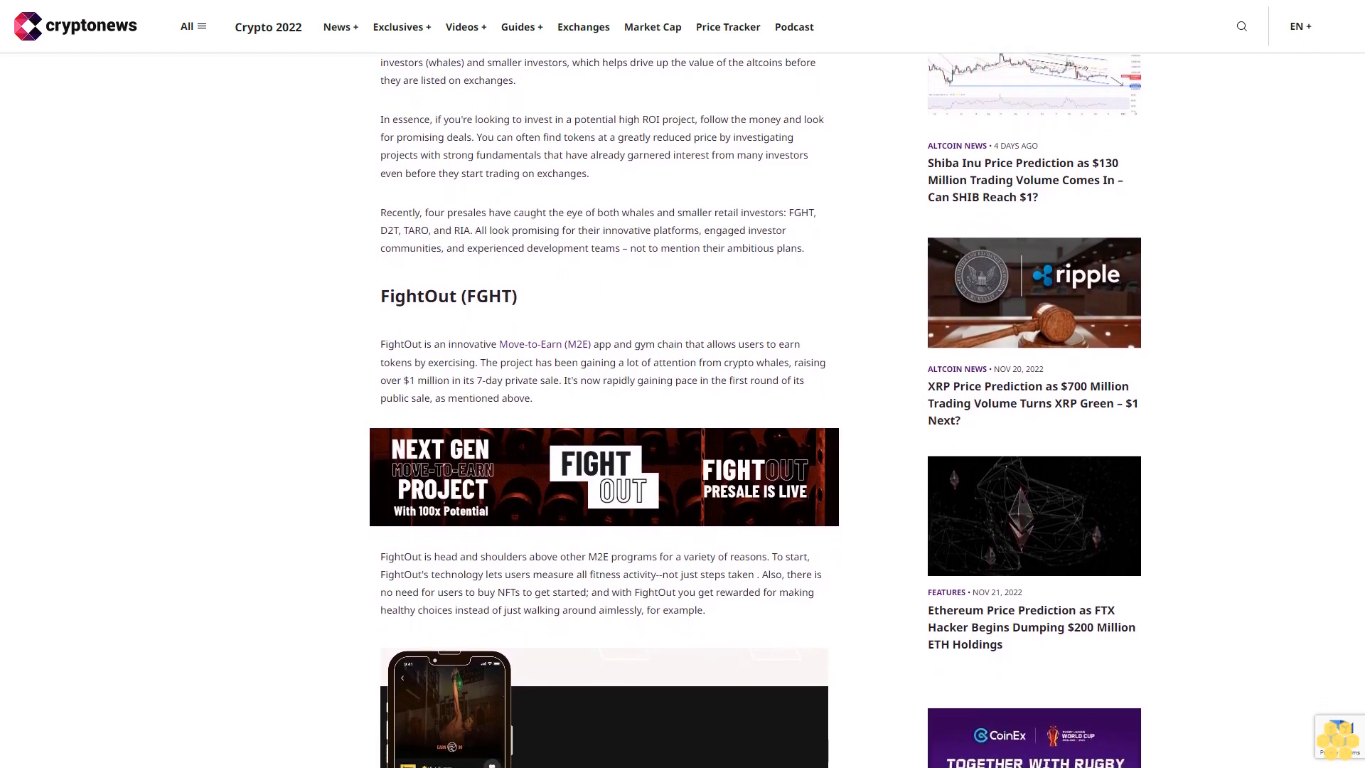
scroll(down, 3)
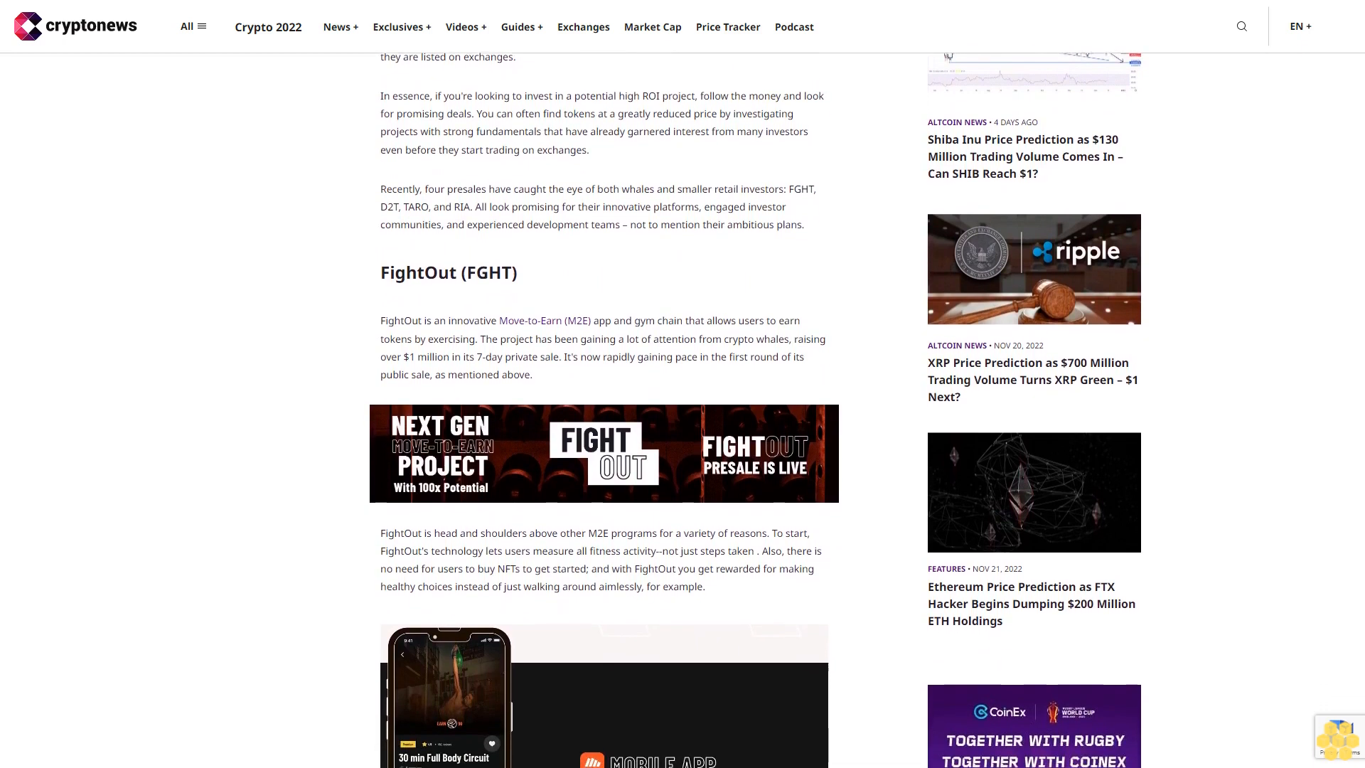
scroll(down, 3)
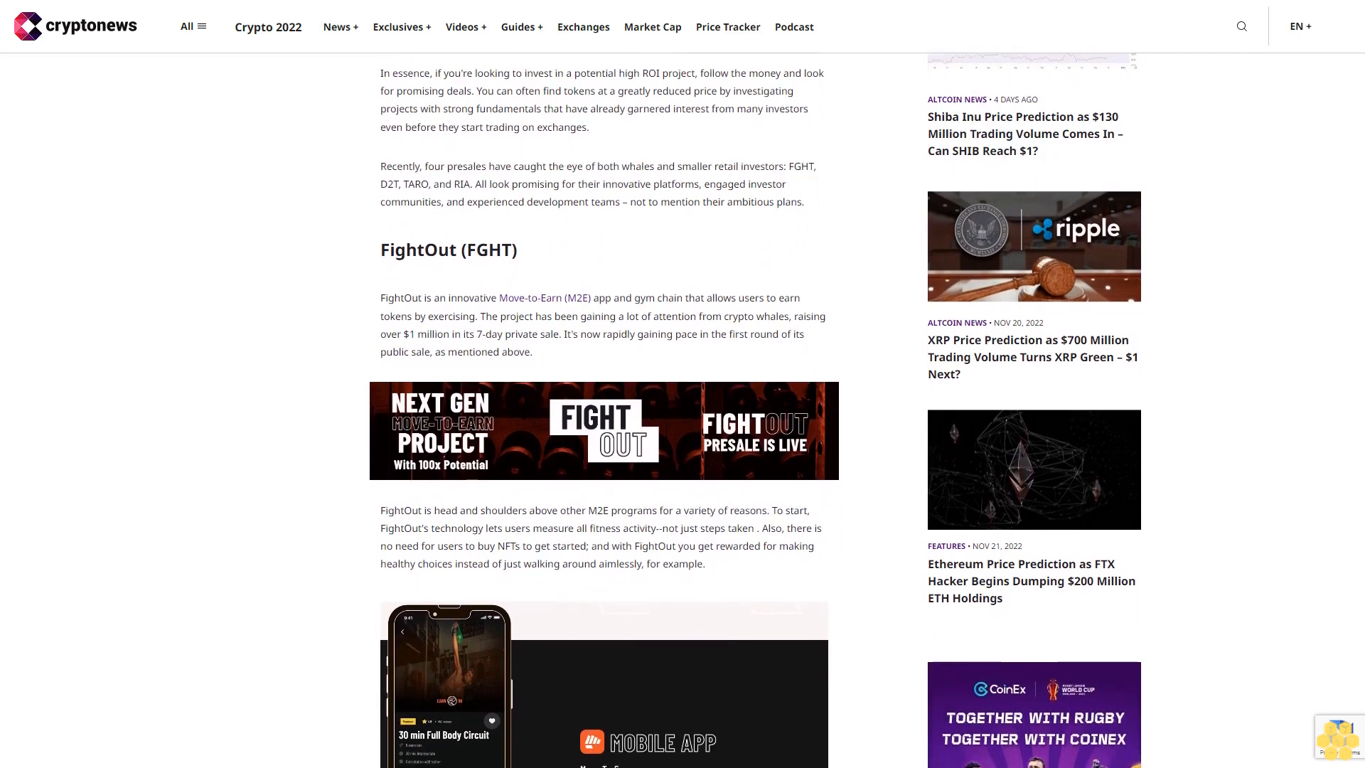
scroll(down, 3)
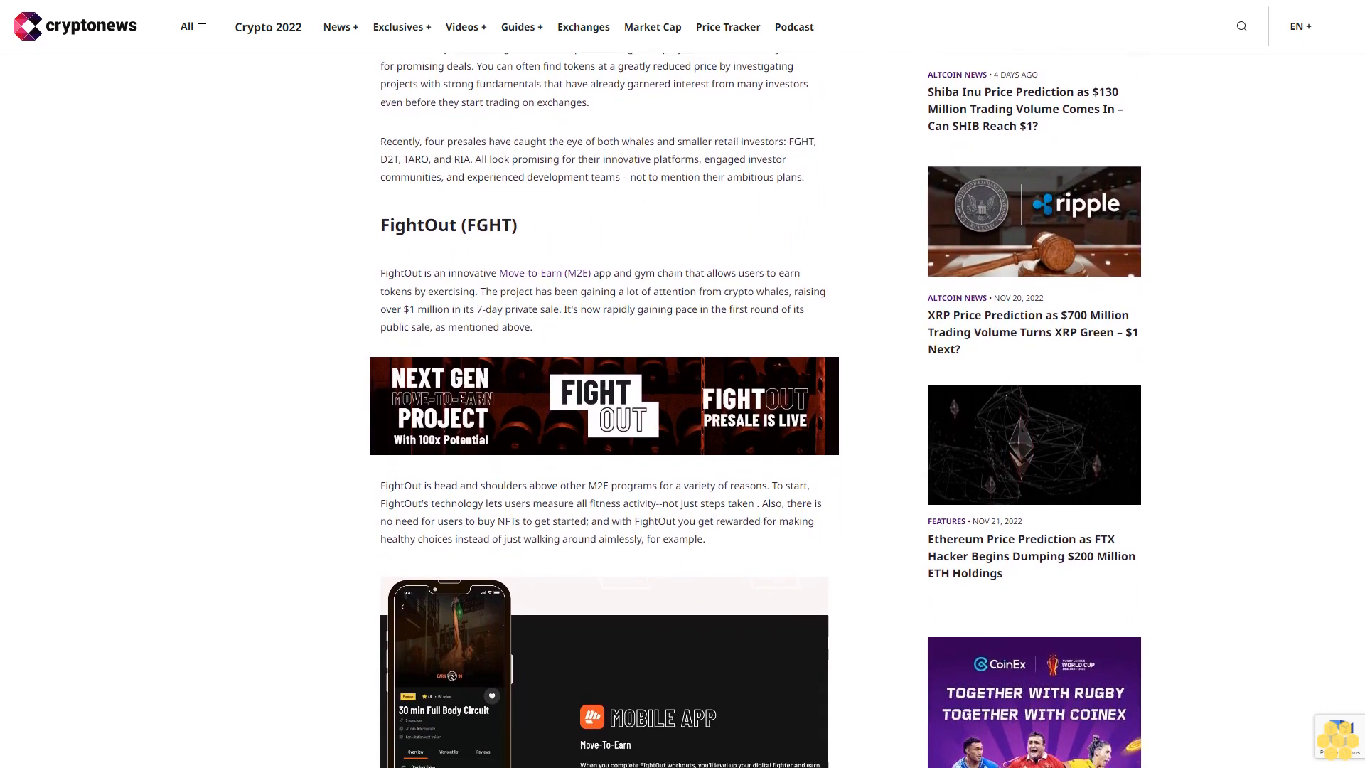
scroll(down, 3)
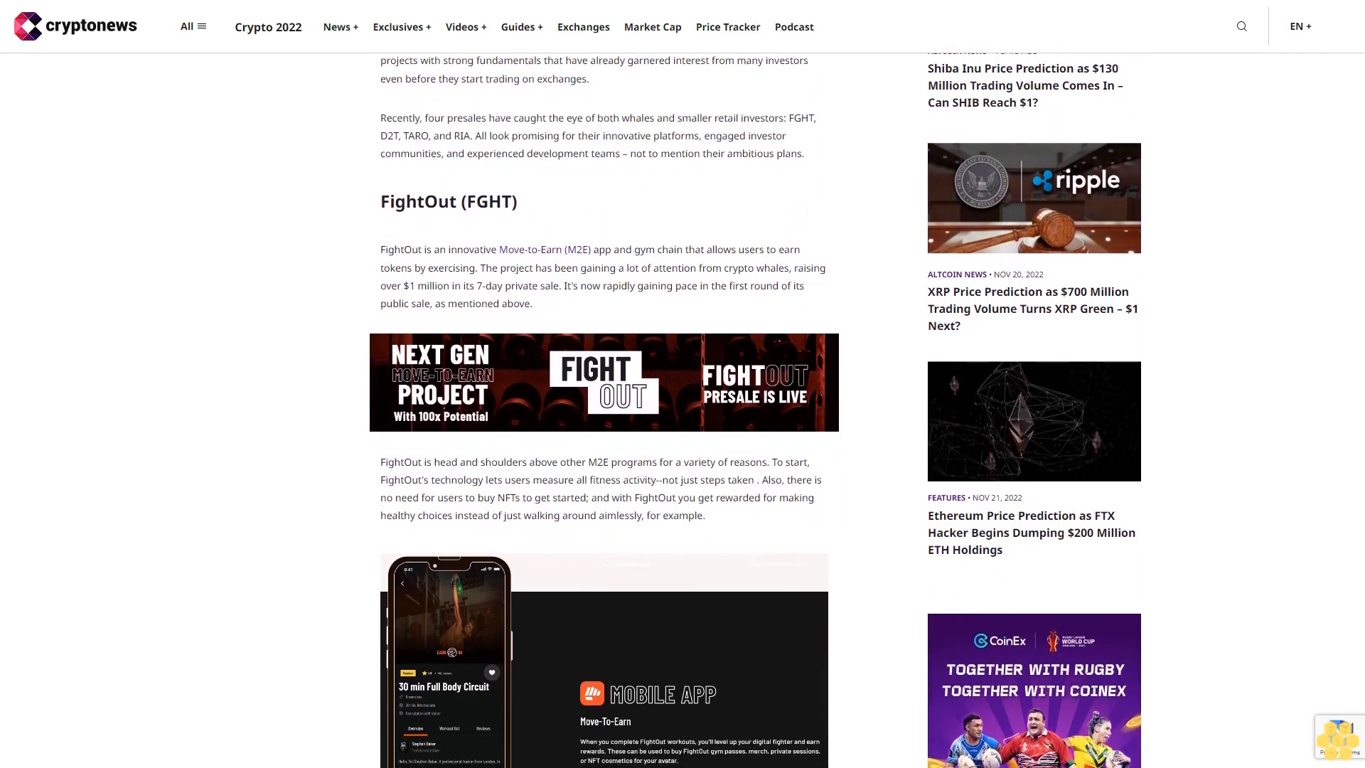
scroll(down, 3)
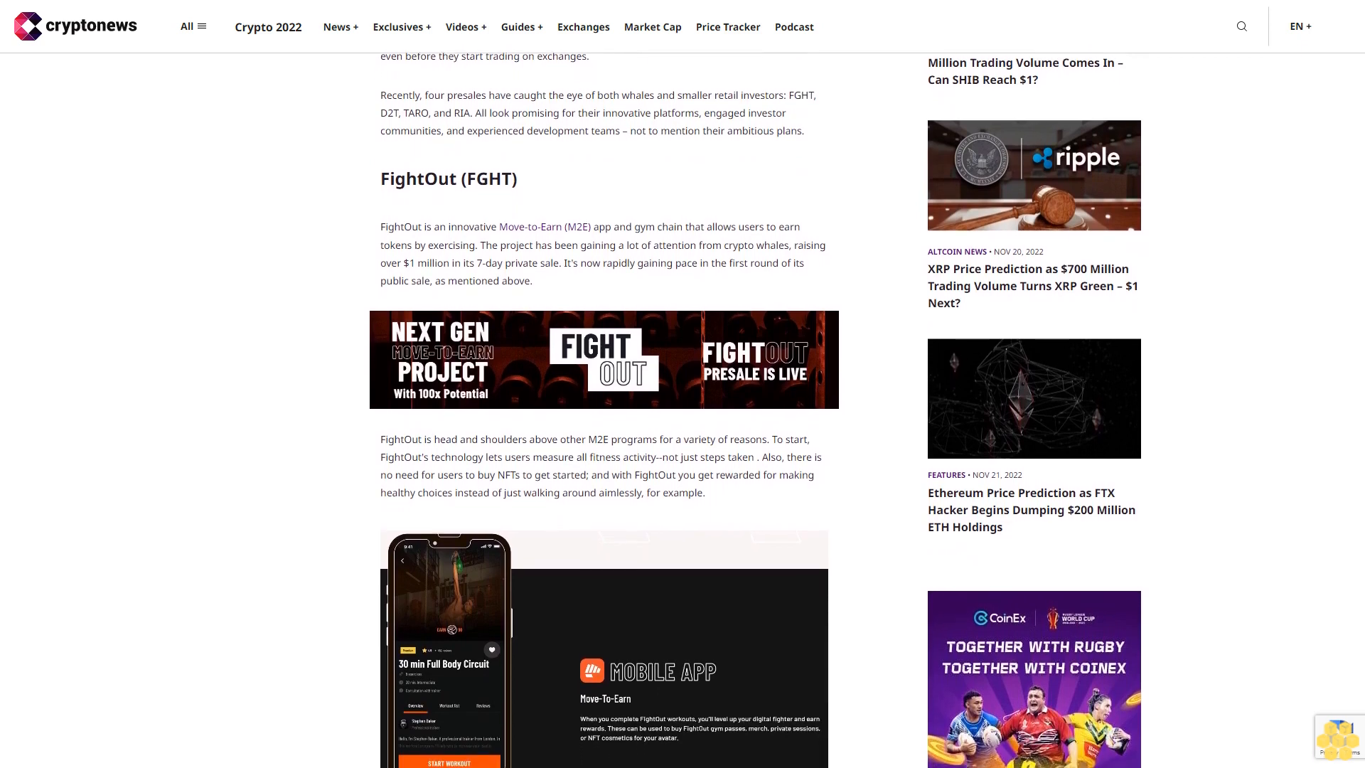
scroll(down, 3)
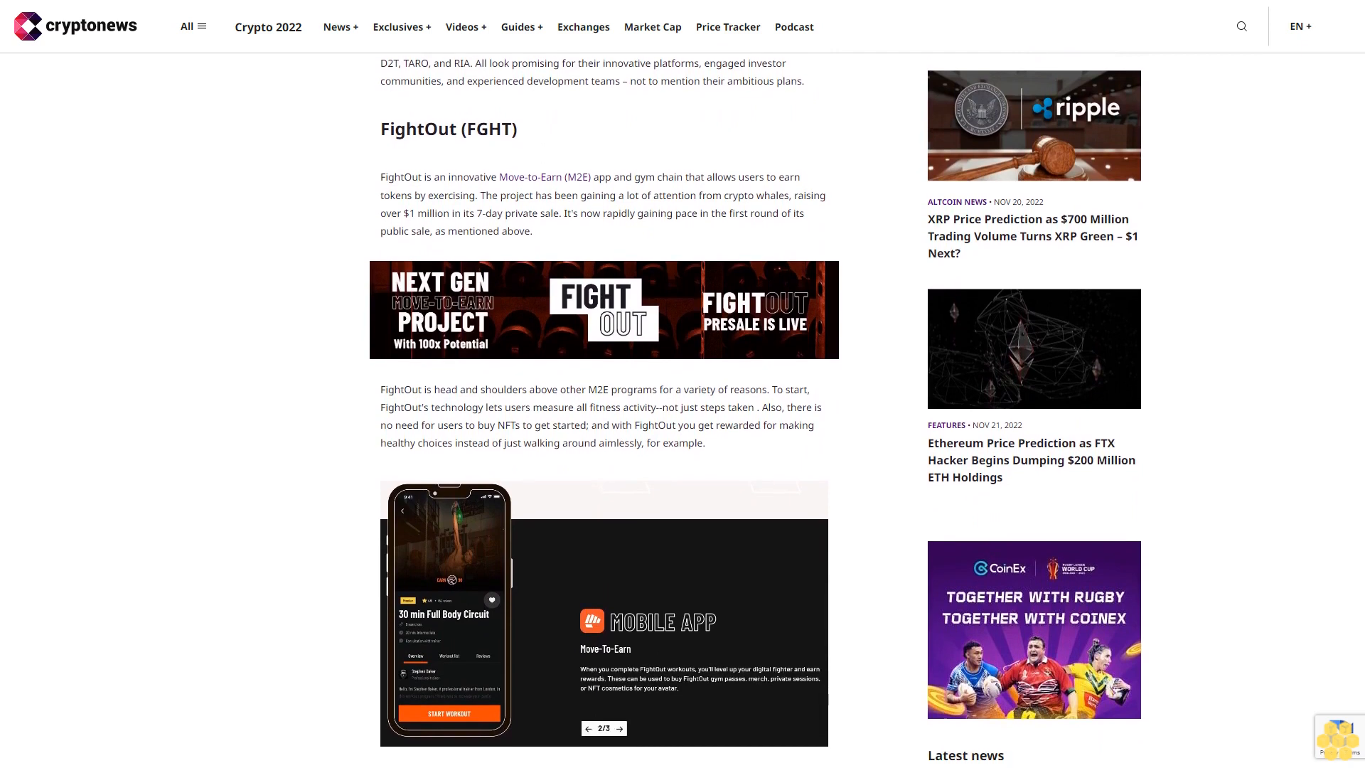
scroll(down, 3)
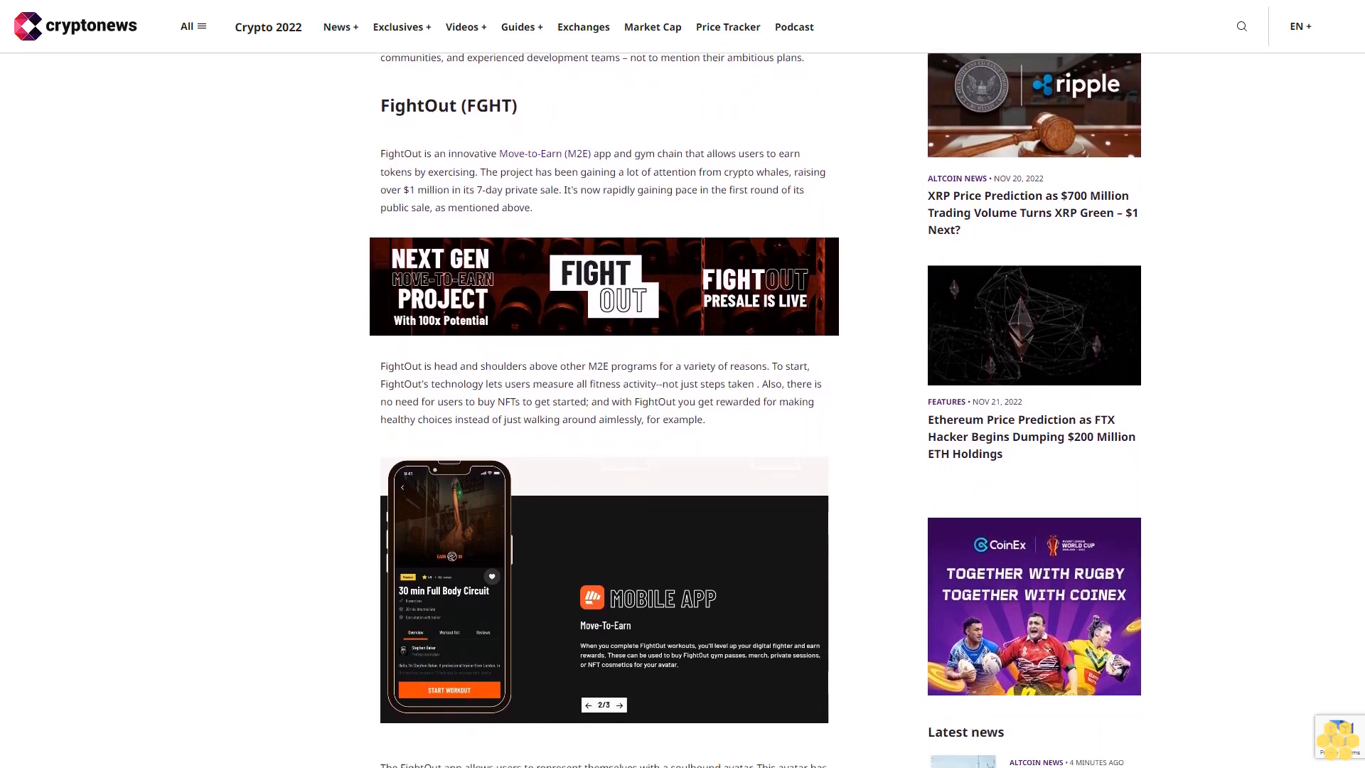
scroll(down, 3)
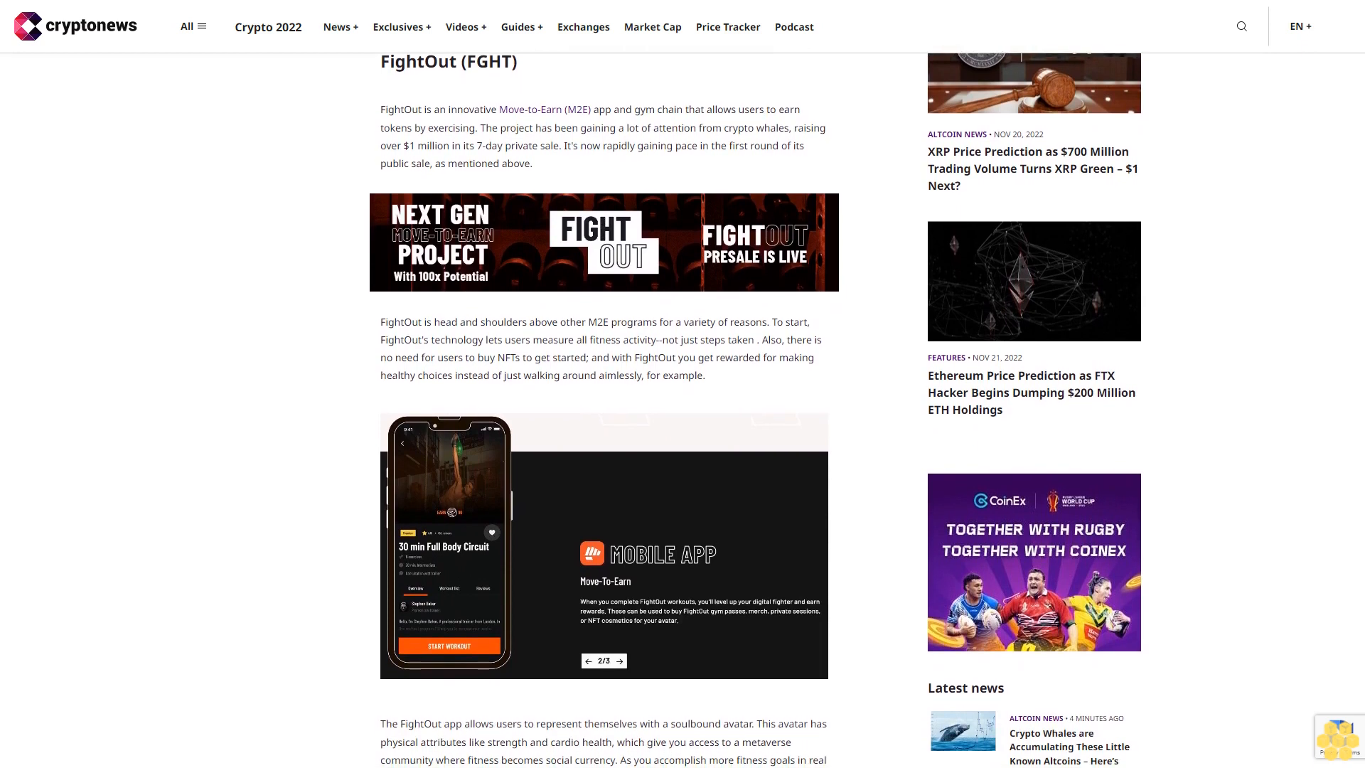
scroll(down, 3)
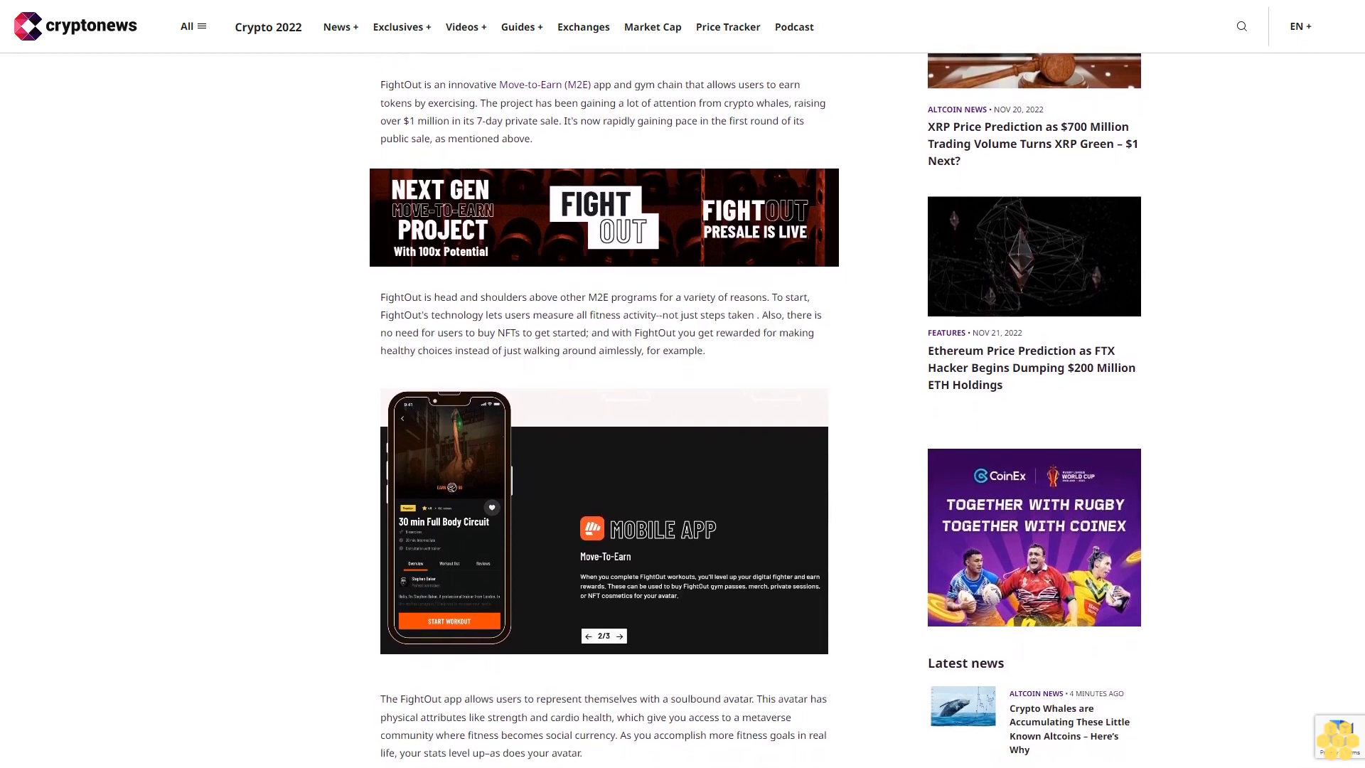
scroll(down, 3)
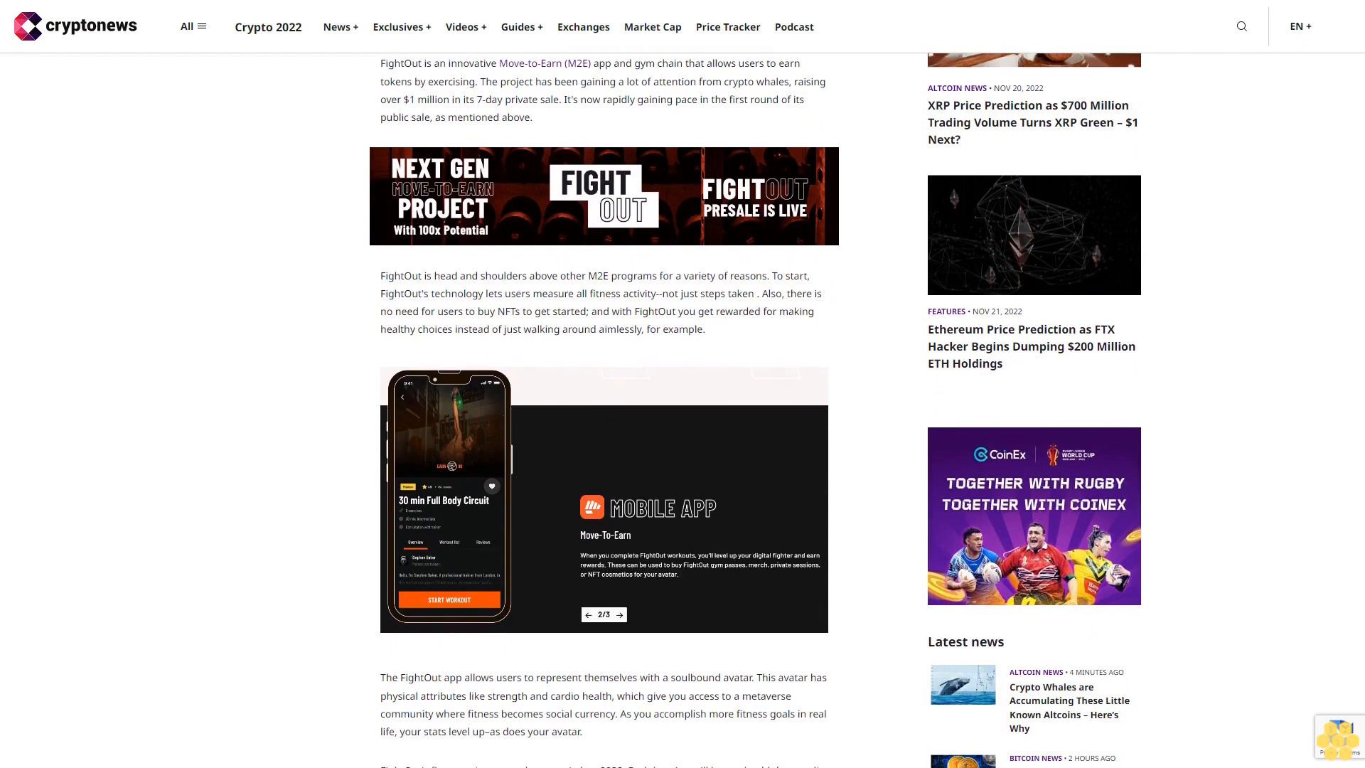
scroll(down, 3)
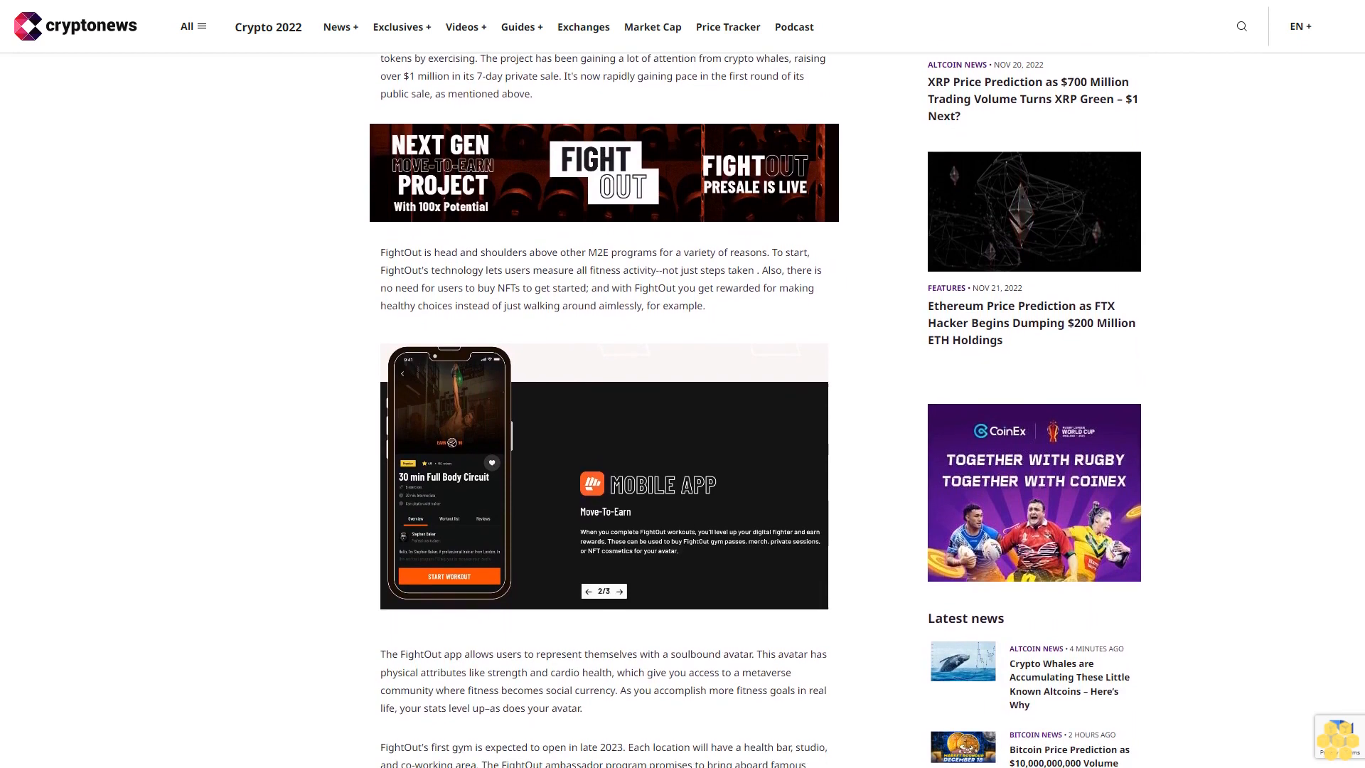
scroll(down, 3)
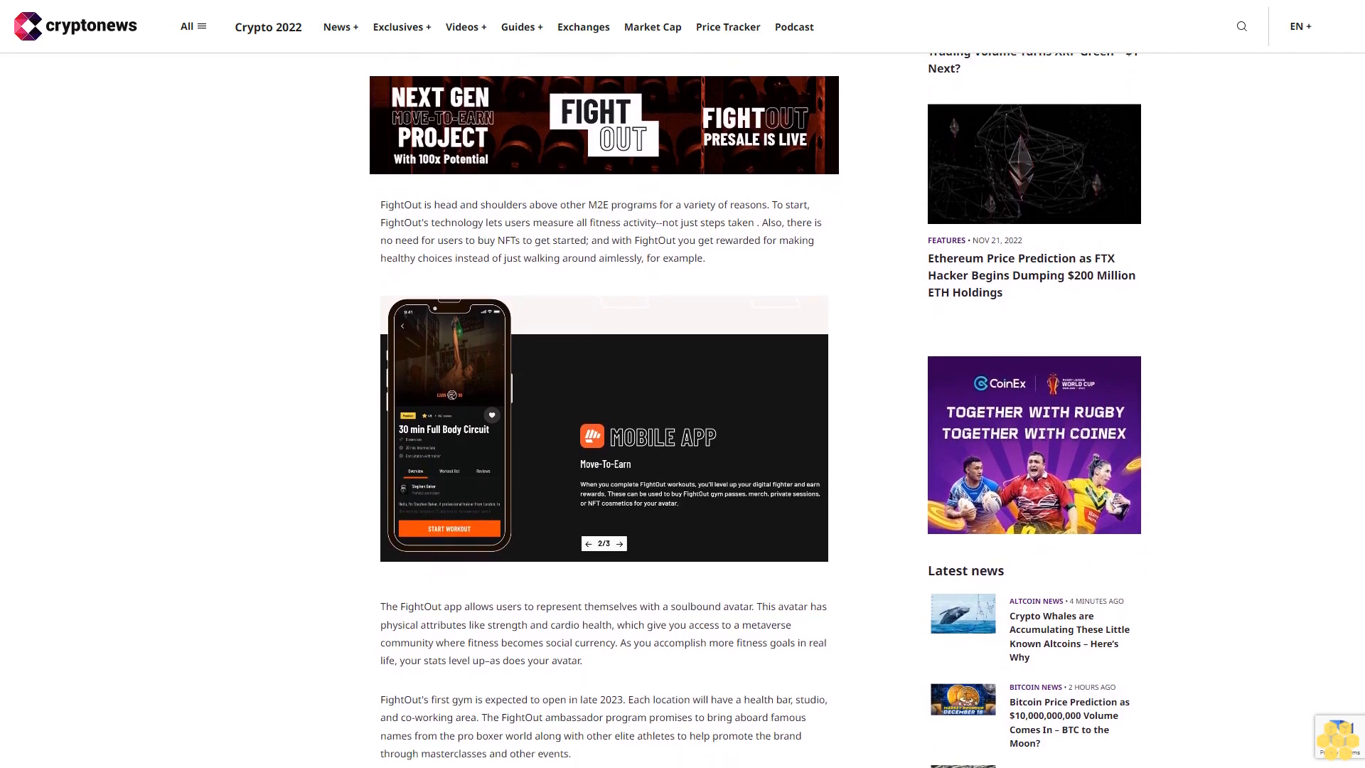
scroll(down, 3)
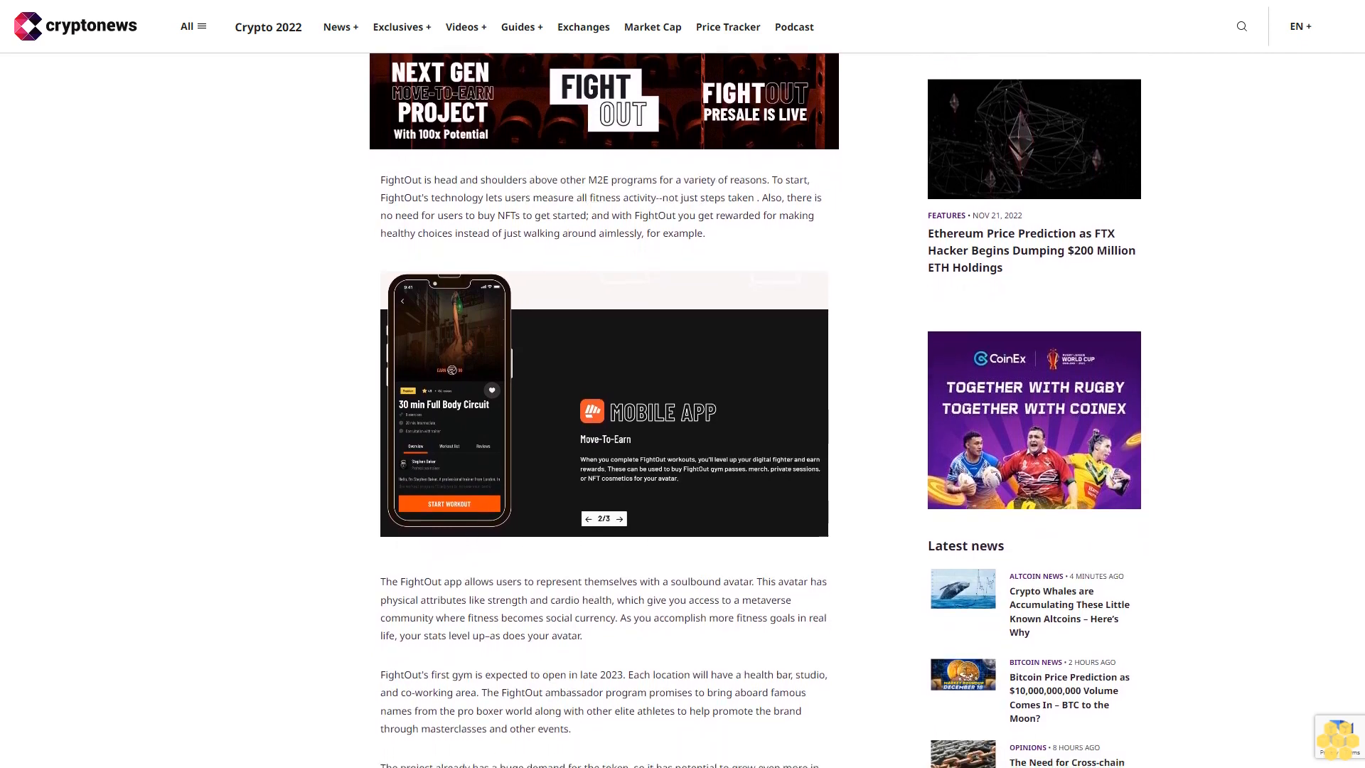
scroll(down, 3)
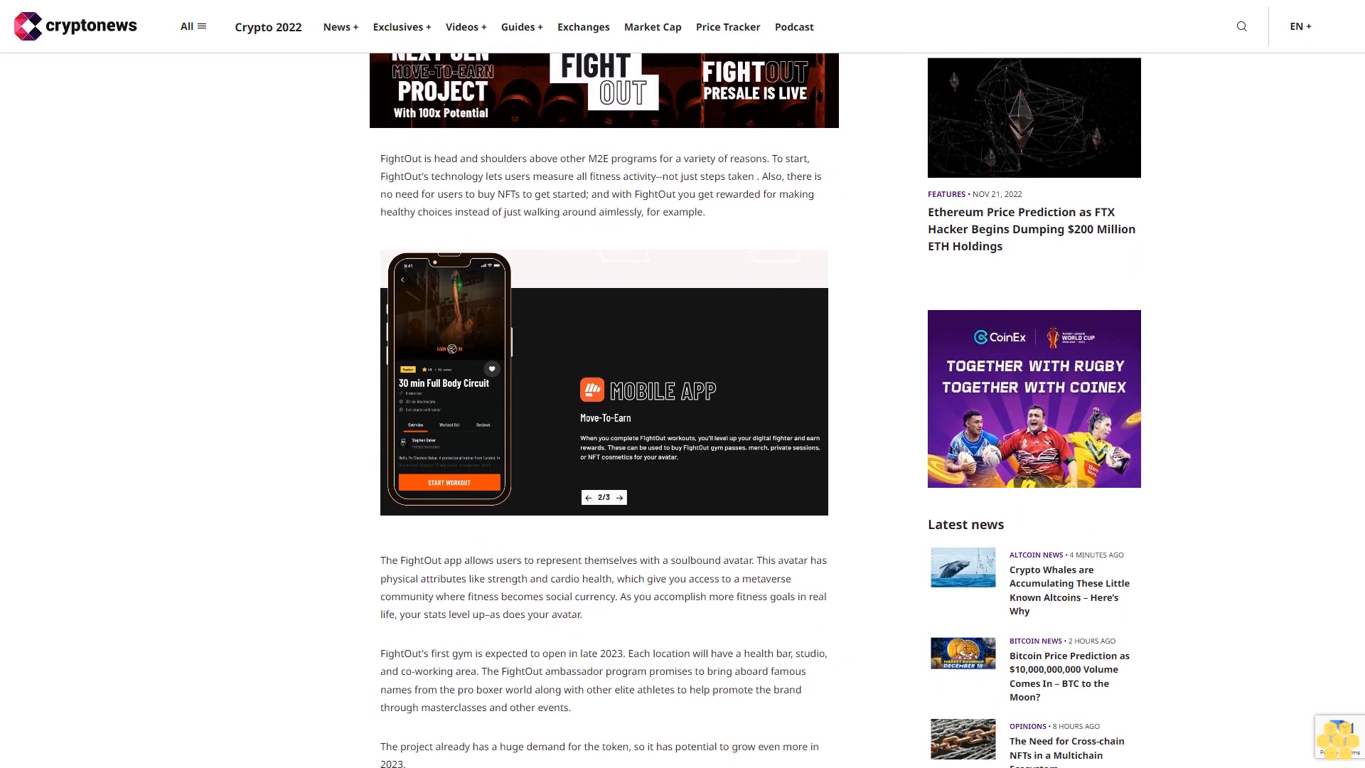
scroll(down, 3)
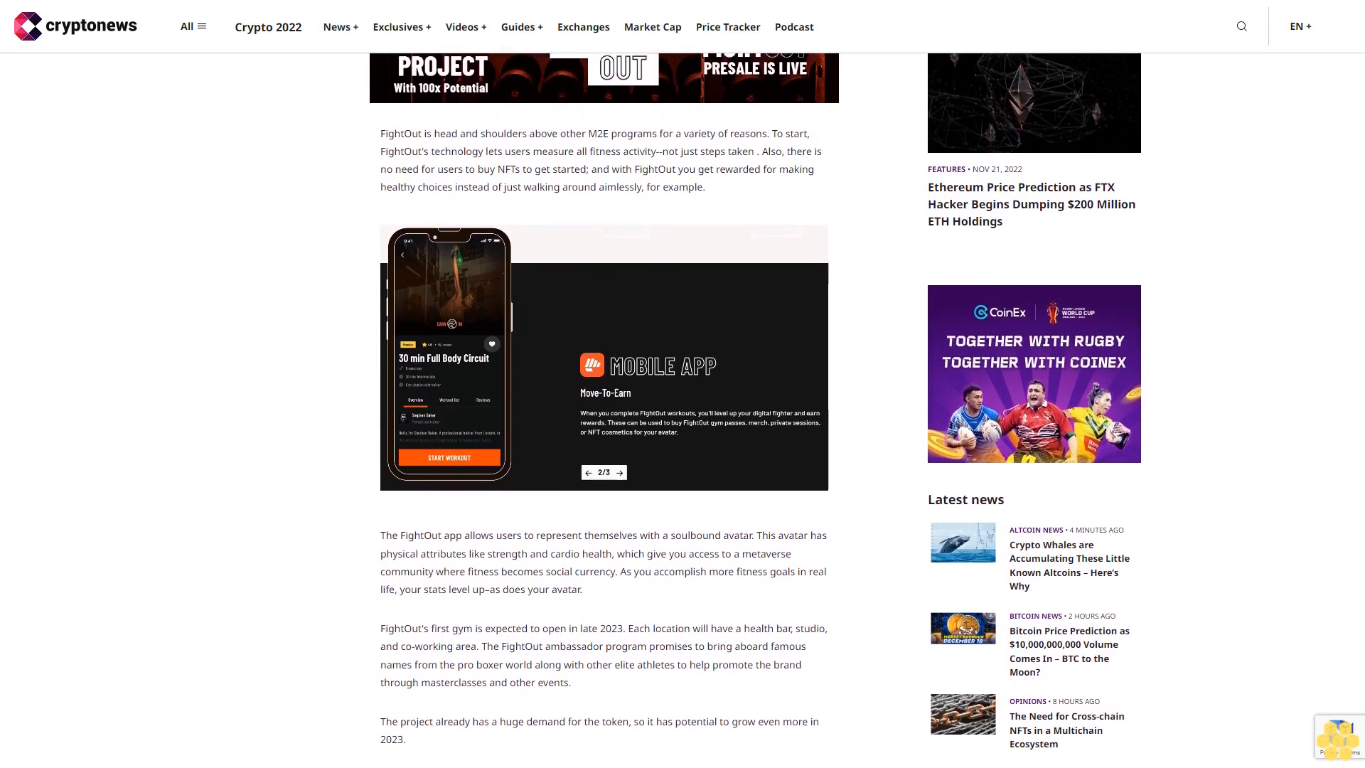
scroll(down, 3)
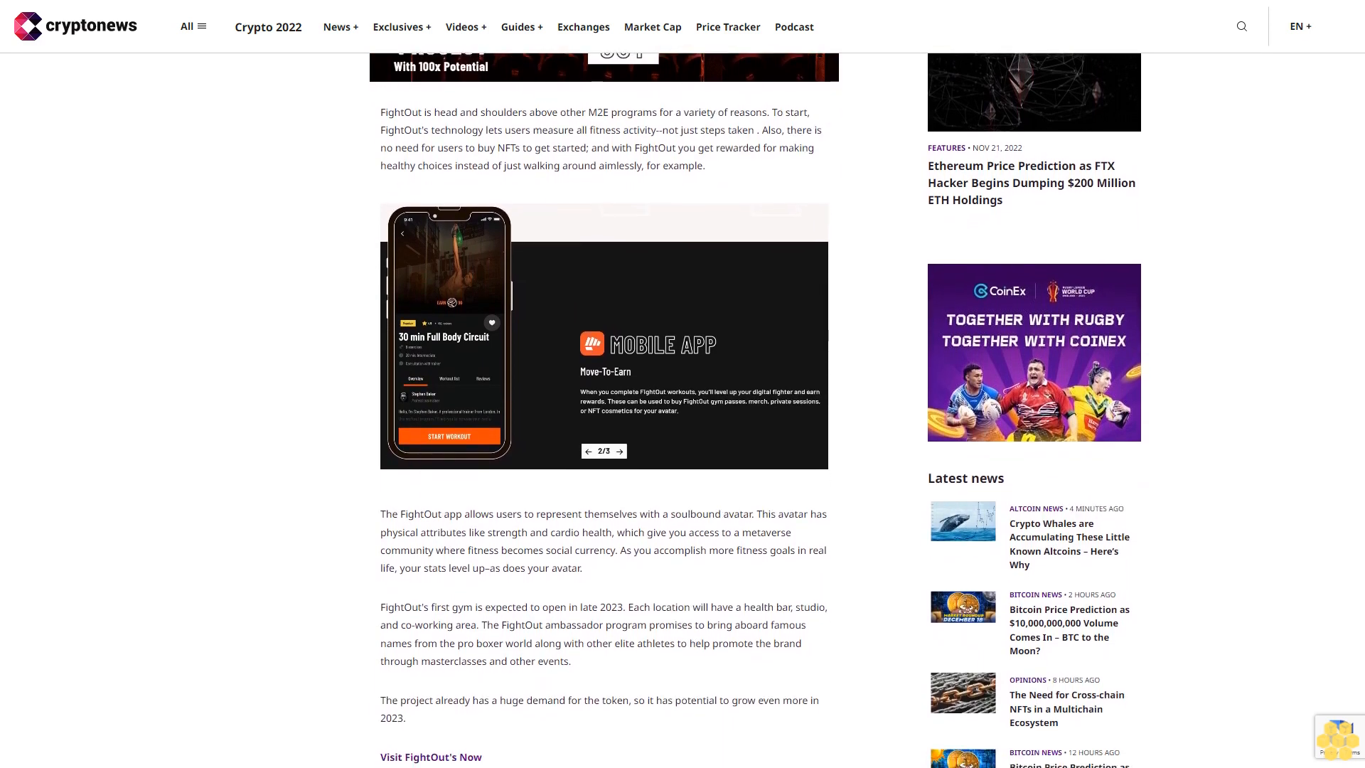
scroll(down, 3)
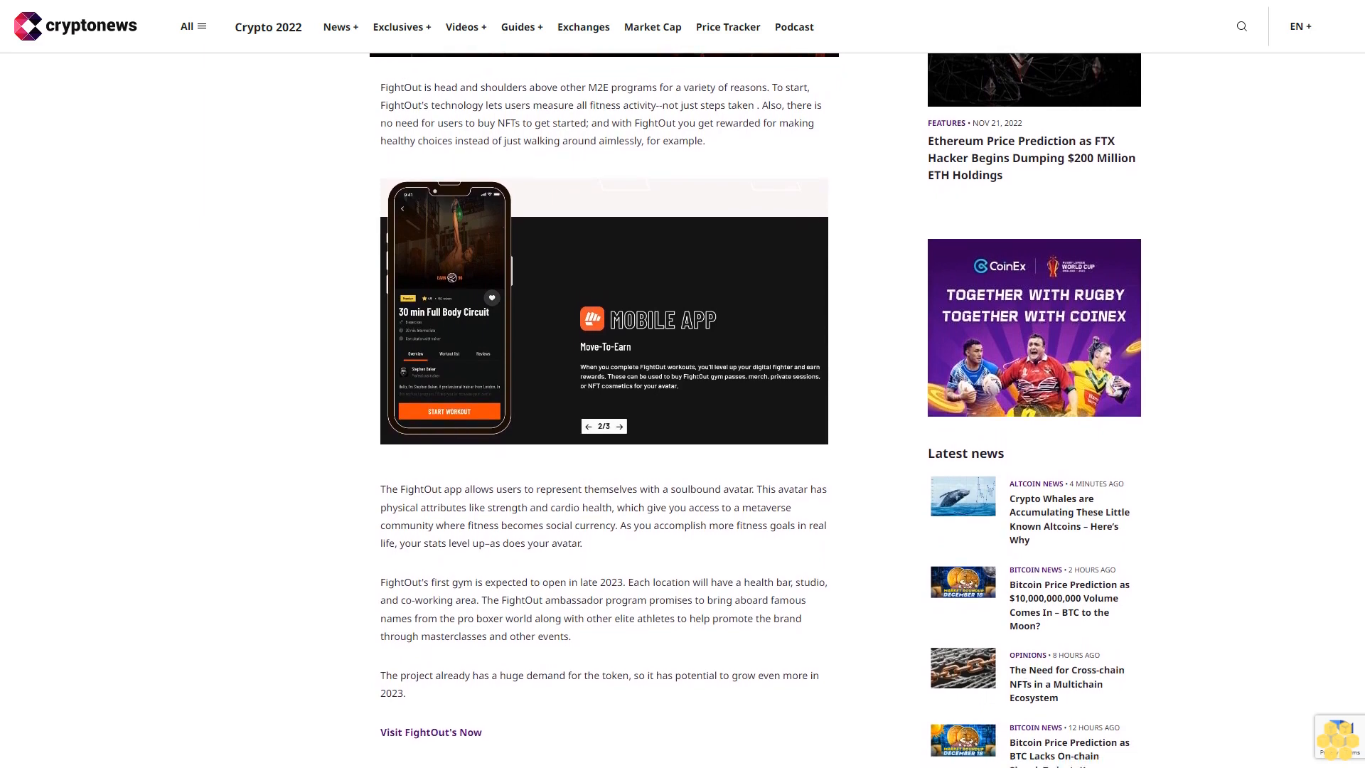
scroll(down, 3)
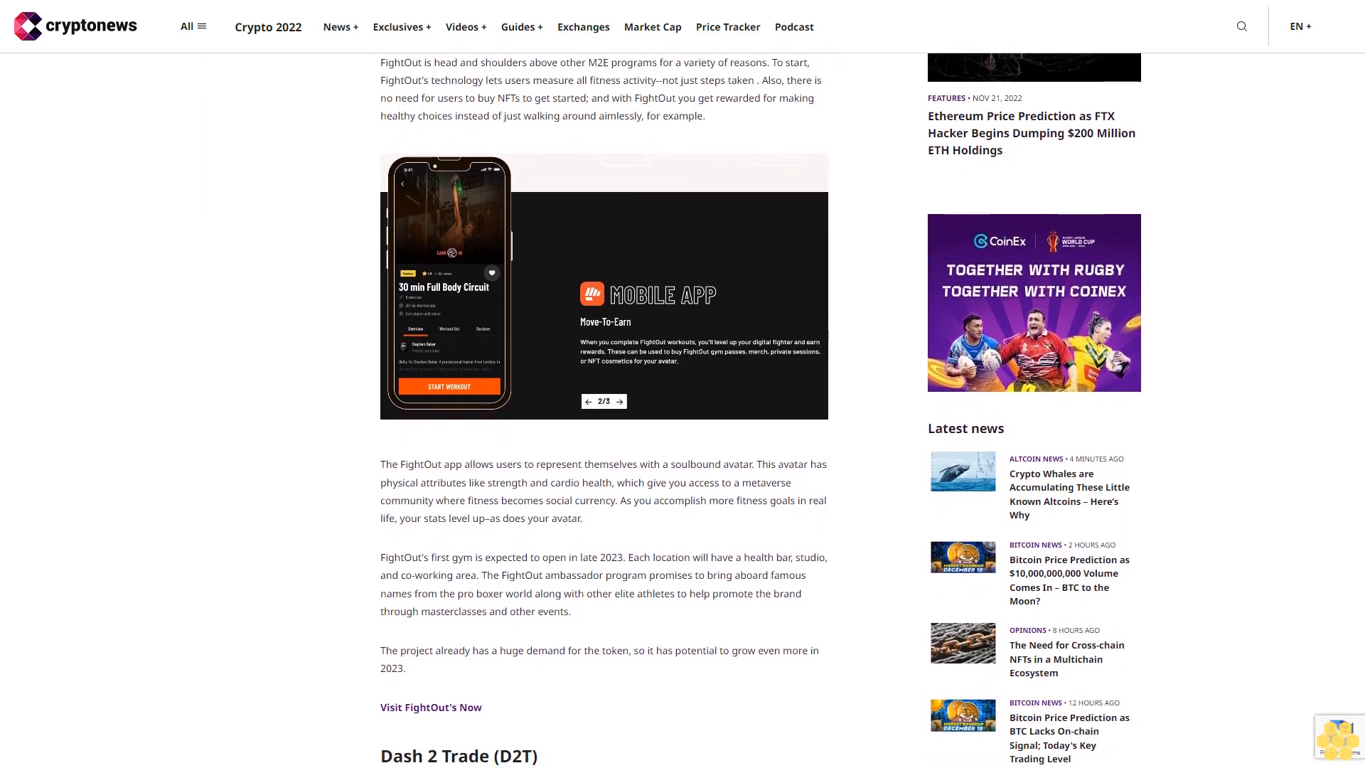
scroll(down, 3)
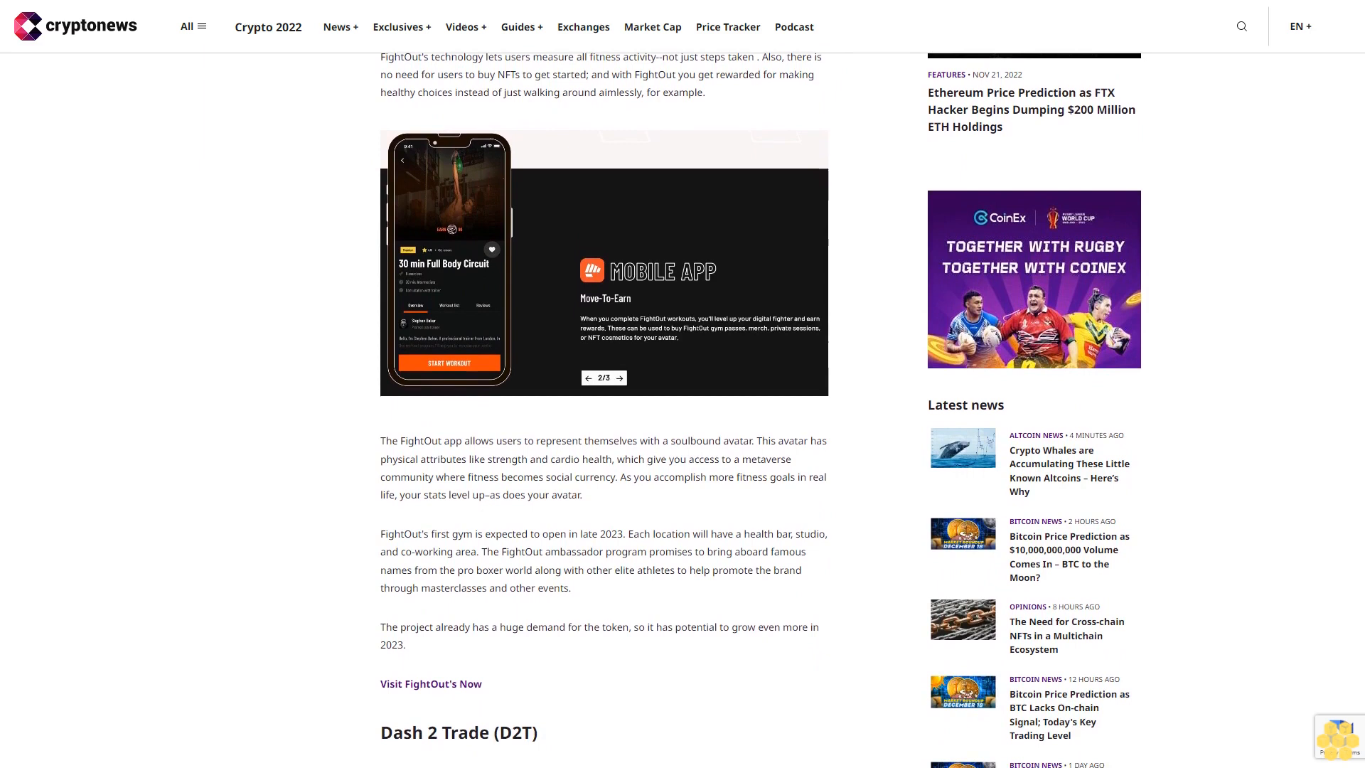
scroll(down, 3)
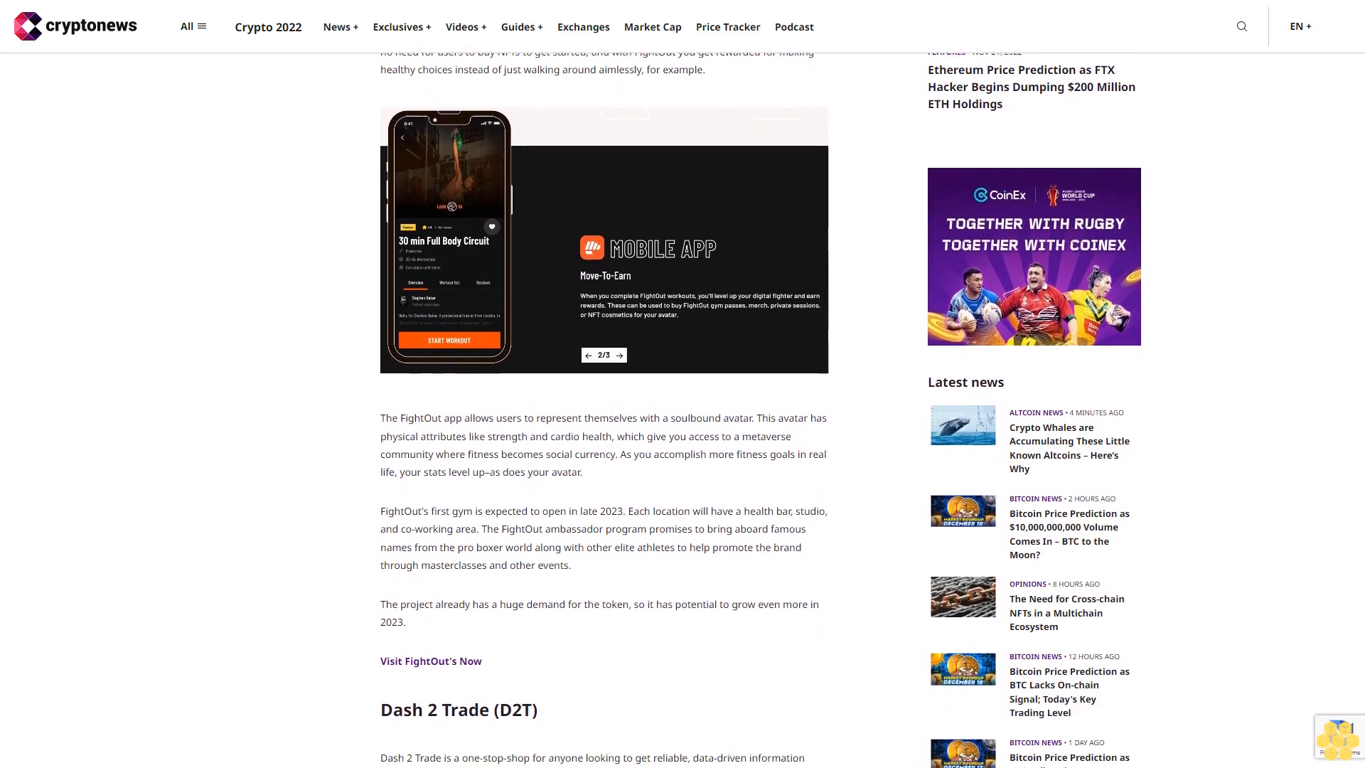
scroll(down, 3)
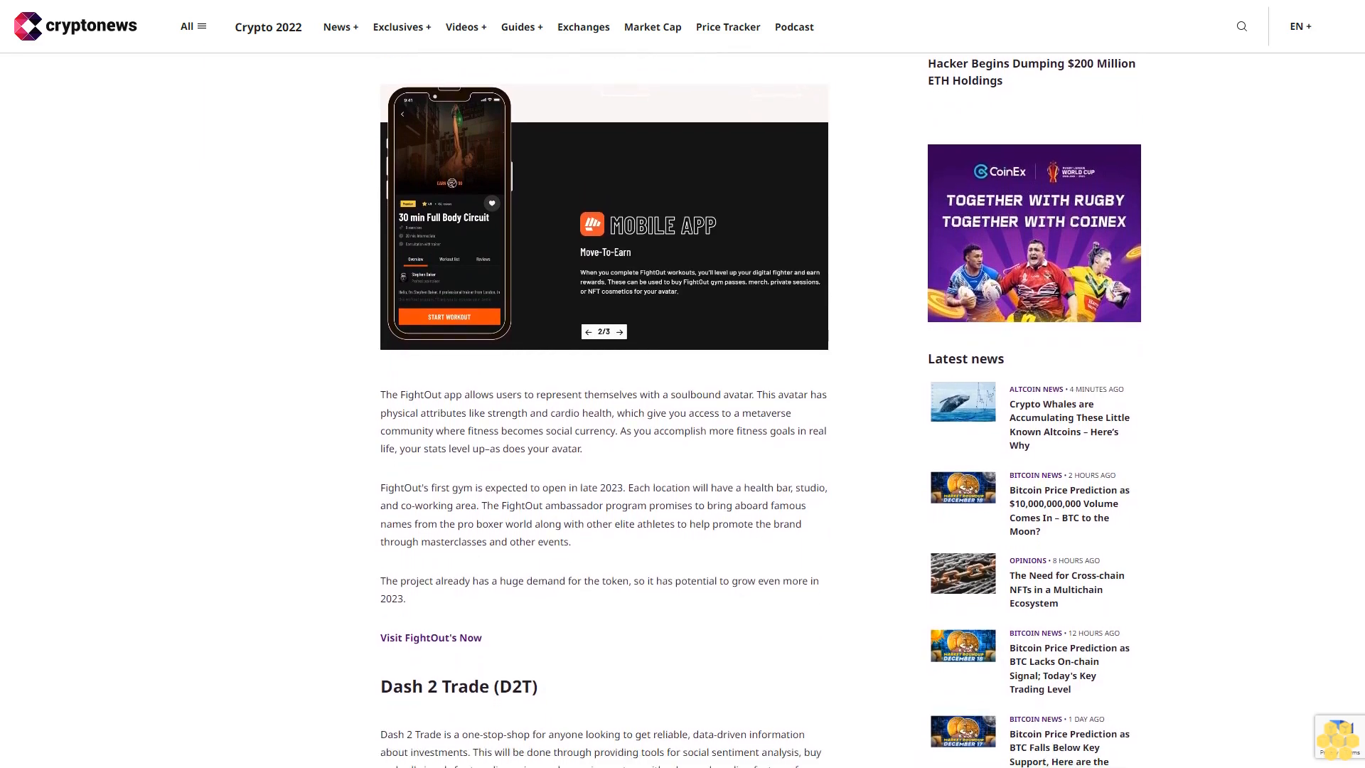
scroll(down, 3)
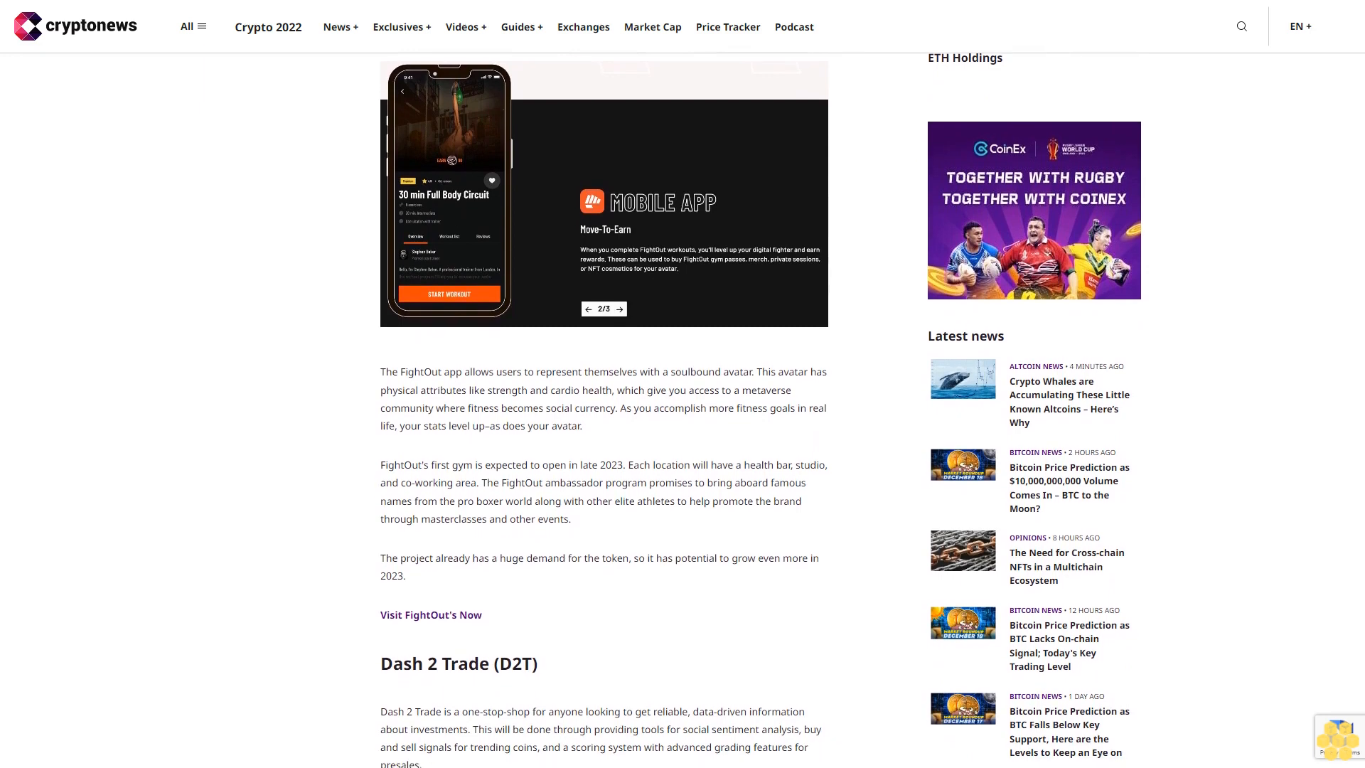
scroll(down, 3)
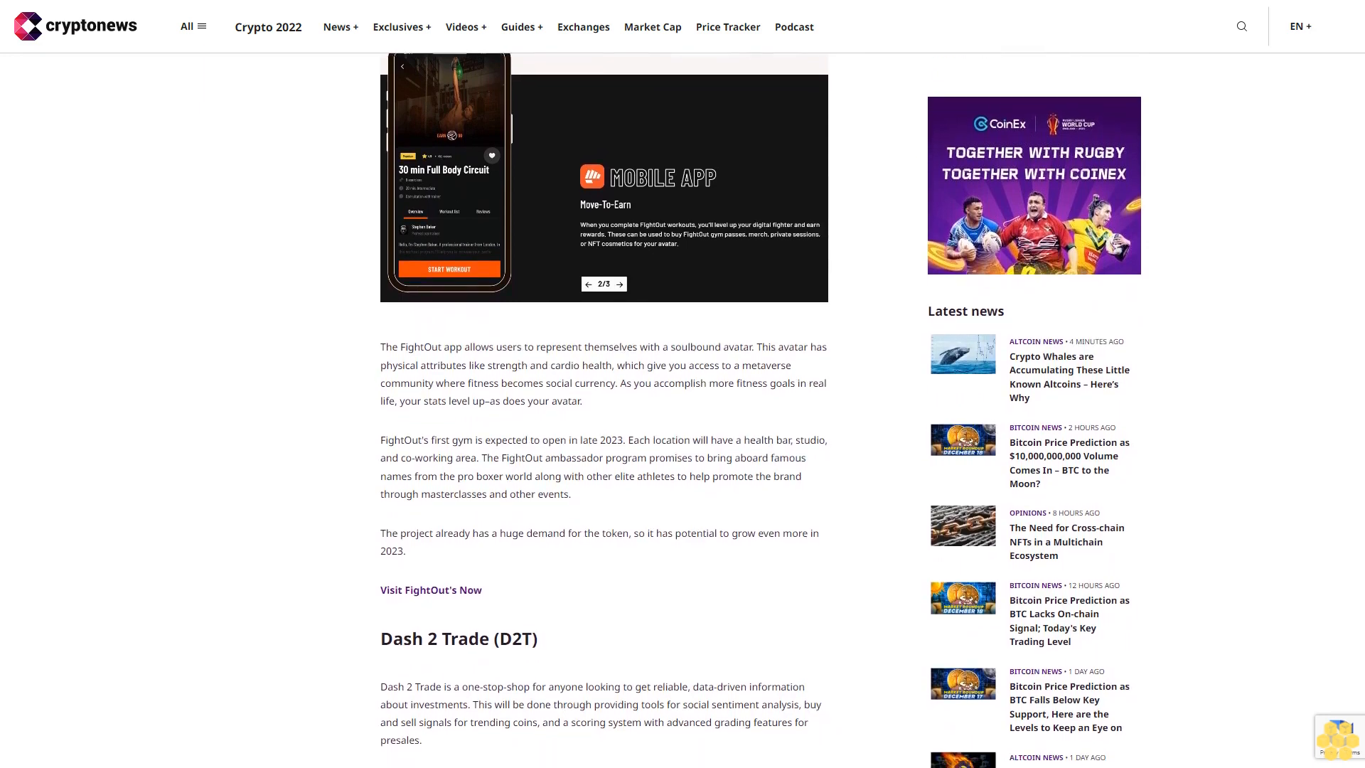
scroll(down, 3)
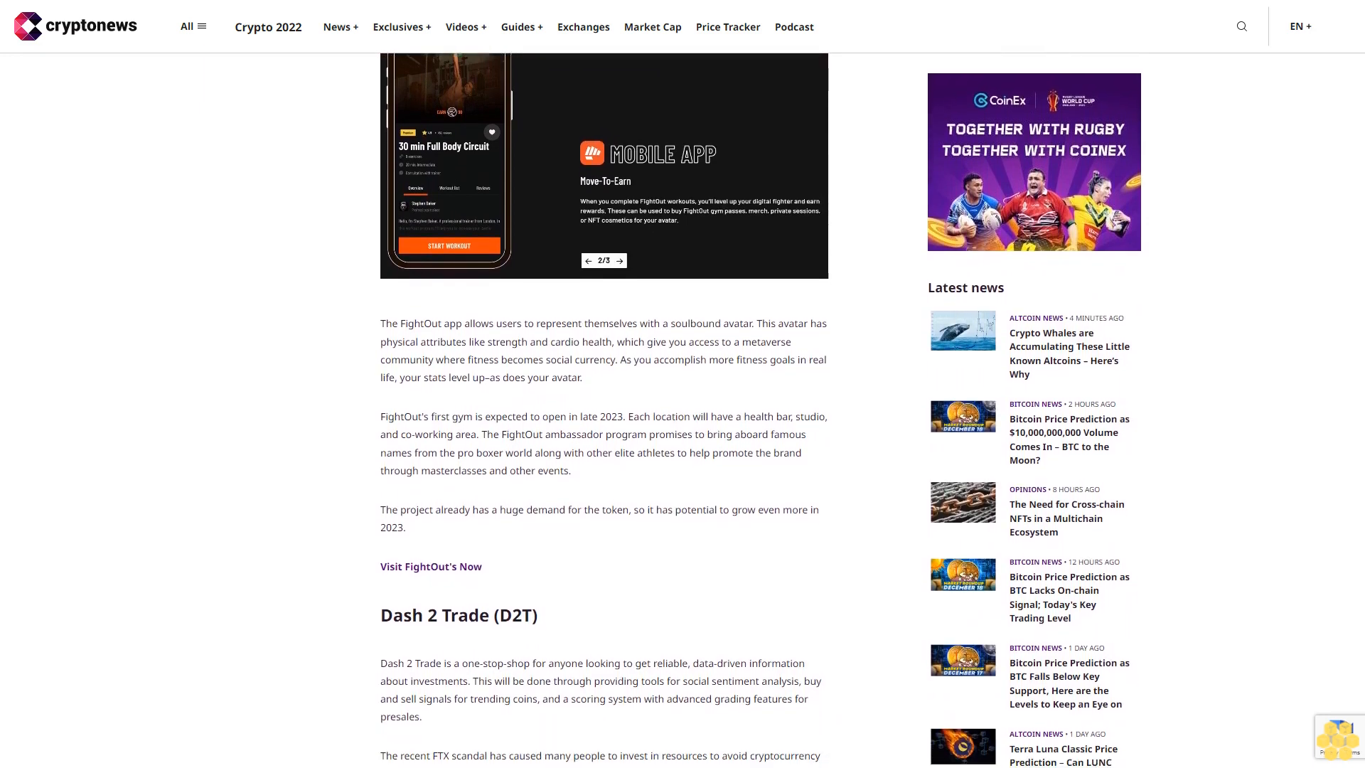
scroll(down, 3)
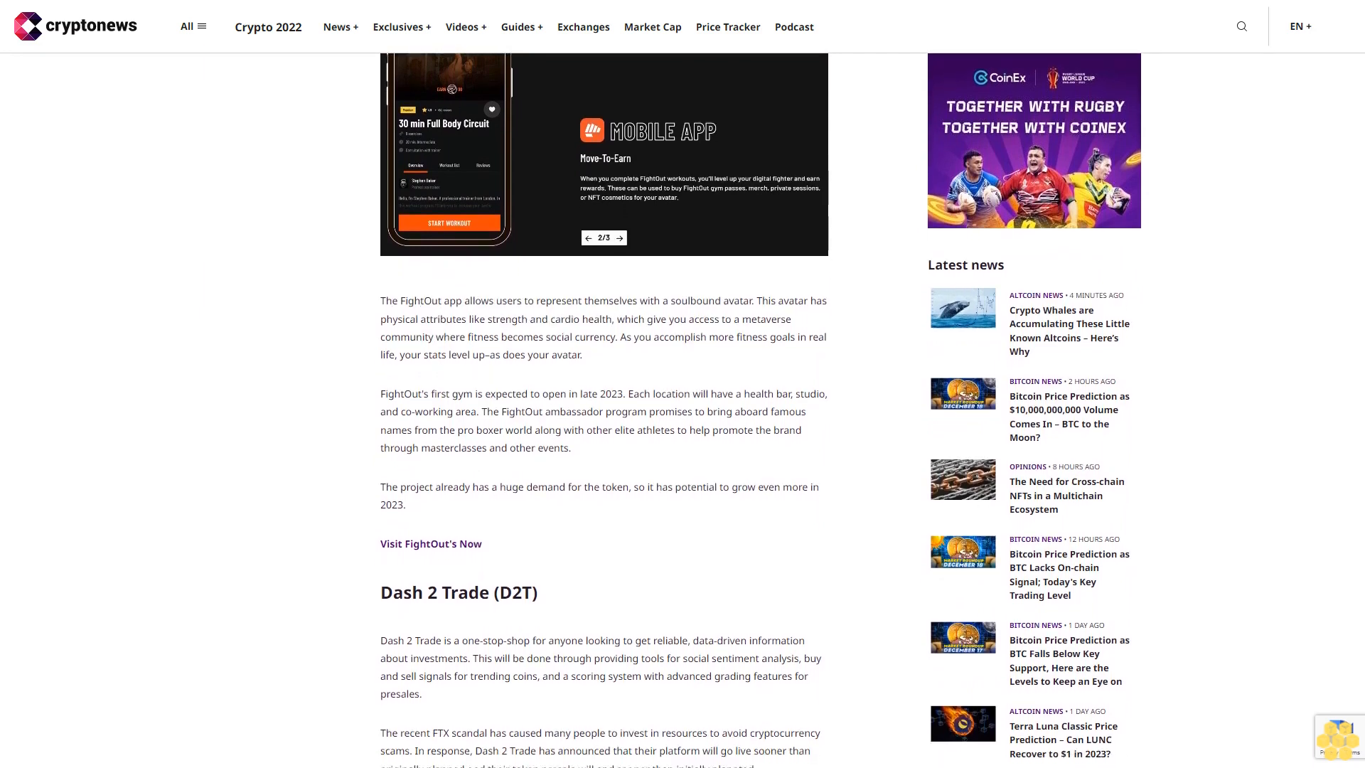
scroll(down, 3)
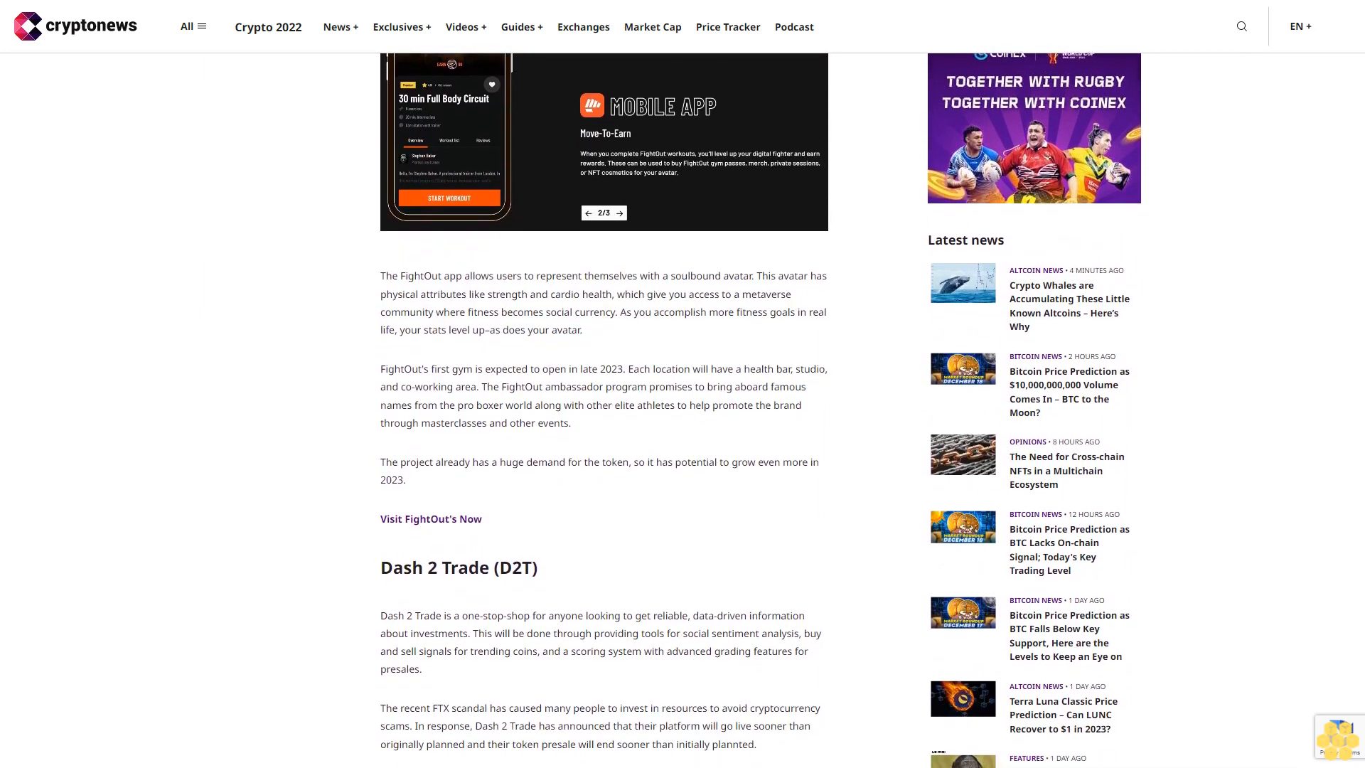
scroll(down, 3)
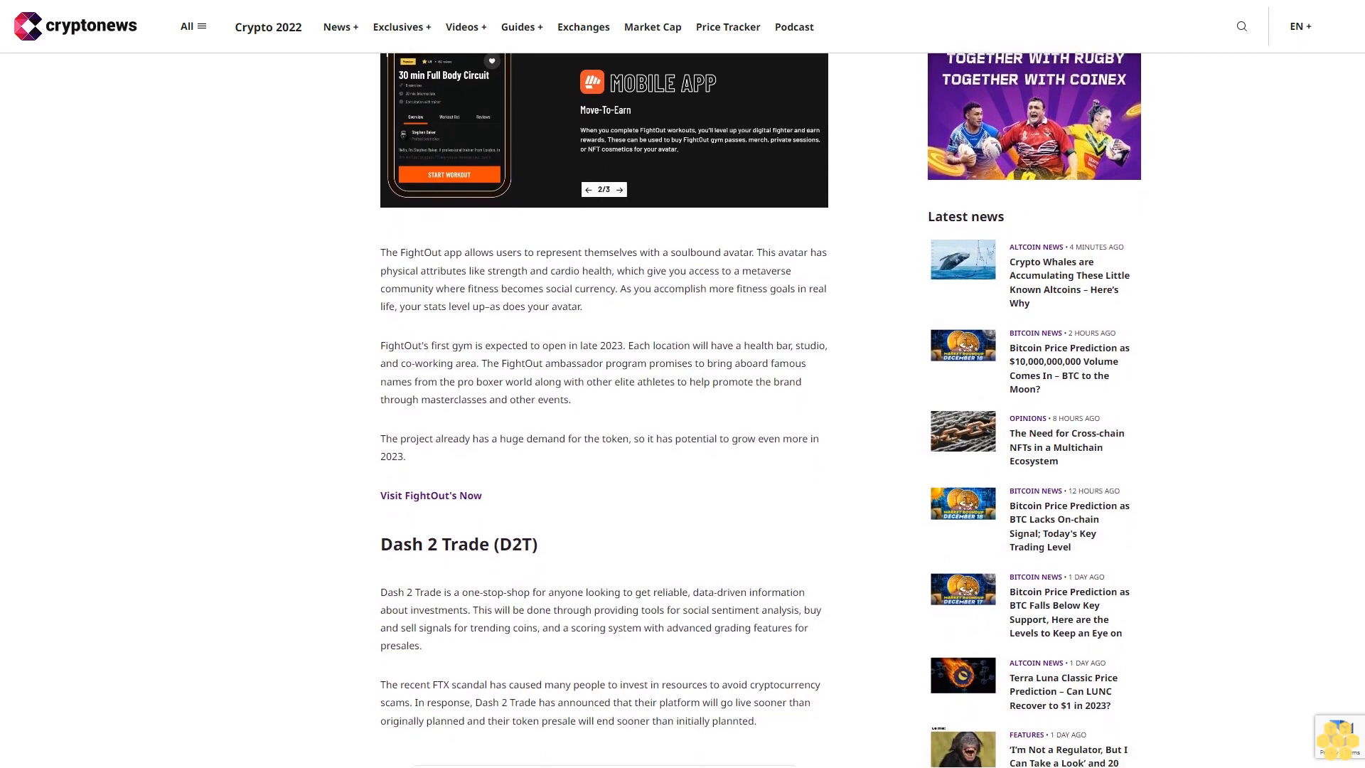
scroll(down, 3)
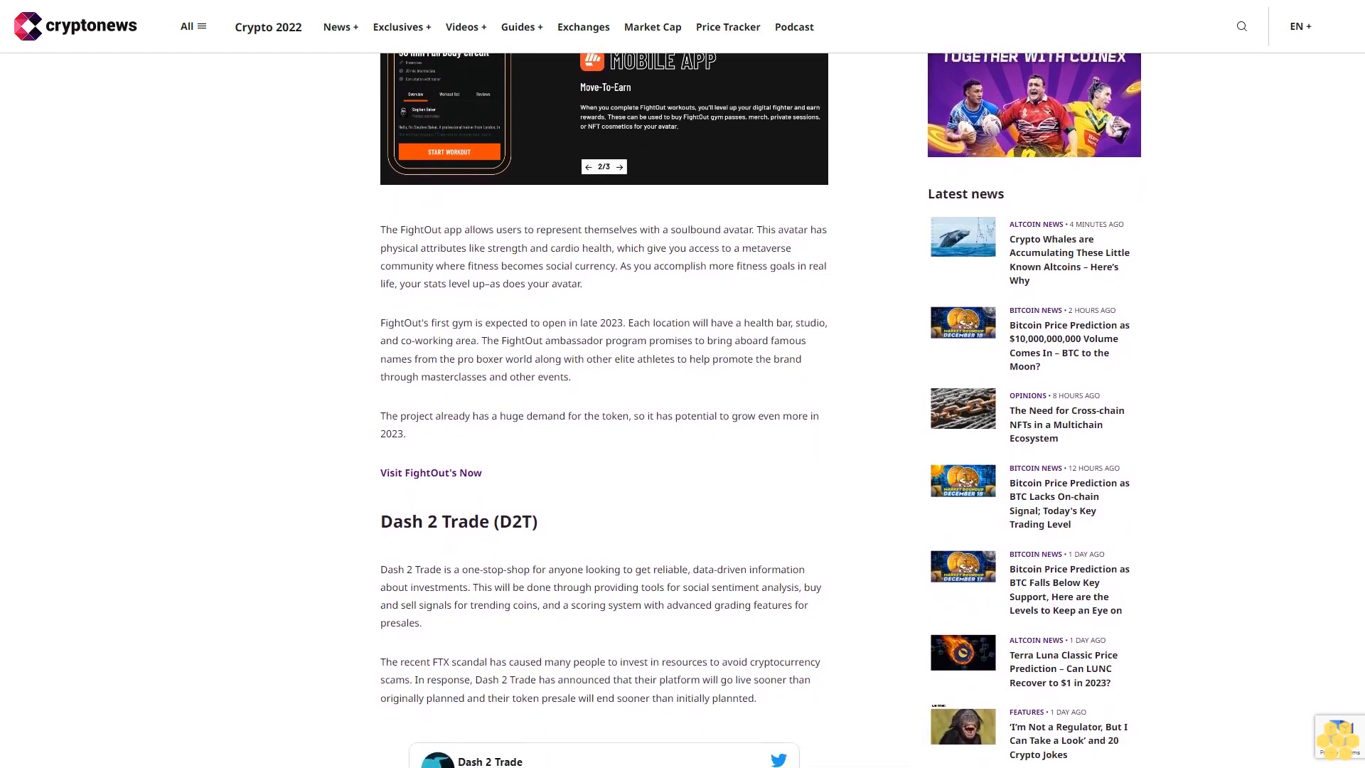
scroll(down, 3)
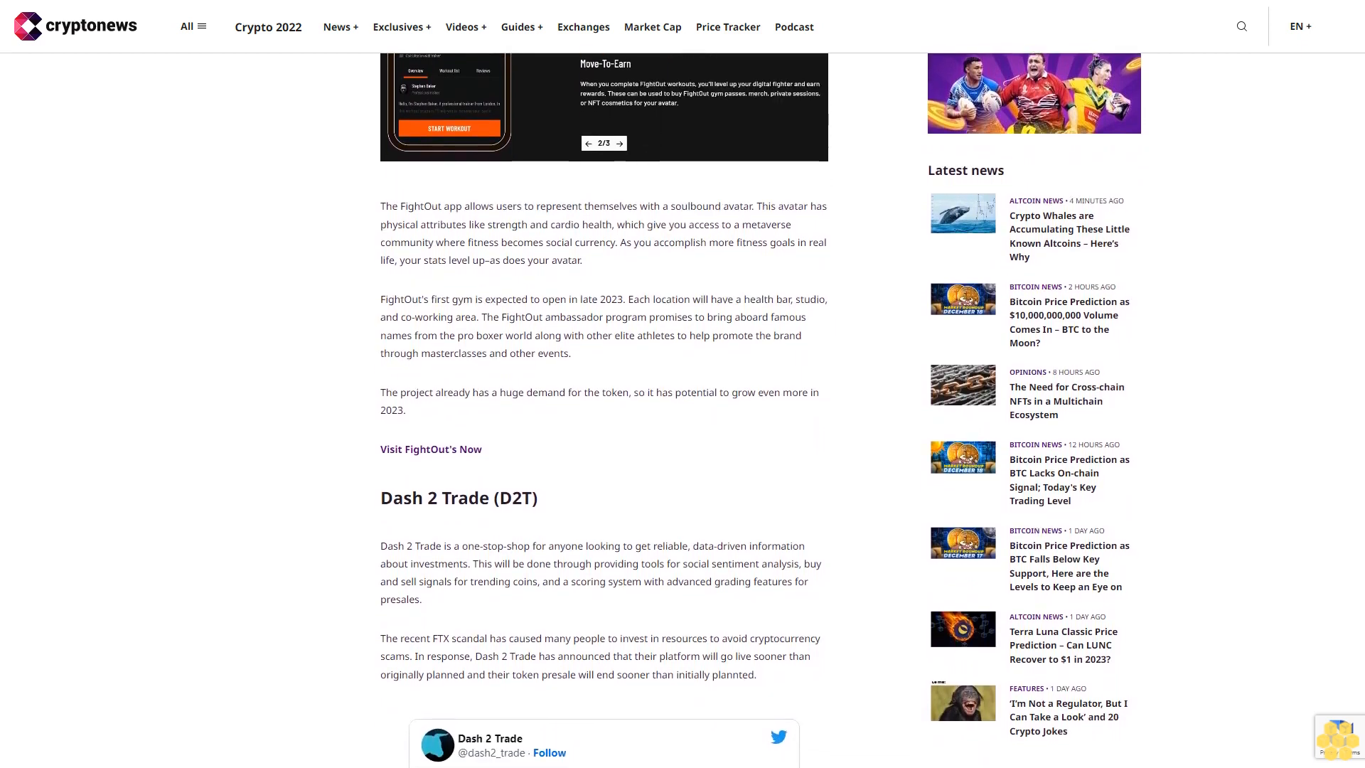
scroll(down, 3)
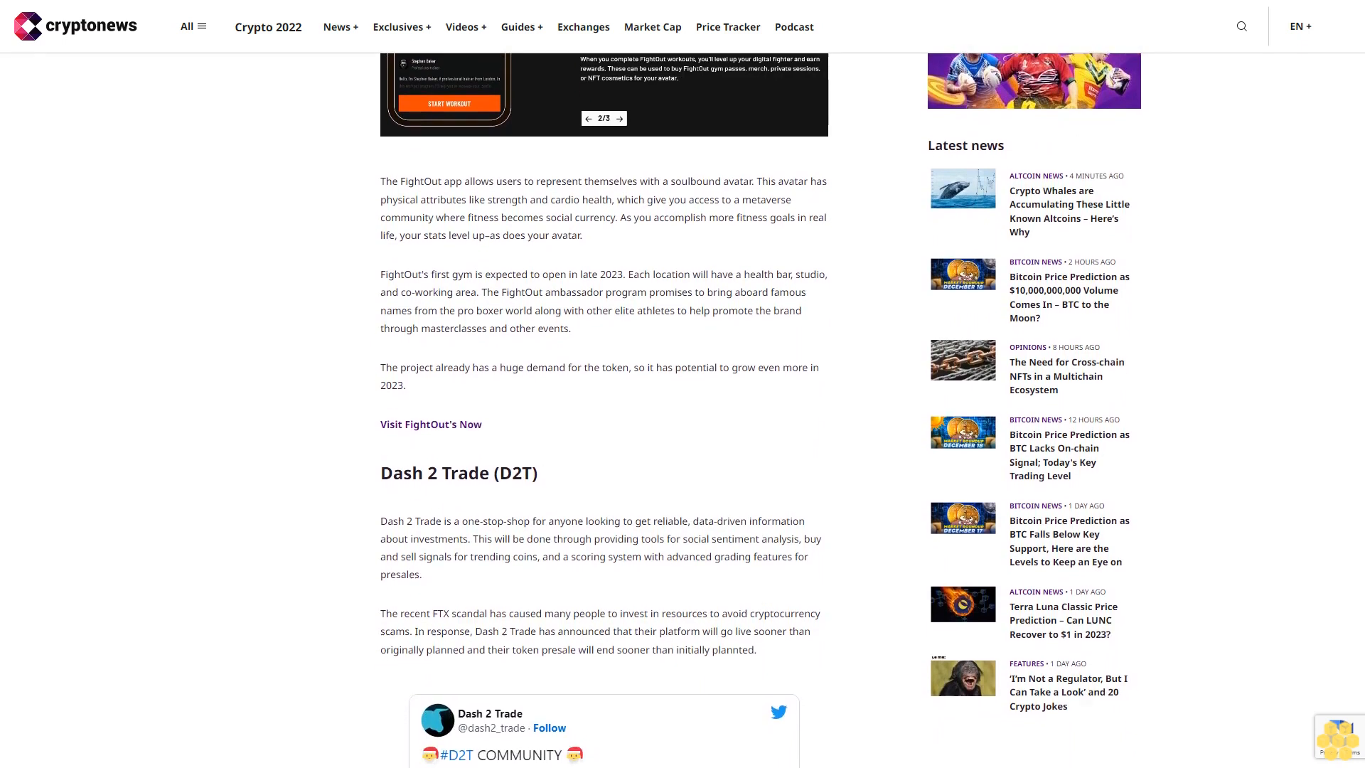
scroll(down, 3)
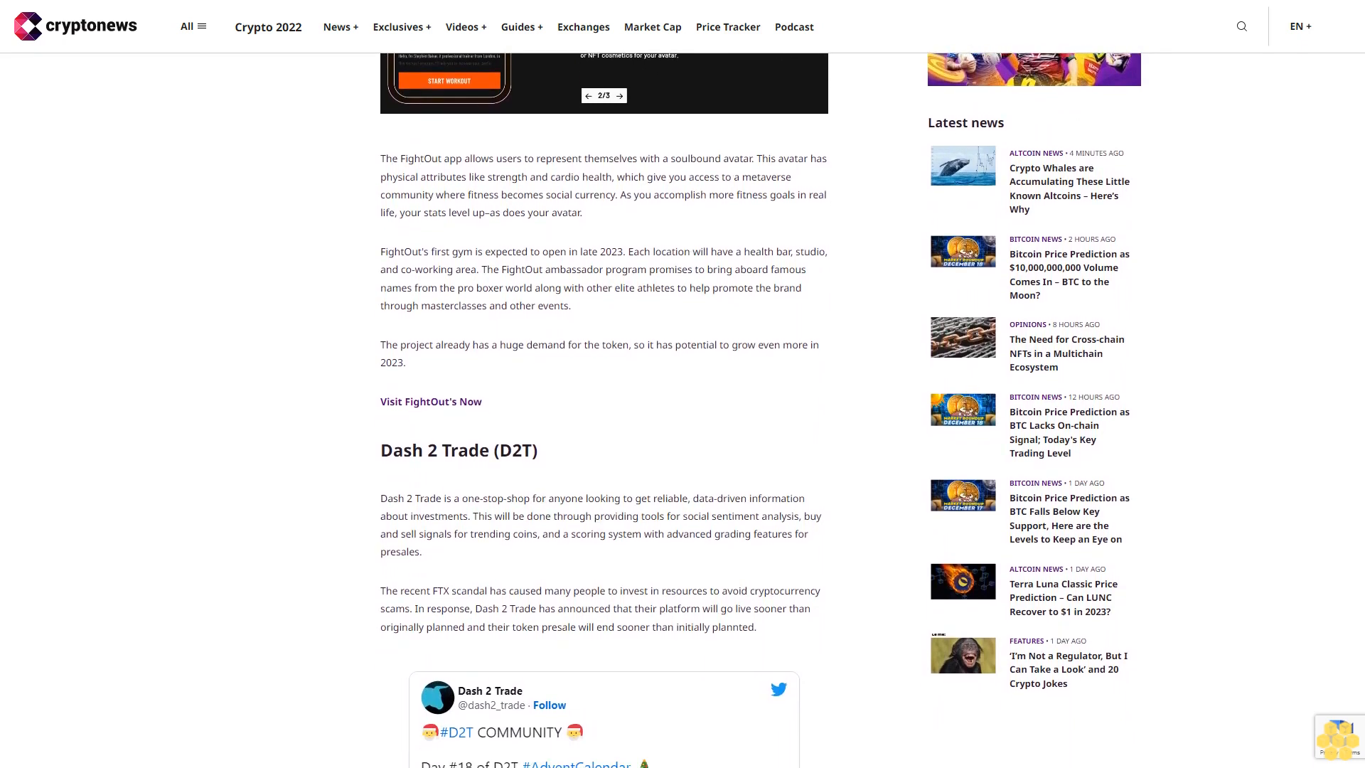
scroll(down, 3)
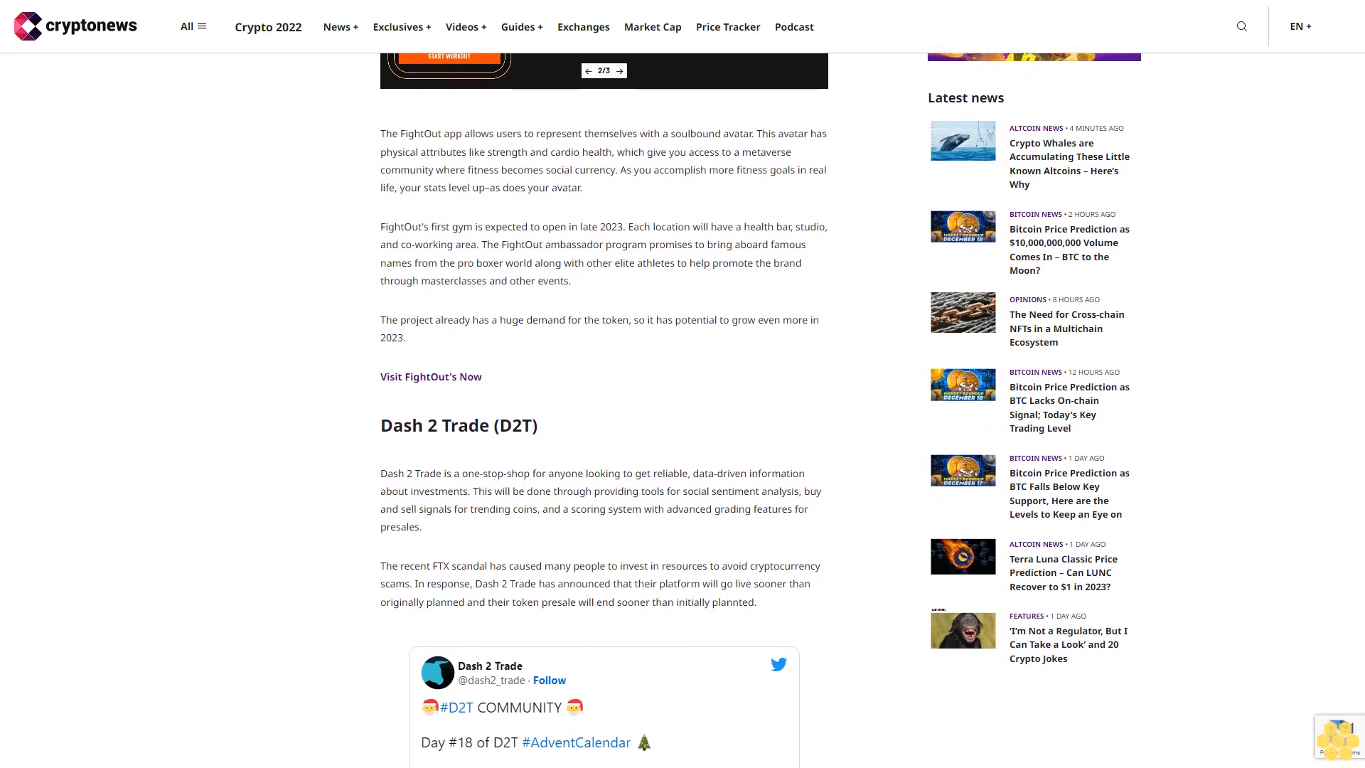
scroll(down, 3)
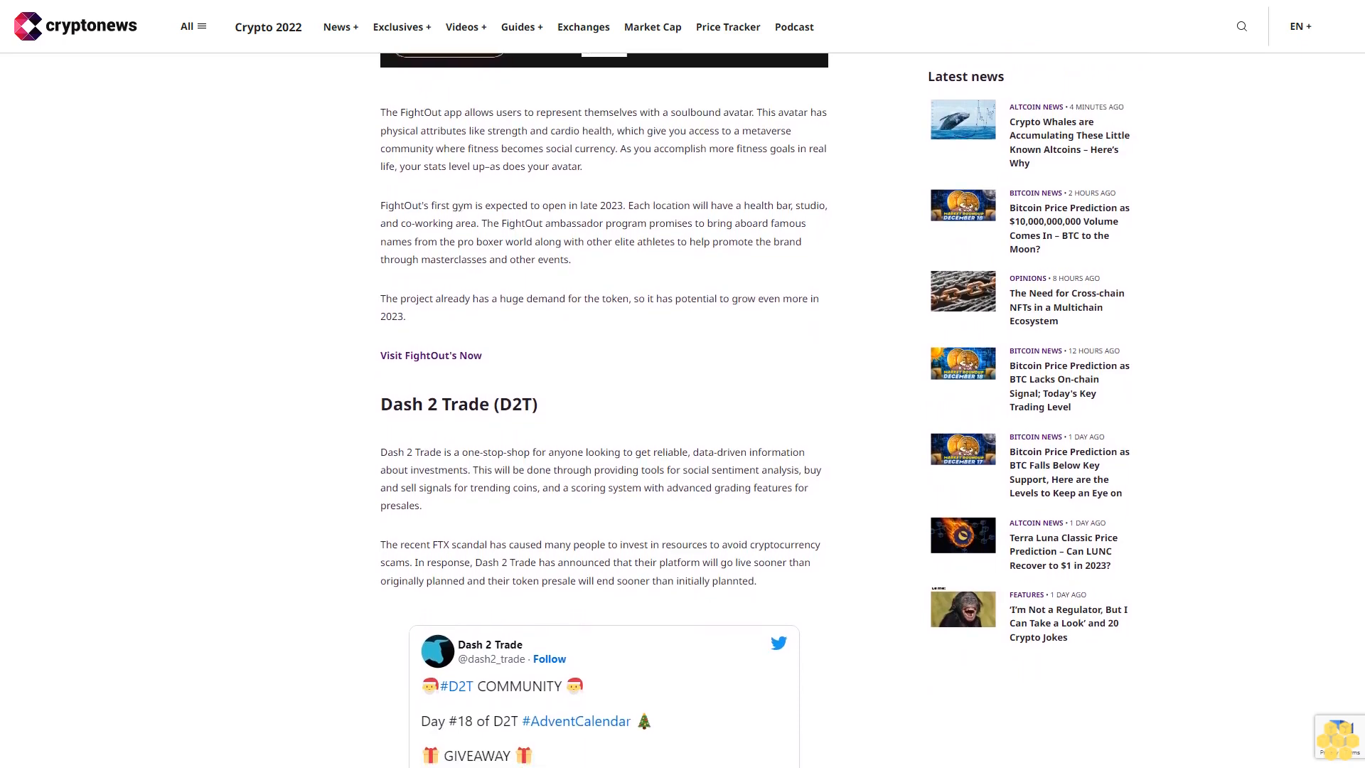
scroll(down, 3)
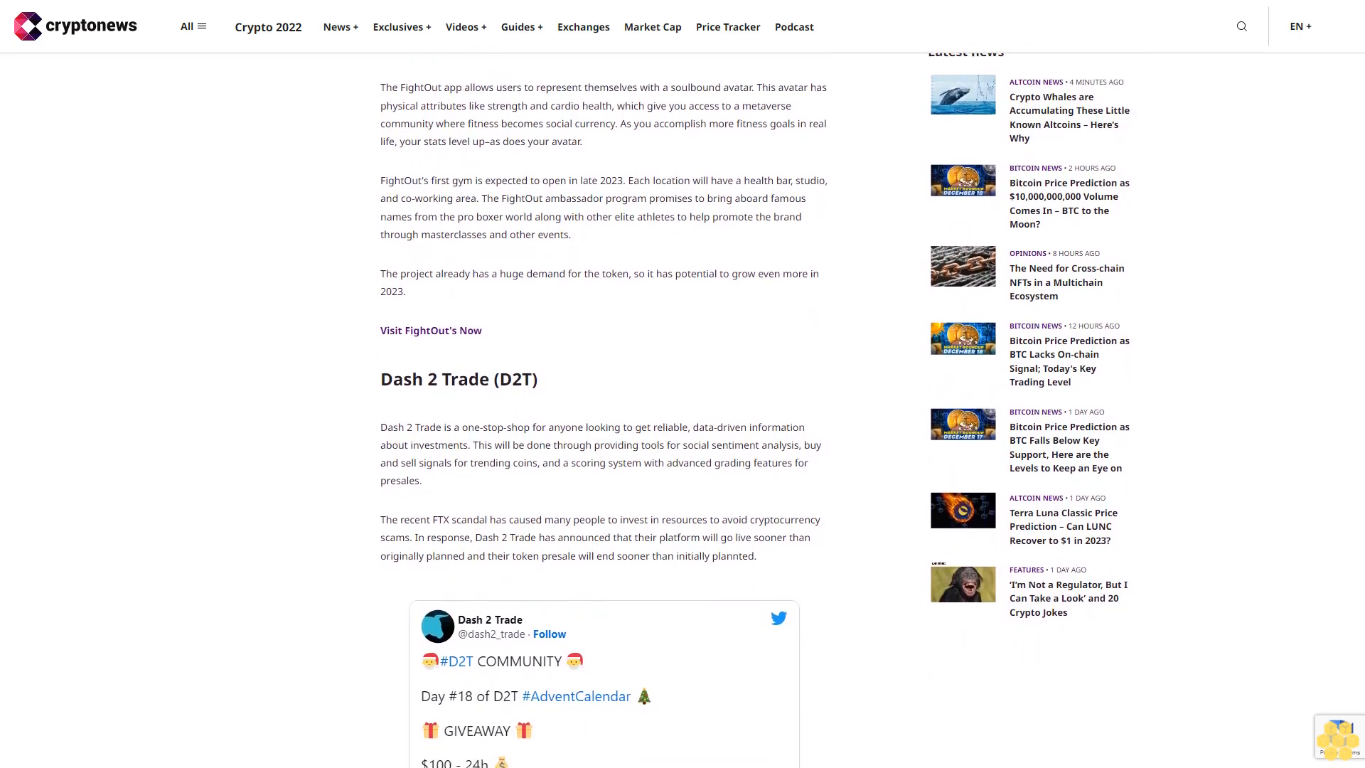
scroll(down, 3)
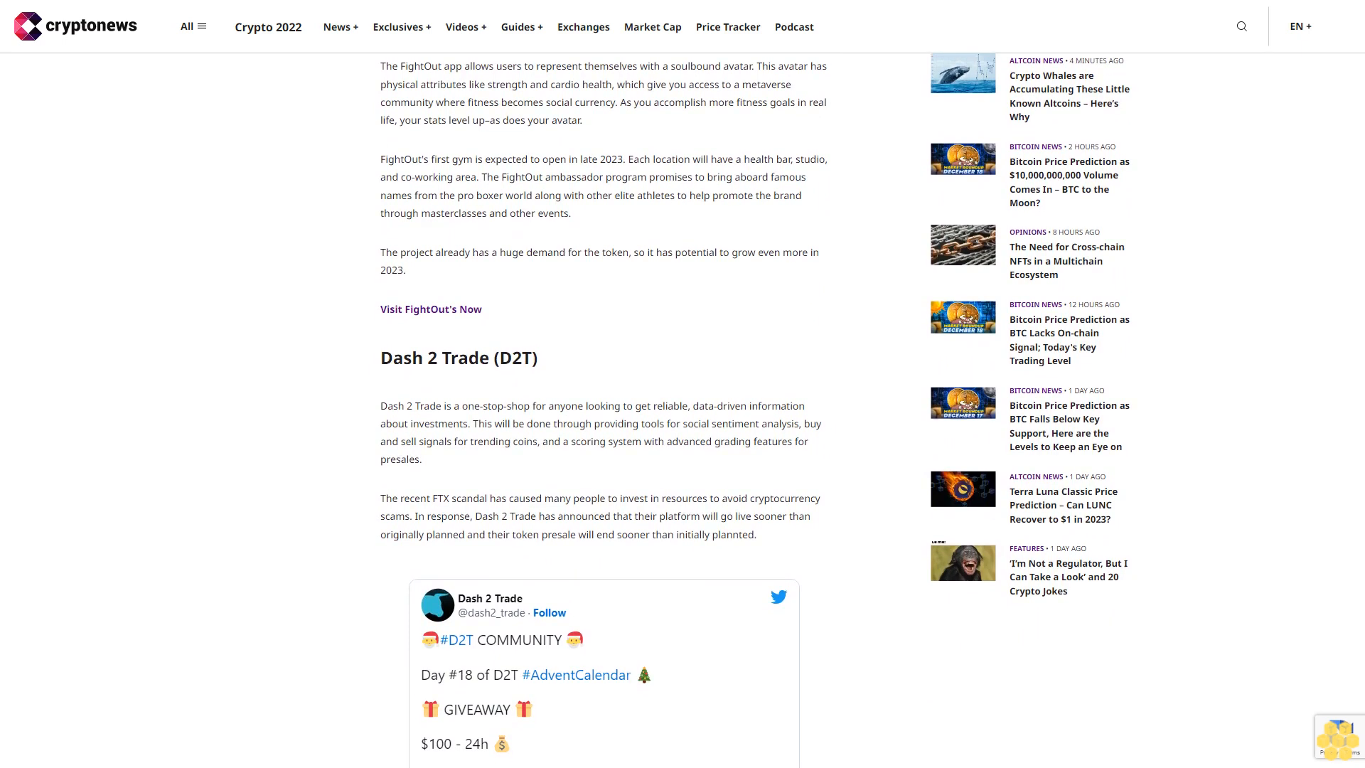
scroll(down, 3)
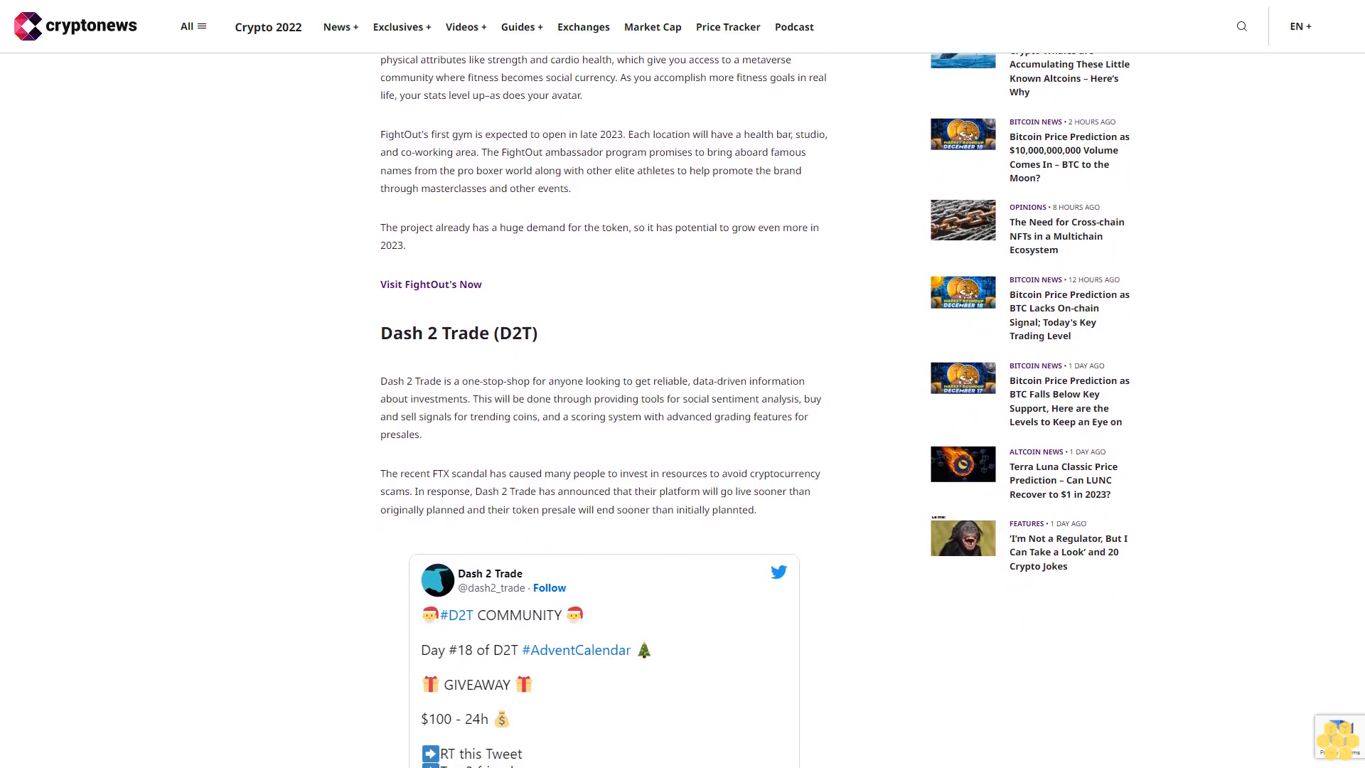
scroll(down, 3)
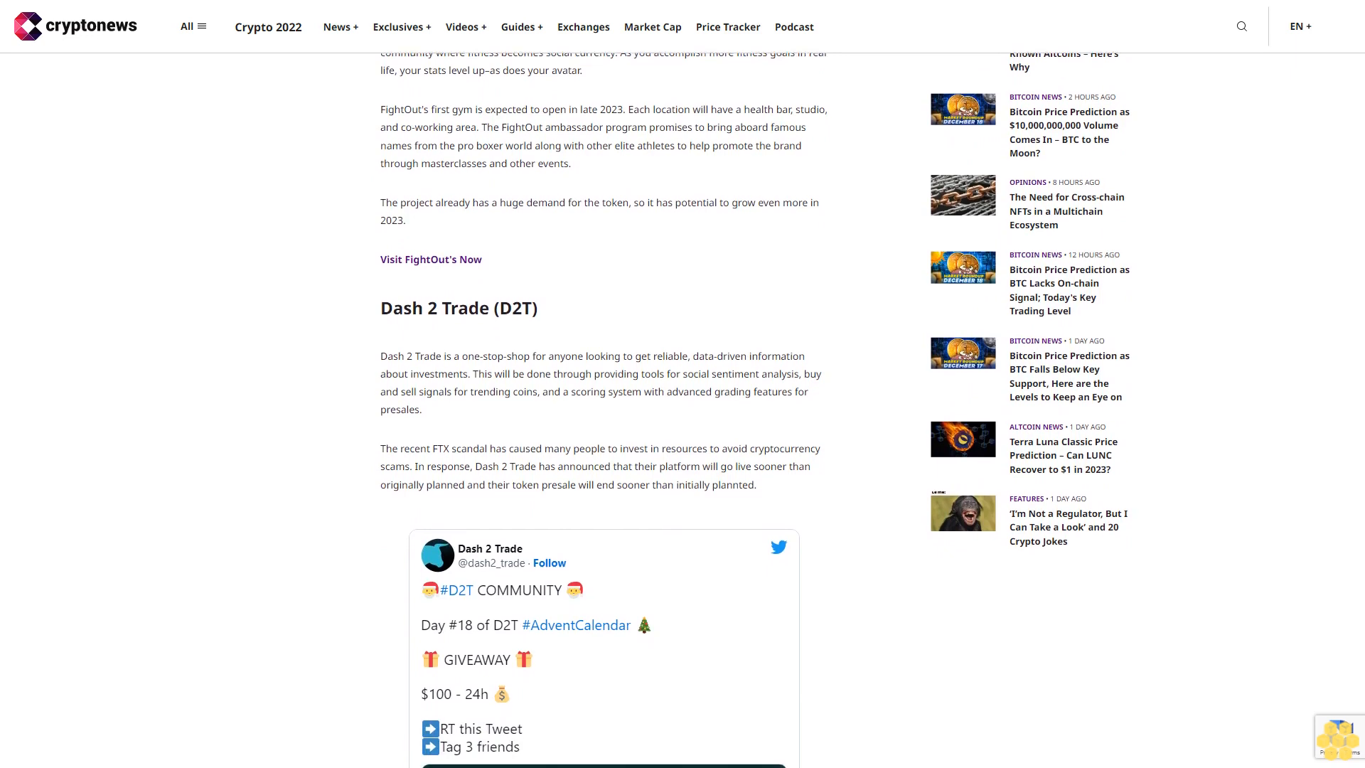
scroll(down, 3)
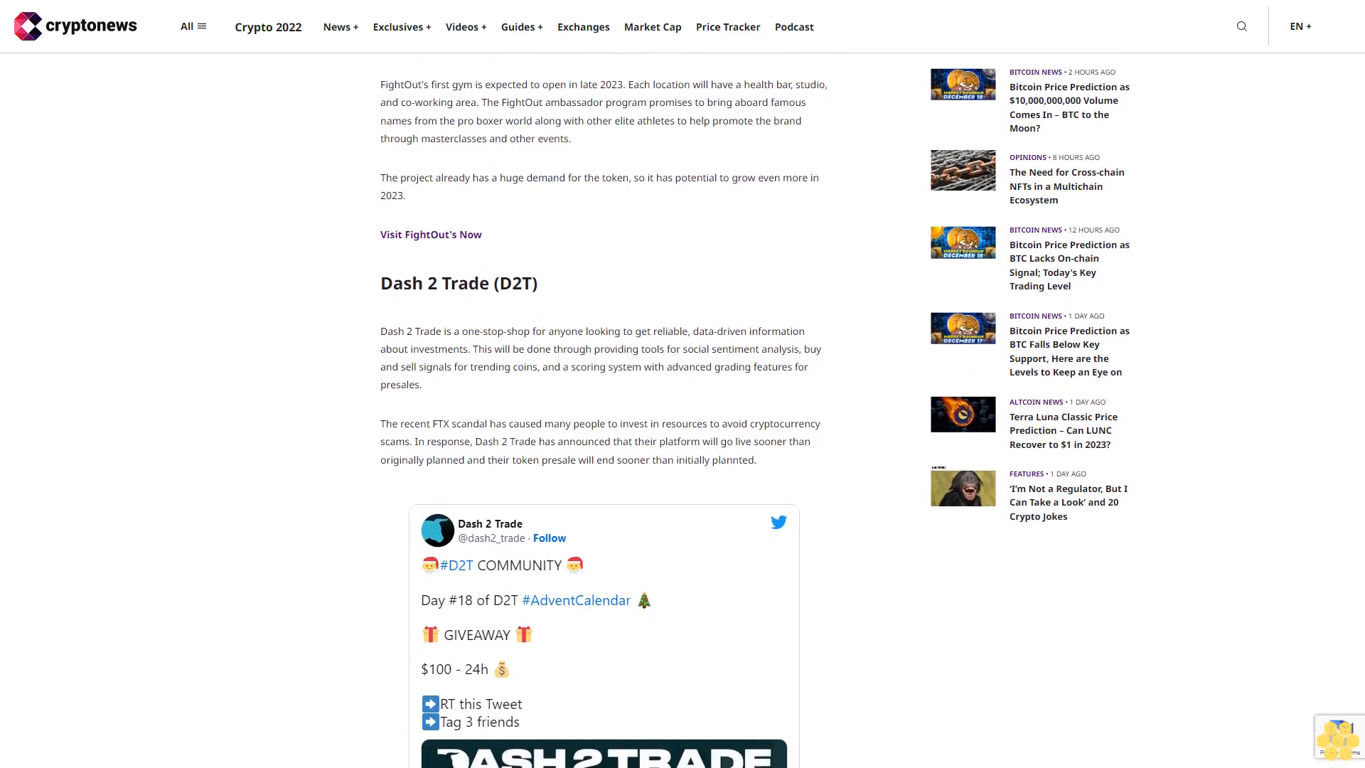
scroll(down, 3)
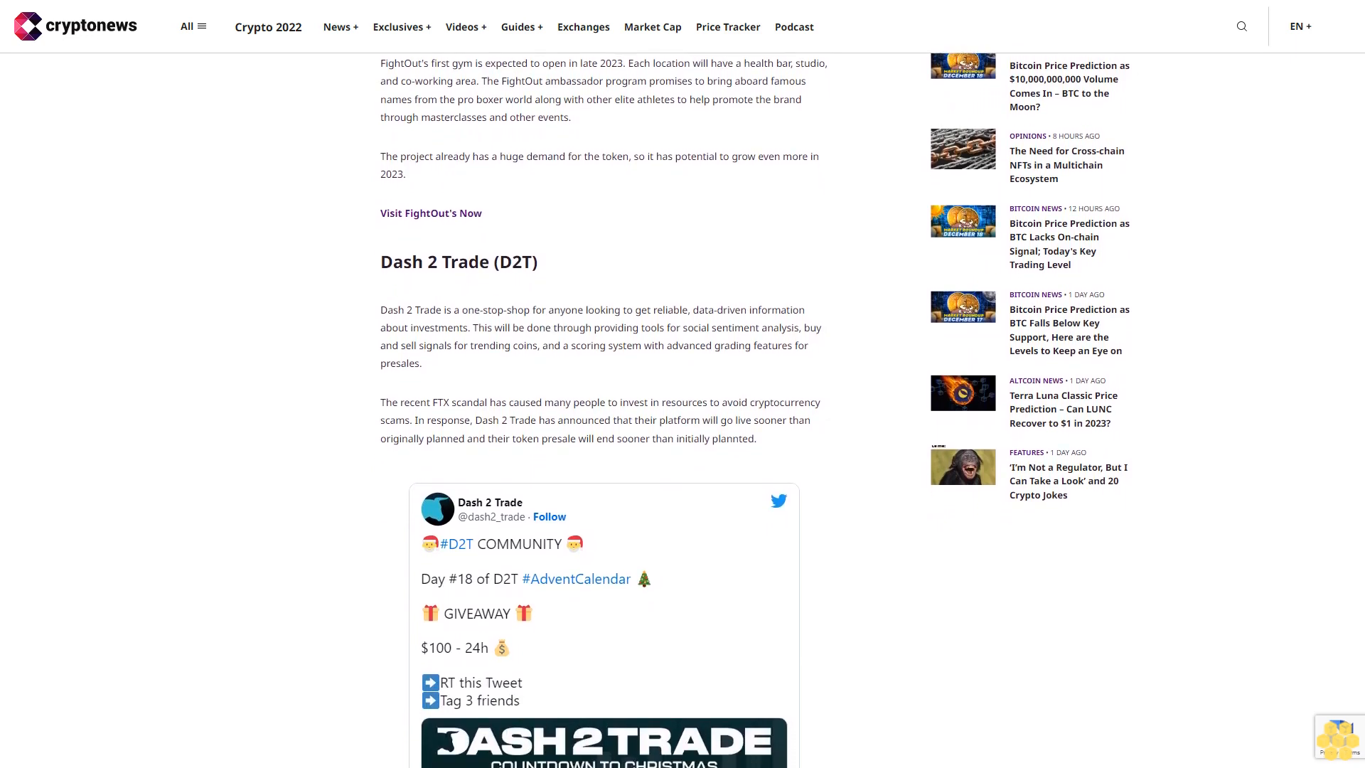
scroll(down, 3)
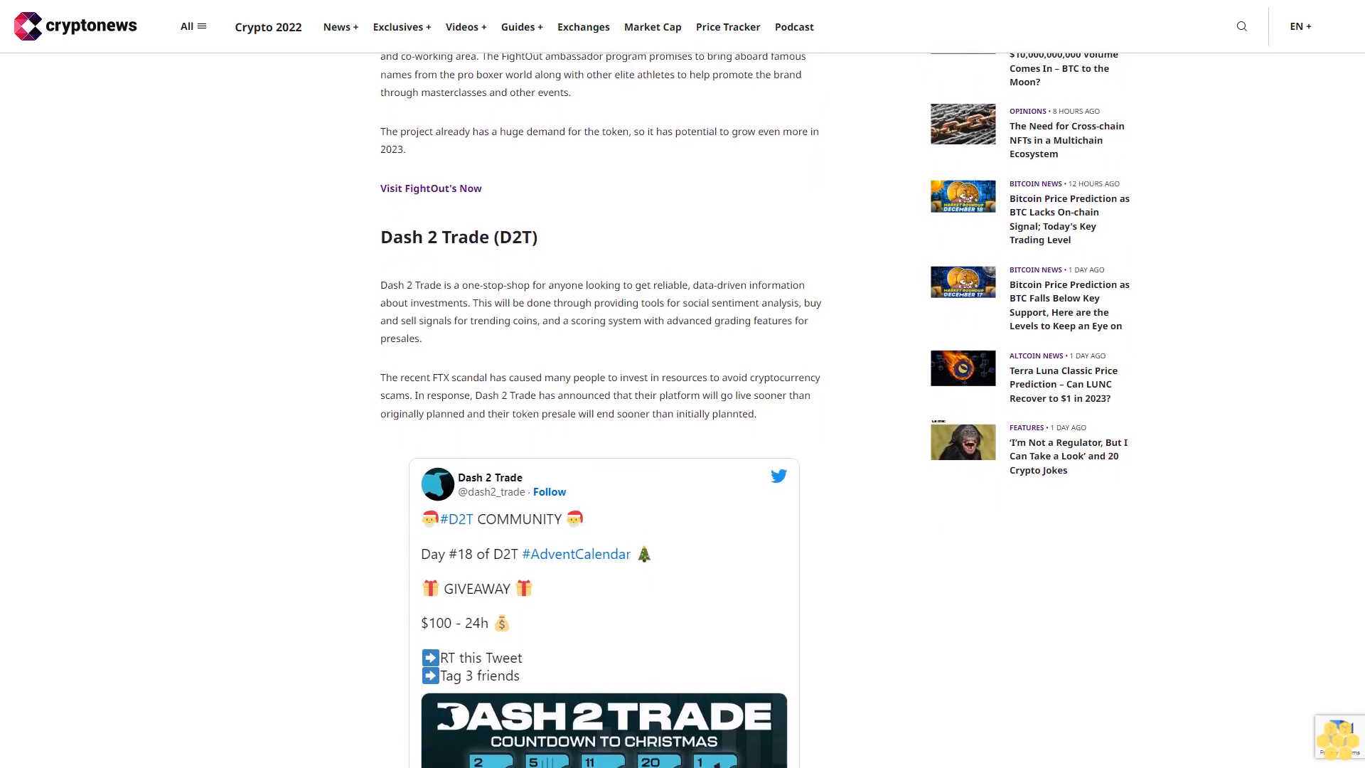
scroll(down, 3)
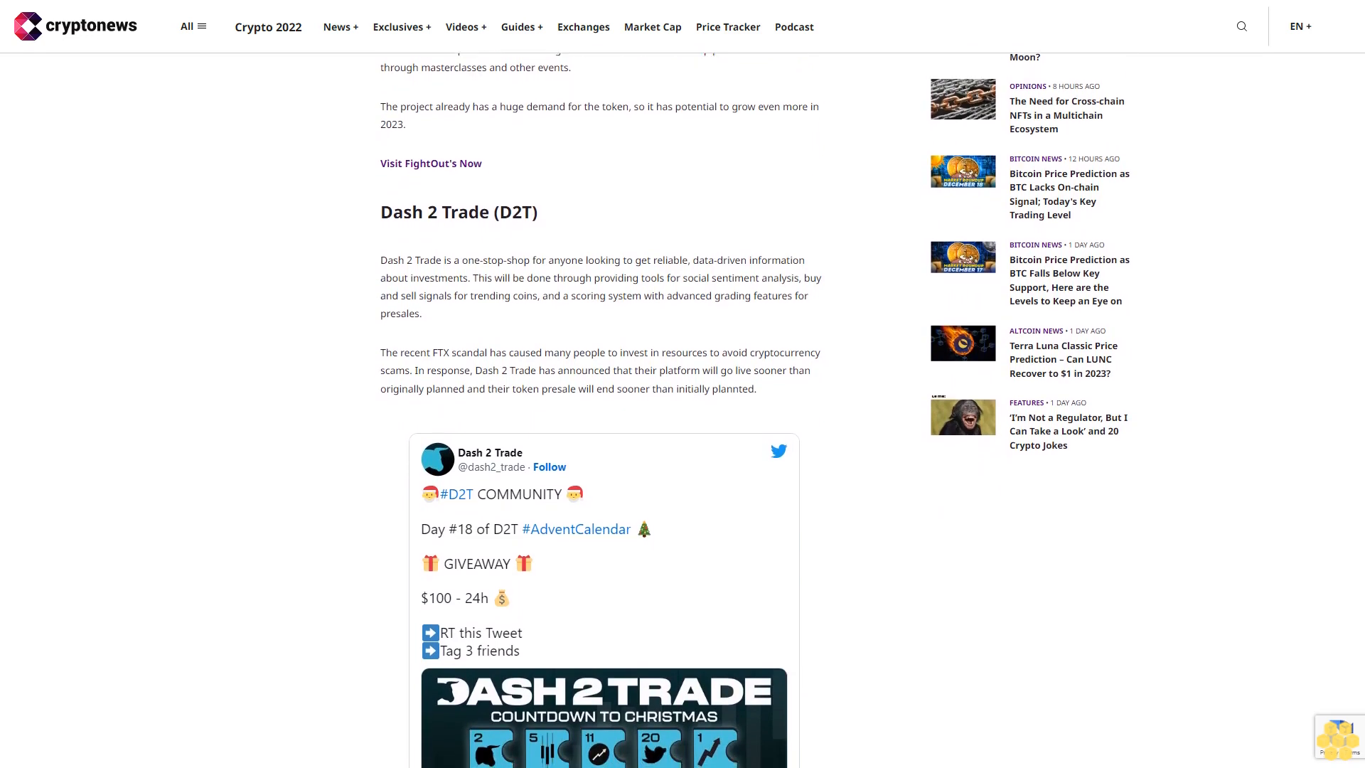
scroll(down, 3)
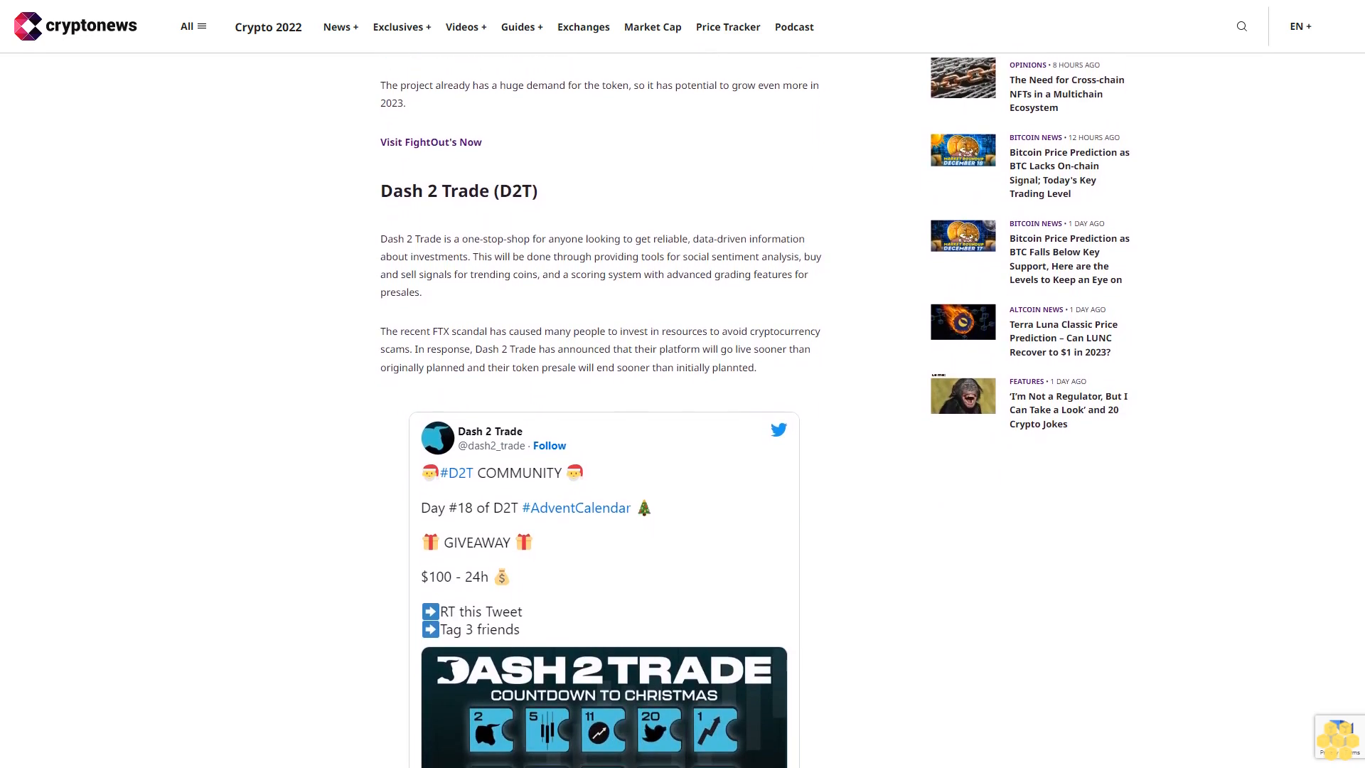
scroll(down, 3)
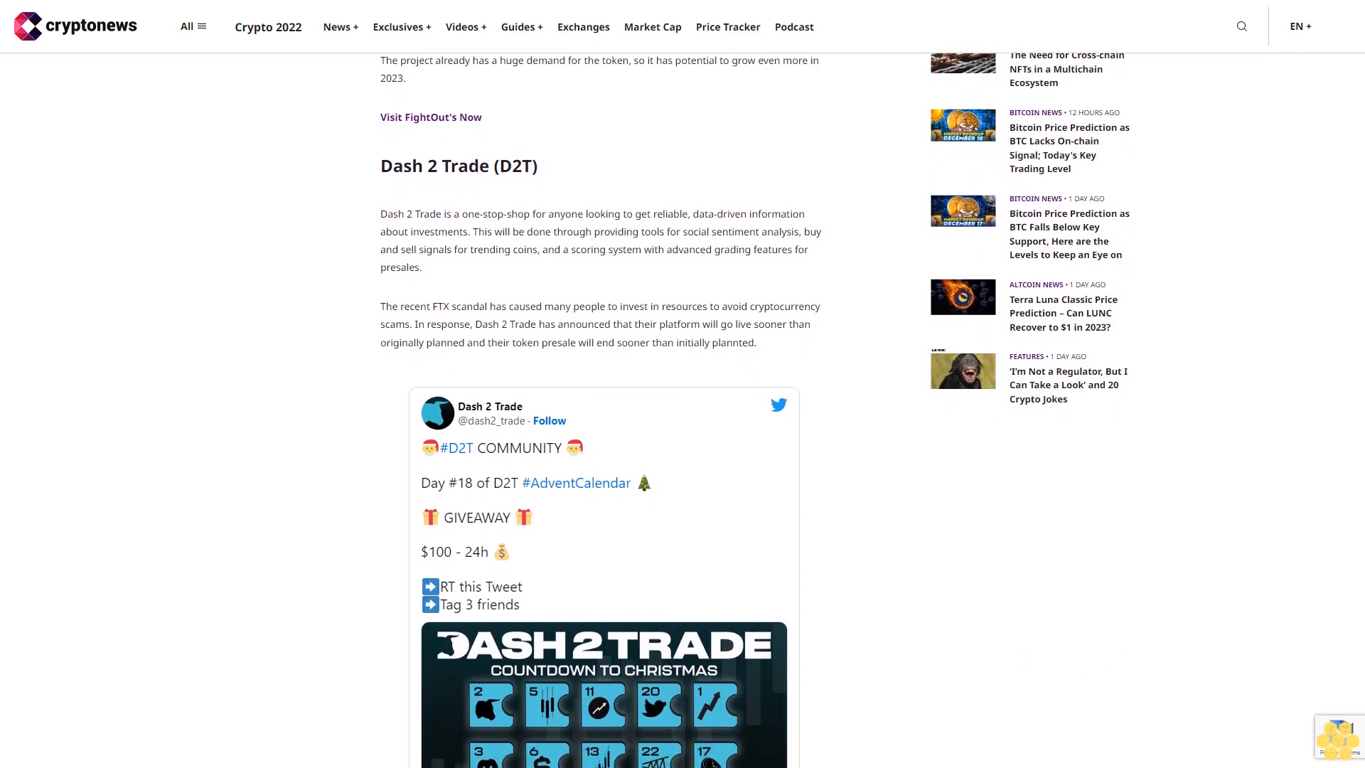
scroll(down, 3)
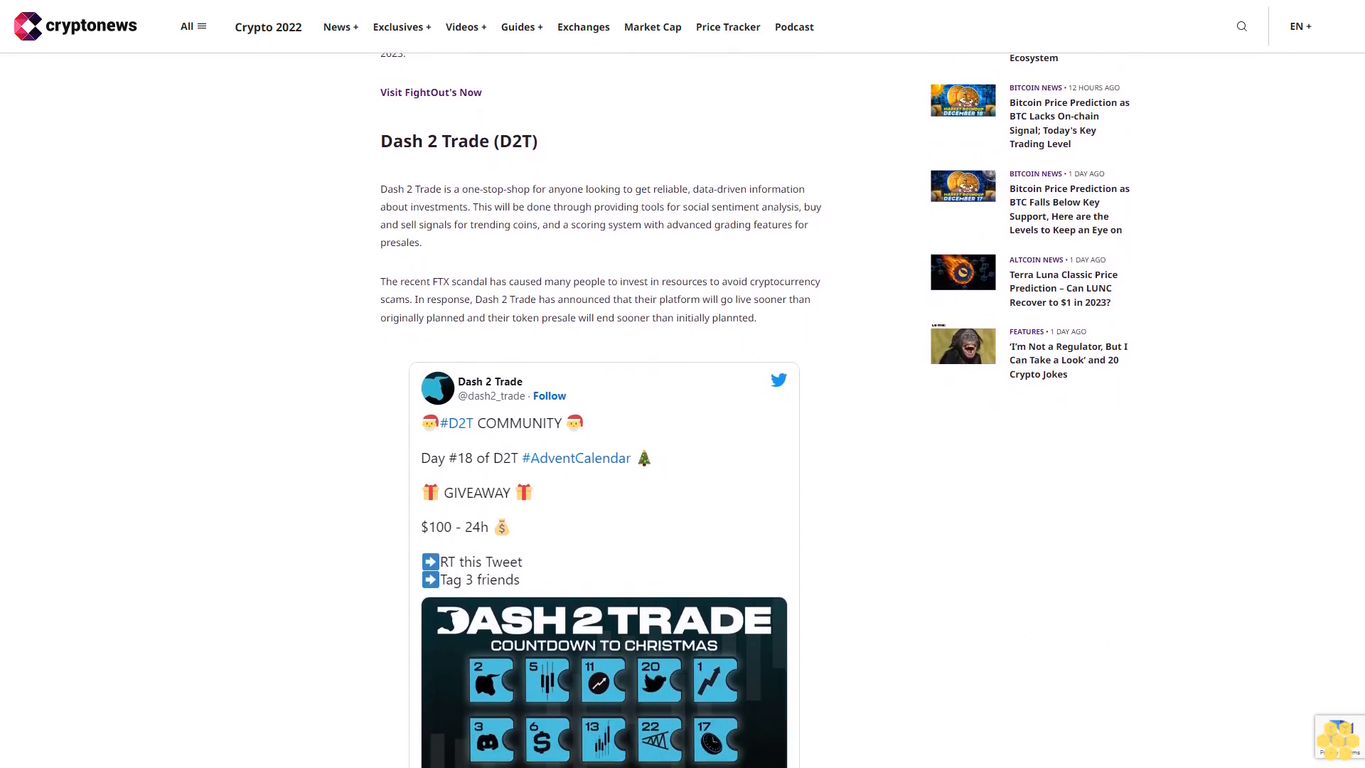
scroll(down, 3)
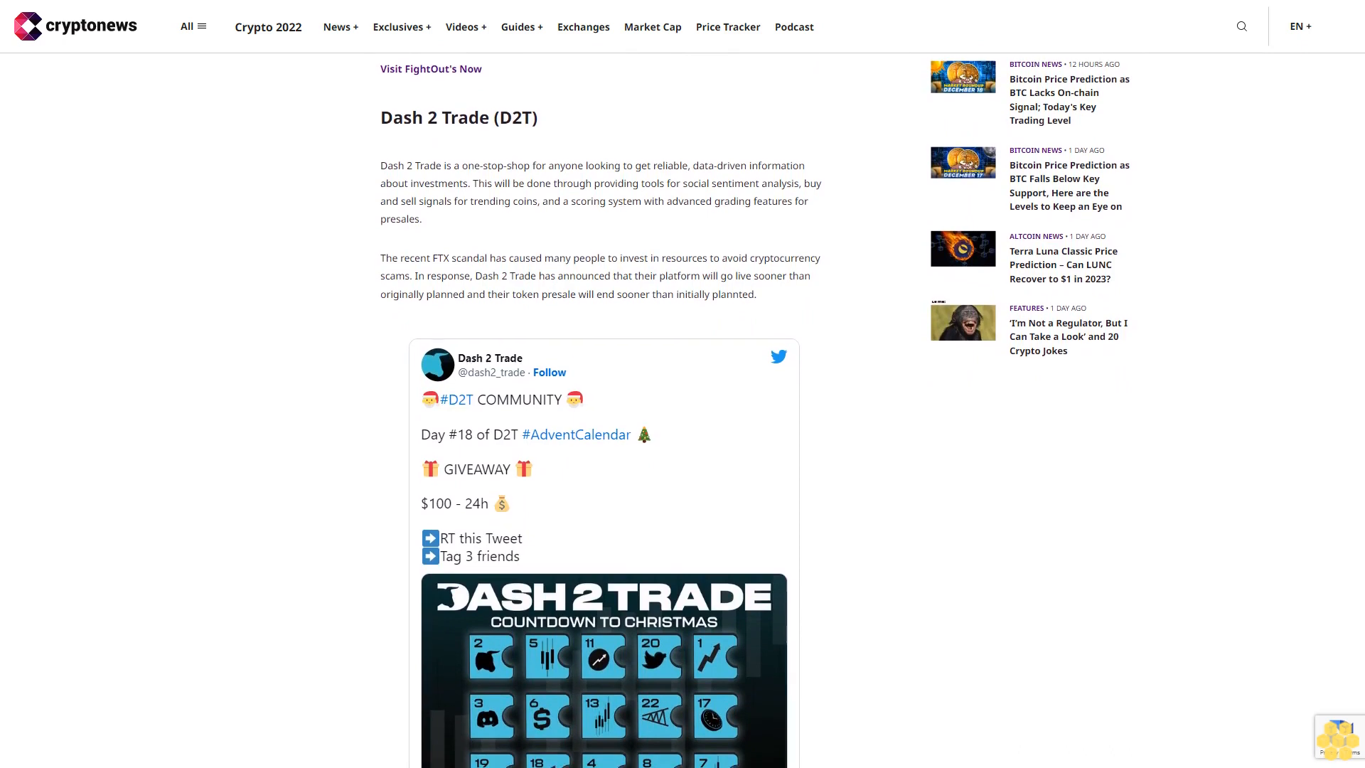
scroll(down, 3)
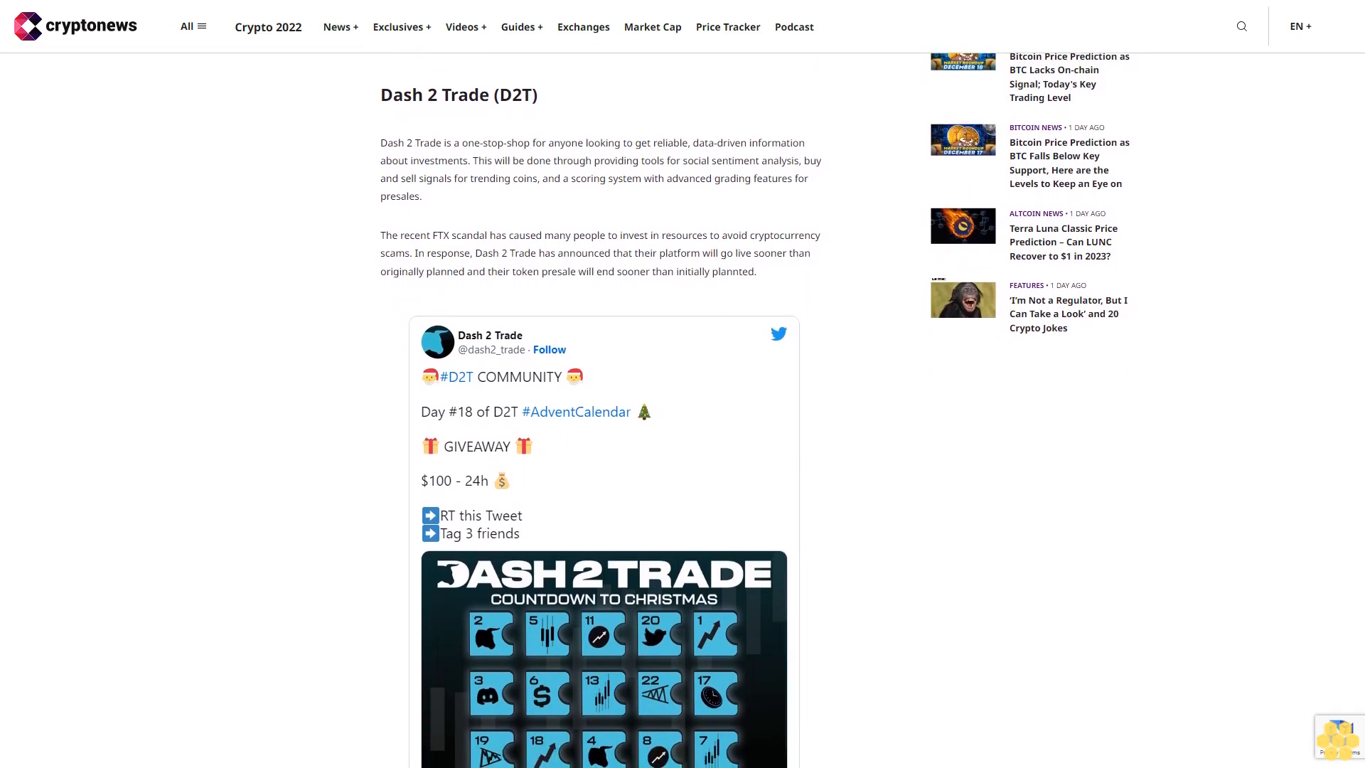
scroll(down, 3)
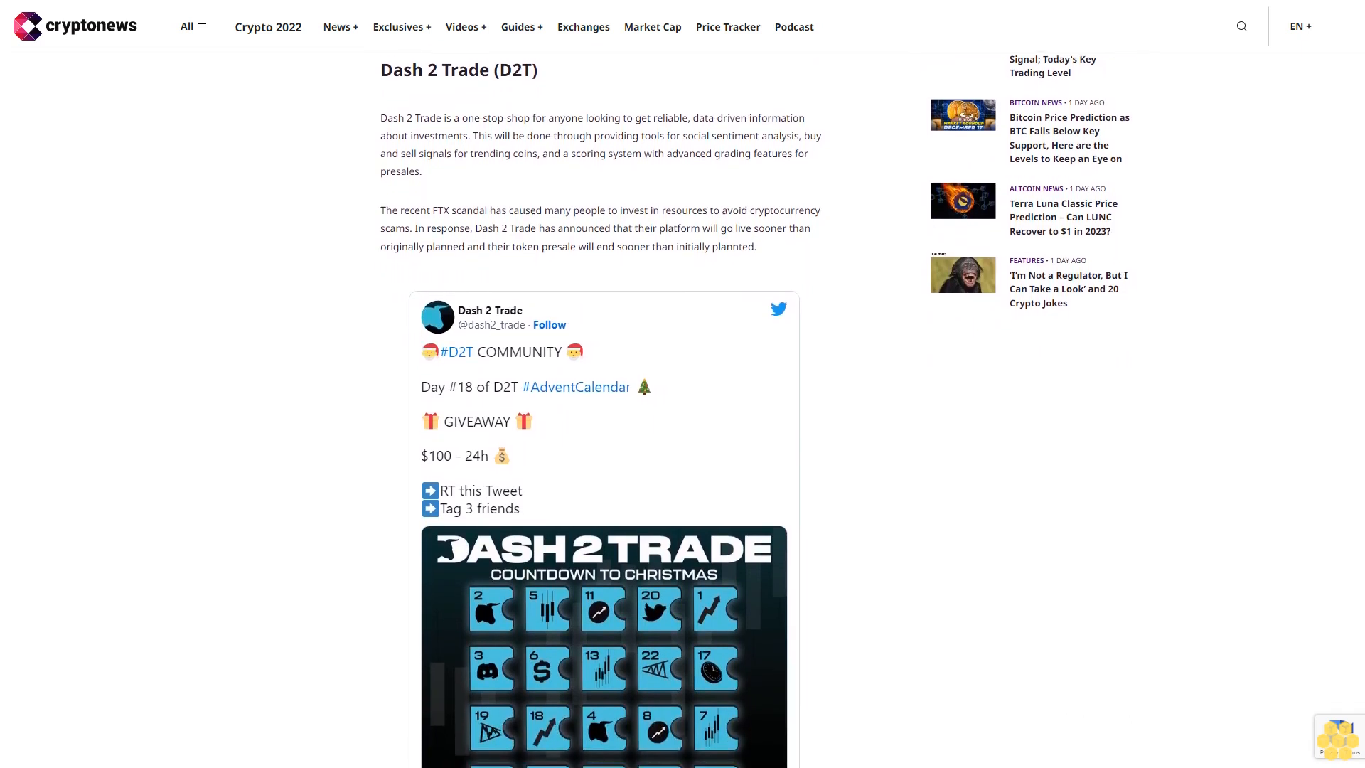
scroll(down, 3)
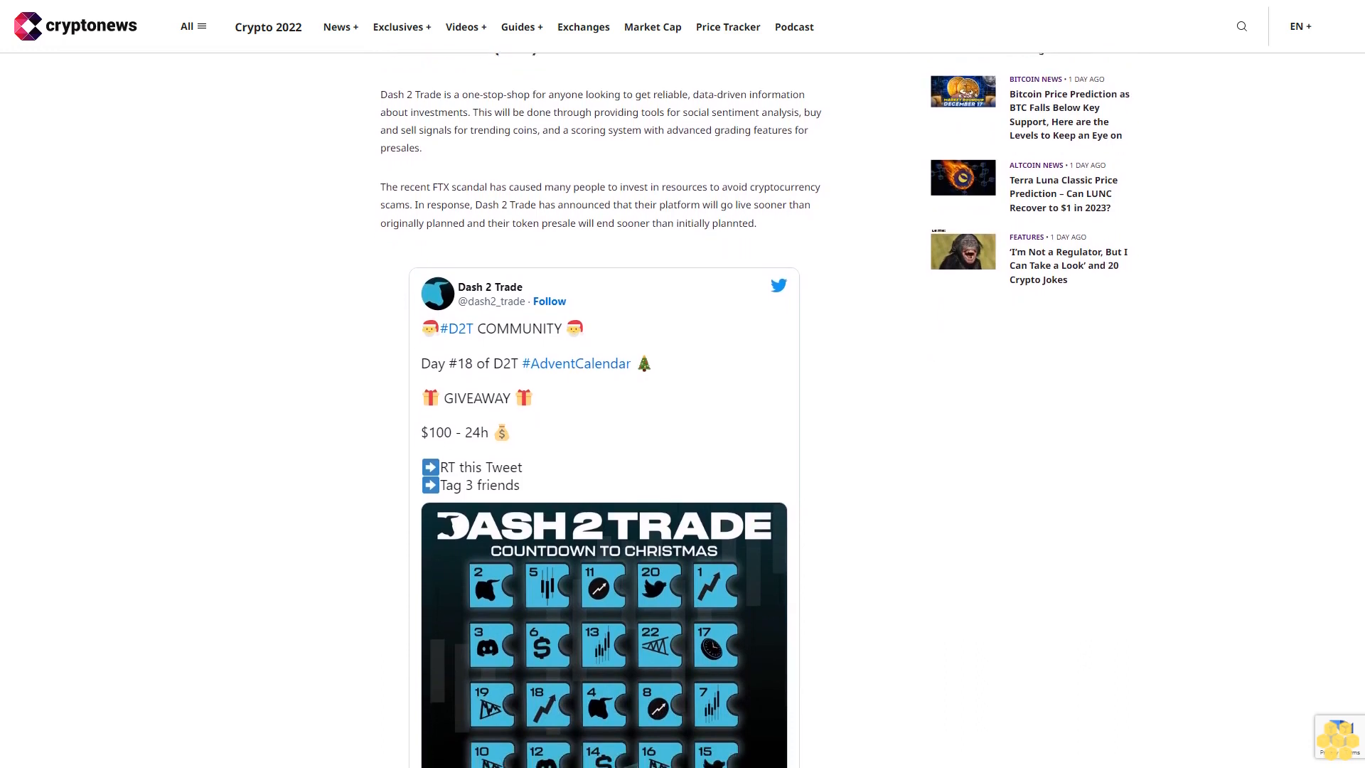
scroll(down, 3)
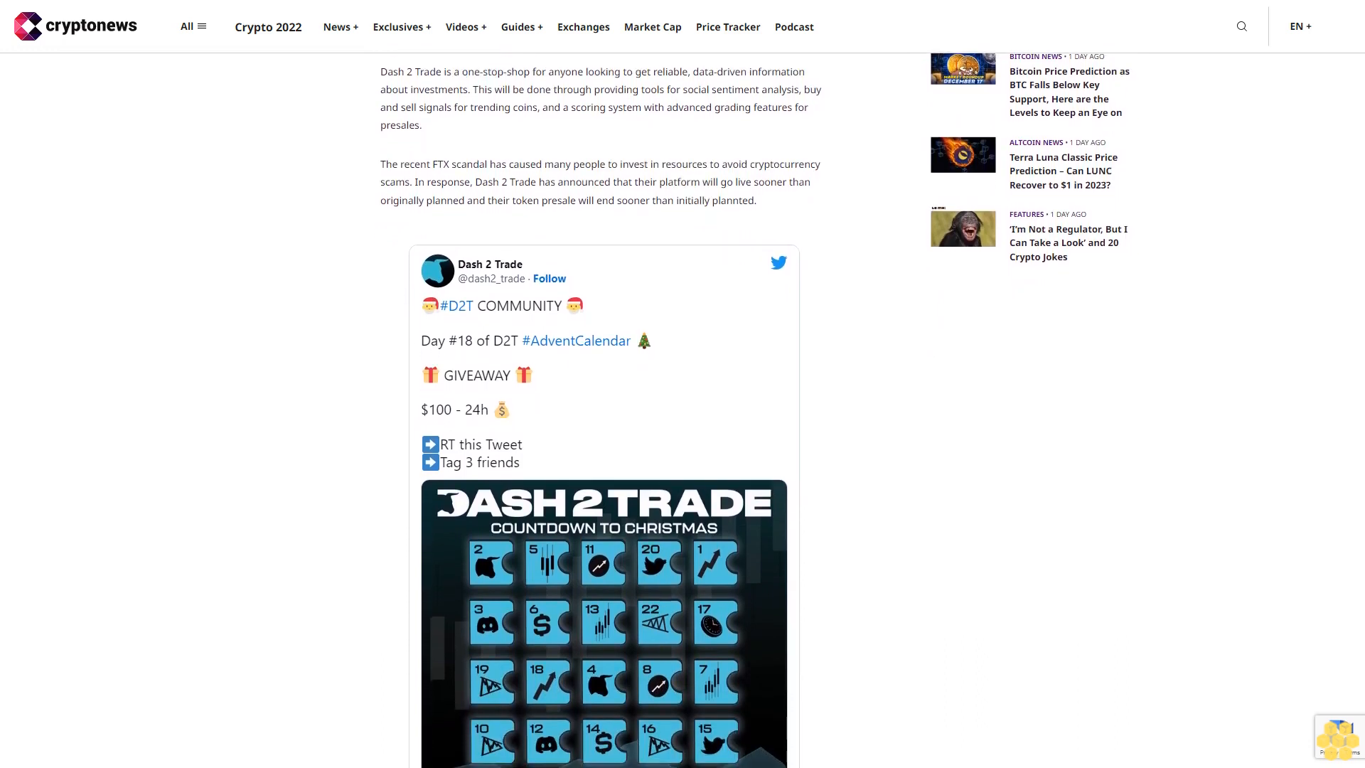
scroll(down, 3)
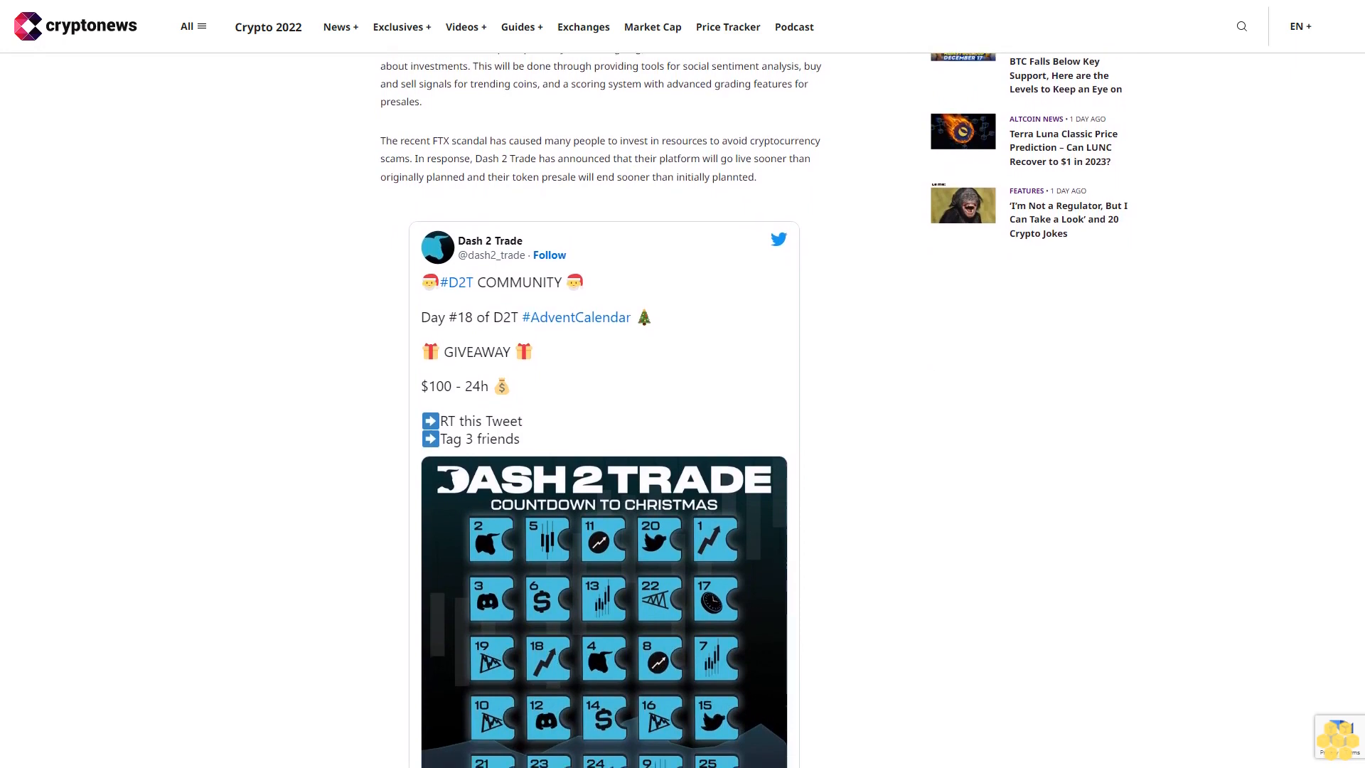
scroll(down, 3)
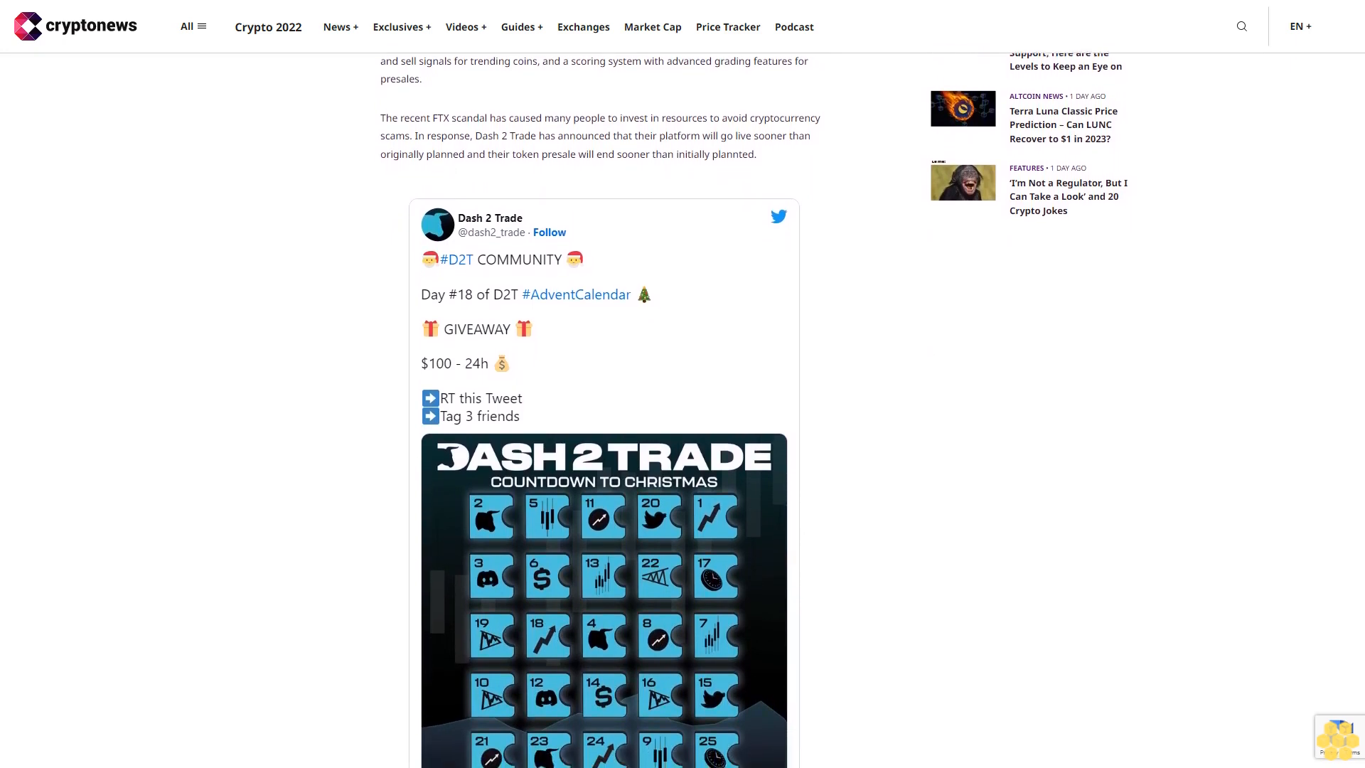
scroll(down, 3)
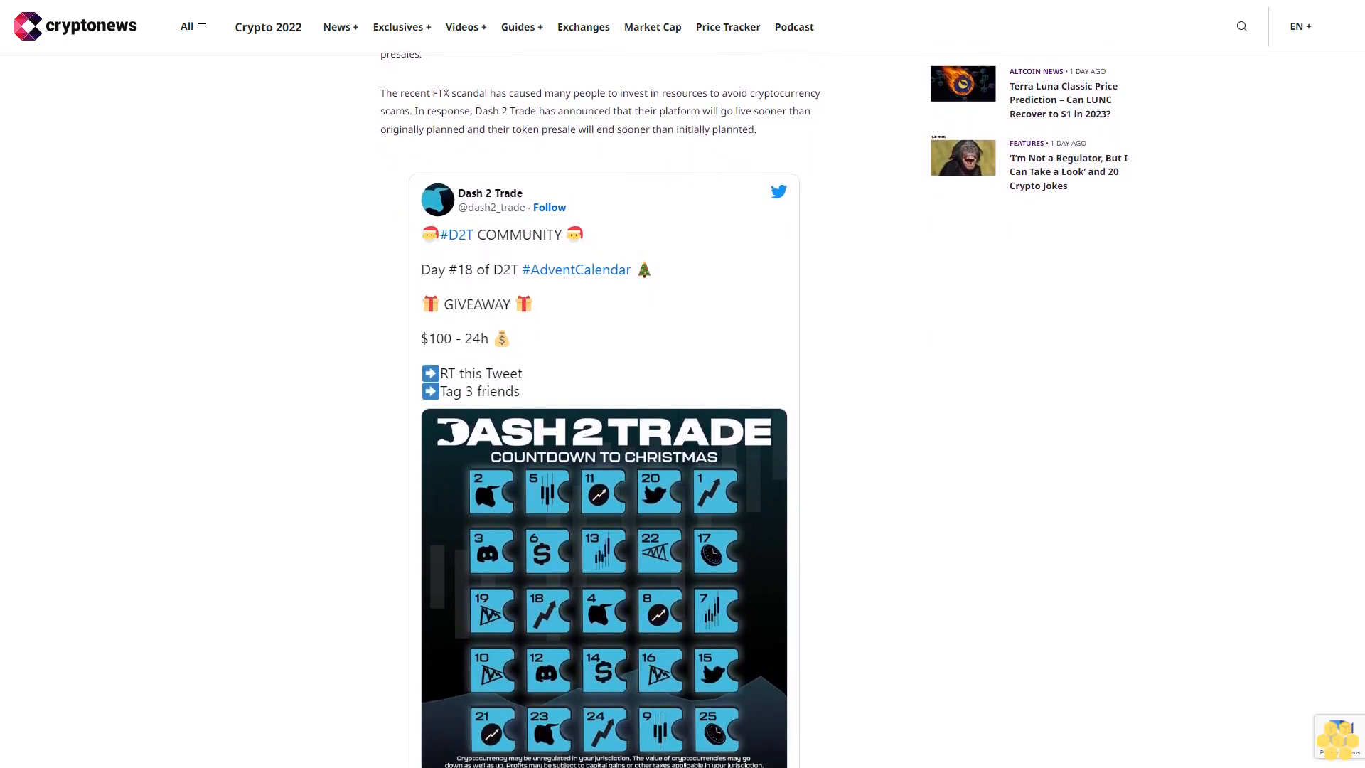
scroll(down, 3)
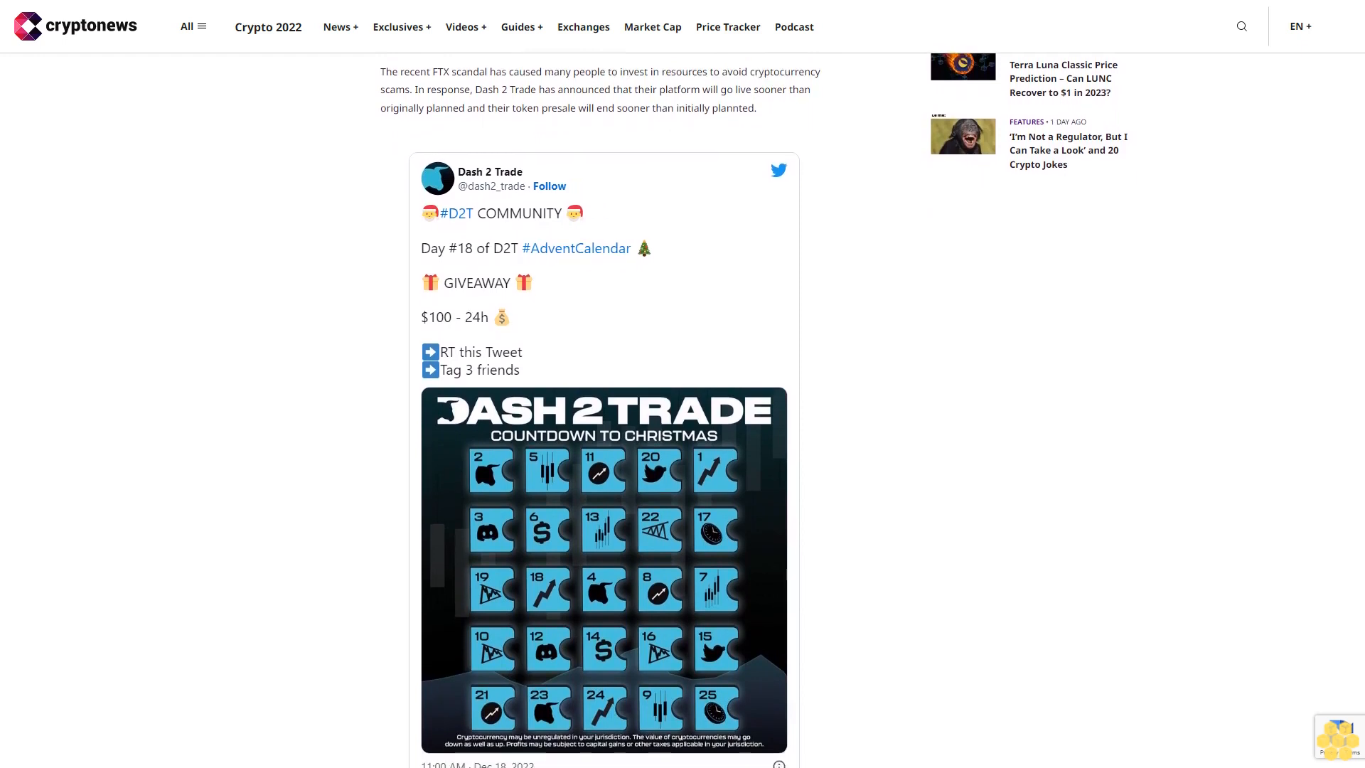
scroll(down, 3)
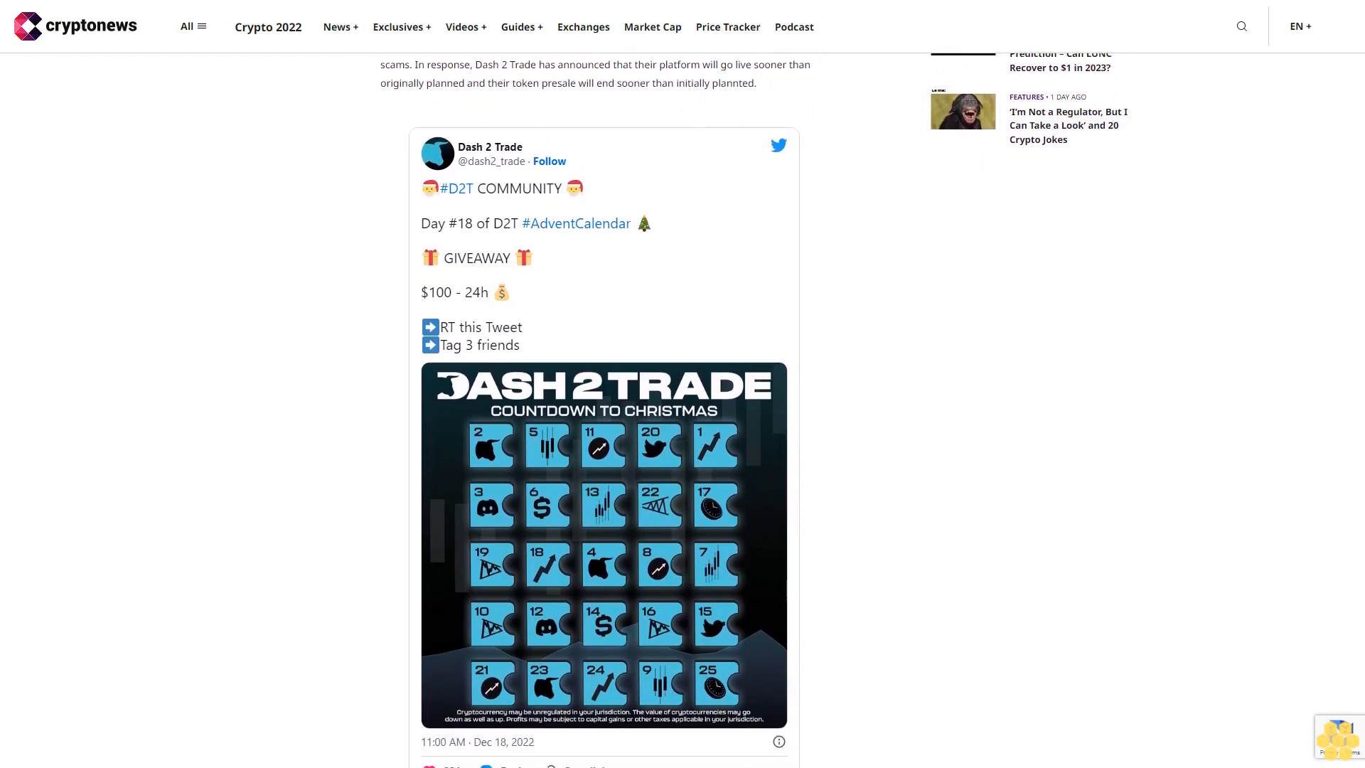
scroll(down, 3)
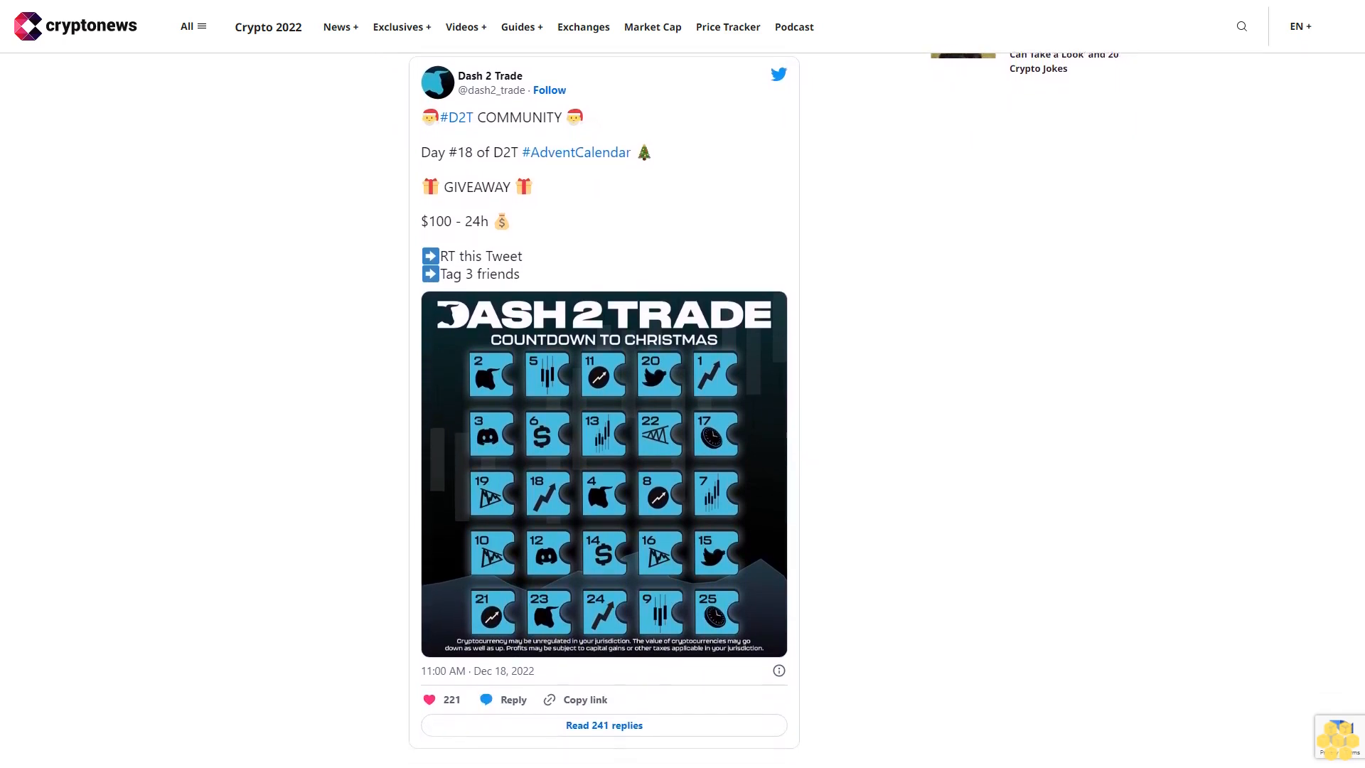
scroll(down, 3)
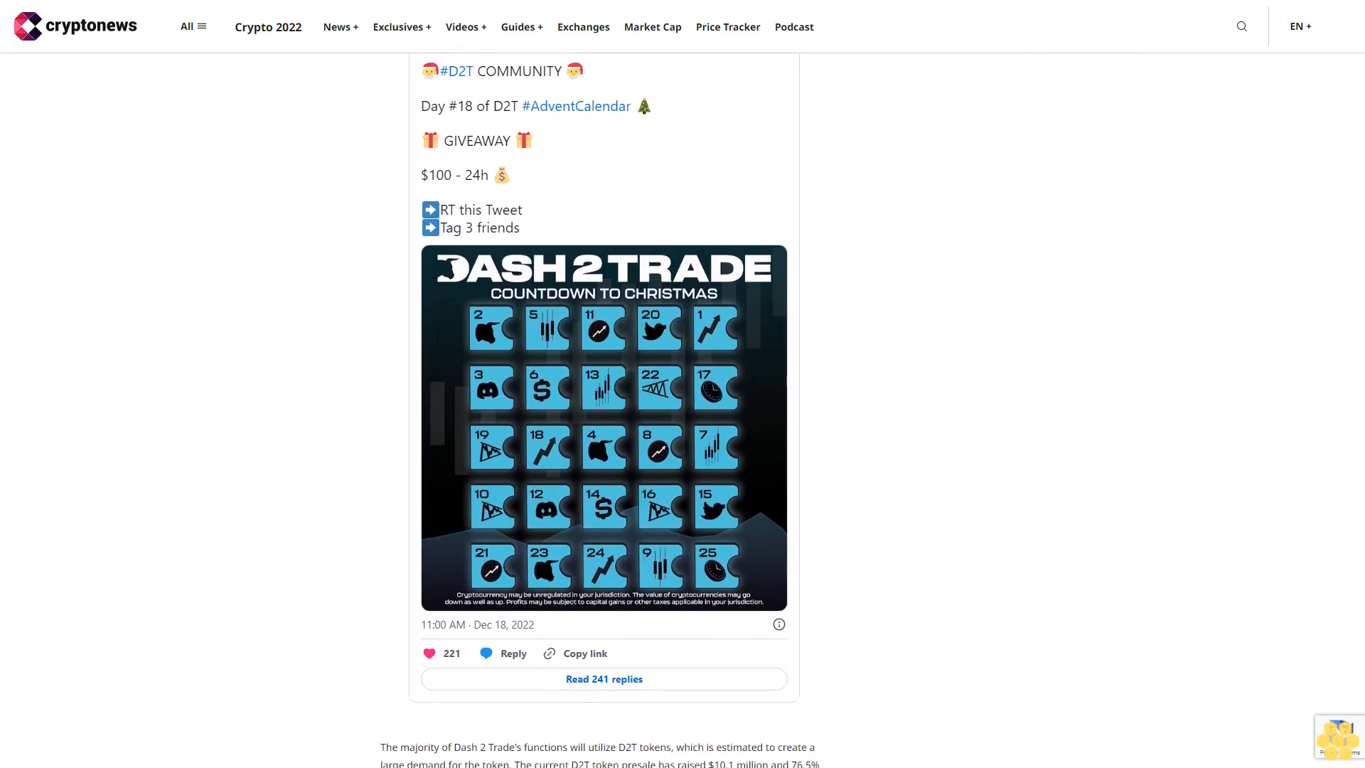
scroll(down, 3)
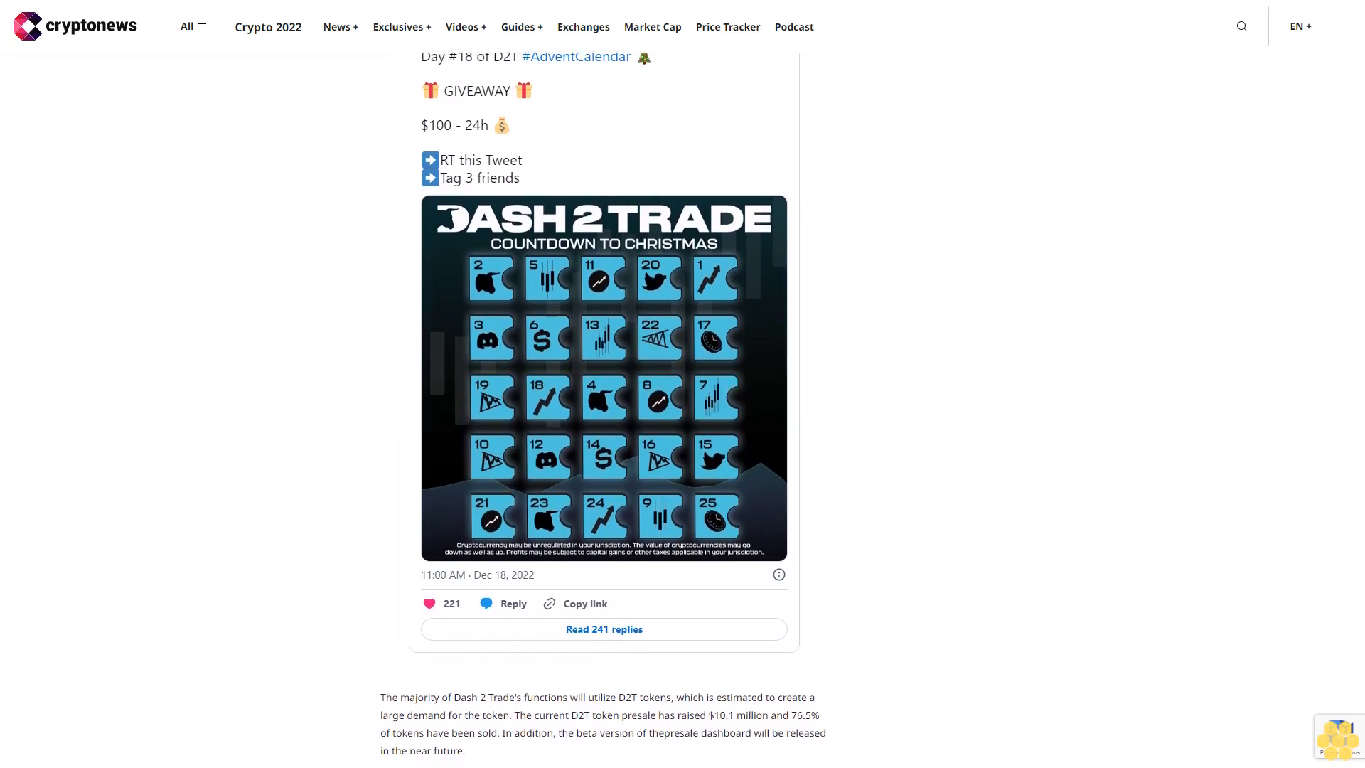
scroll(down, 3)
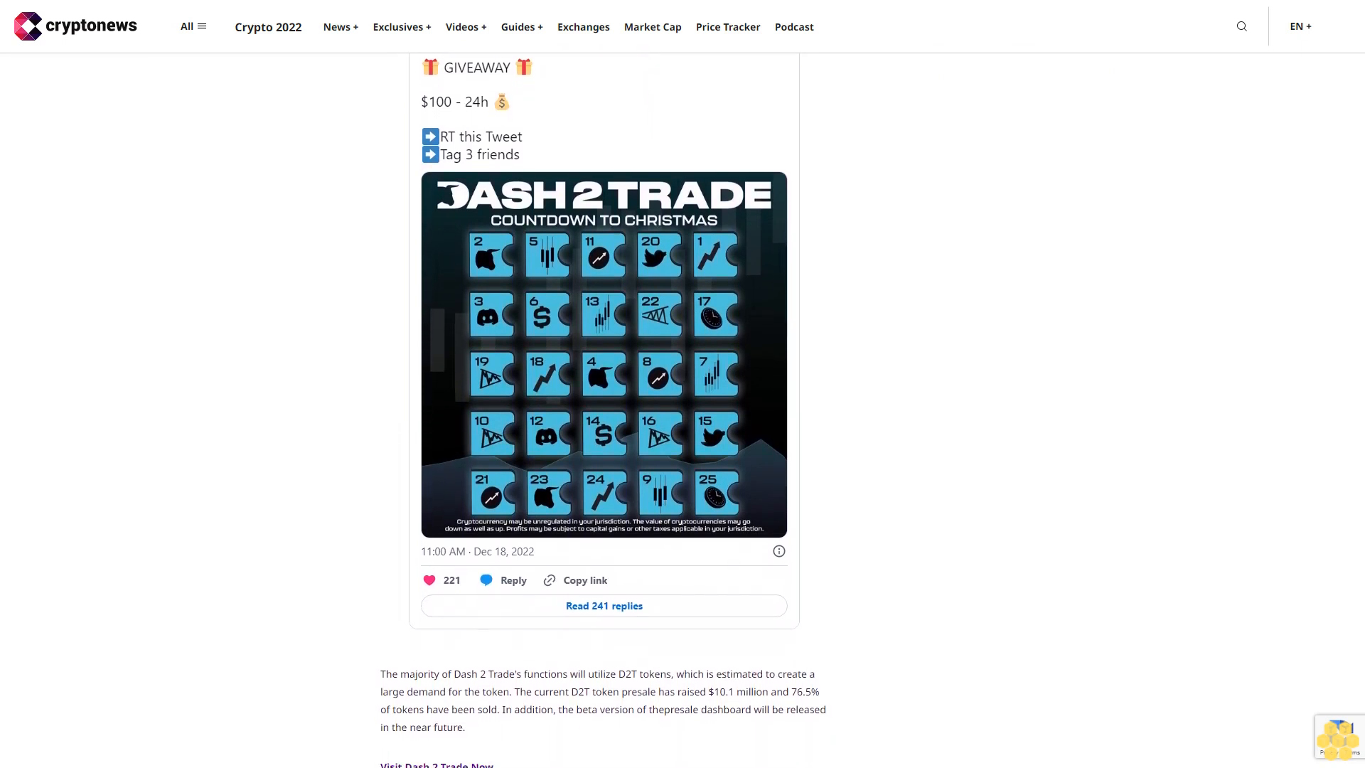
scroll(down, 3)
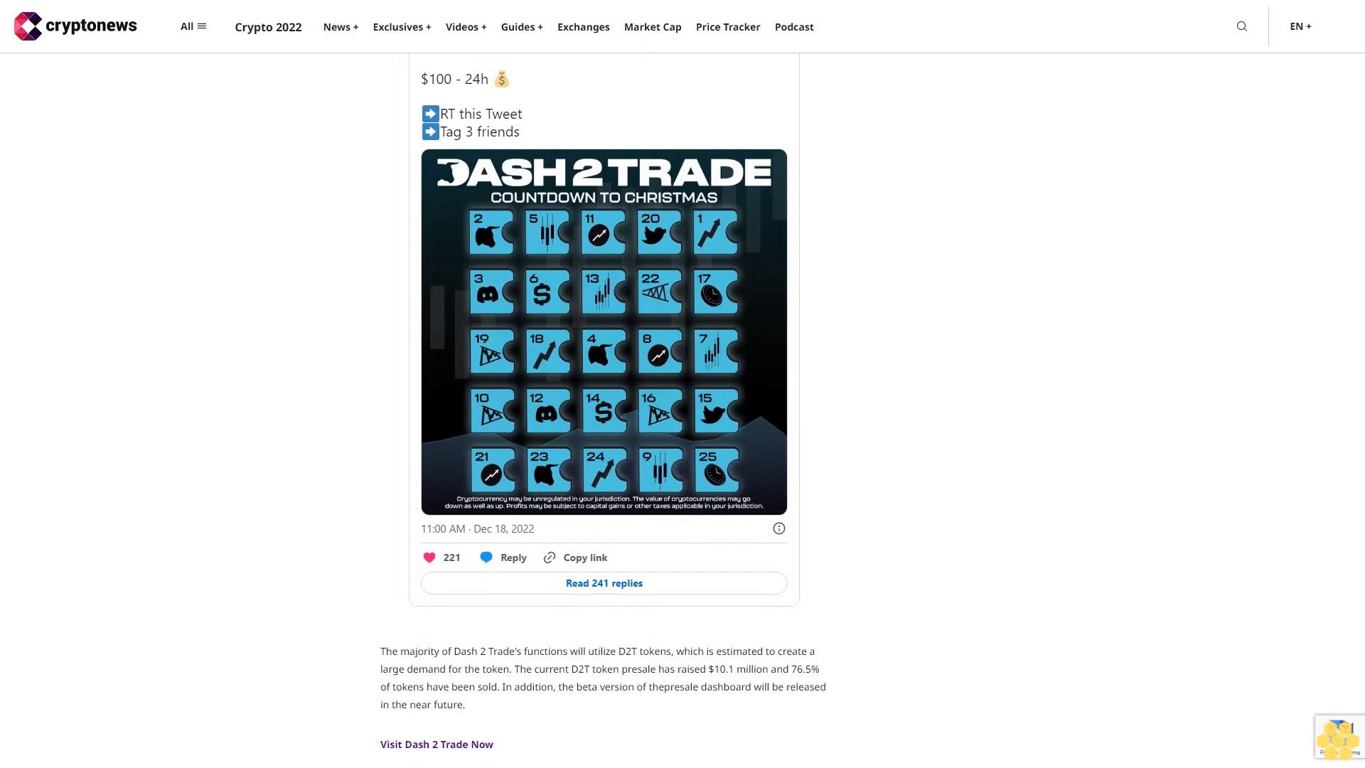
scroll(down, 3)
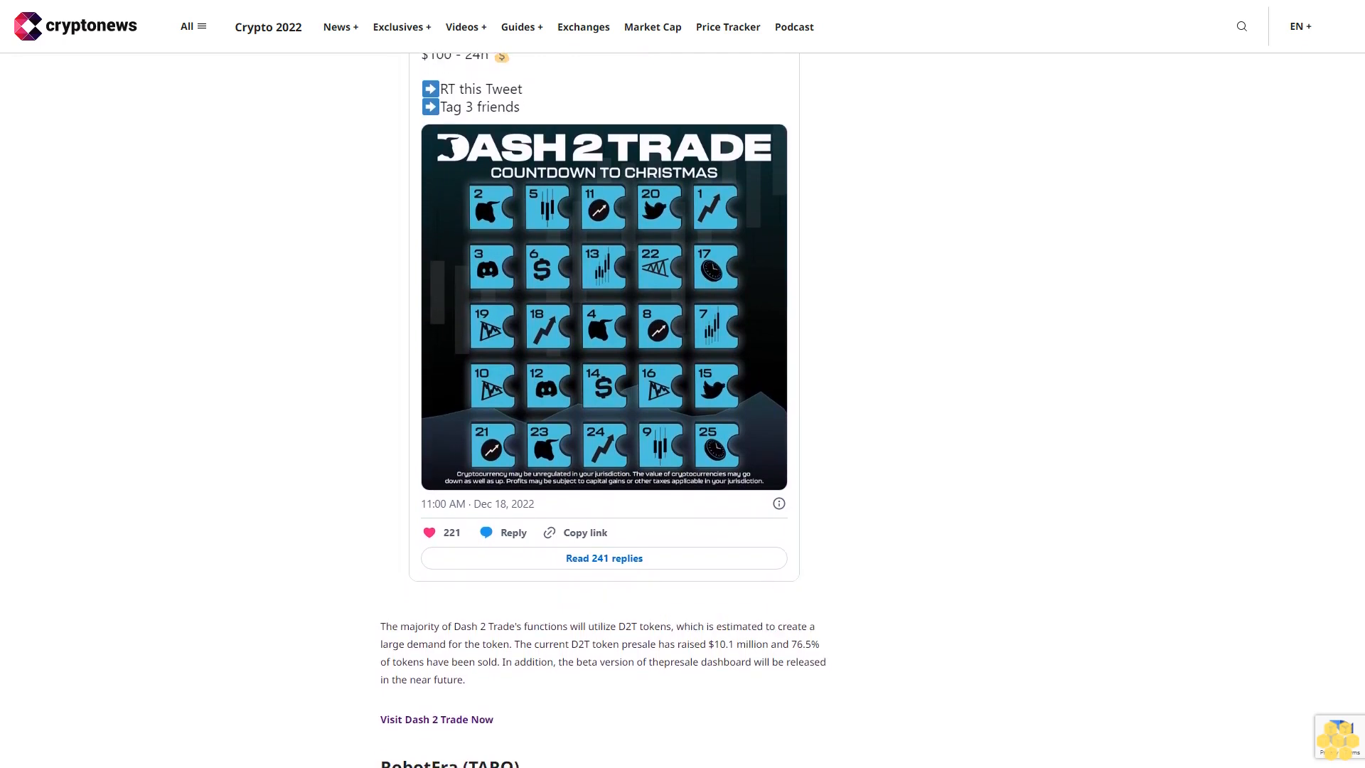
scroll(down, 3)
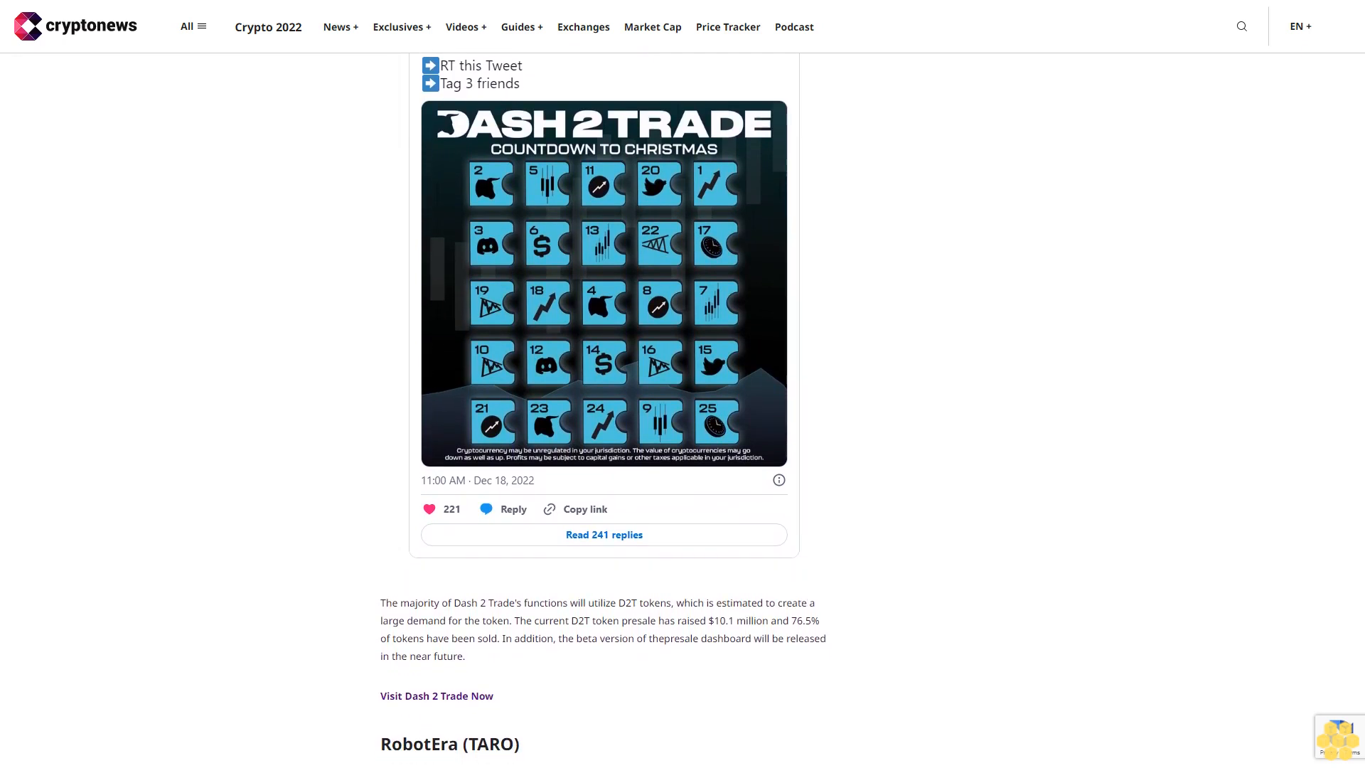
scroll(down, 3)
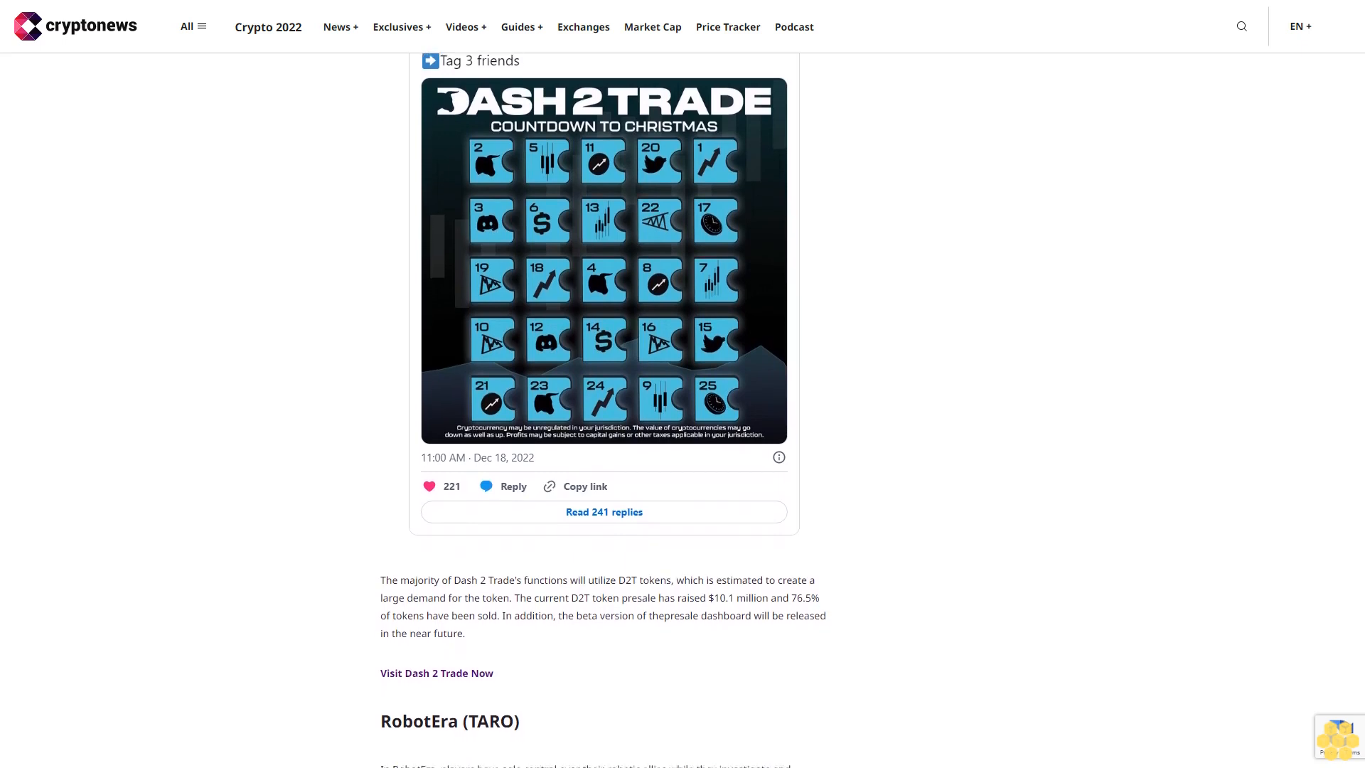
scroll(down, 3)
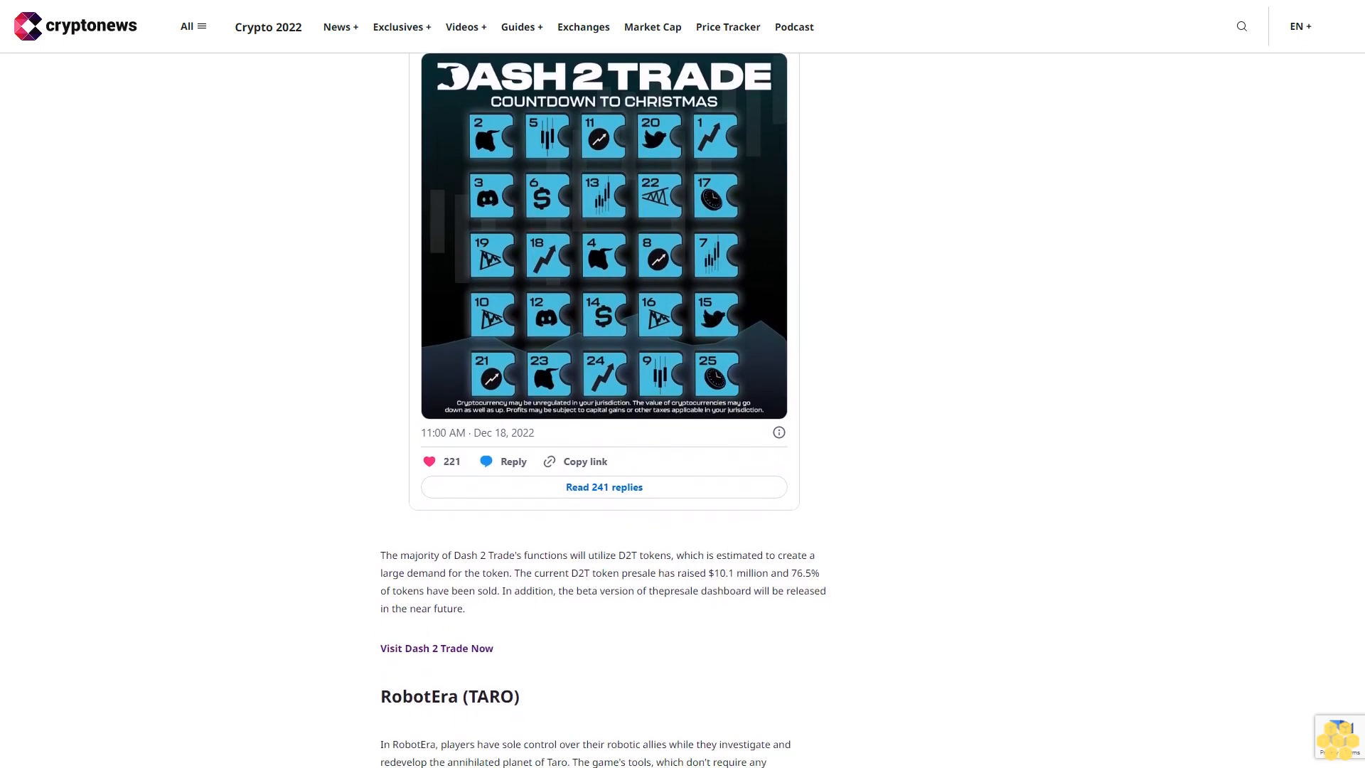
scroll(down, 3)
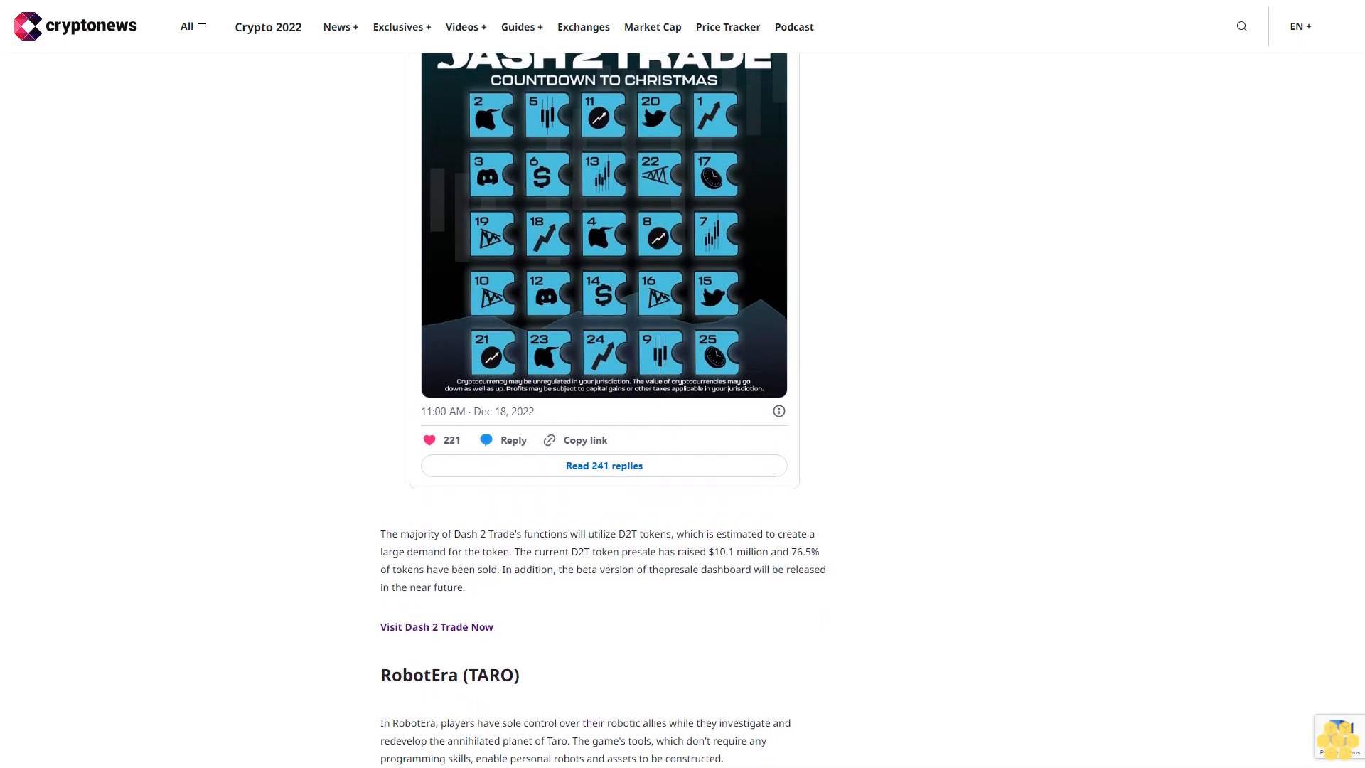
scroll(down, 3)
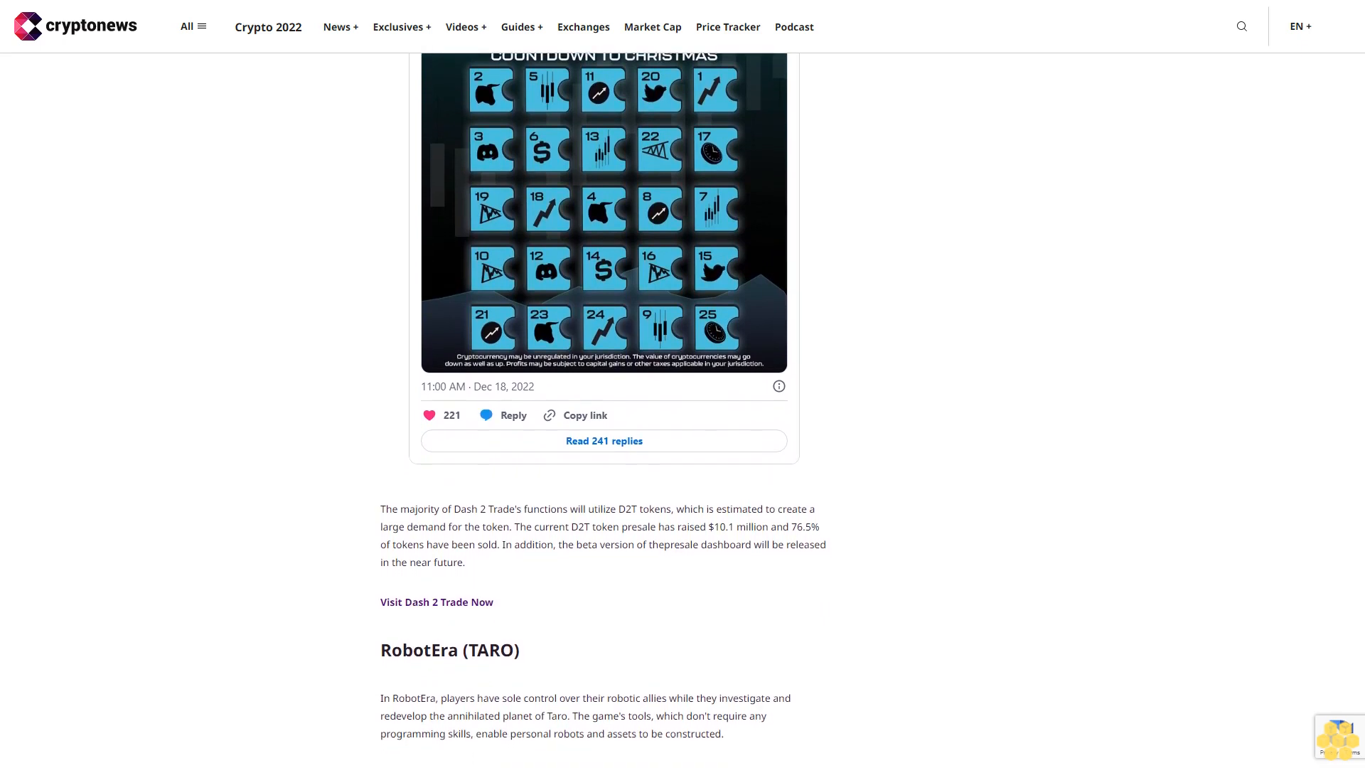
scroll(down, 3)
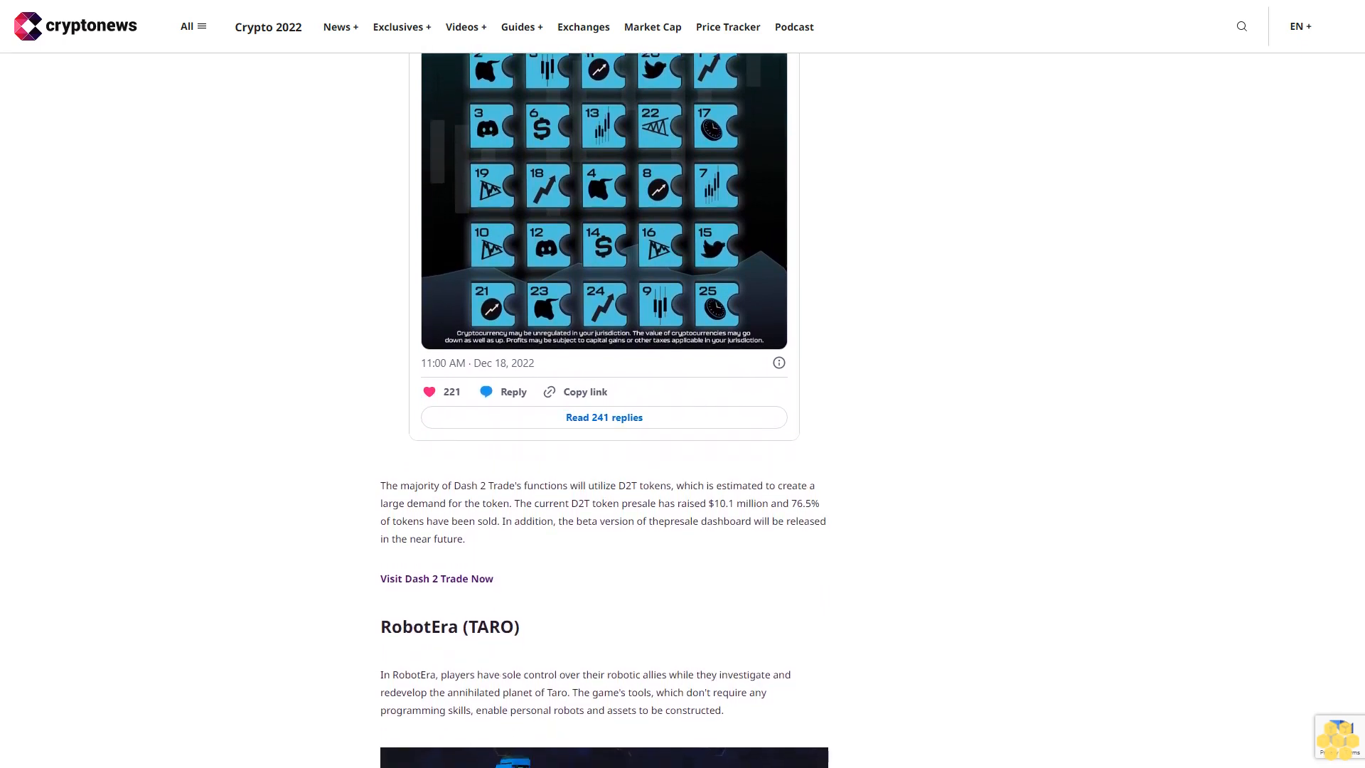
scroll(down, 3)
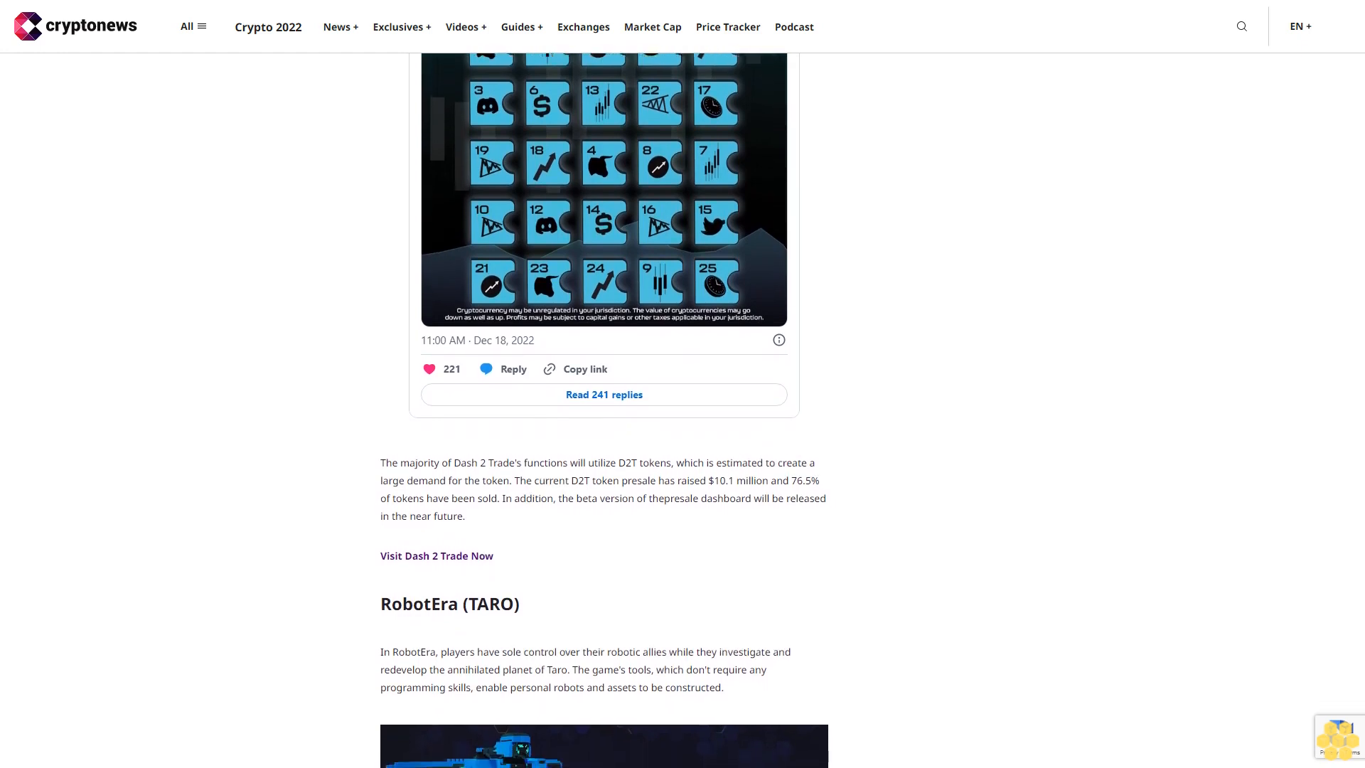
scroll(down, 3)
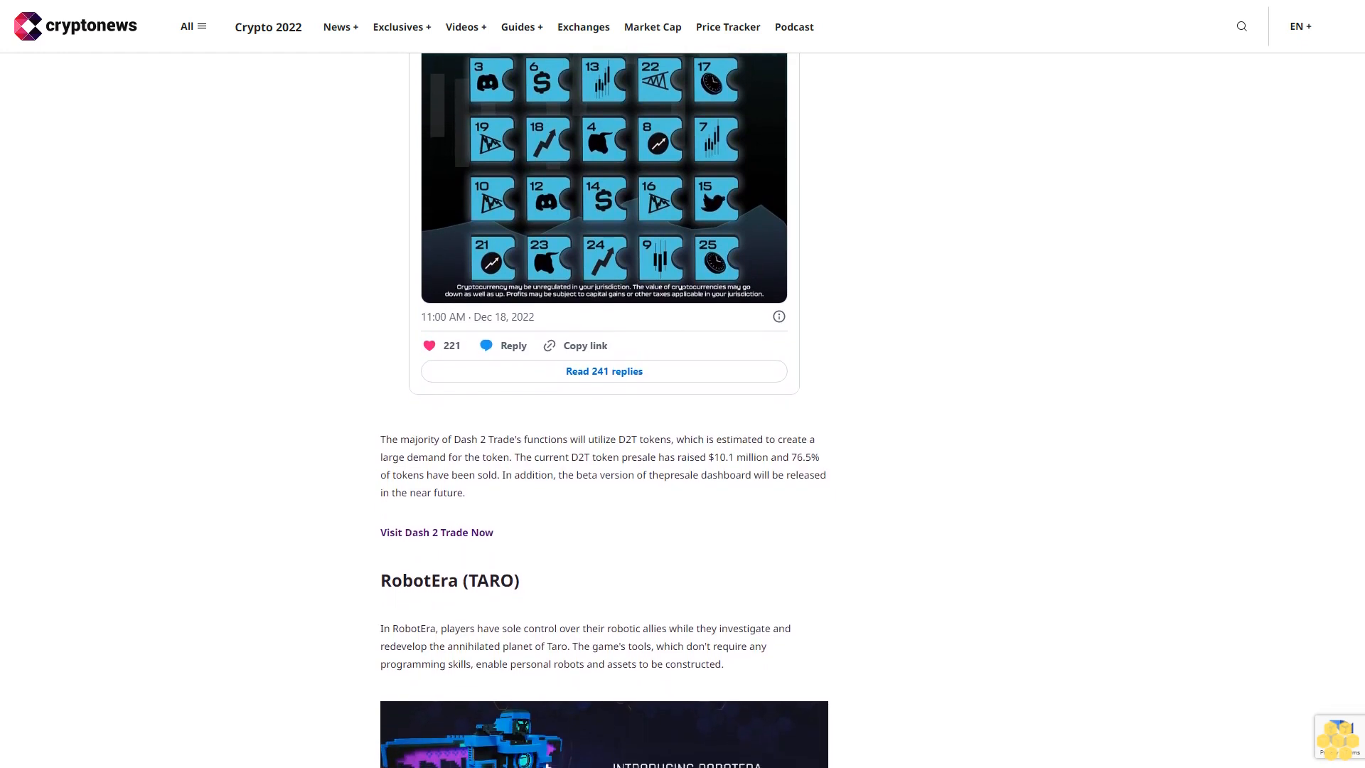
scroll(down, 3)
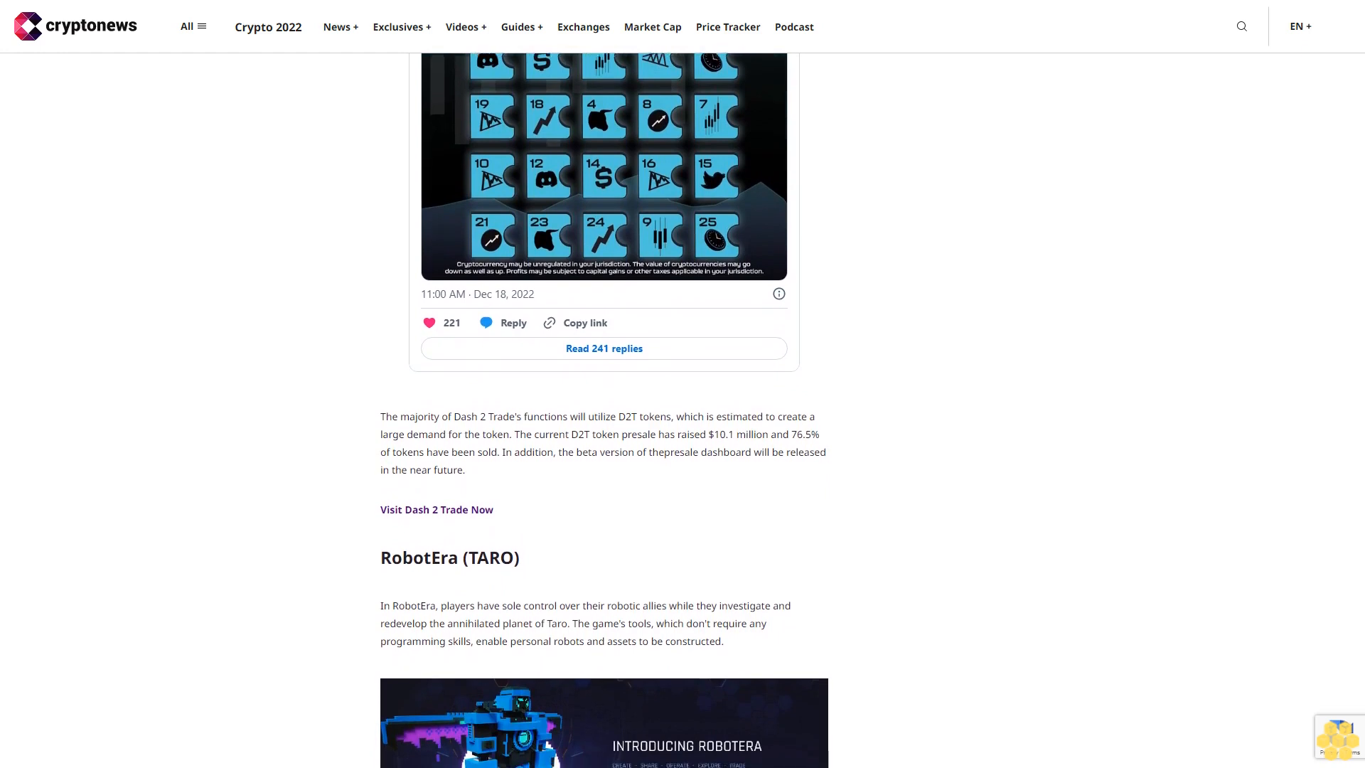
scroll(down, 3)
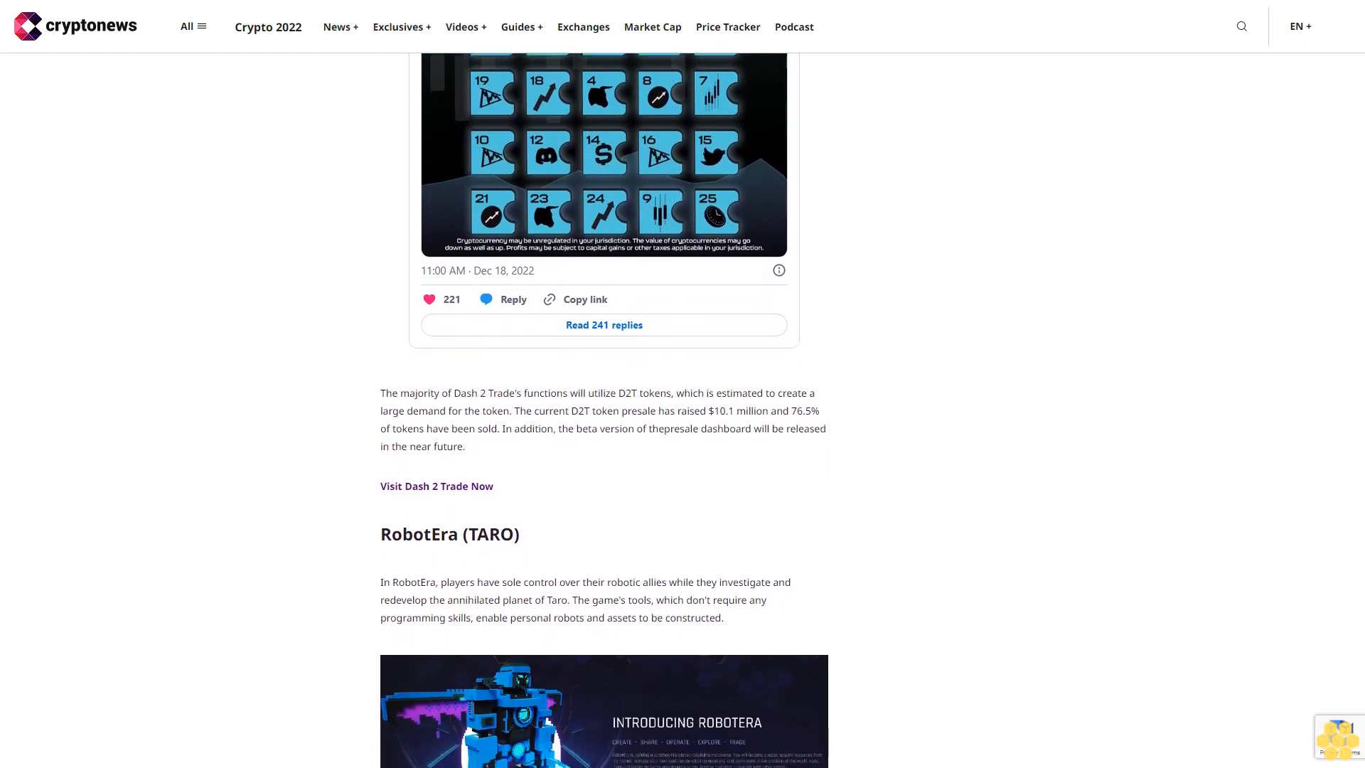
scroll(down, 3)
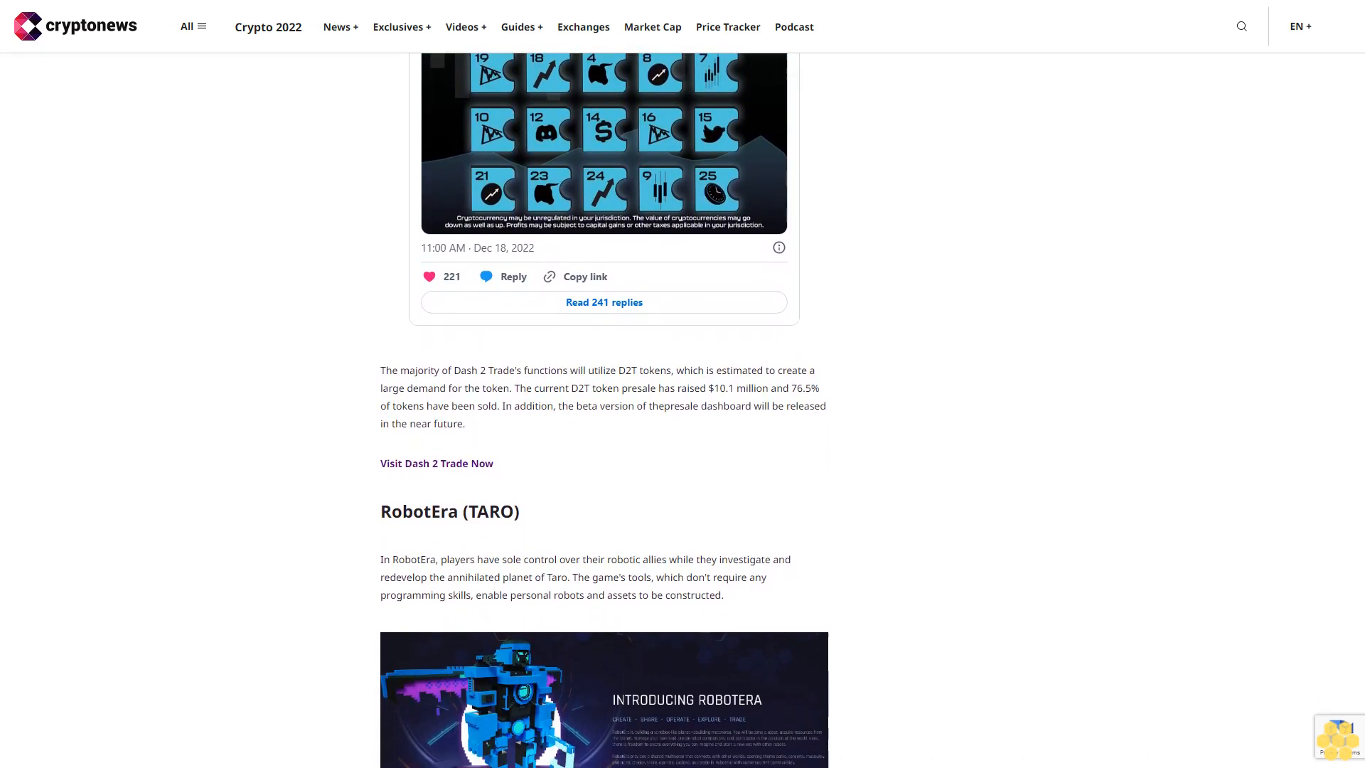
scroll(down, 3)
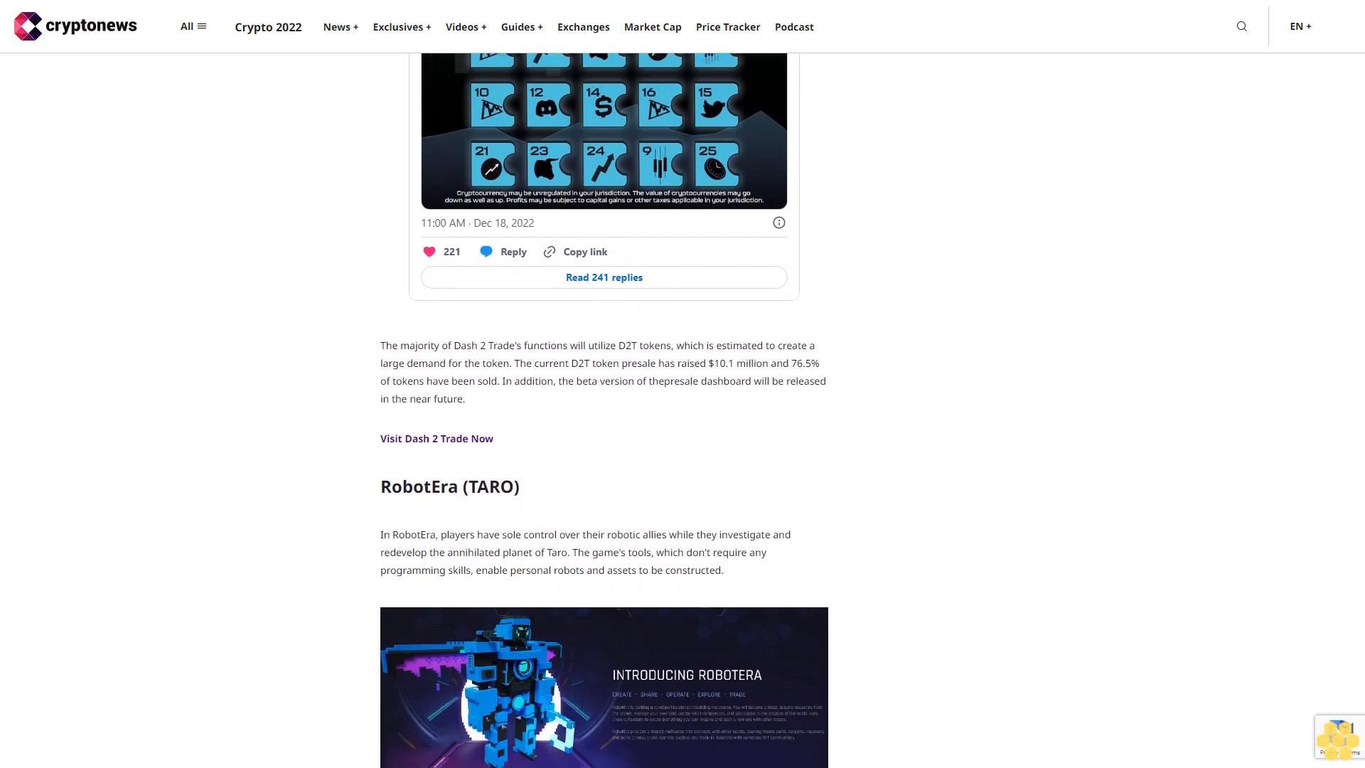
scroll(down, 3)
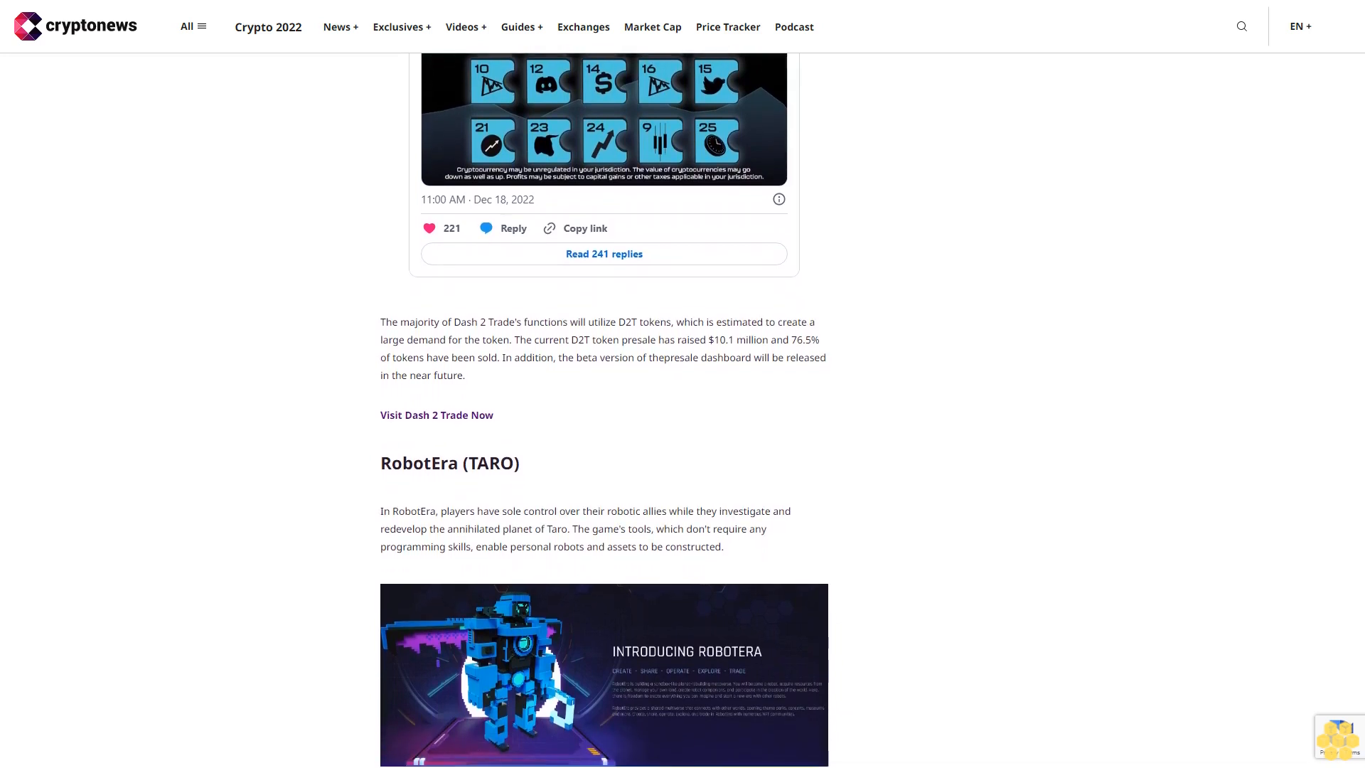
scroll(down, 3)
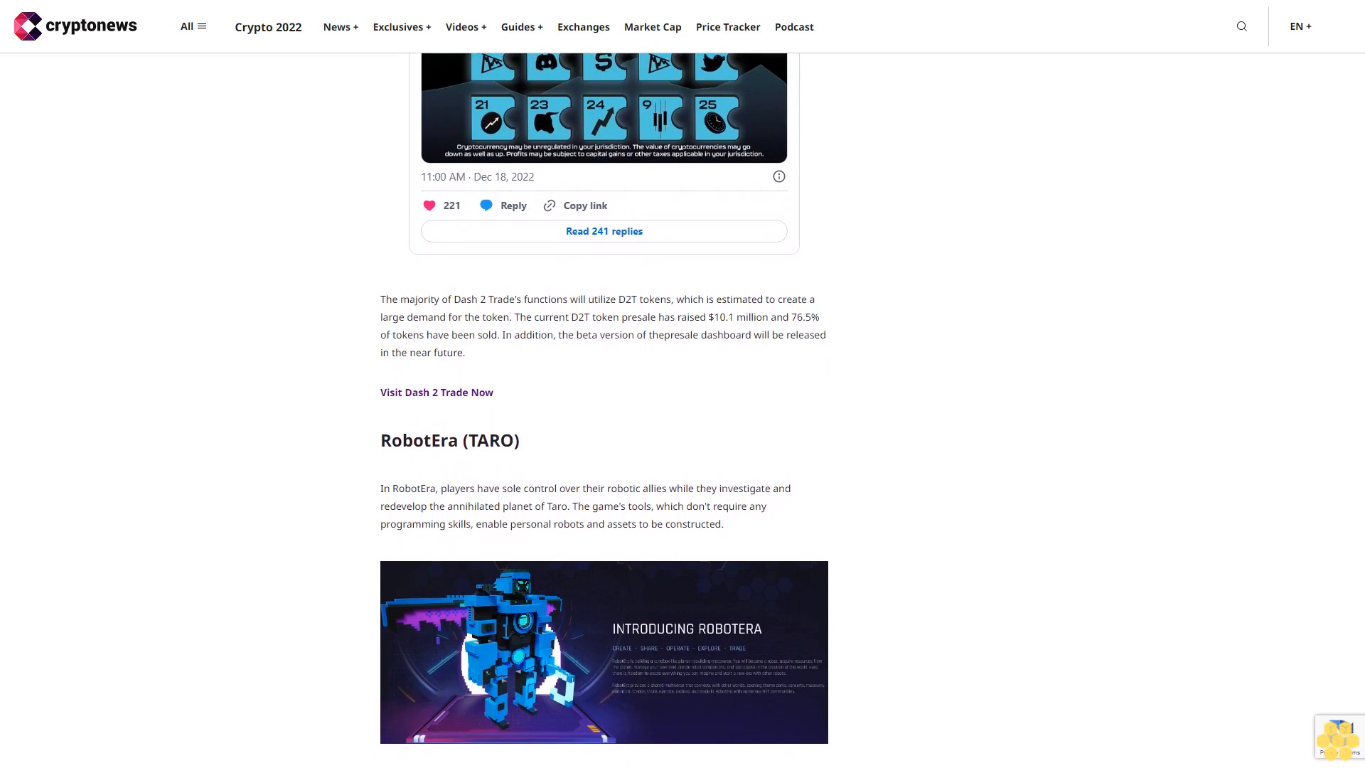
scroll(down, 3)
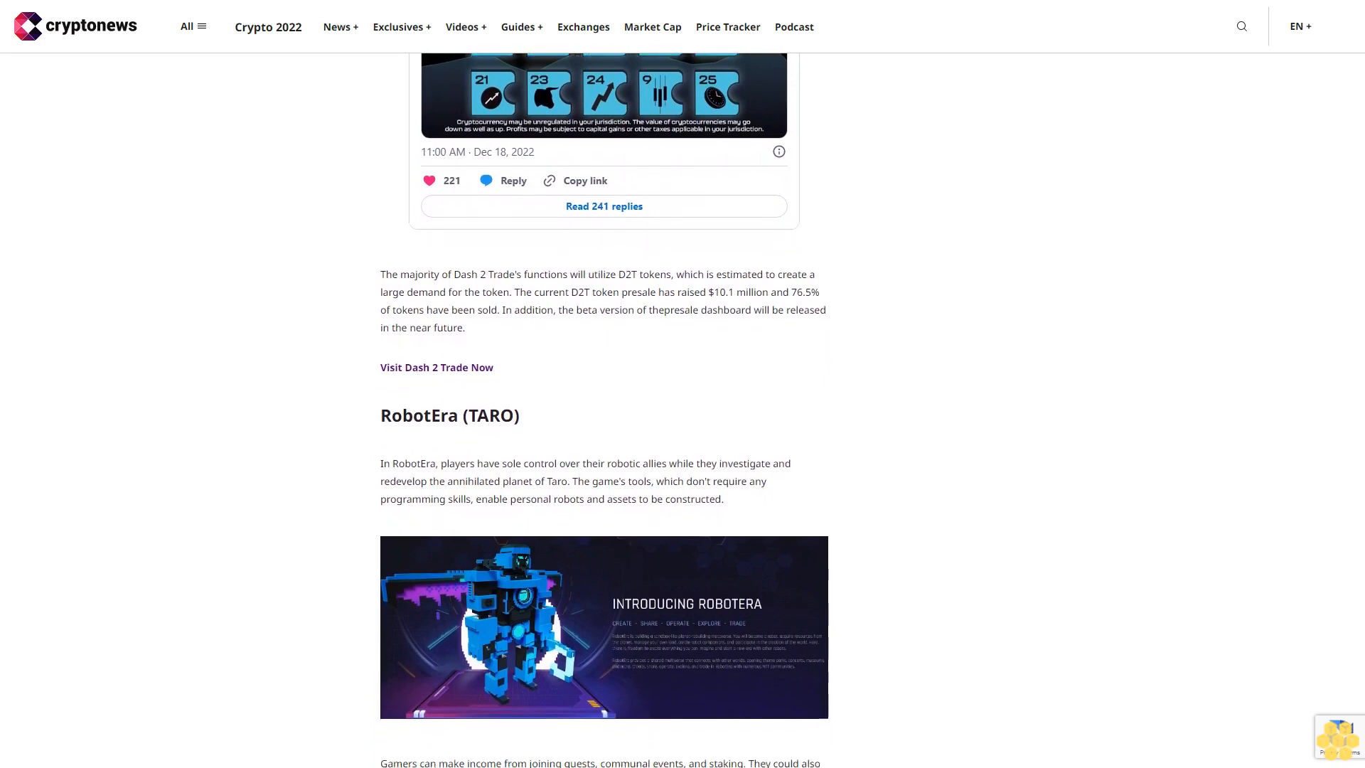
scroll(down, 3)
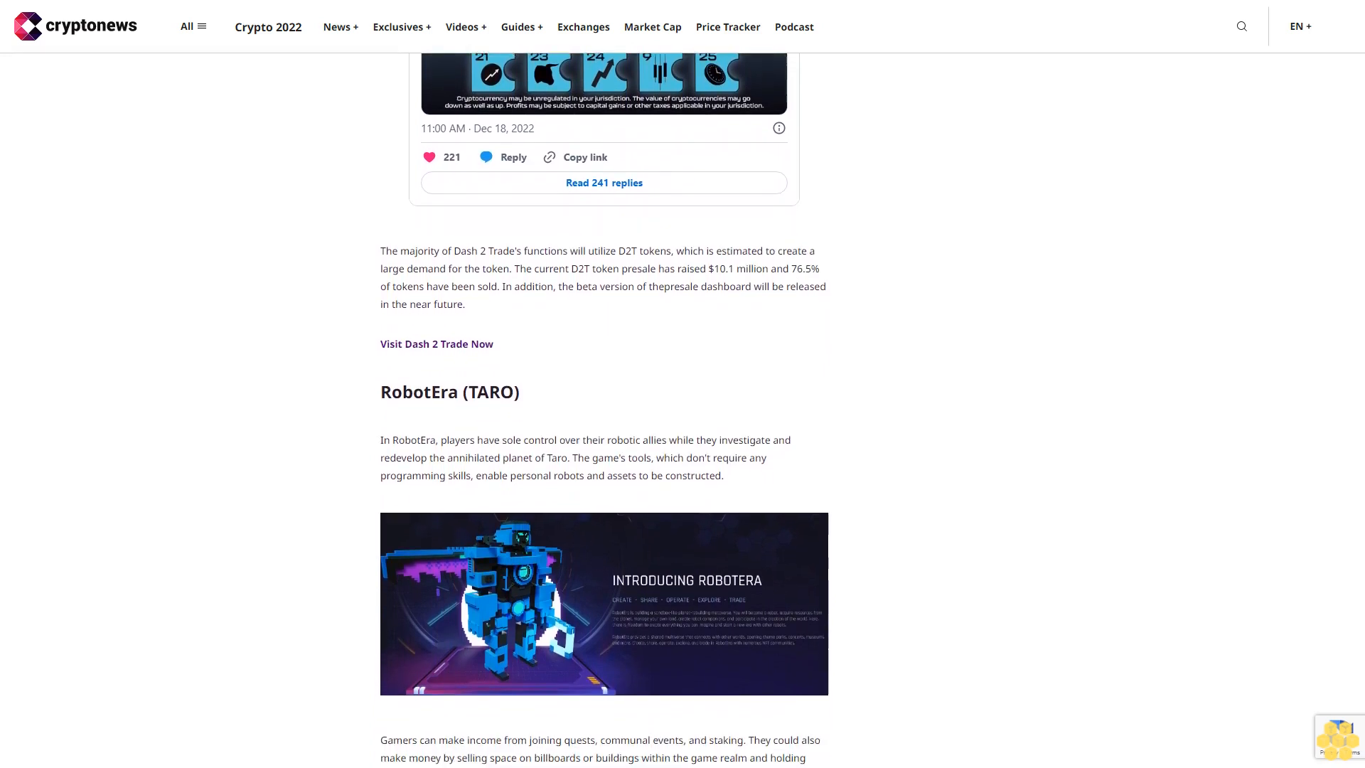
scroll(down, 3)
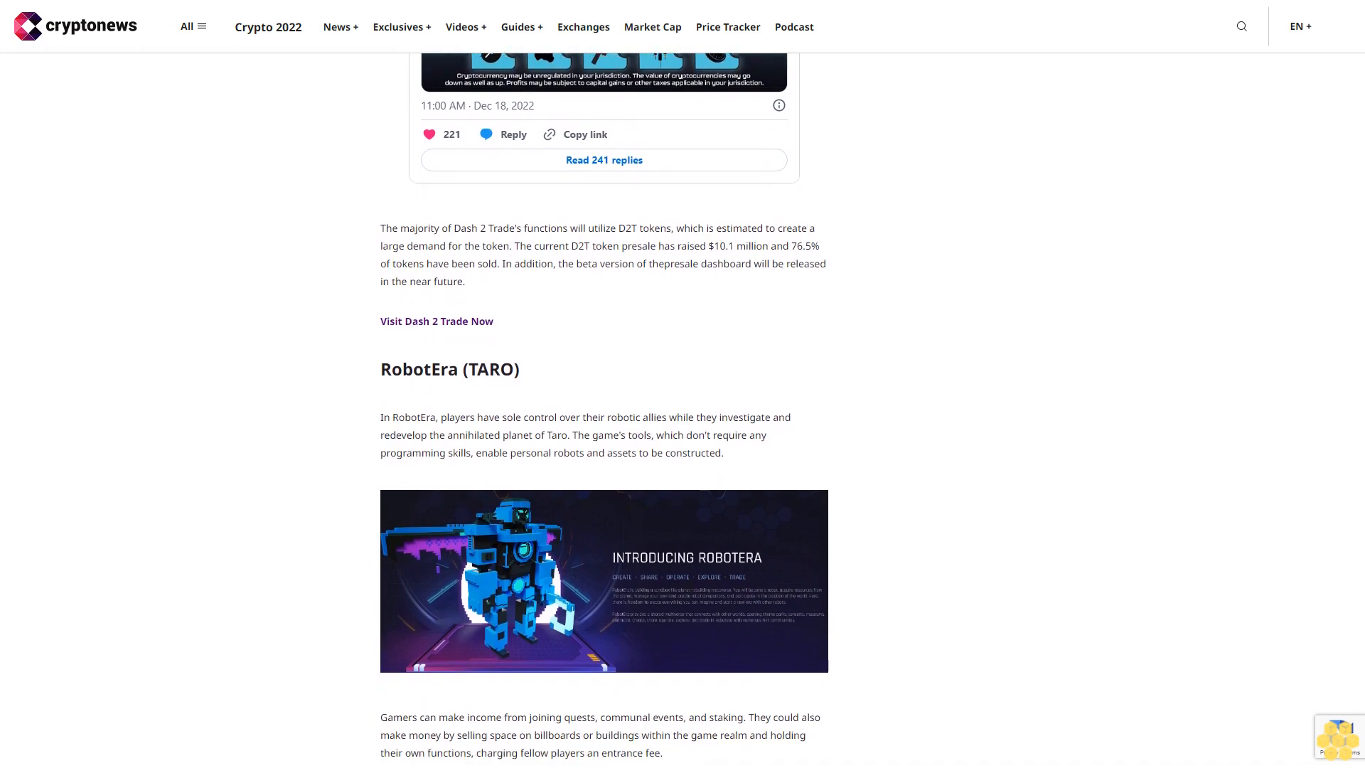
scroll(down, 3)
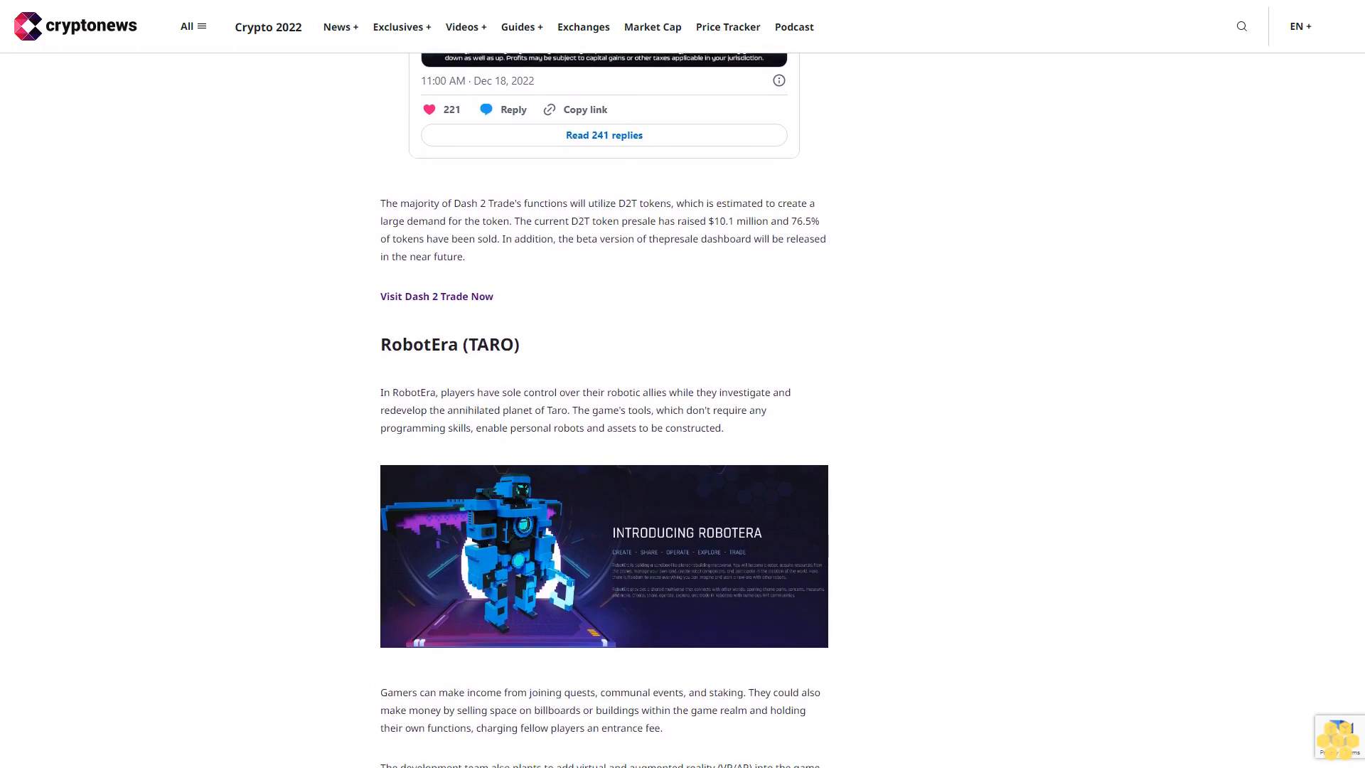
scroll(down, 3)
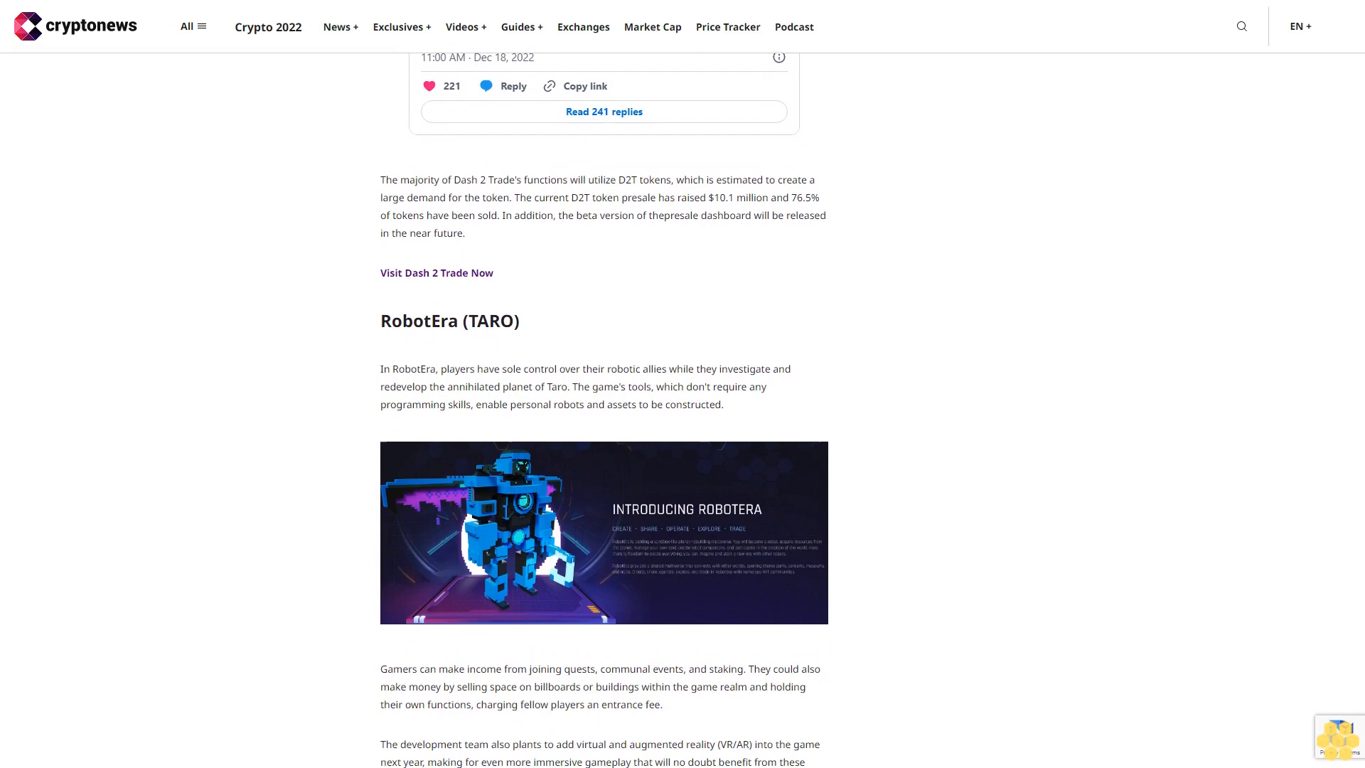
scroll(down, 3)
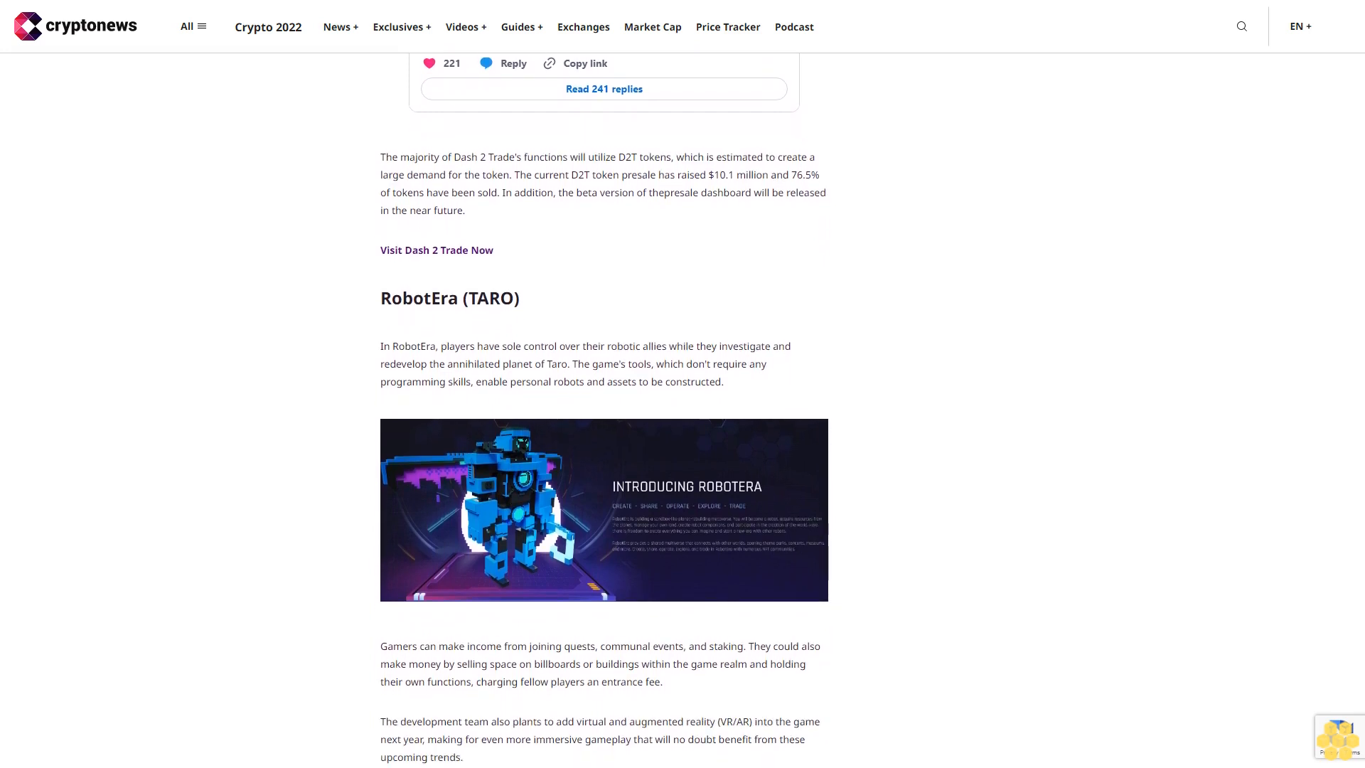
scroll(down, 3)
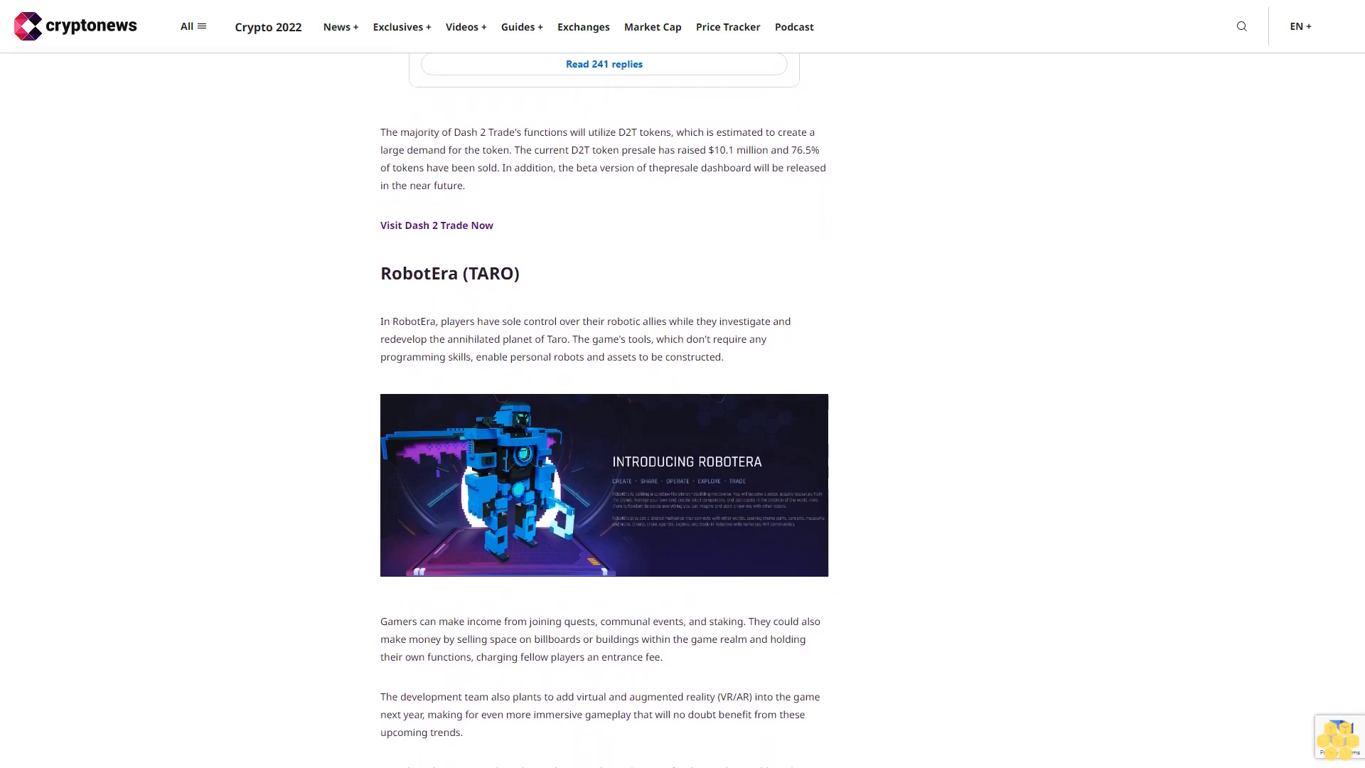
scroll(down, 3)
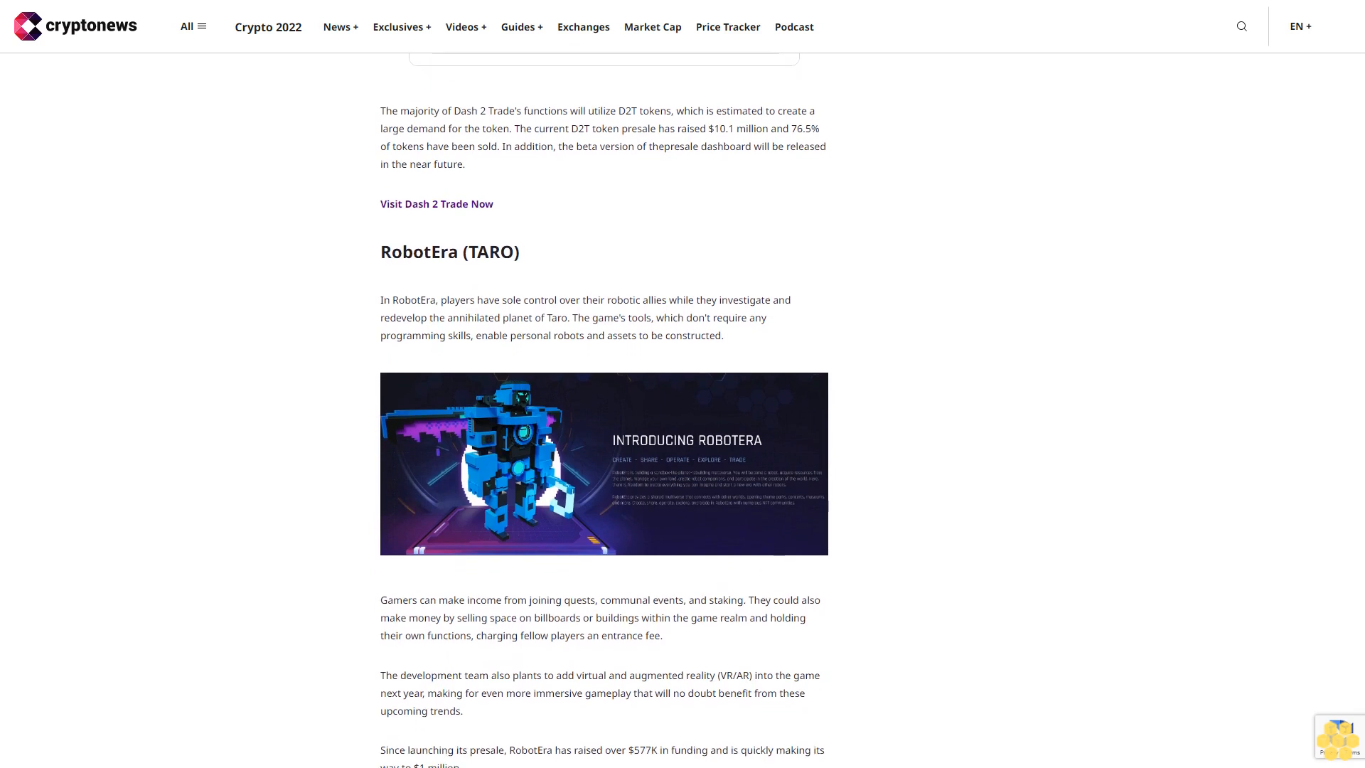
scroll(down, 3)
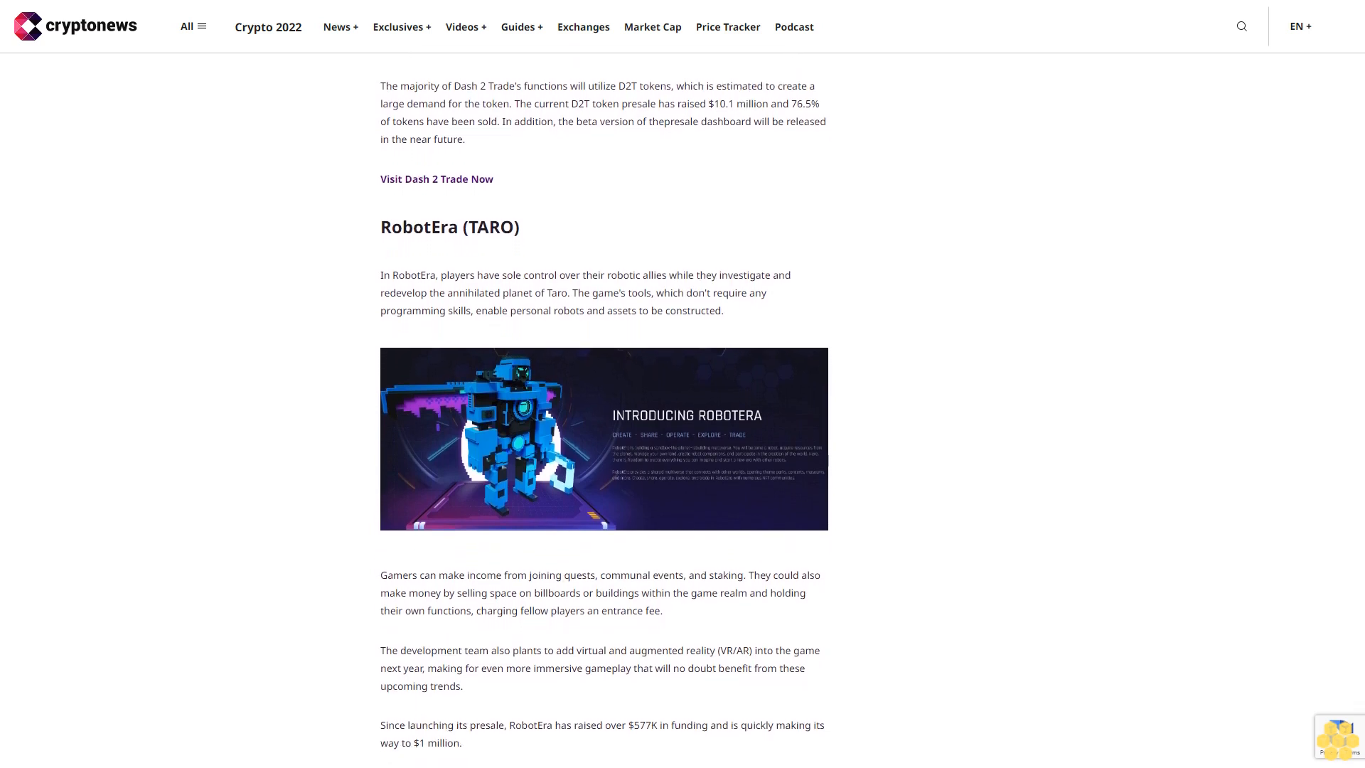
scroll(down, 3)
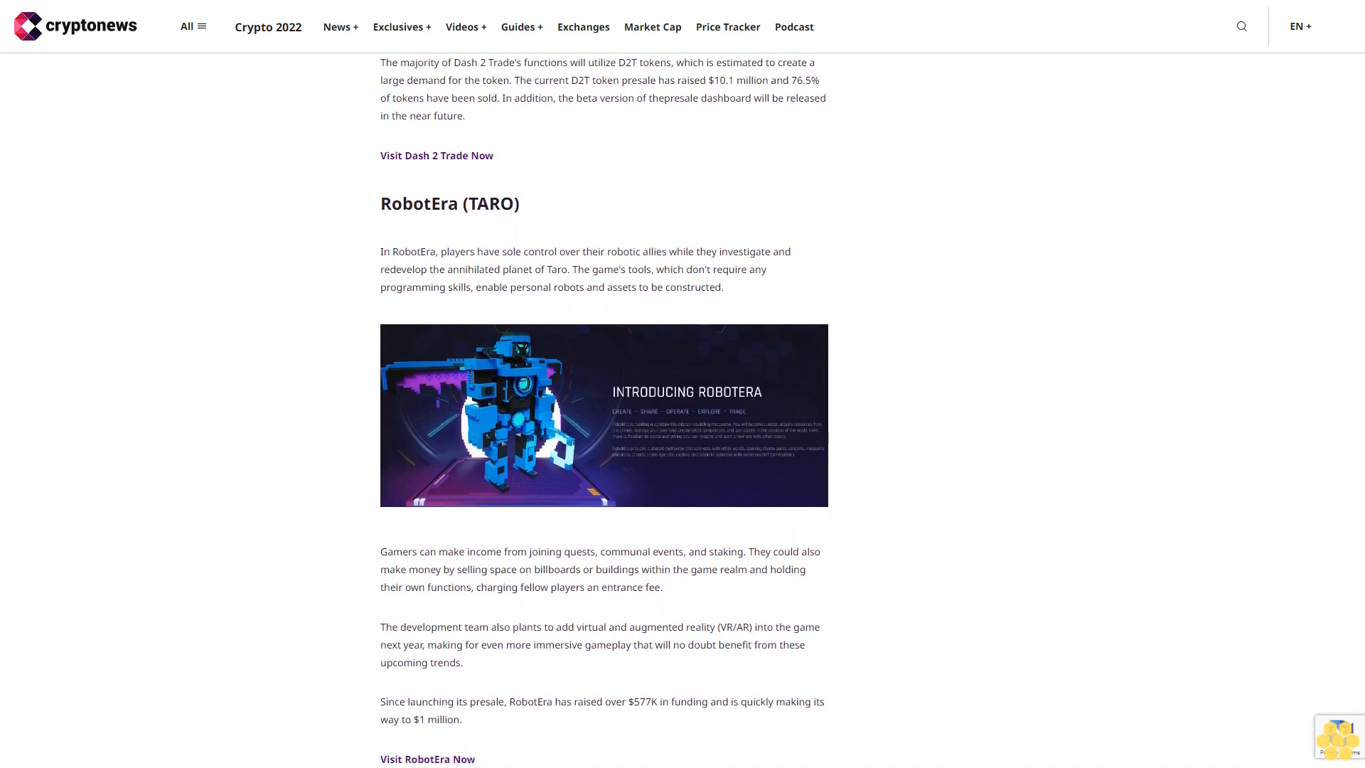
scroll(down, 3)
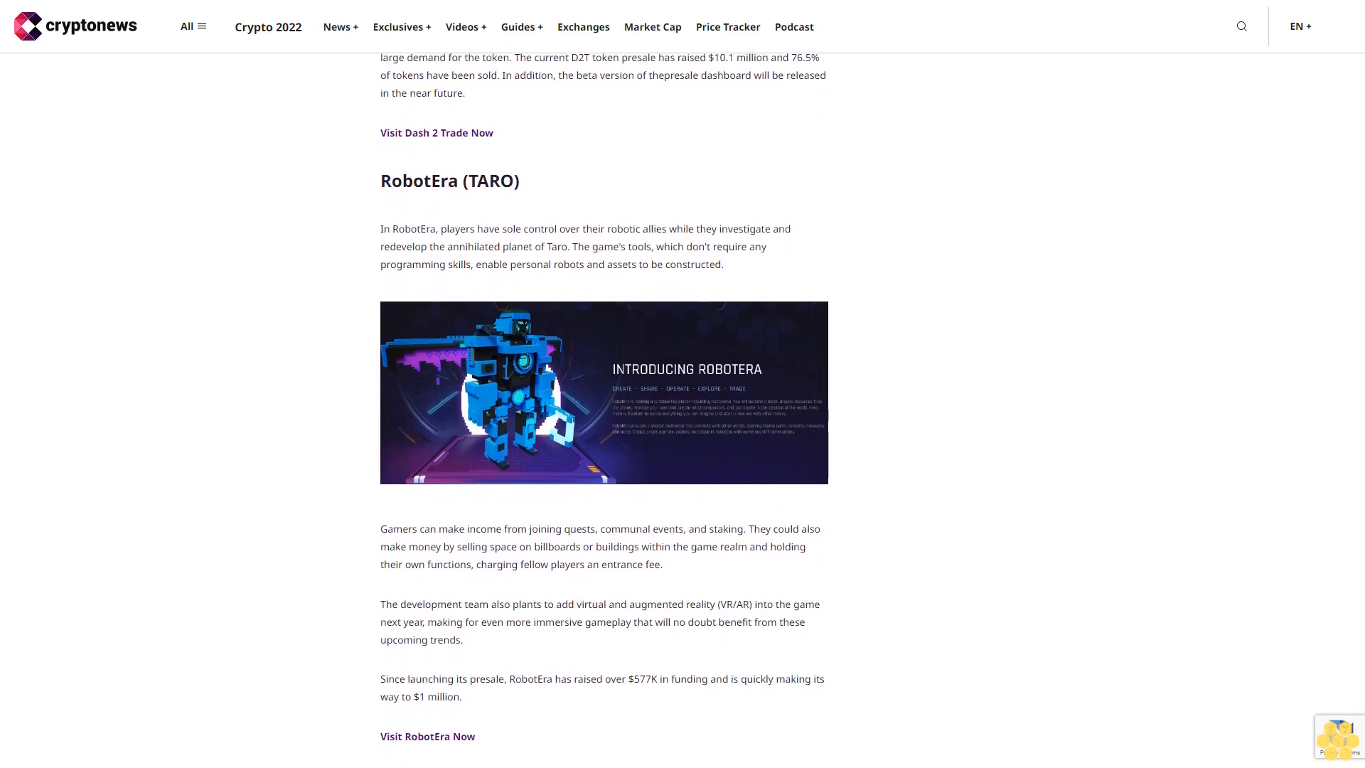
scroll(down, 3)
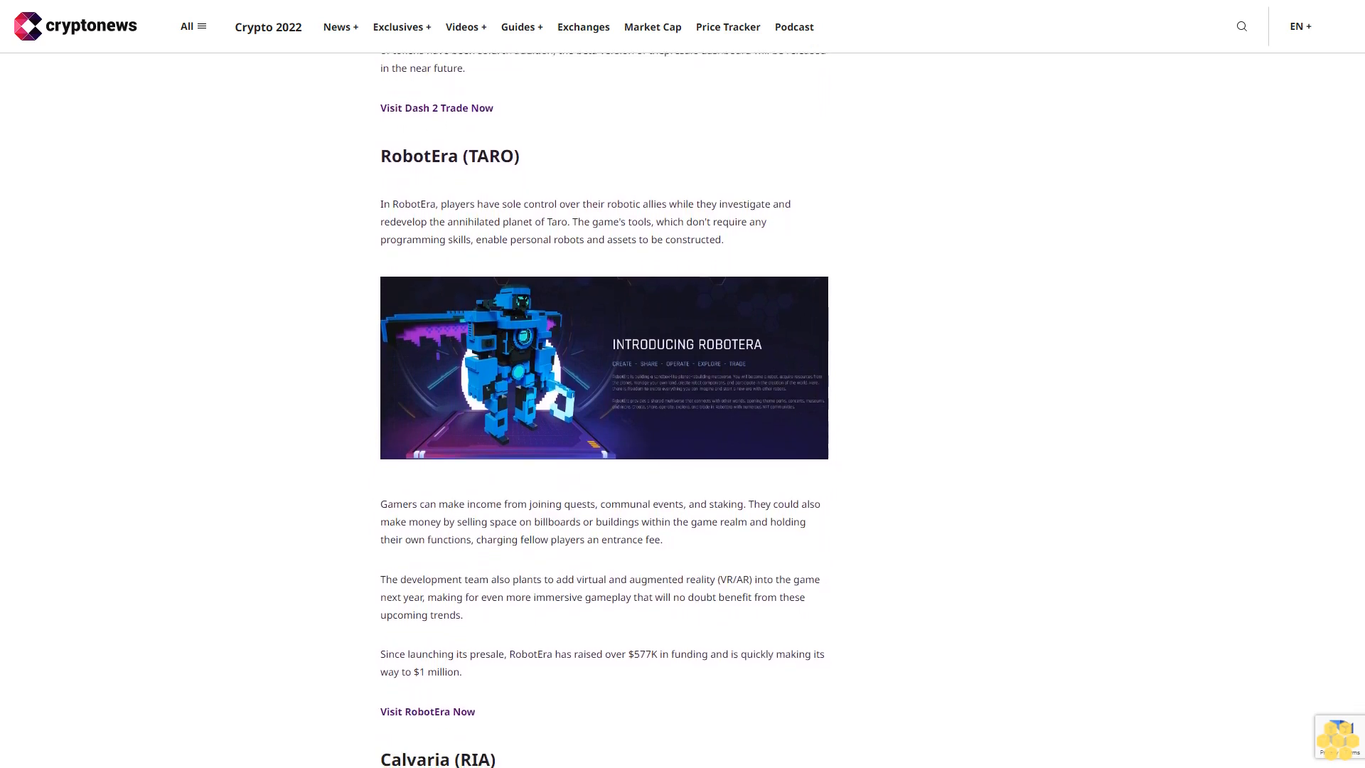
scroll(down, 3)
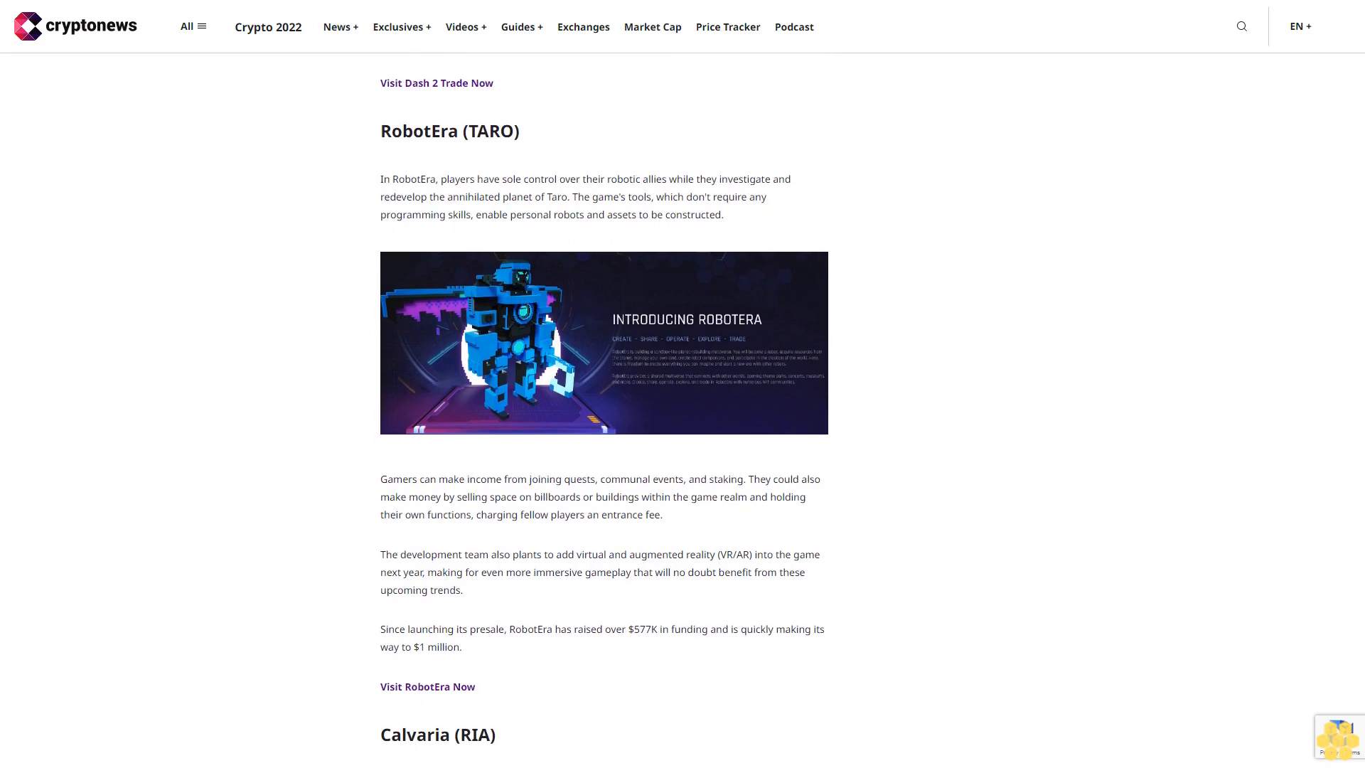
scroll(down, 3)
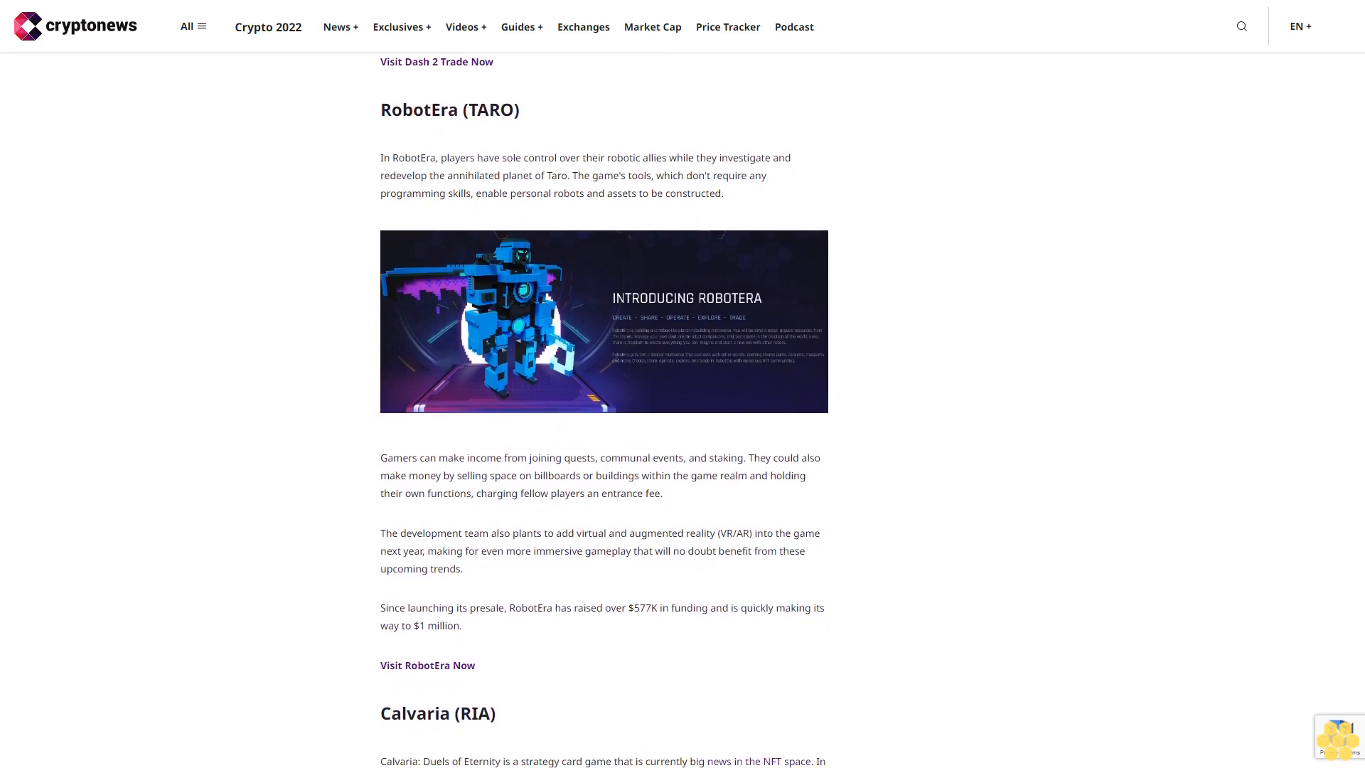
scroll(down, 3)
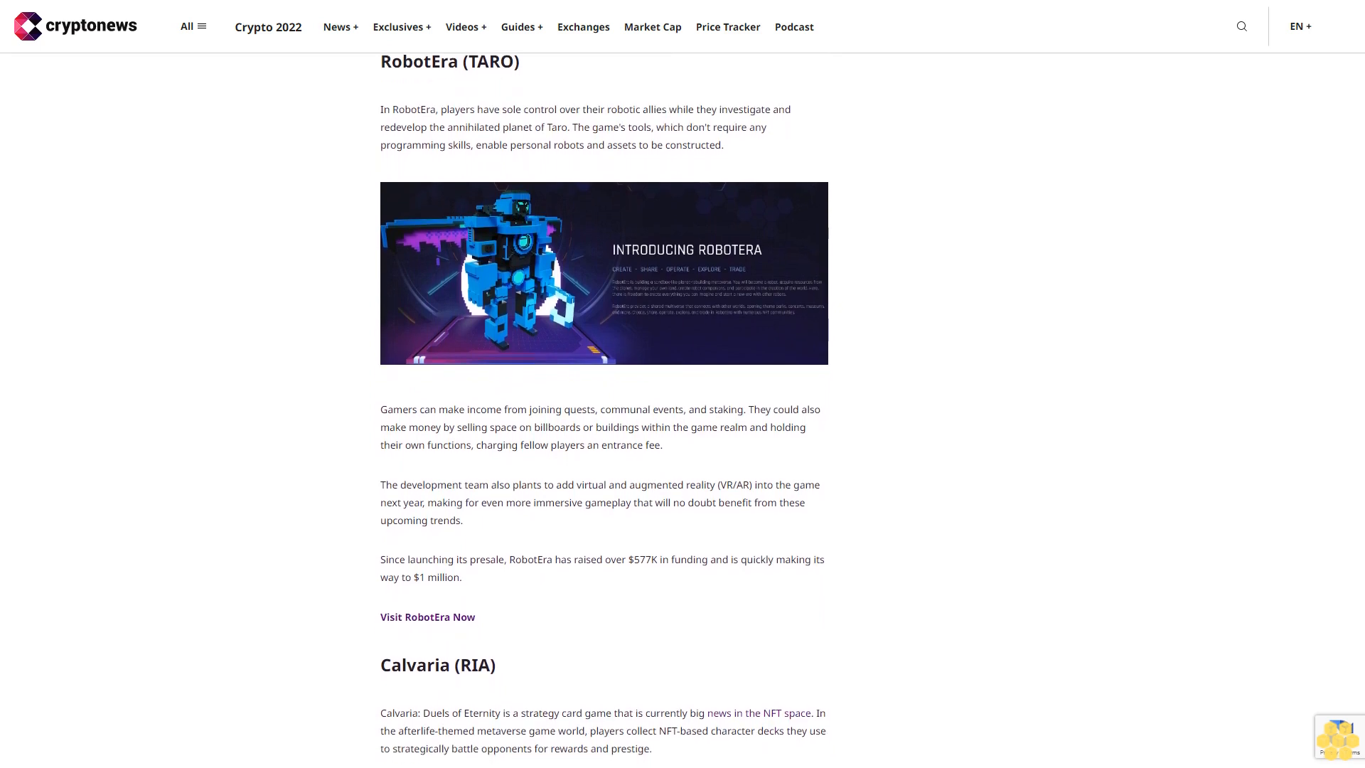
scroll(down, 3)
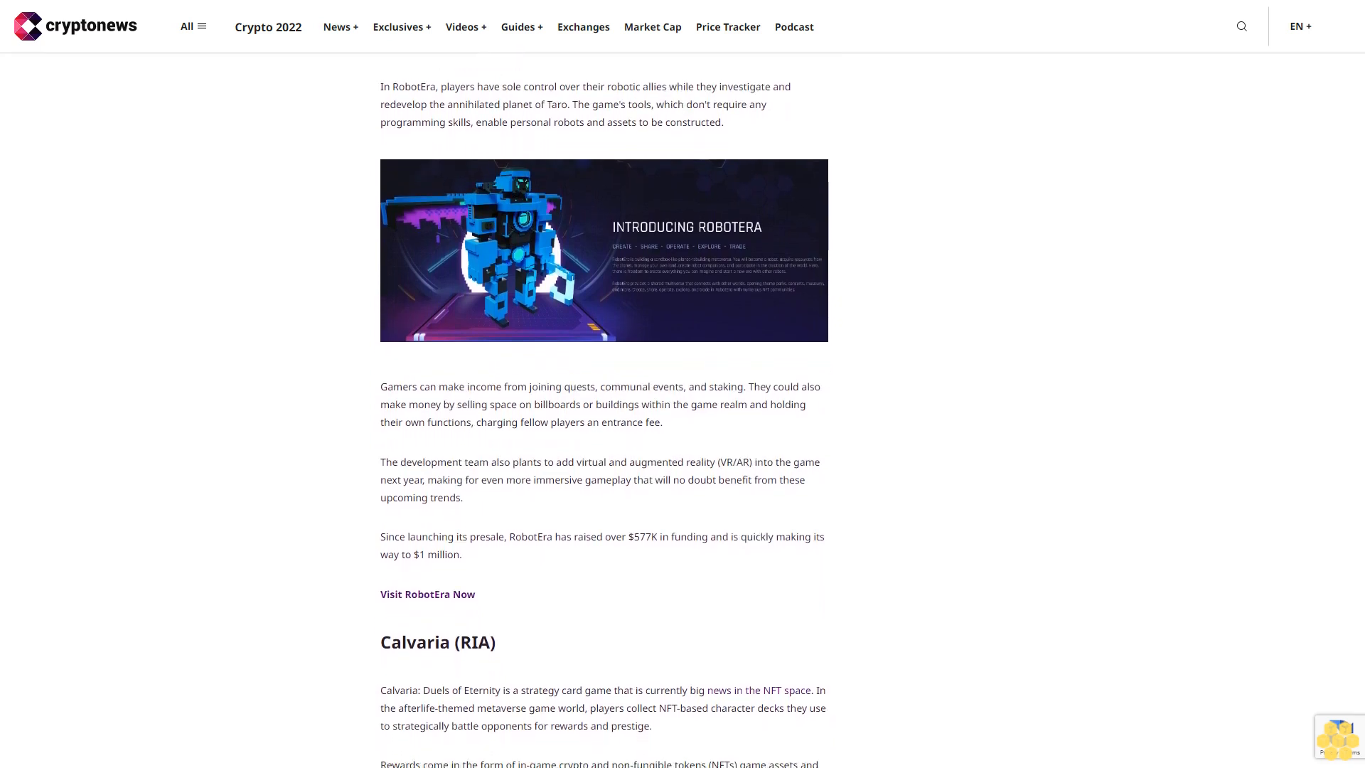
scroll(down, 3)
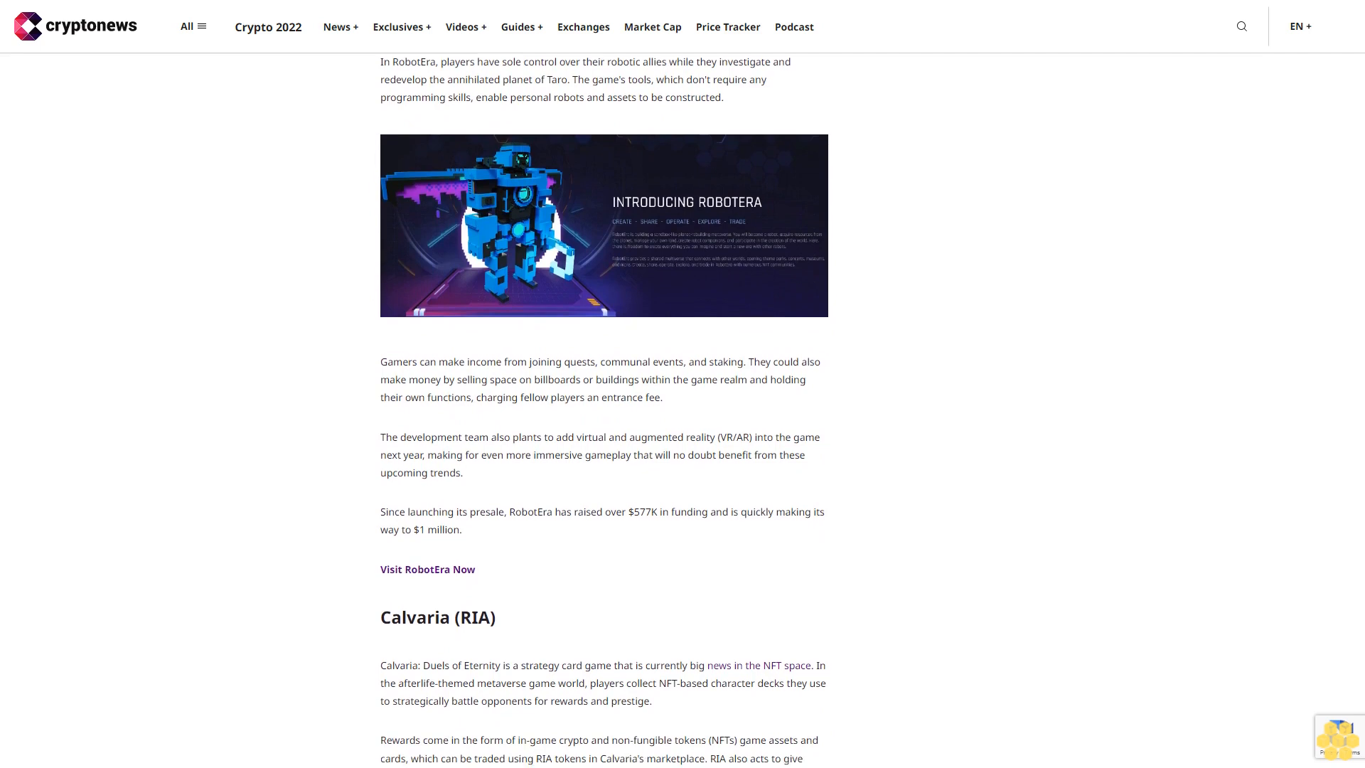
scroll(down, 3)
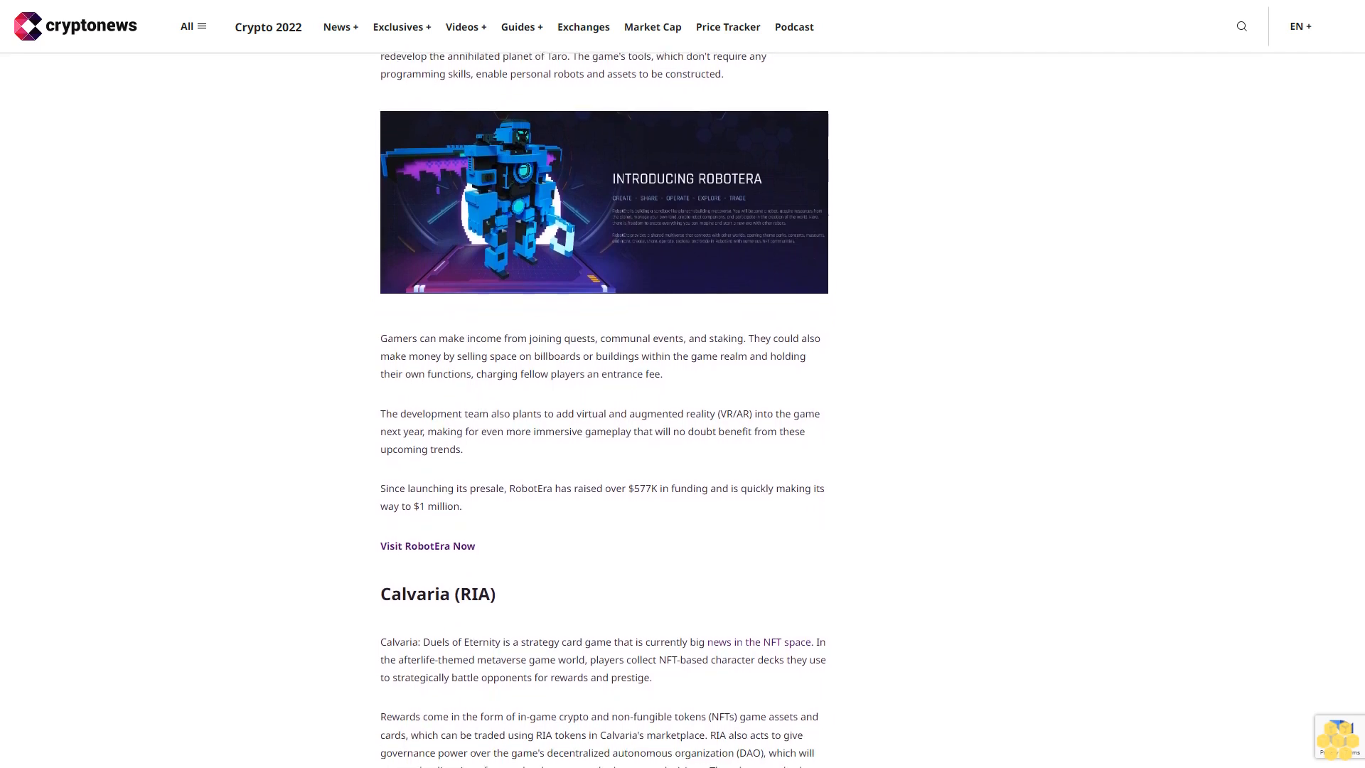
scroll(down, 3)
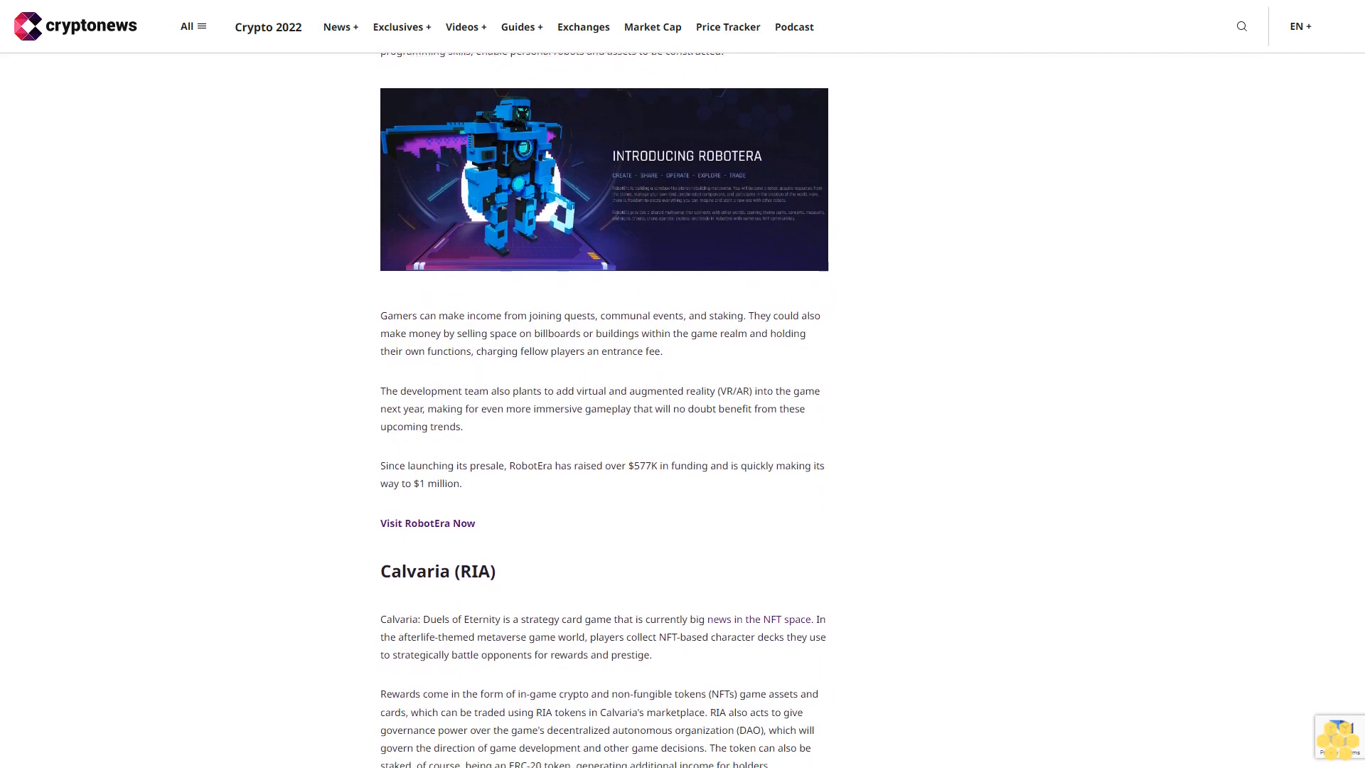
scroll(down, 3)
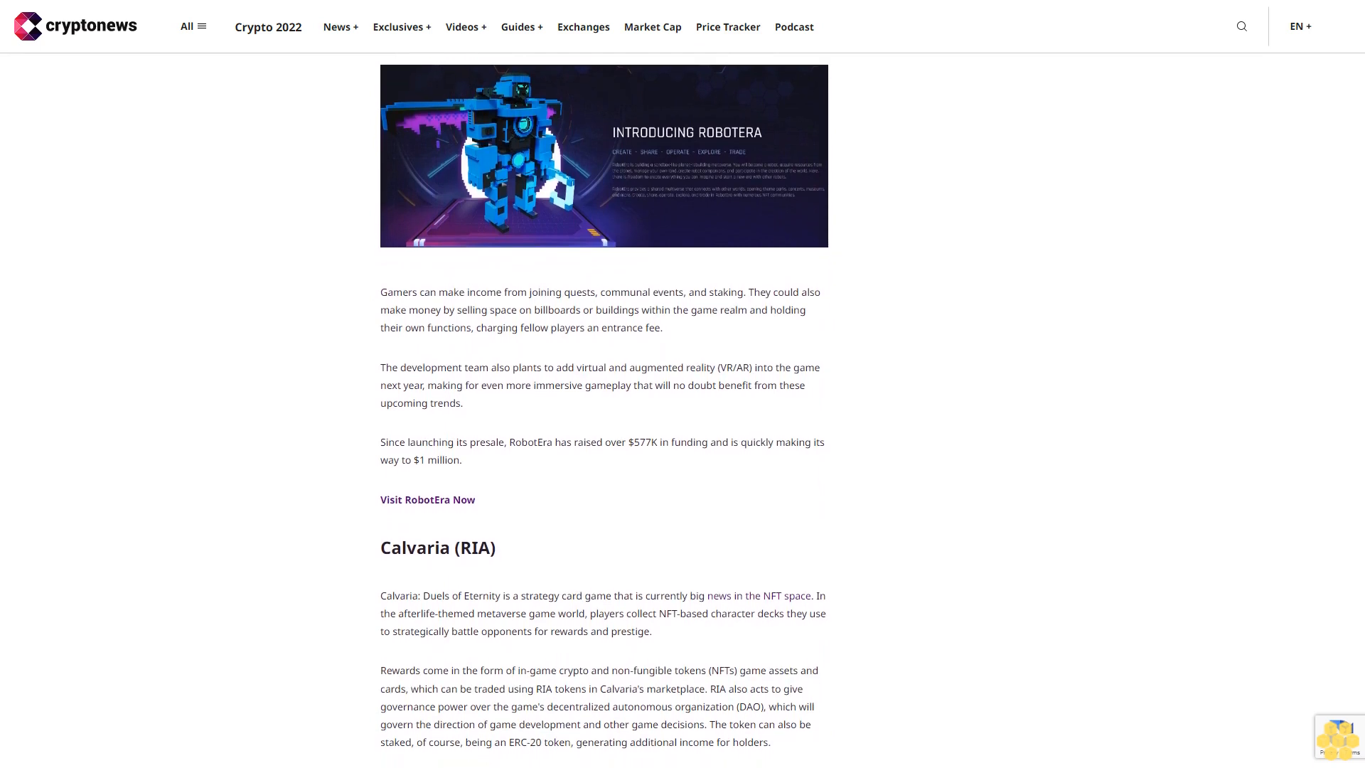
scroll(down, 3)
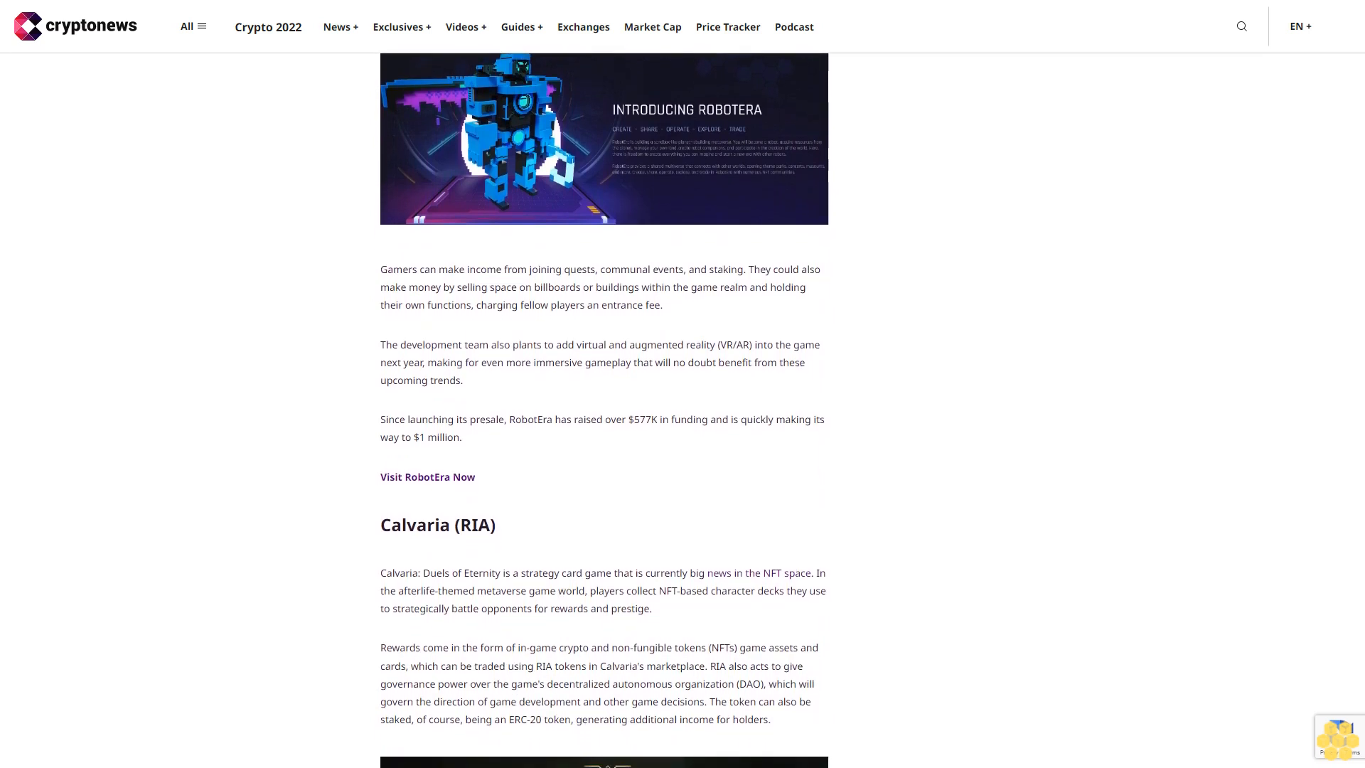
scroll(down, 3)
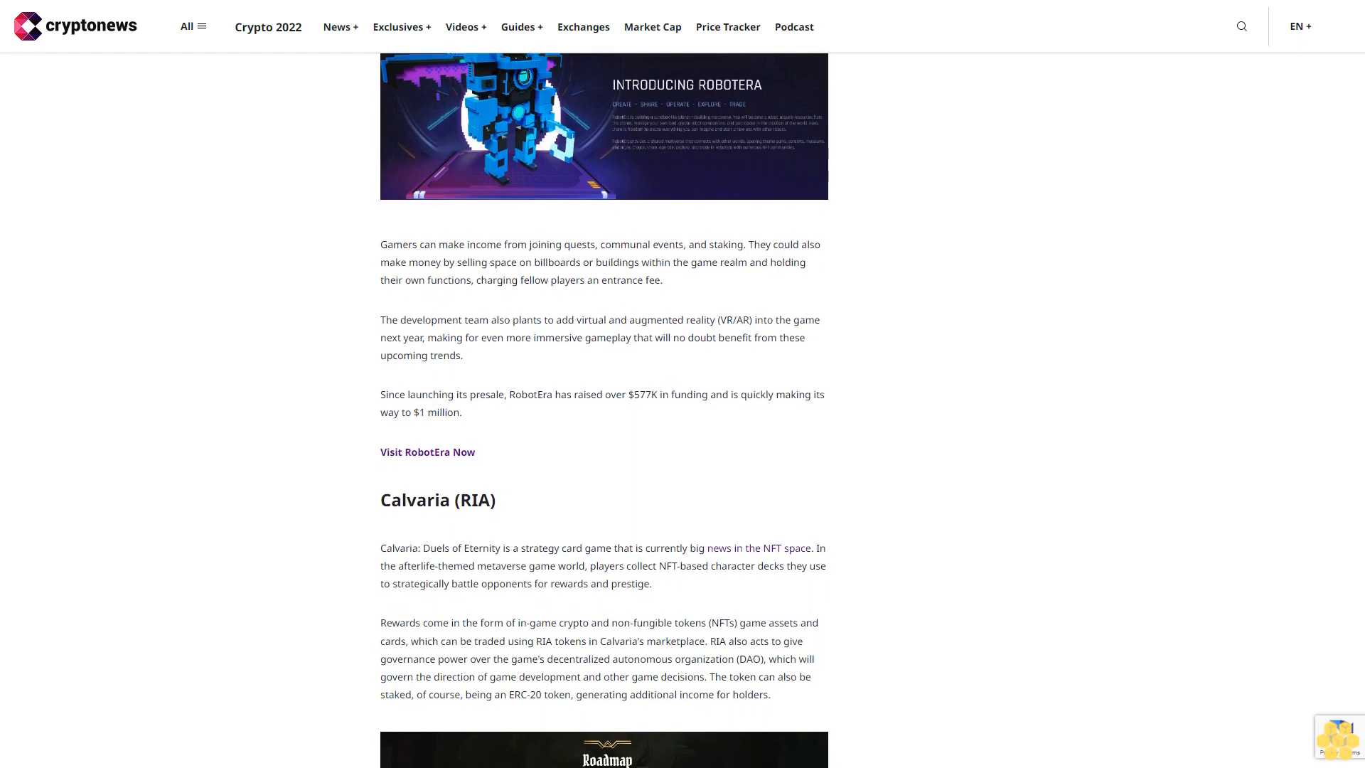
scroll(down, 3)
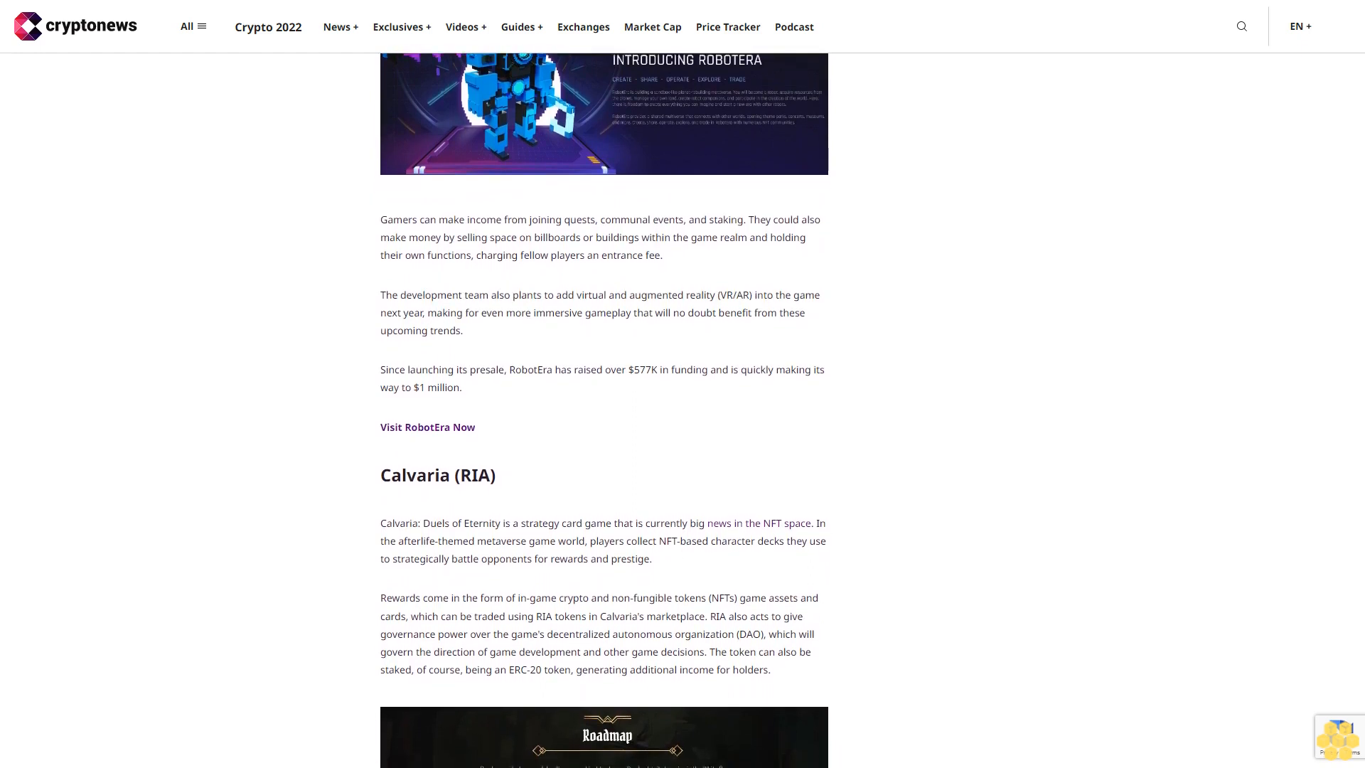
scroll(down, 3)
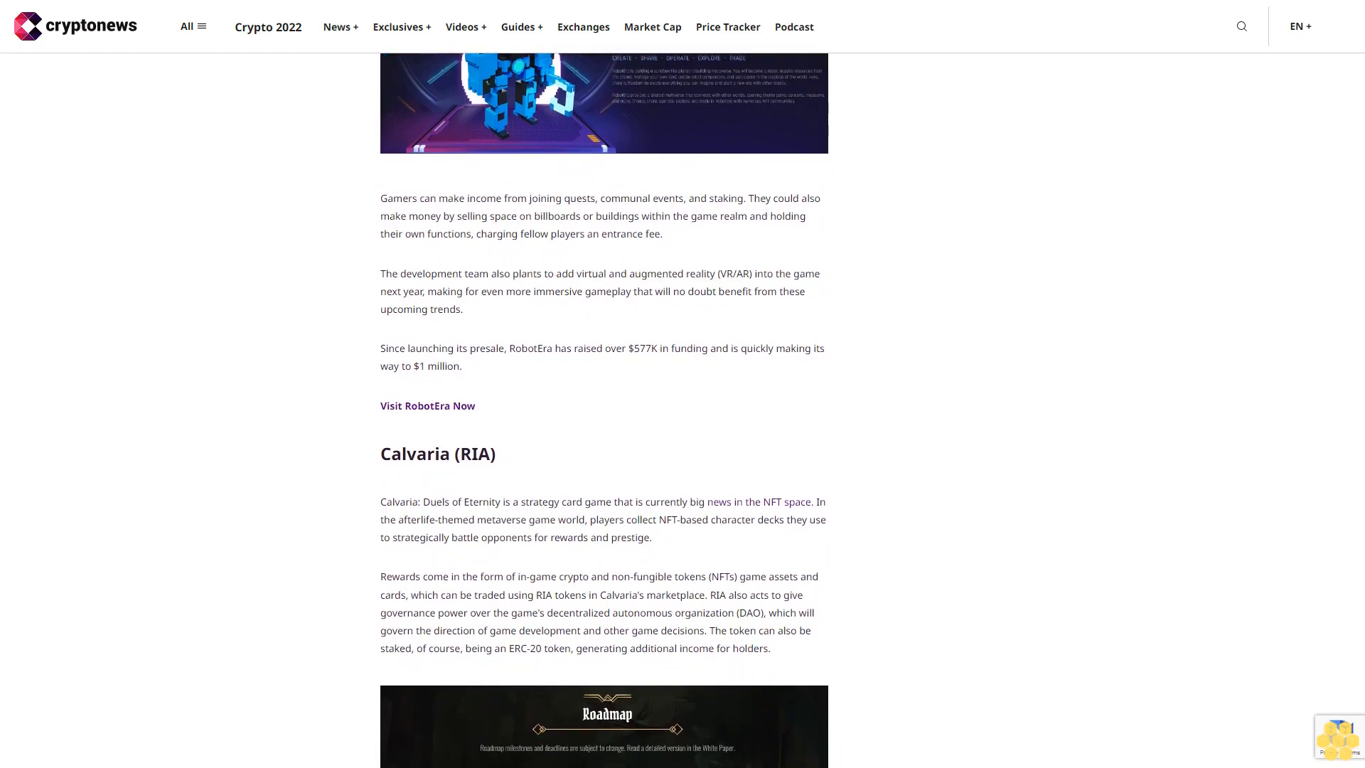
scroll(down, 3)
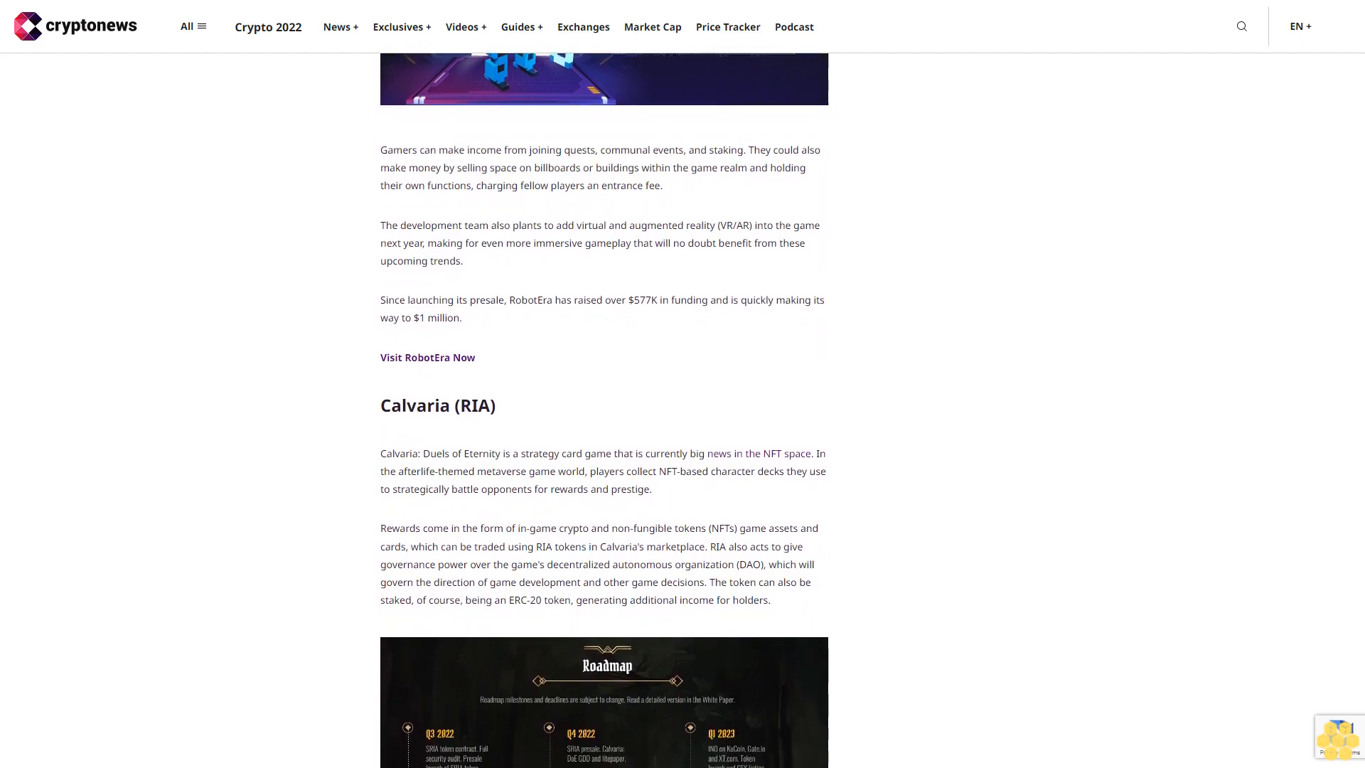
scroll(down, 3)
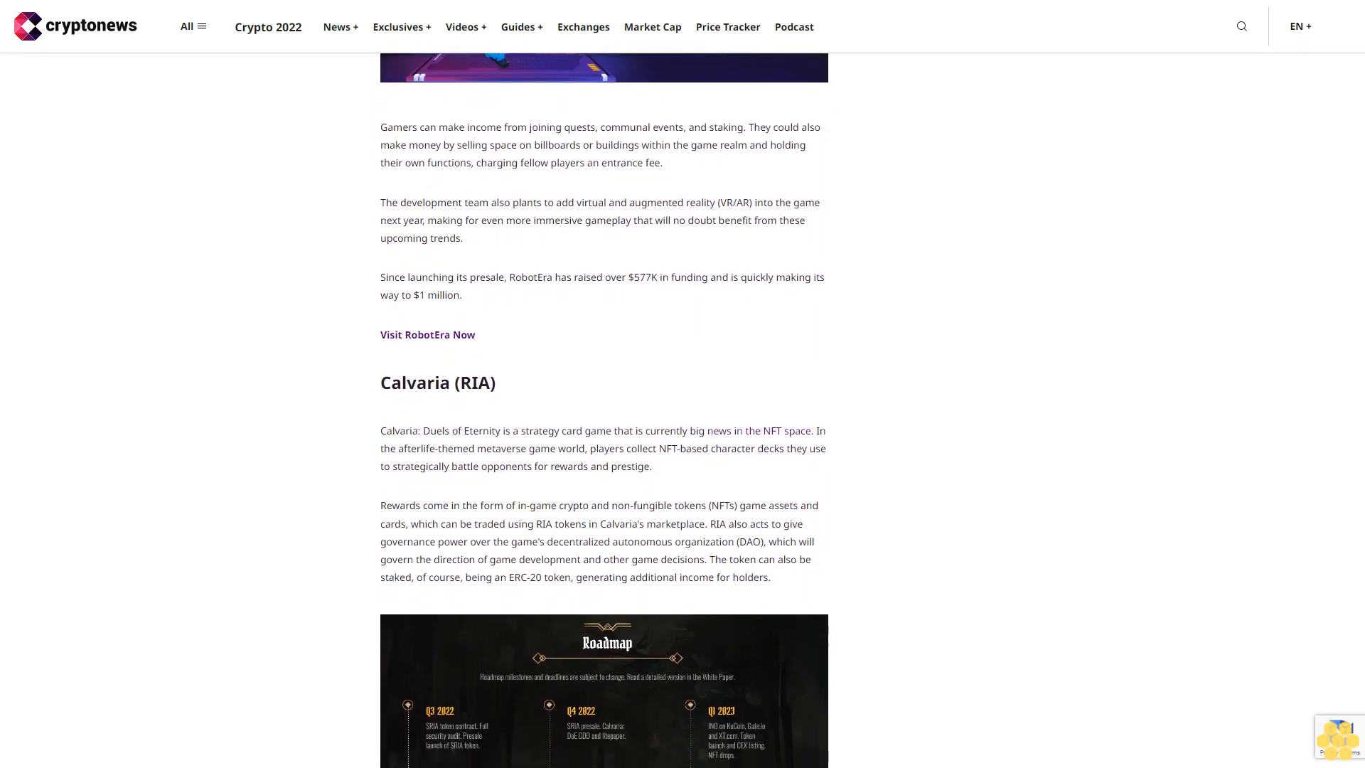
scroll(down, 3)
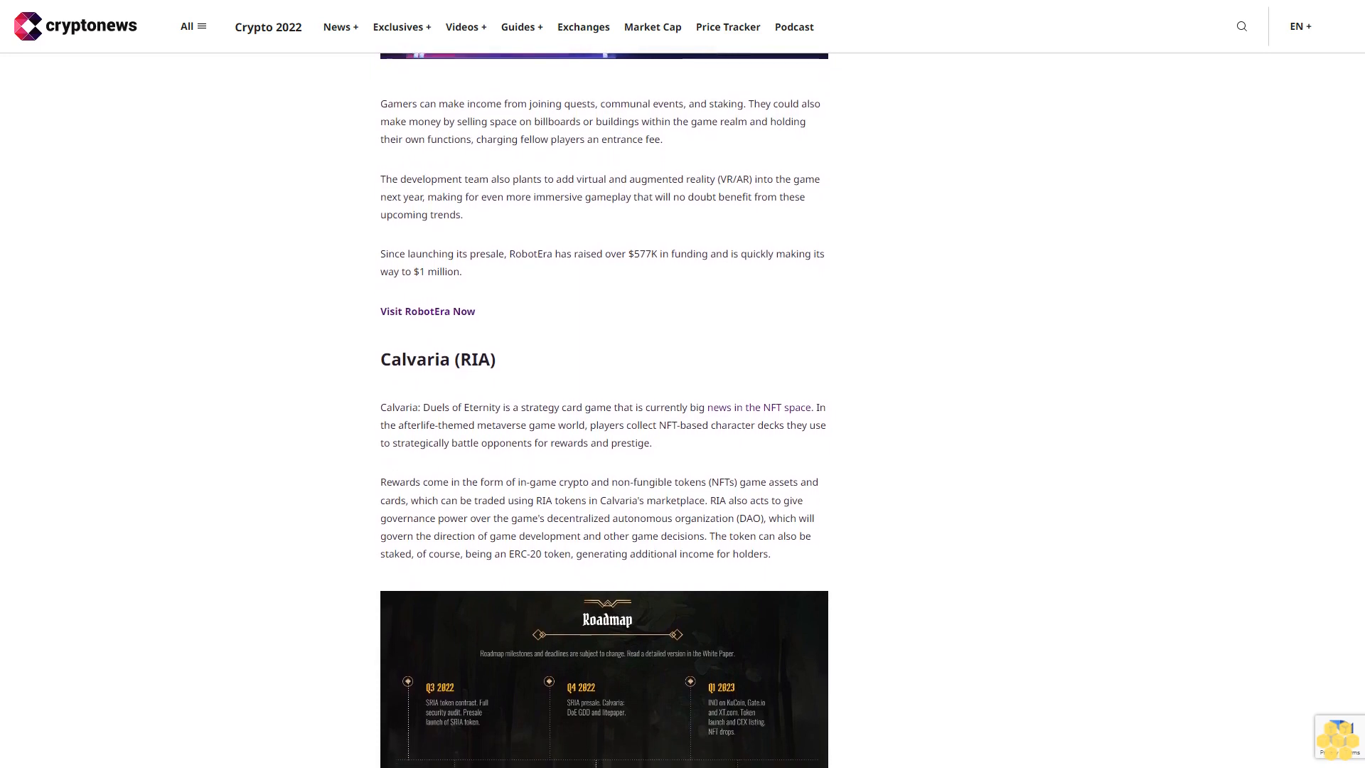
scroll(down, 3)
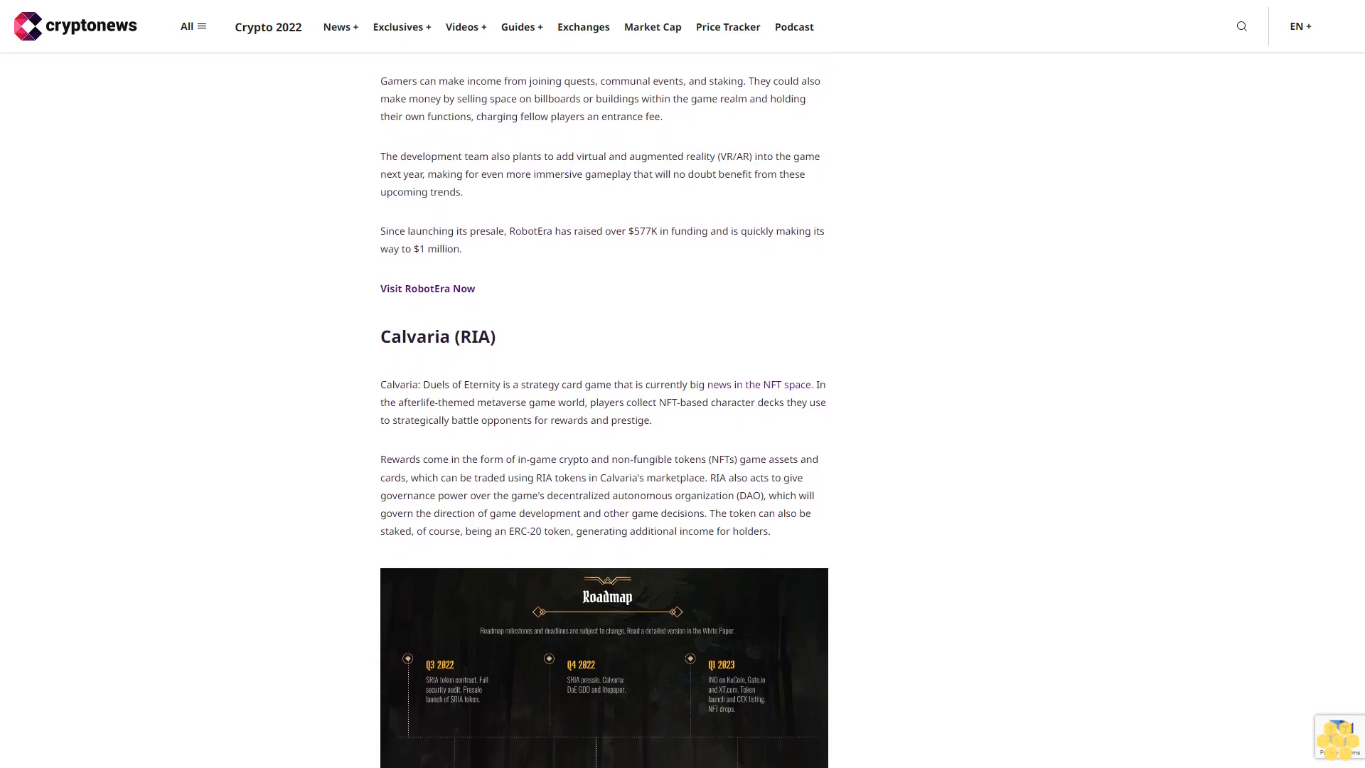
scroll(down, 3)
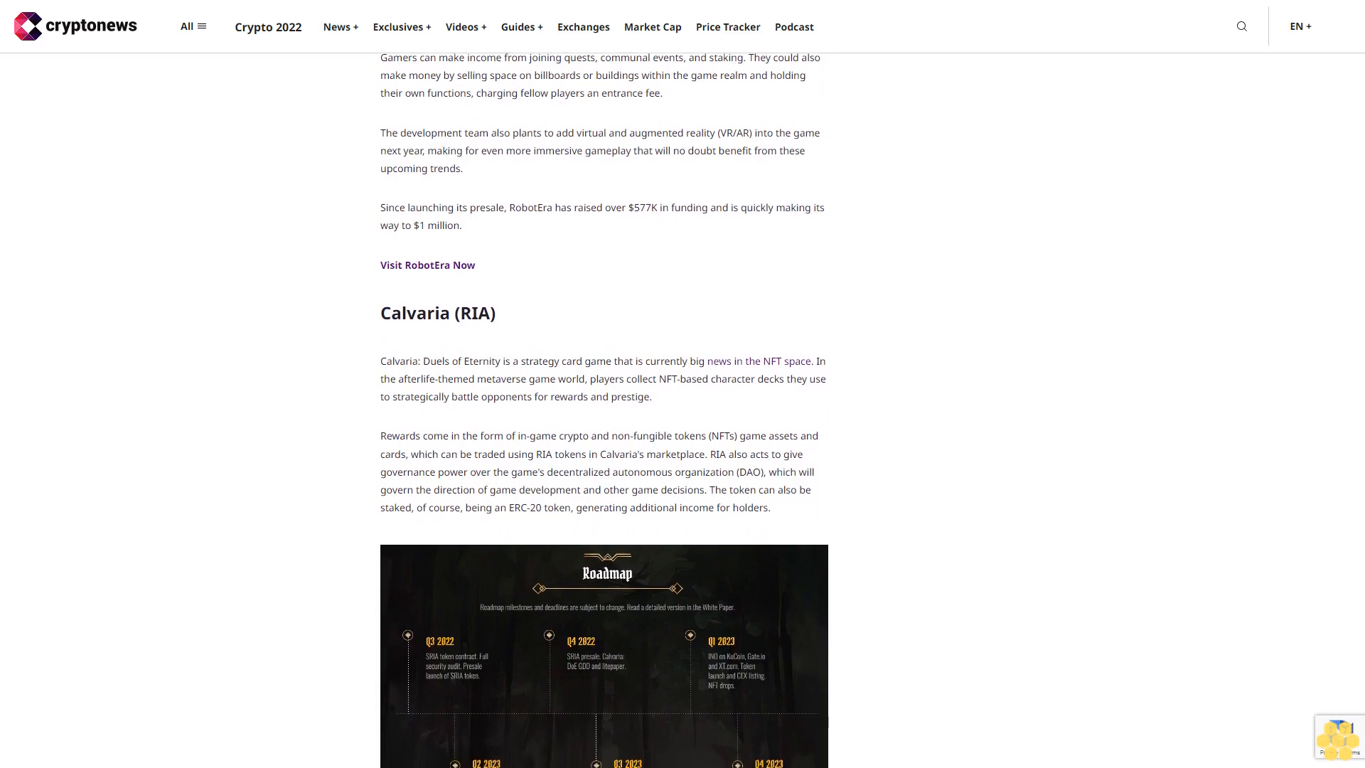
scroll(down, 3)
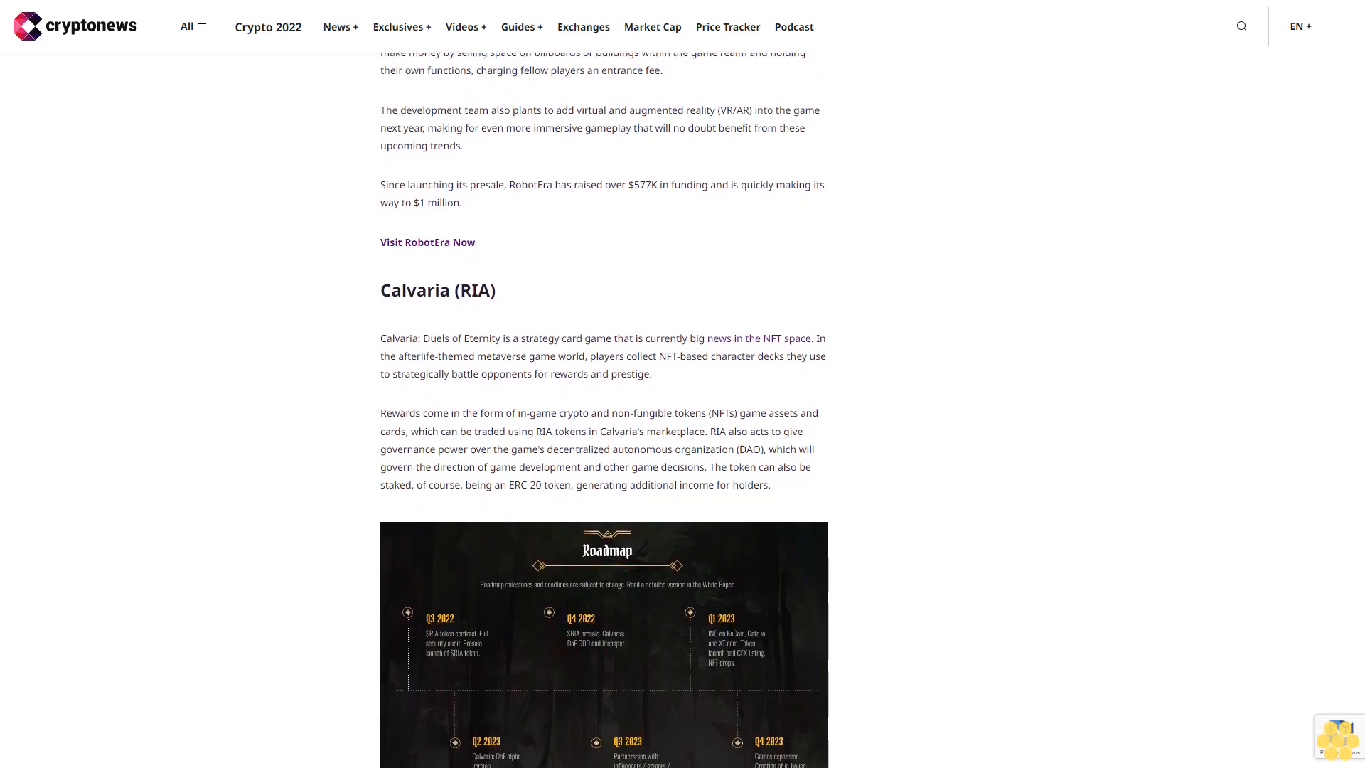
scroll(down, 3)
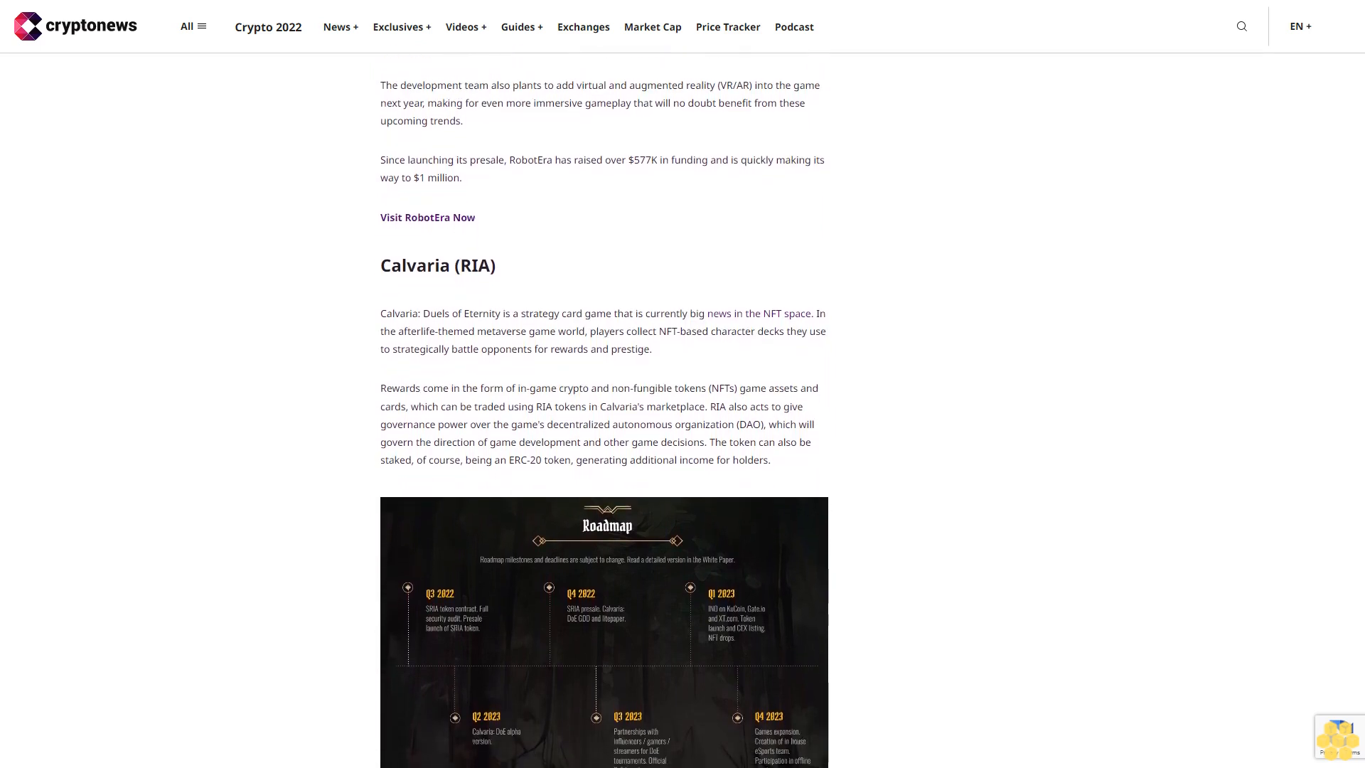
scroll(down, 3)
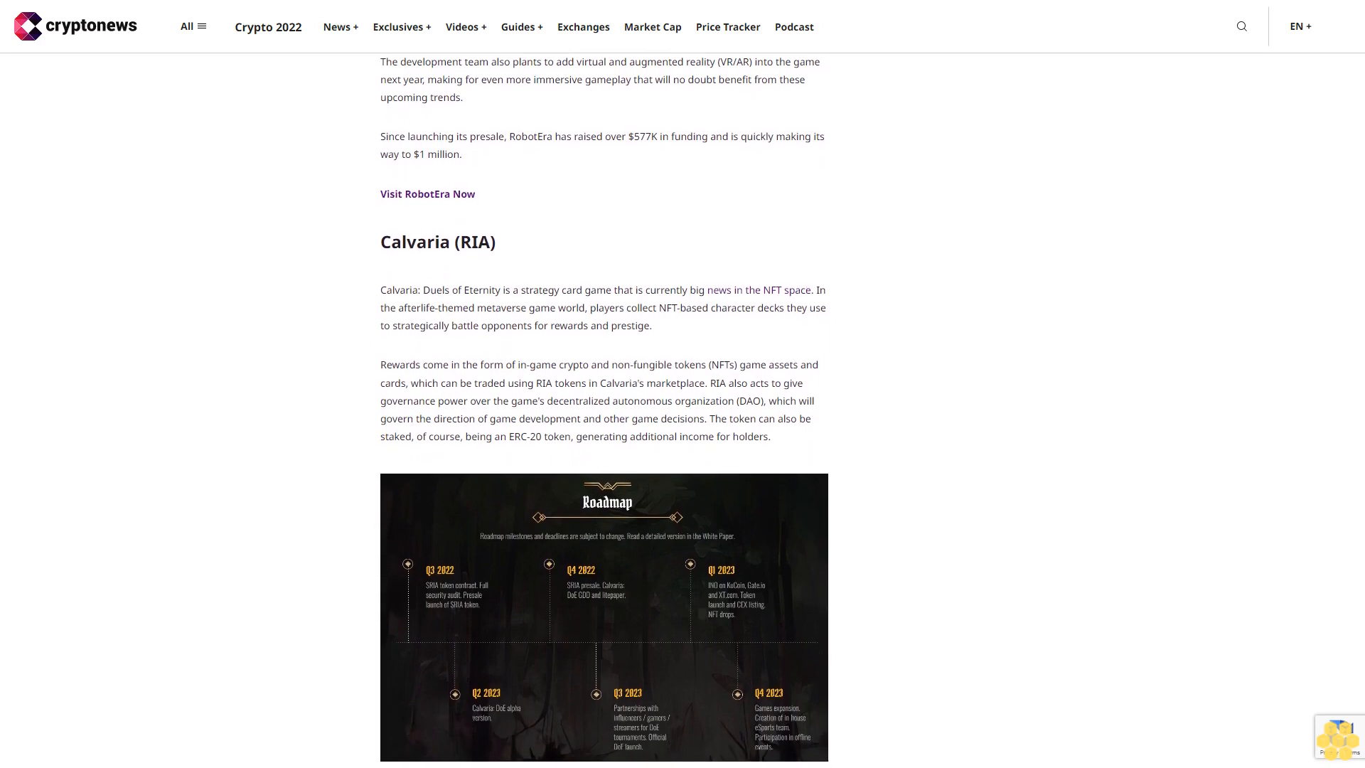
scroll(down, 3)
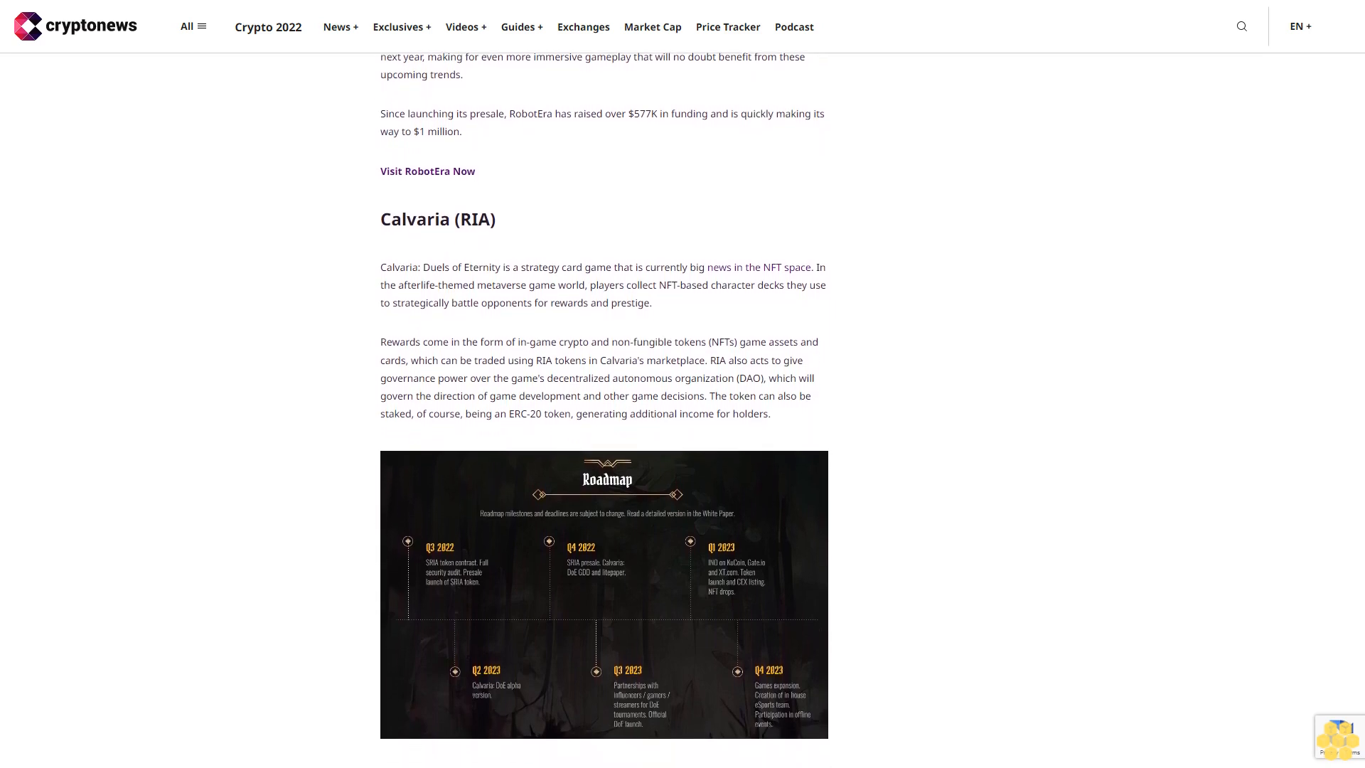
scroll(down, 3)
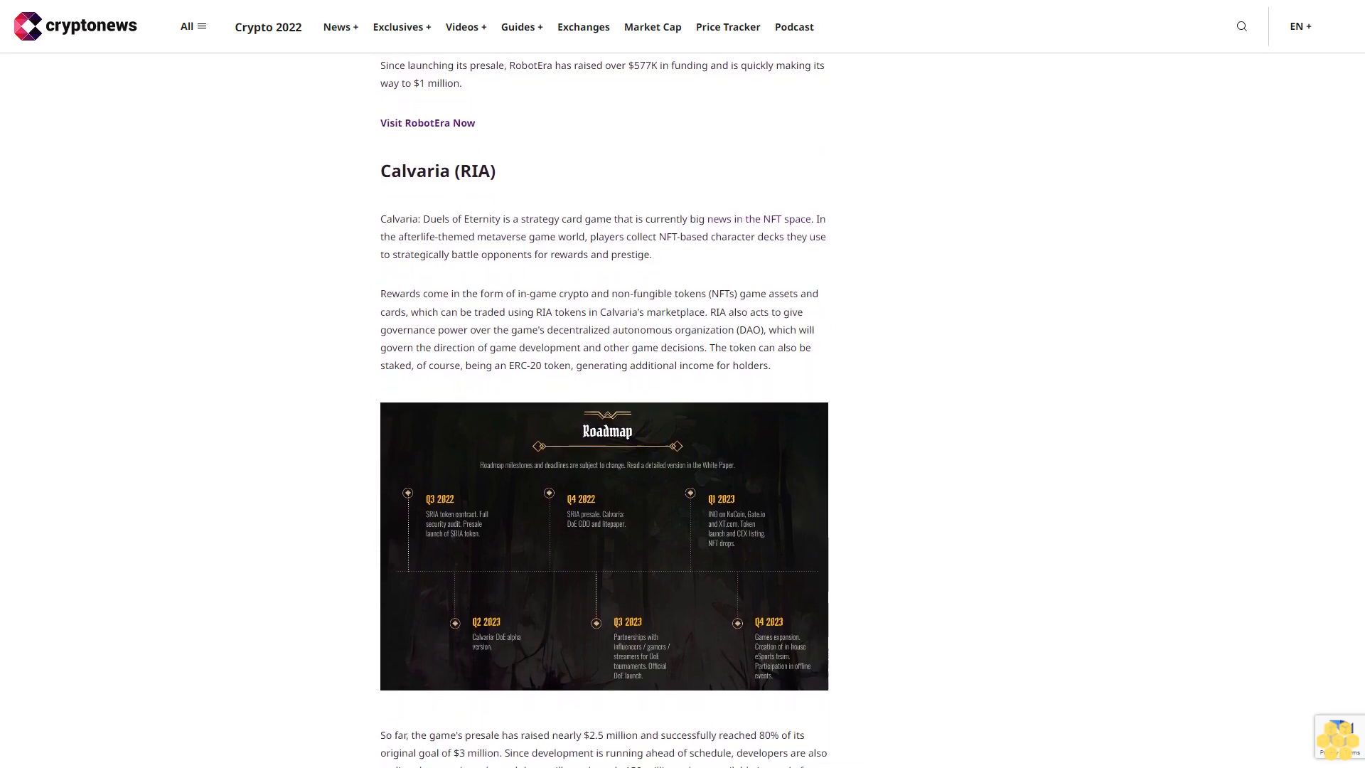
scroll(down, 3)
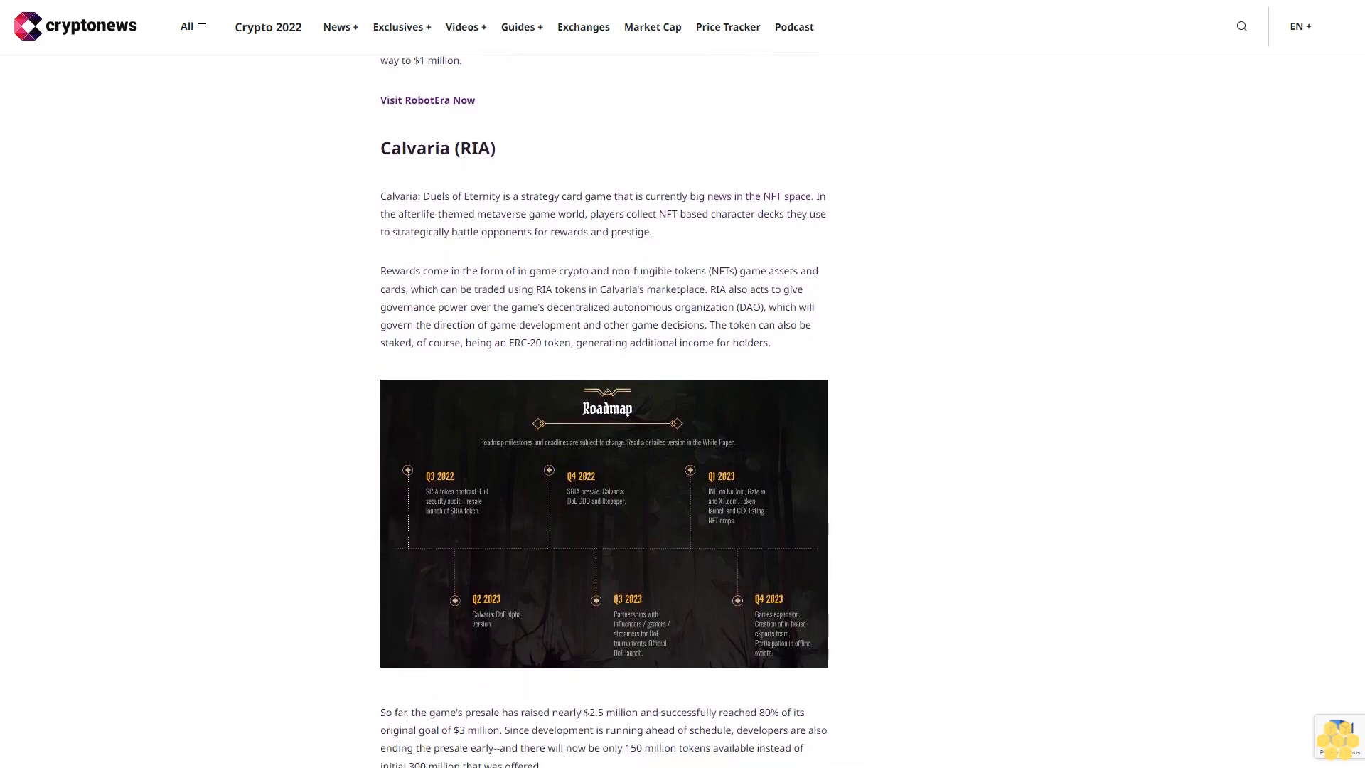
scroll(down, 3)
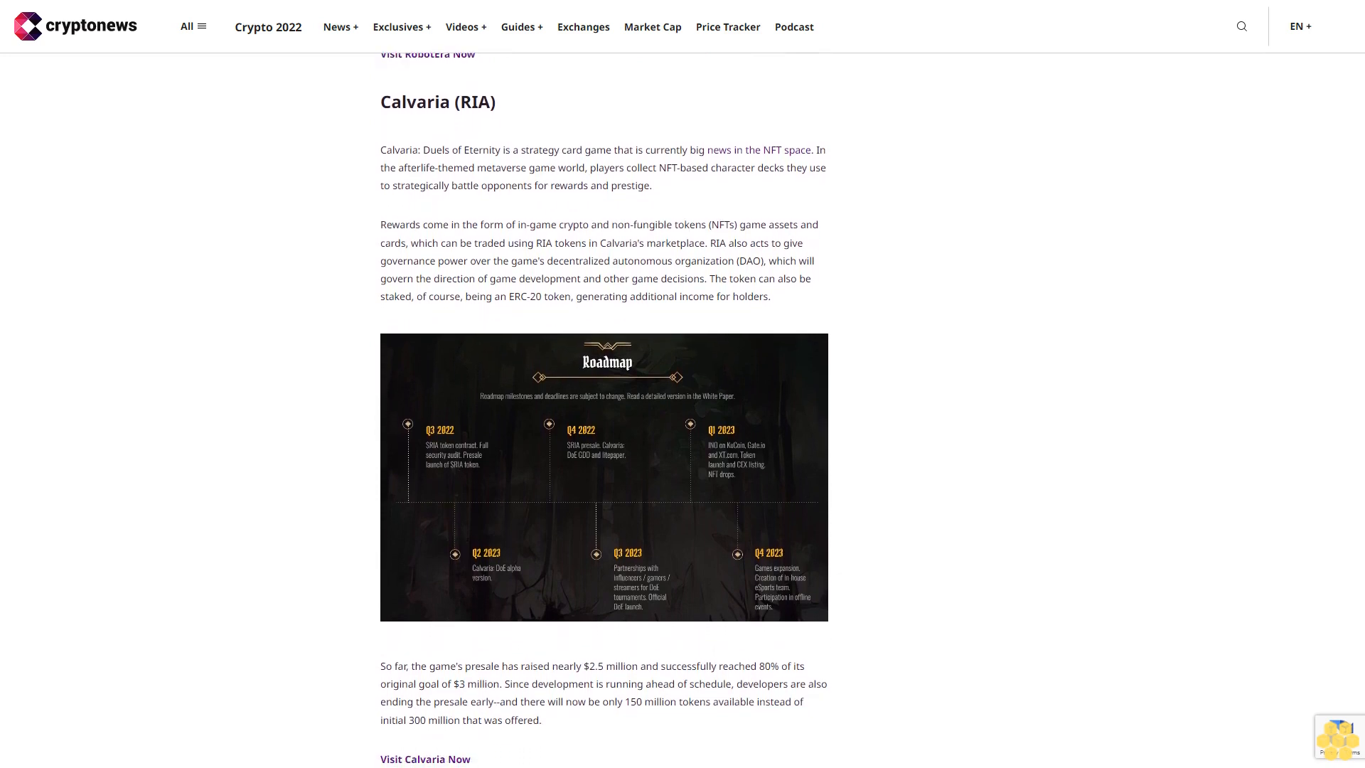
scroll(down, 3)
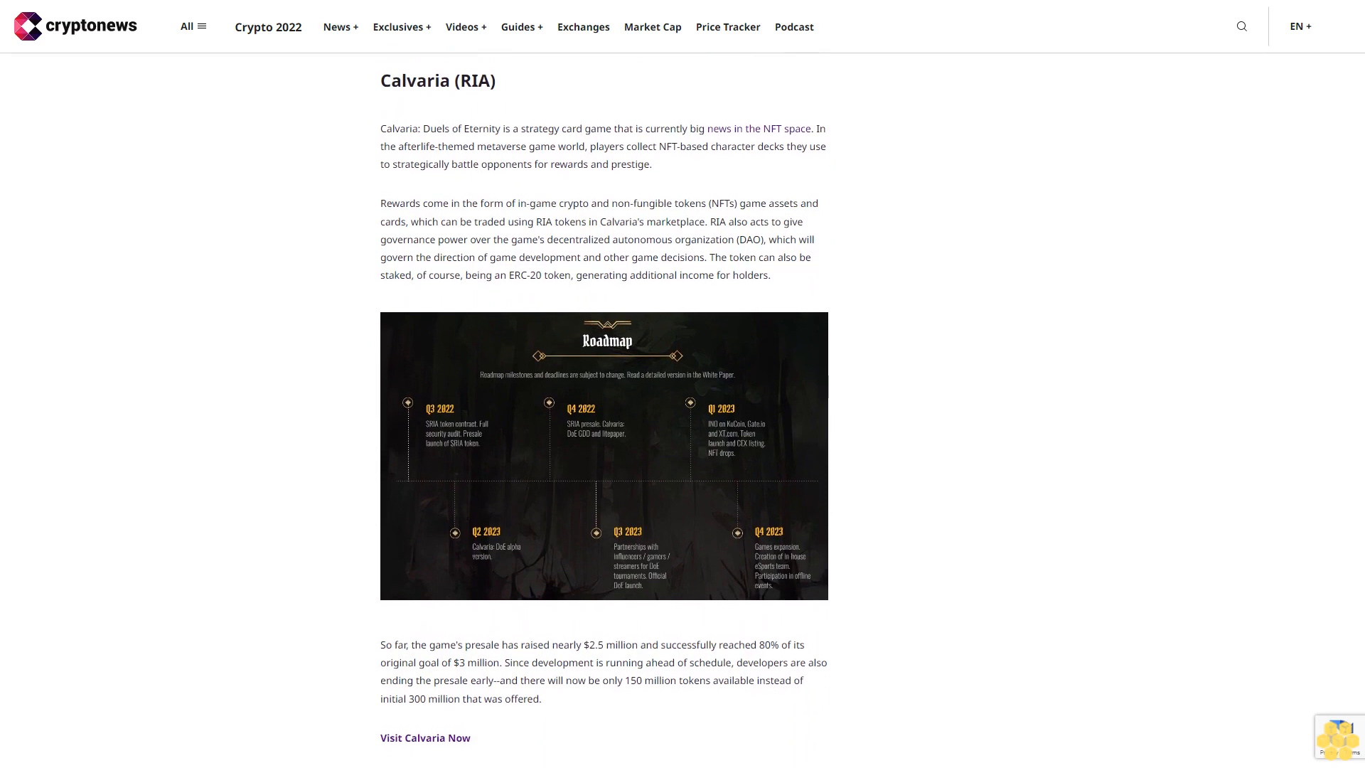
scroll(down, 3)
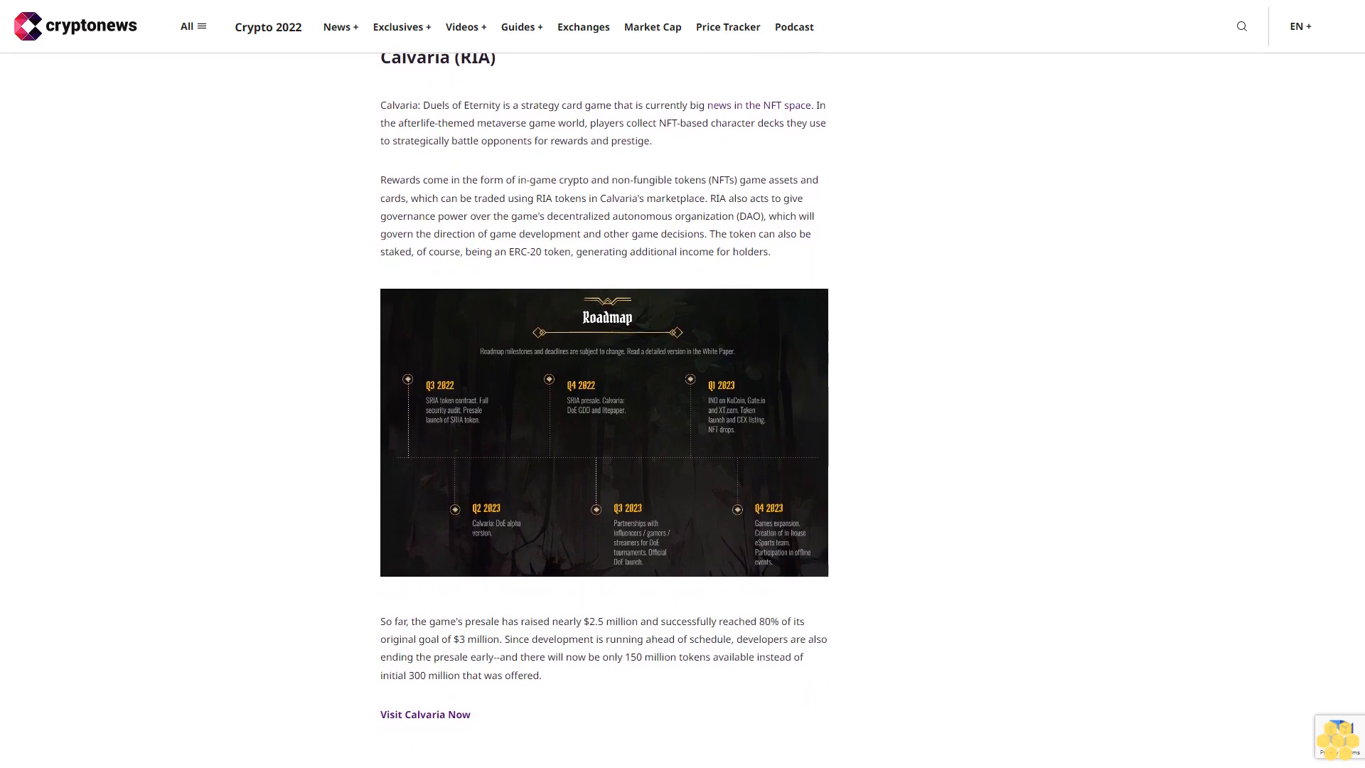
scroll(down, 3)
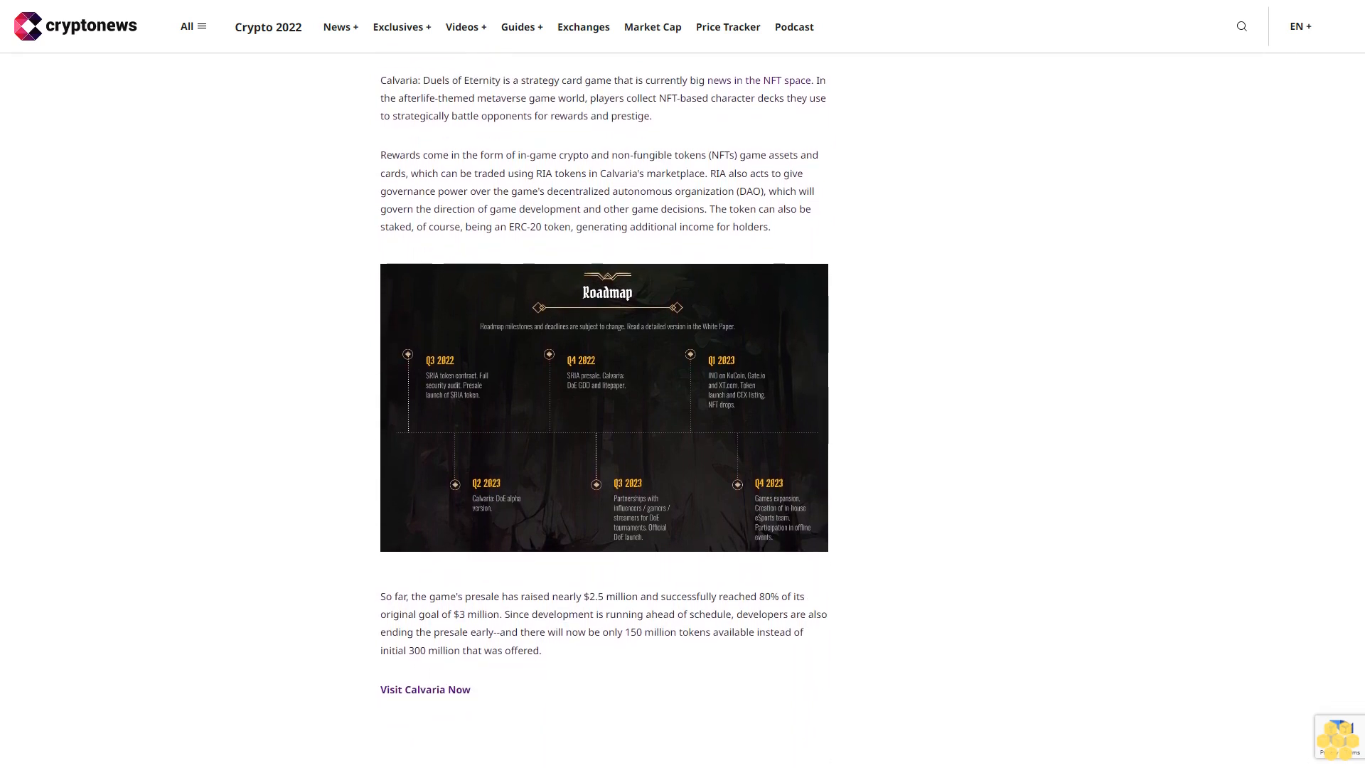
scroll(down, 3)
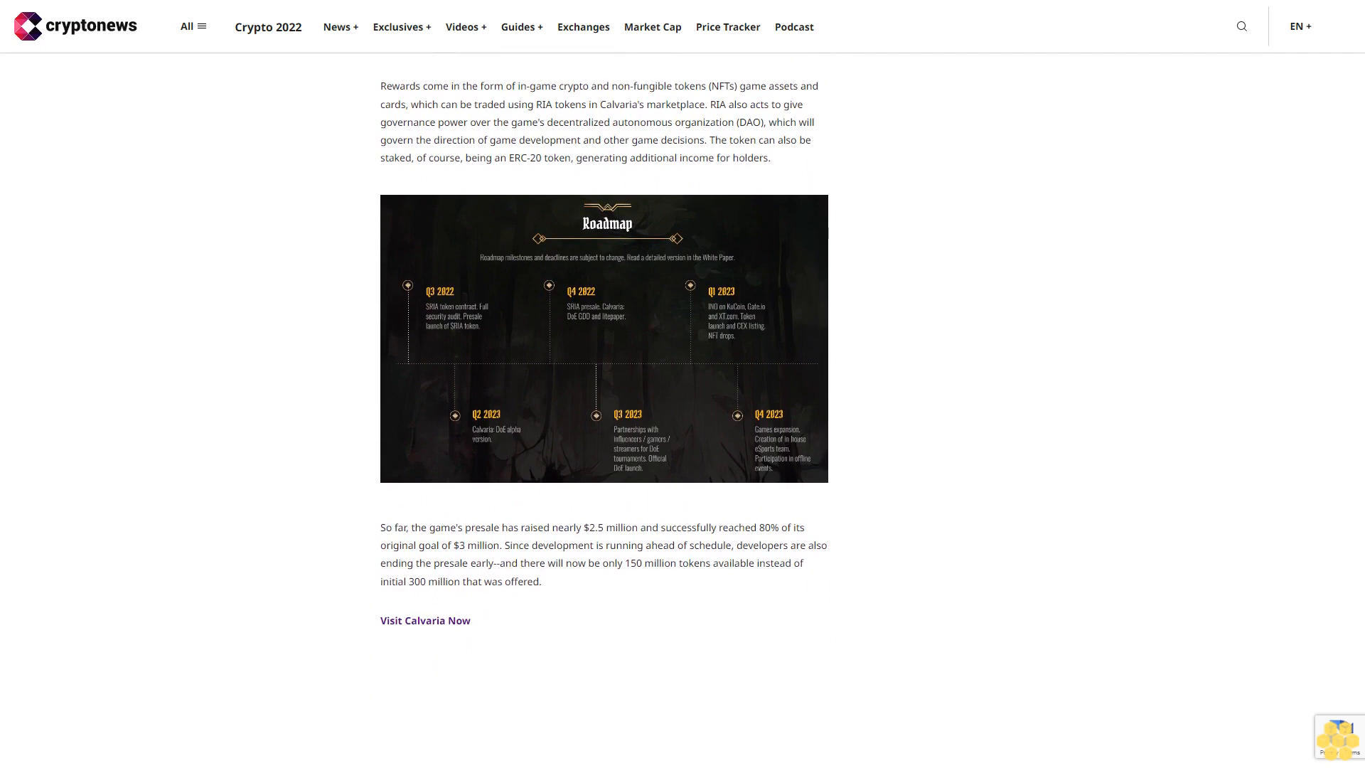
scroll(down, 3)
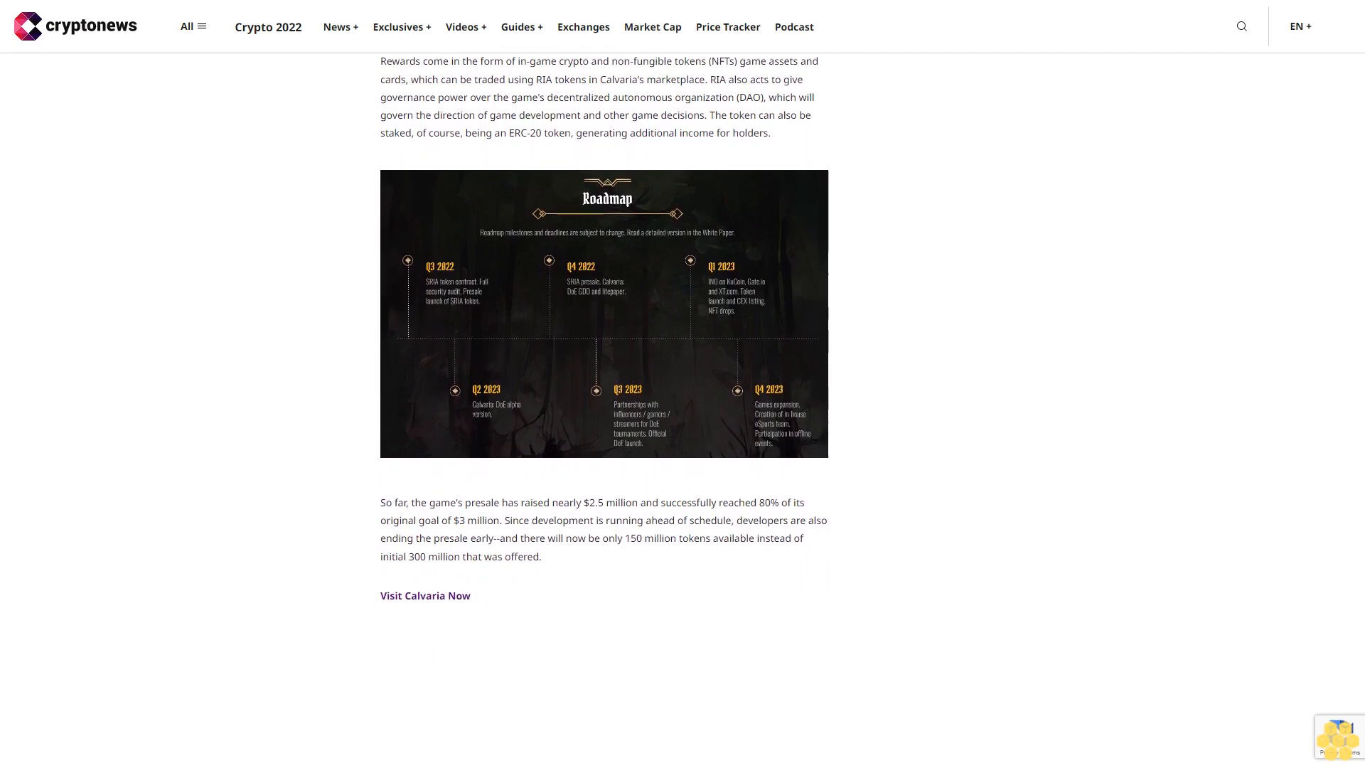
scroll(down, 3)
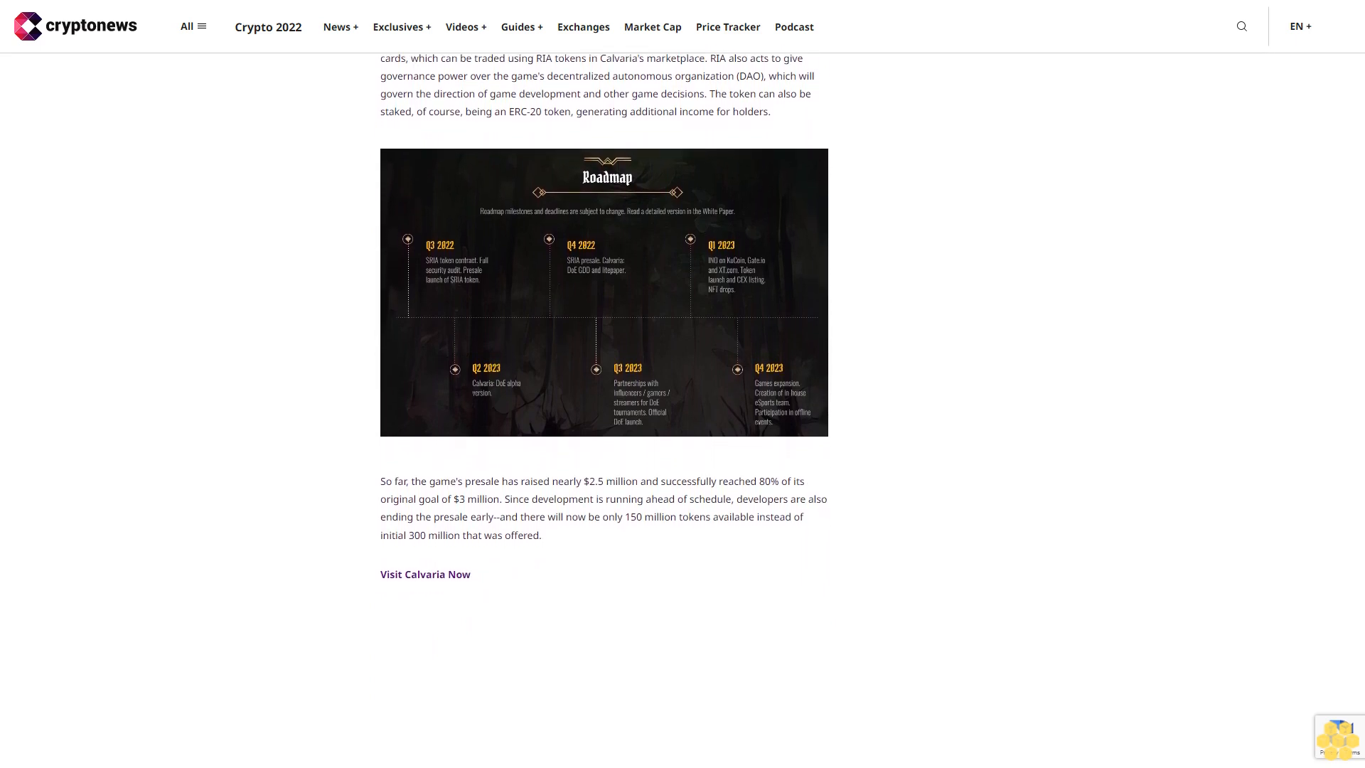
scroll(down, 3)
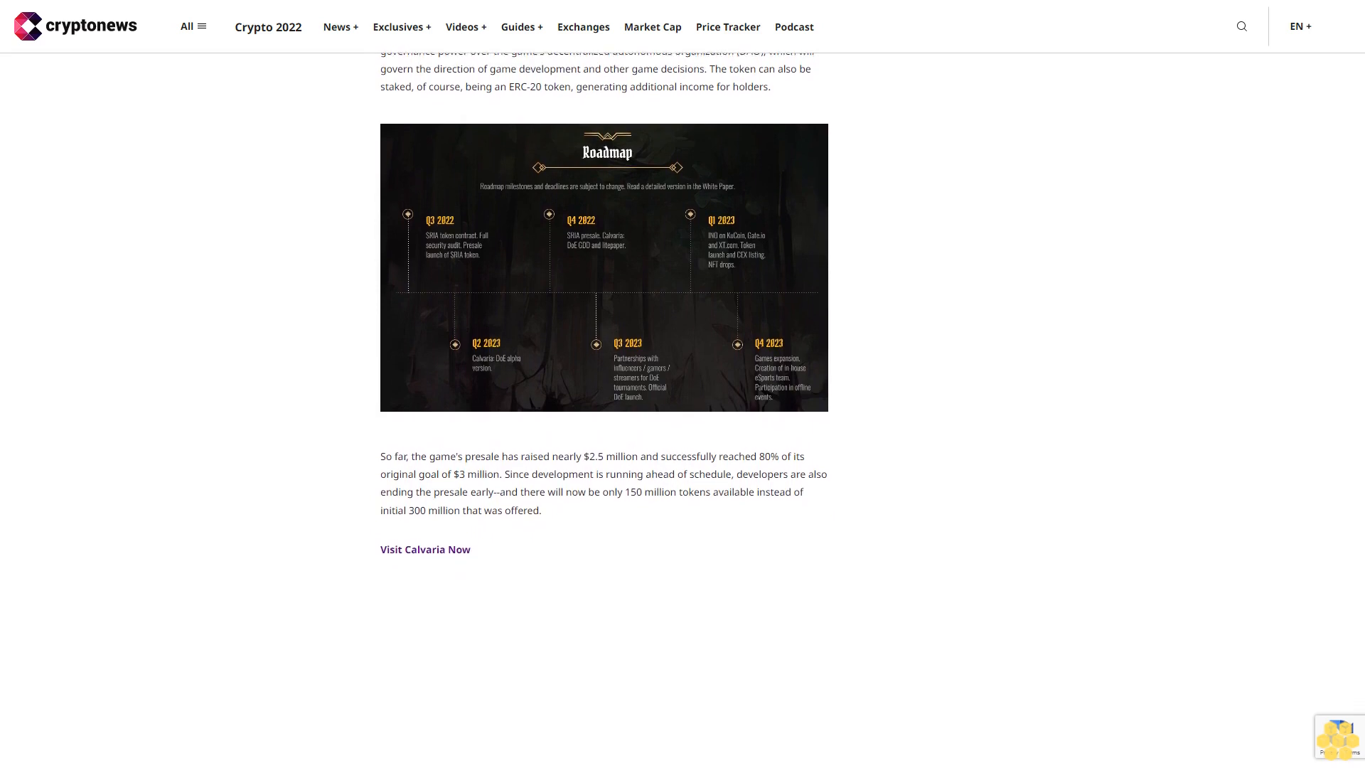
scroll(down, 3)
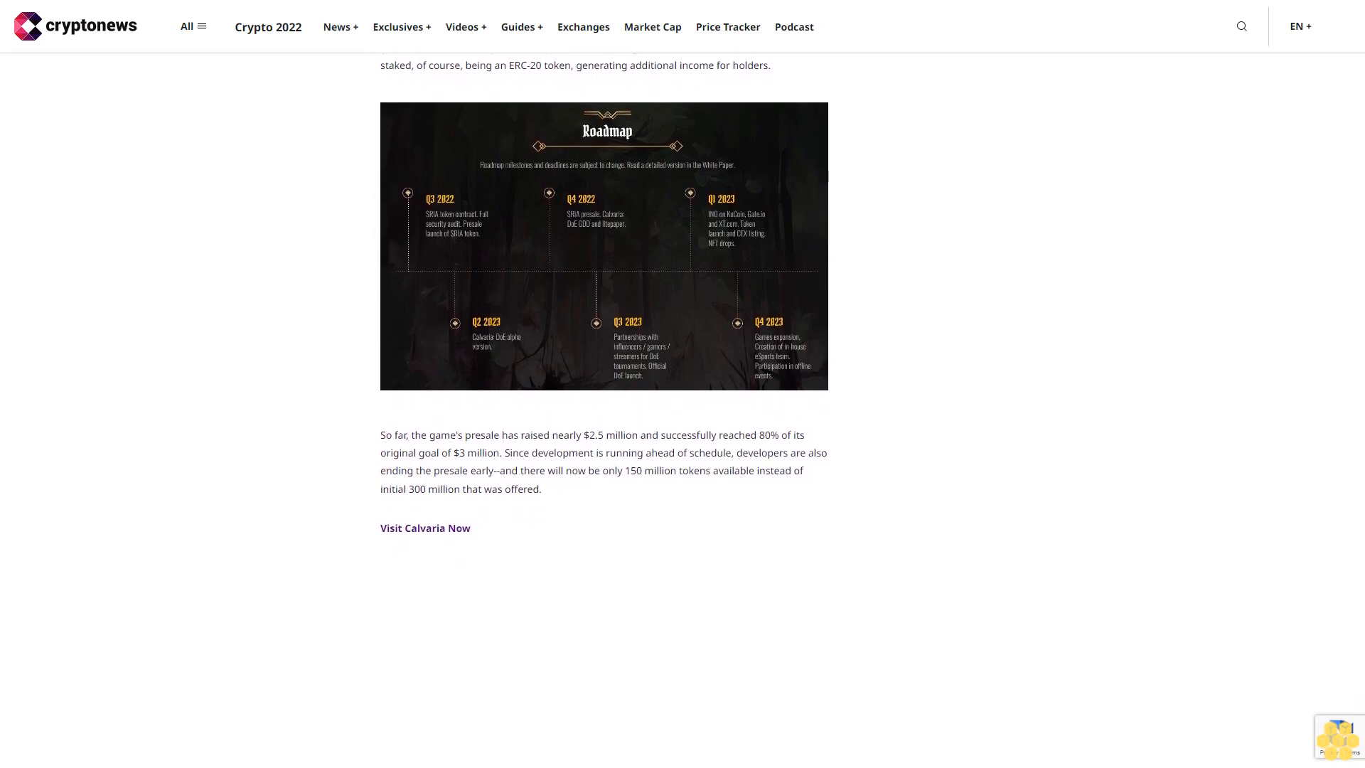
scroll(down, 3)
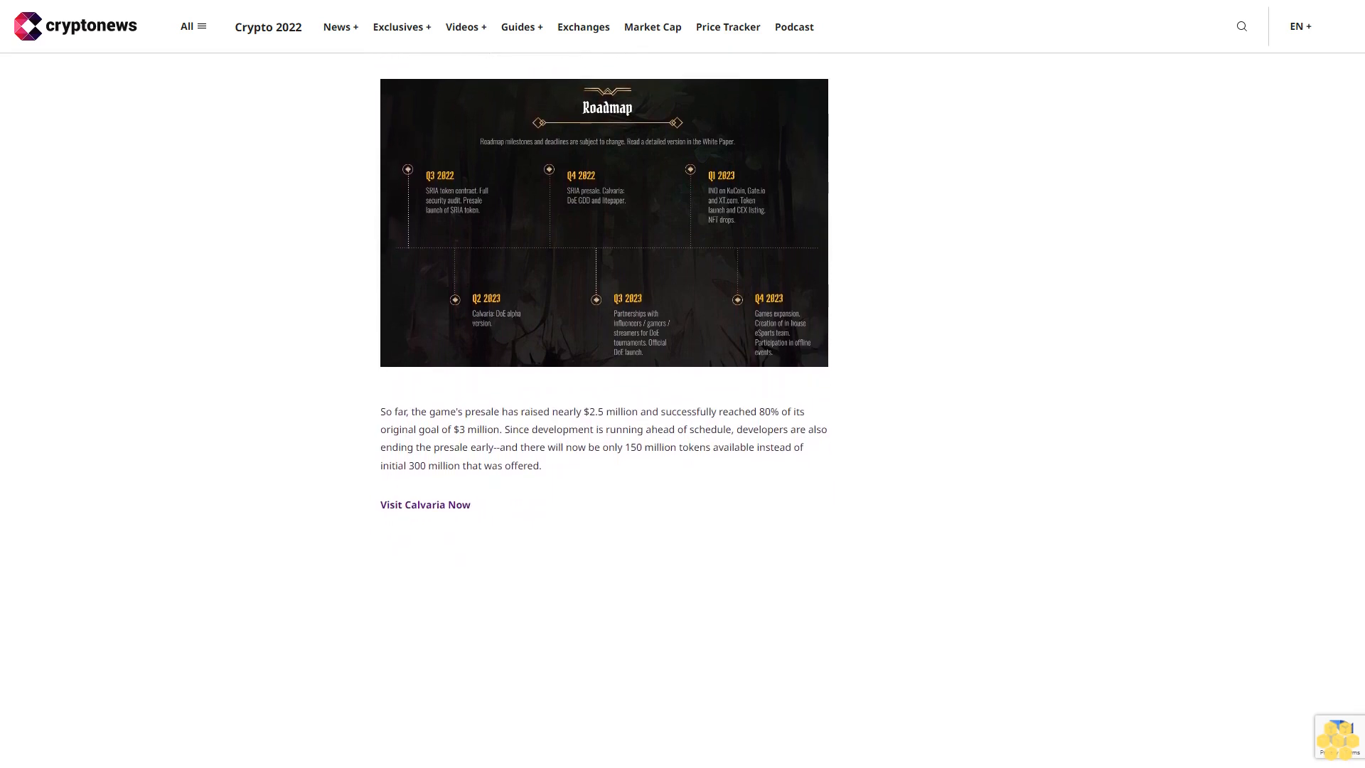
scroll(down, 3)
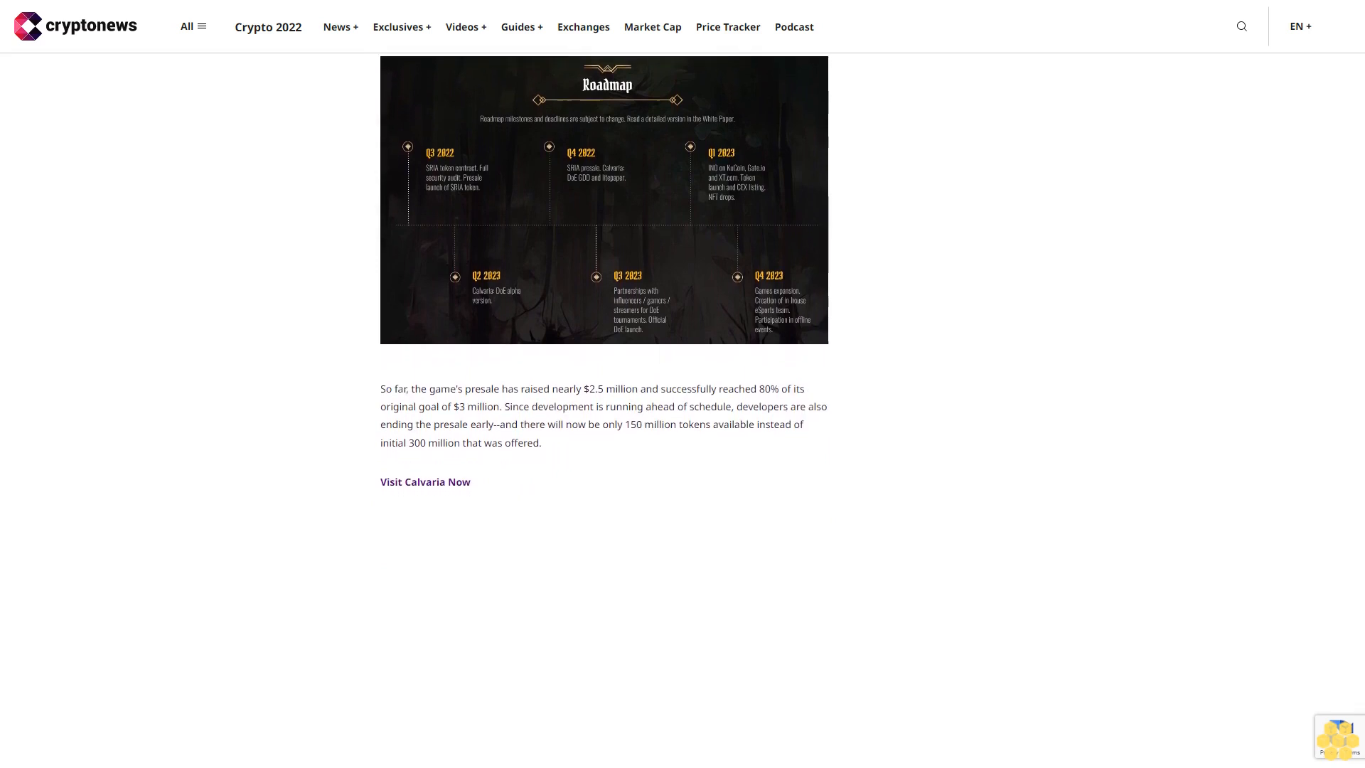
scroll(down, 3)
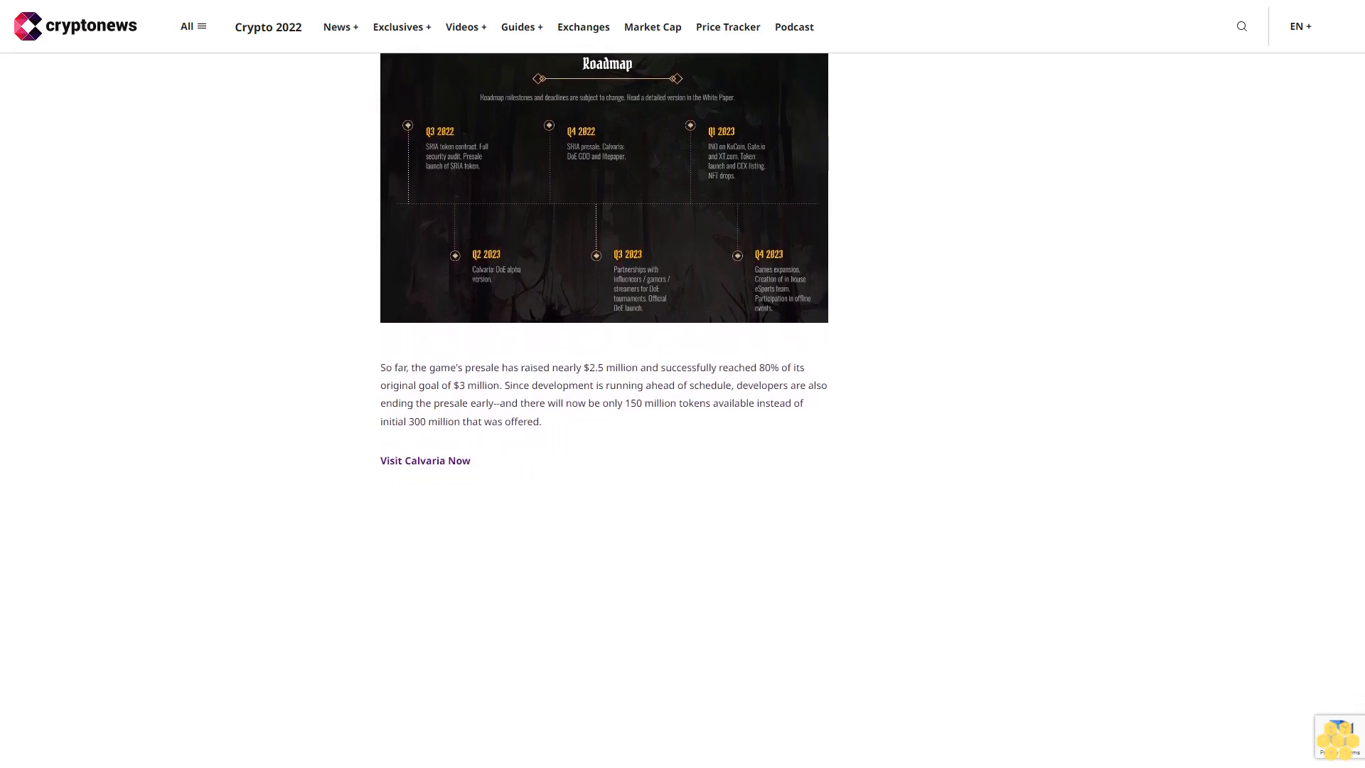
scroll(down, 3)
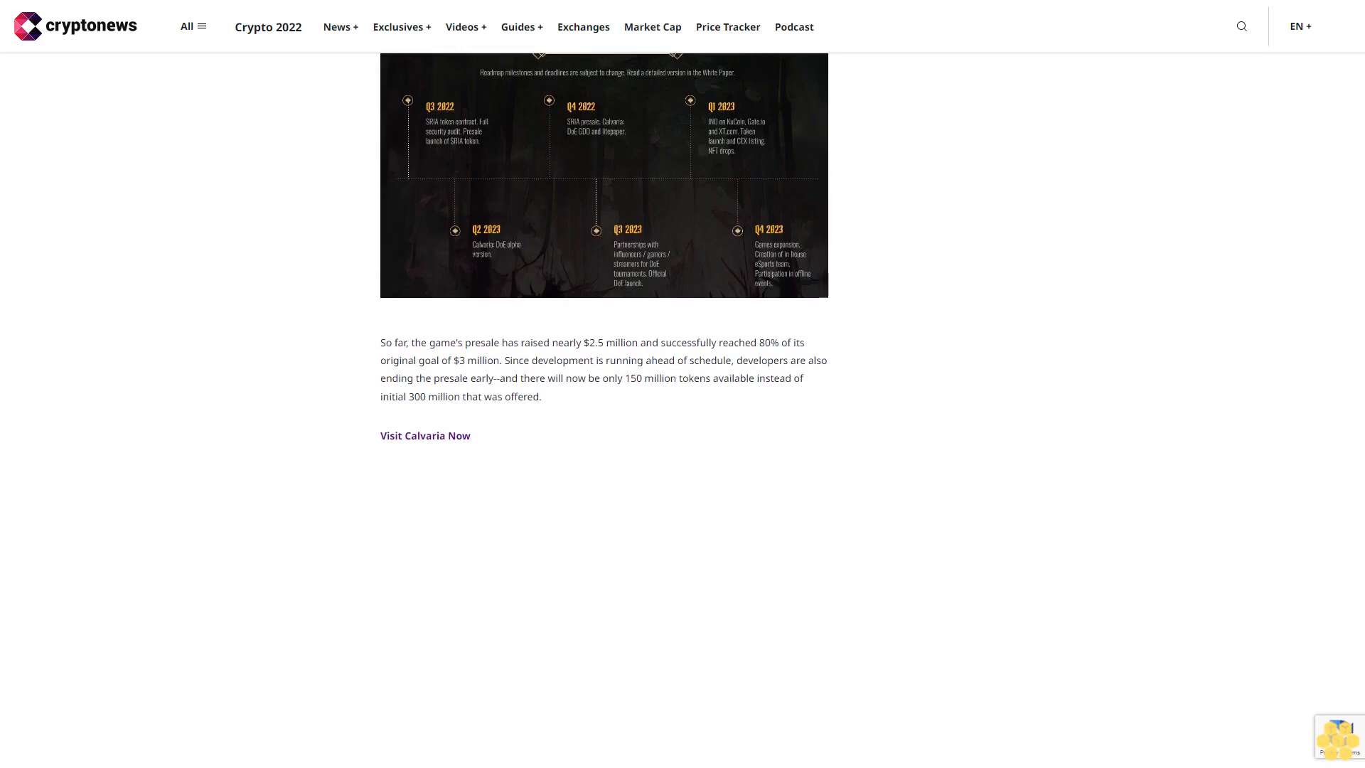